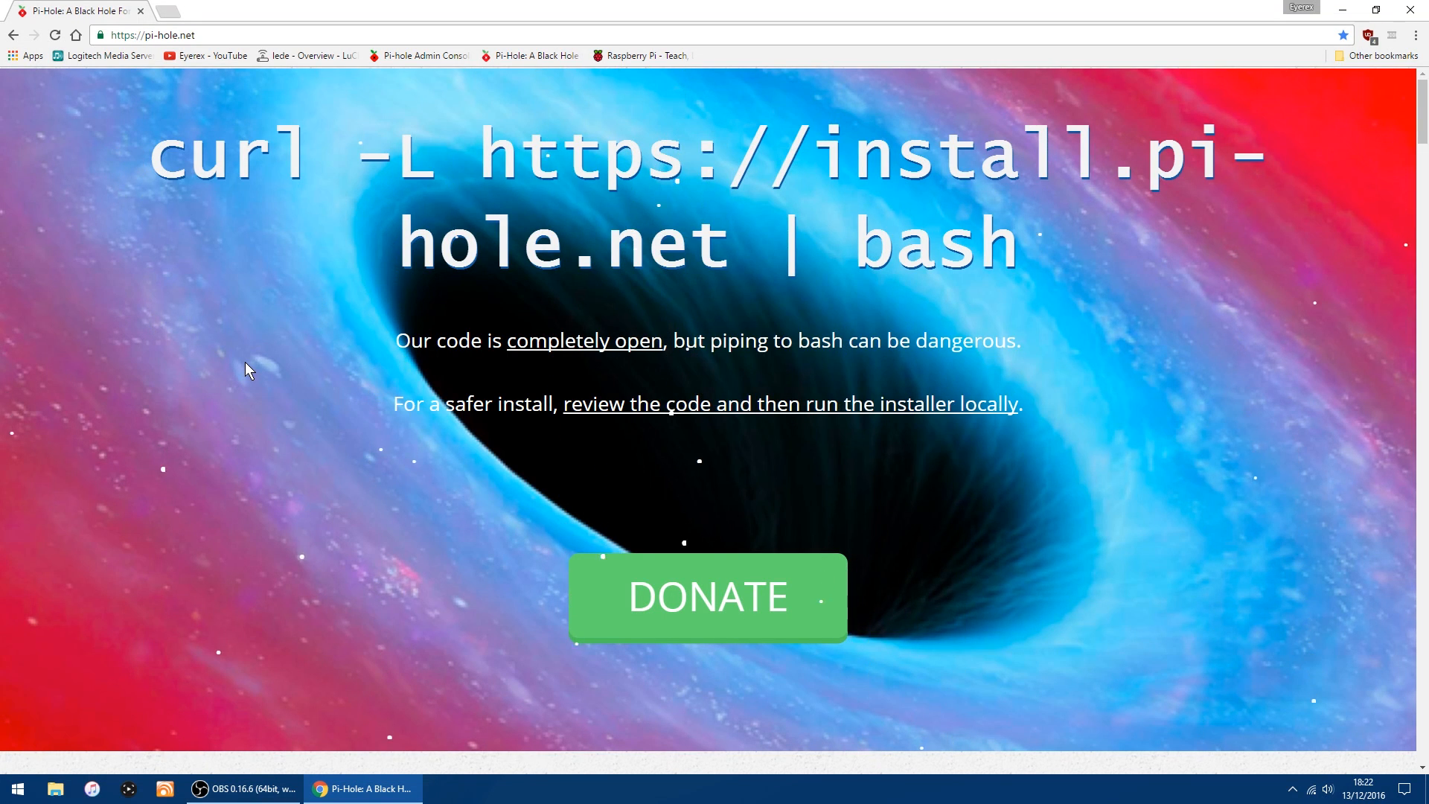
{"action": "mouse_move", "coordinate": [256, 344]}
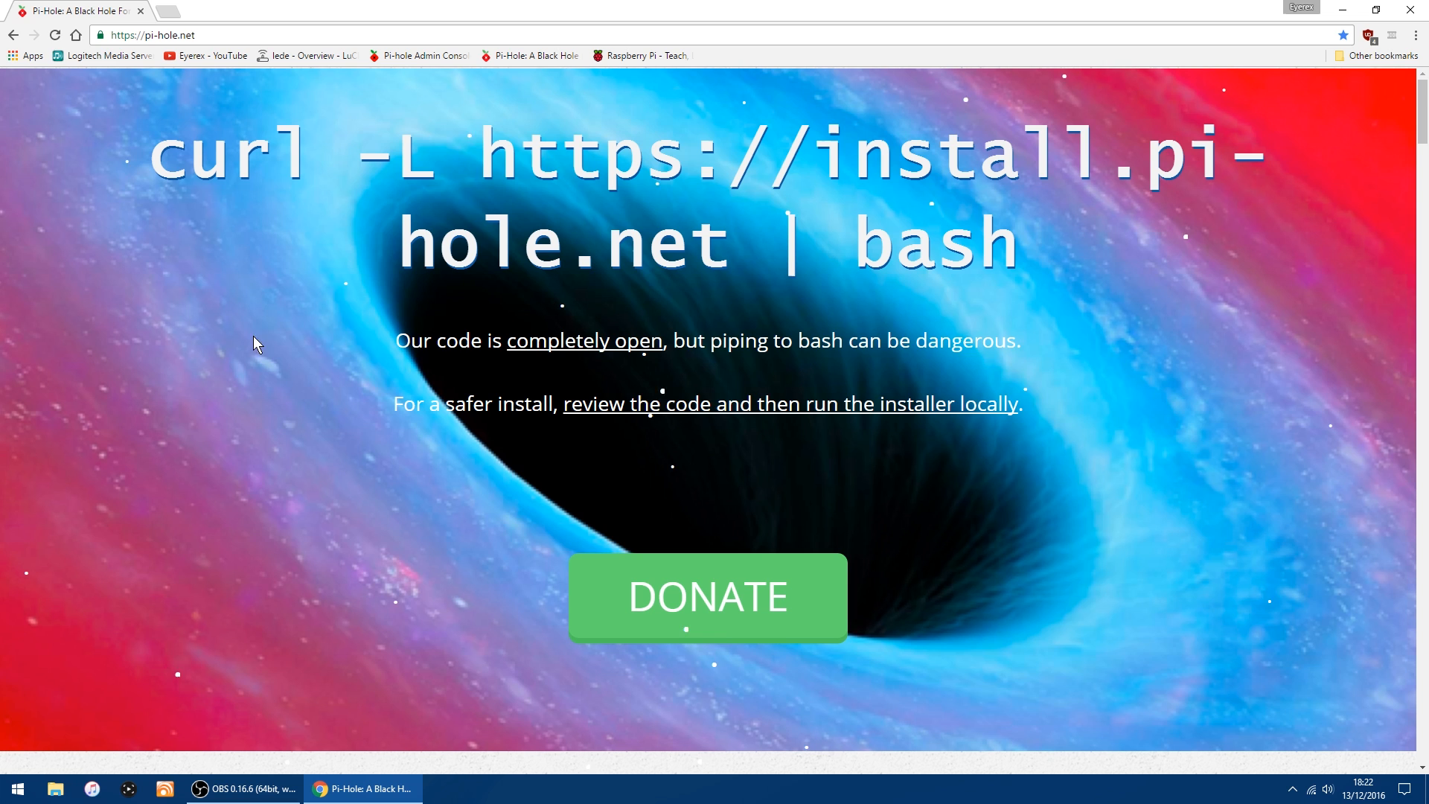
{"action": "mouse_move", "coordinate": [290, 349]}
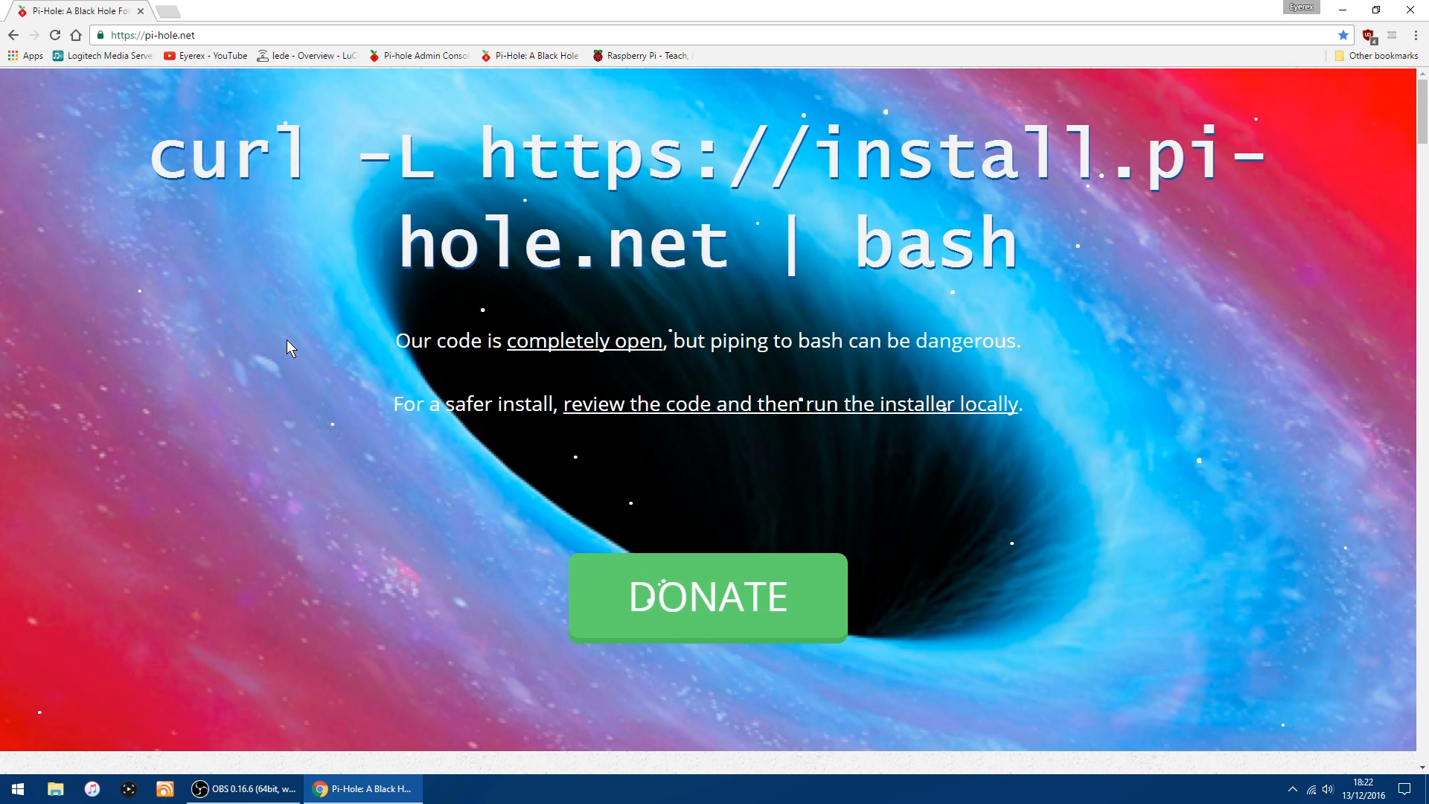
Go from the Raspberry Pi bookmark through Downloads to the Raspbian Jessie and Jessie Lite page.
{"action": "scroll", "scroll_direction": "down", "scroll_amount": 3}
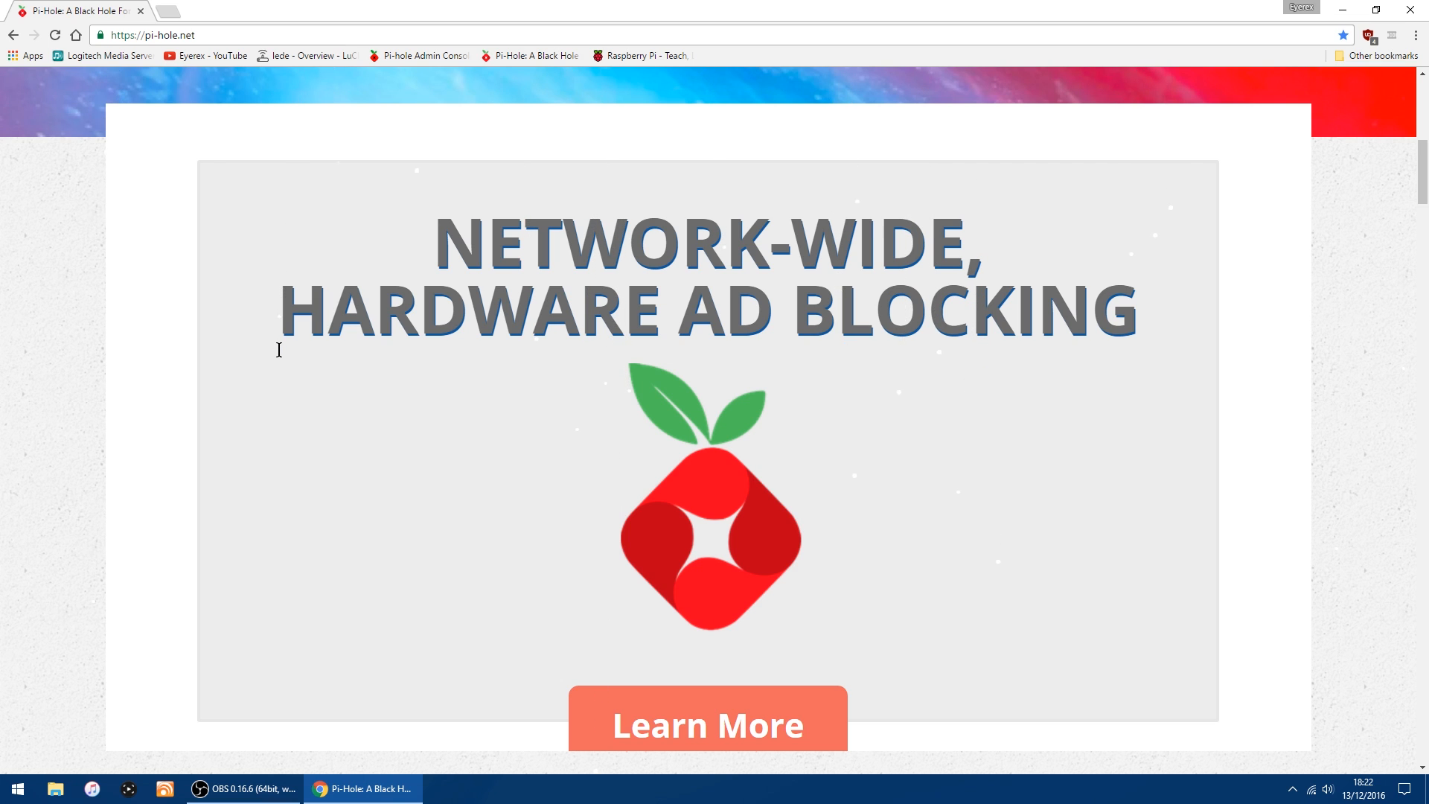
{"action": "scroll", "scroll_direction": "down", "scroll_amount": 3}
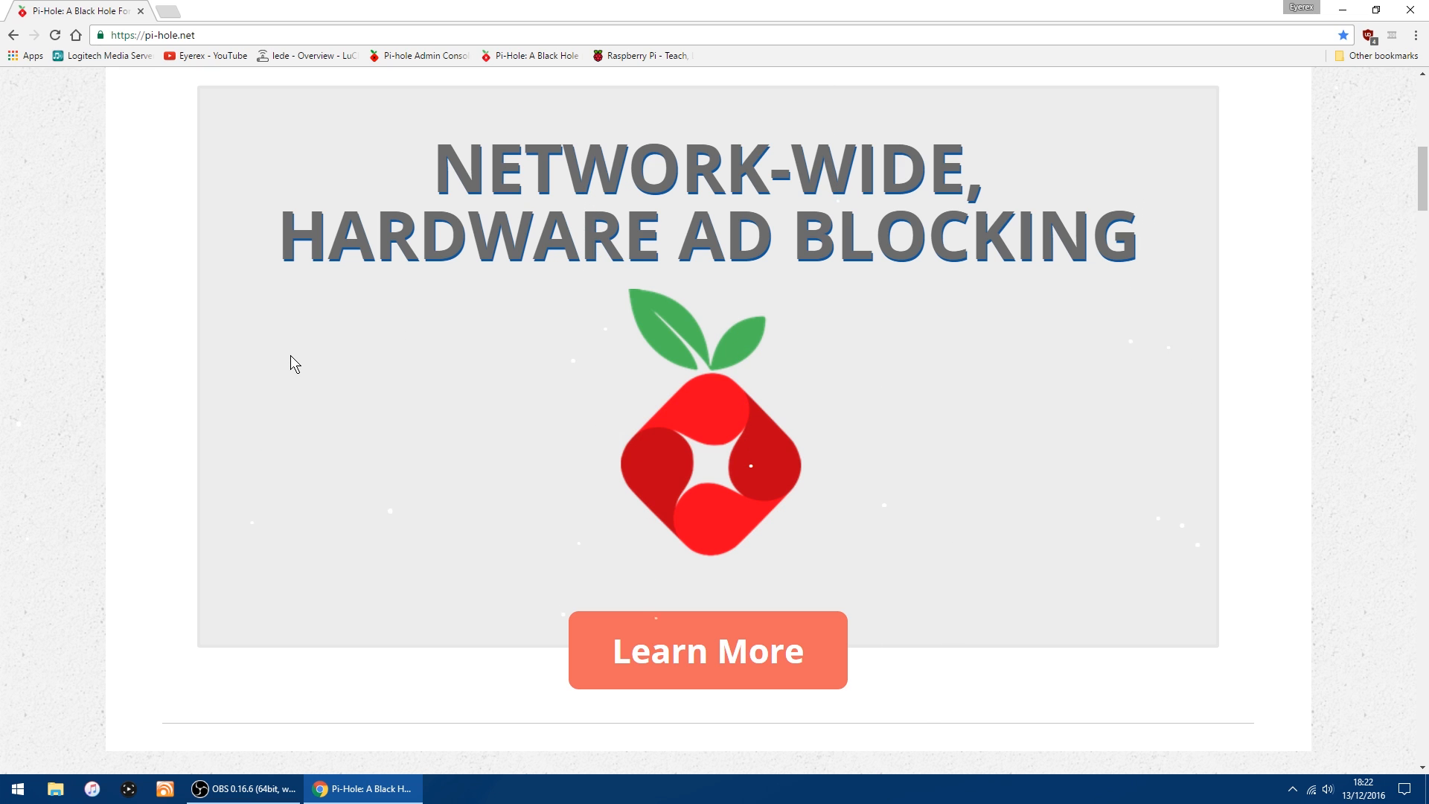
{"action": "scroll", "scroll_direction": "down", "scroll_amount": 3}
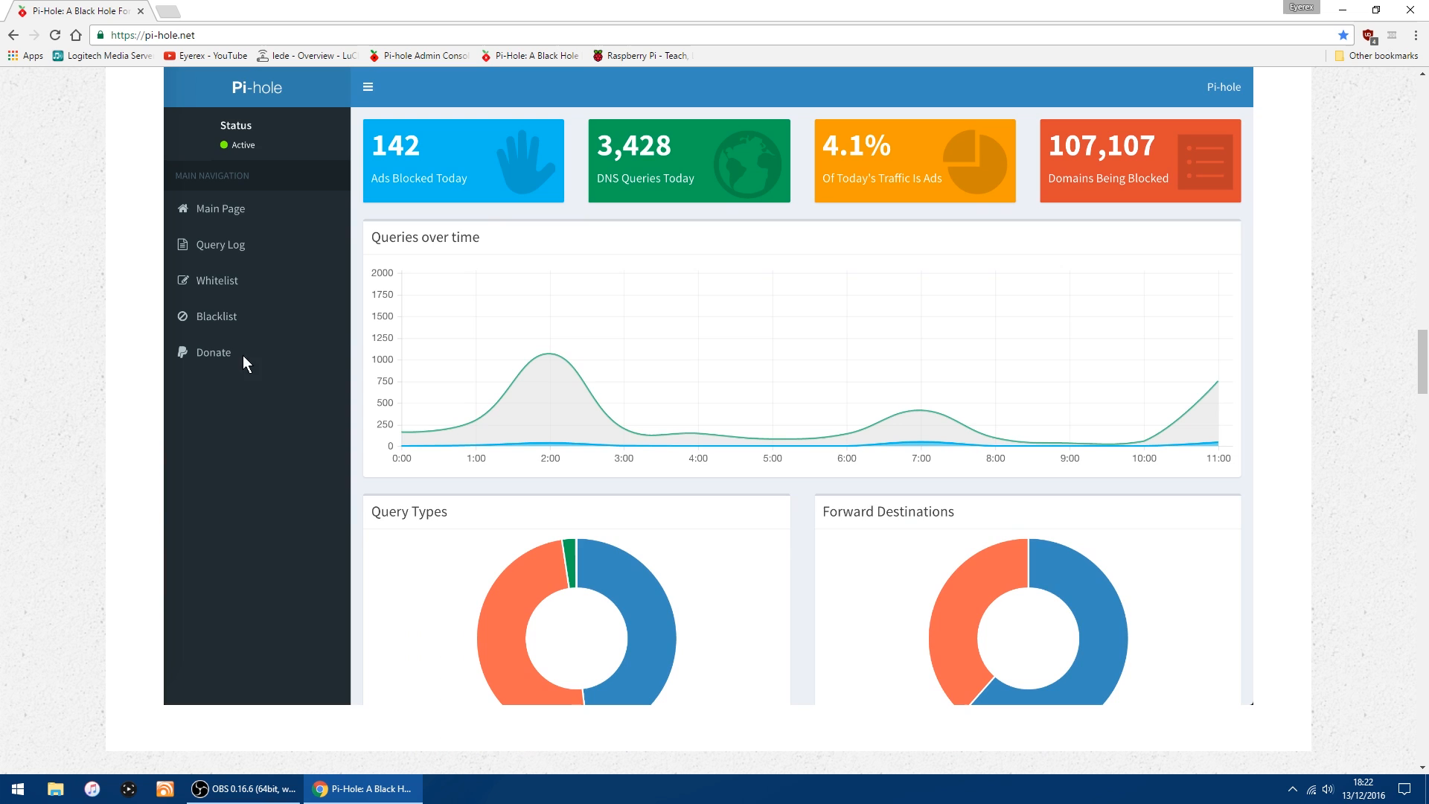
{"action": "scroll", "scroll_direction": "down", "scroll_amount": 3}
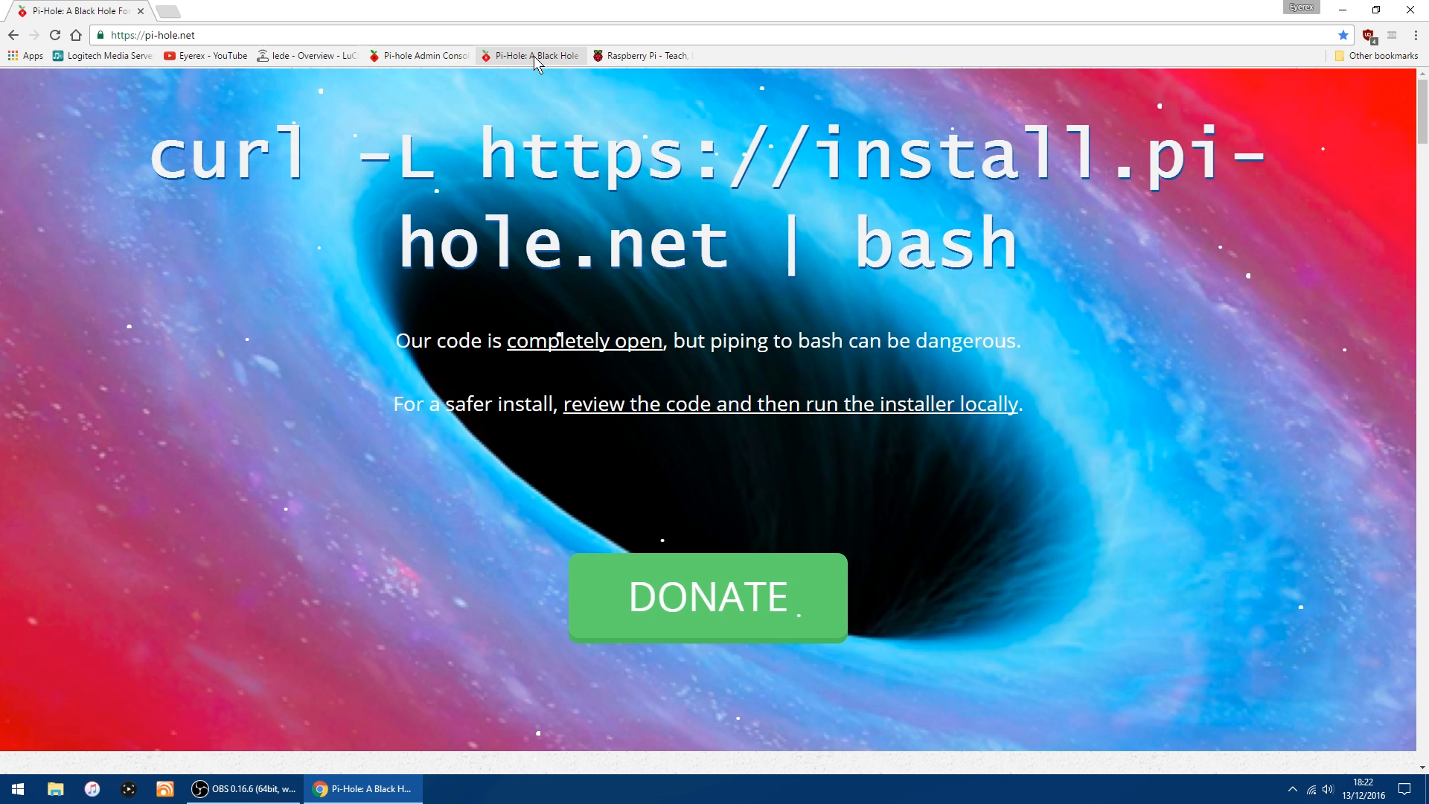
{"action": "left_click", "coordinate": [642, 56]}
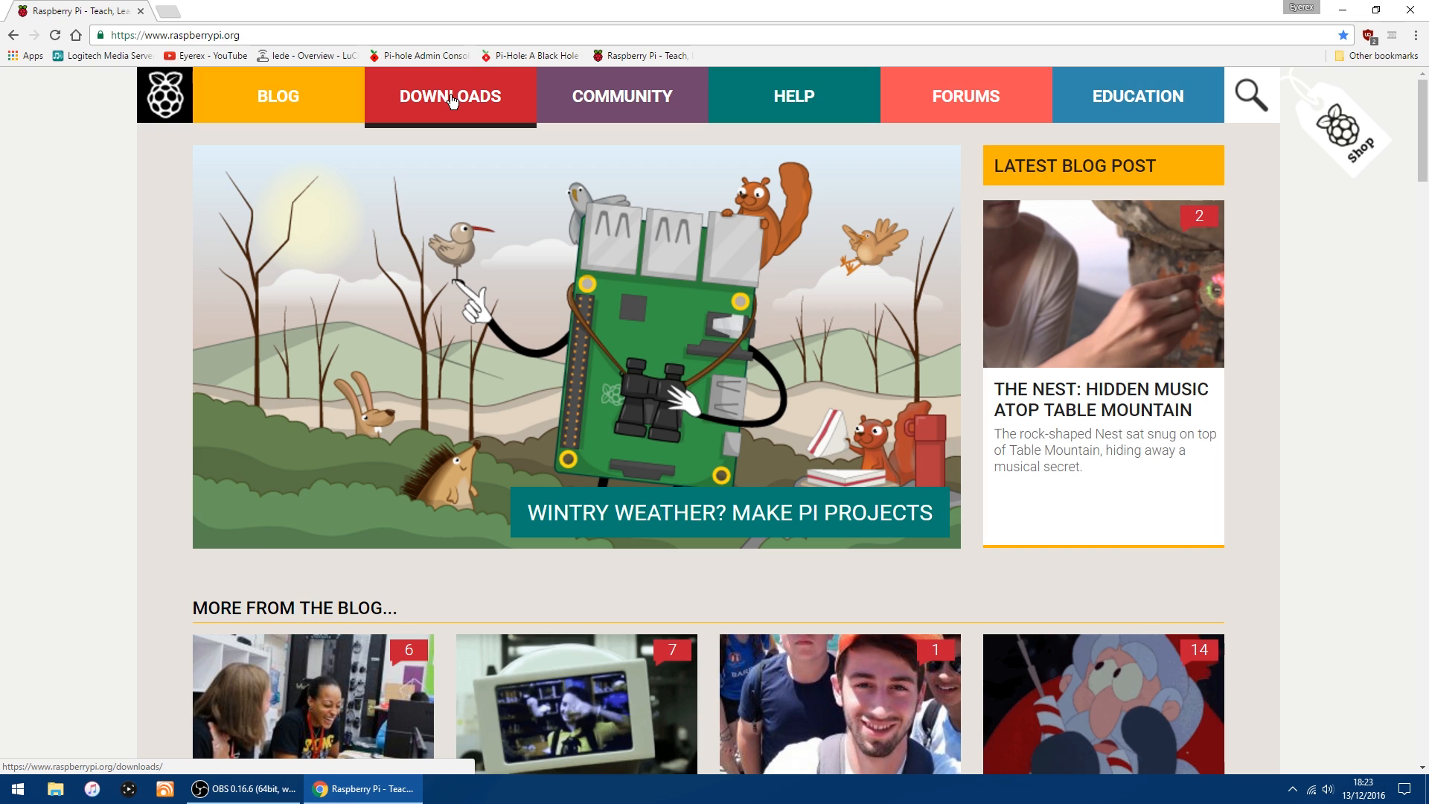
{"action": "left_click", "coordinate": [450, 96]}
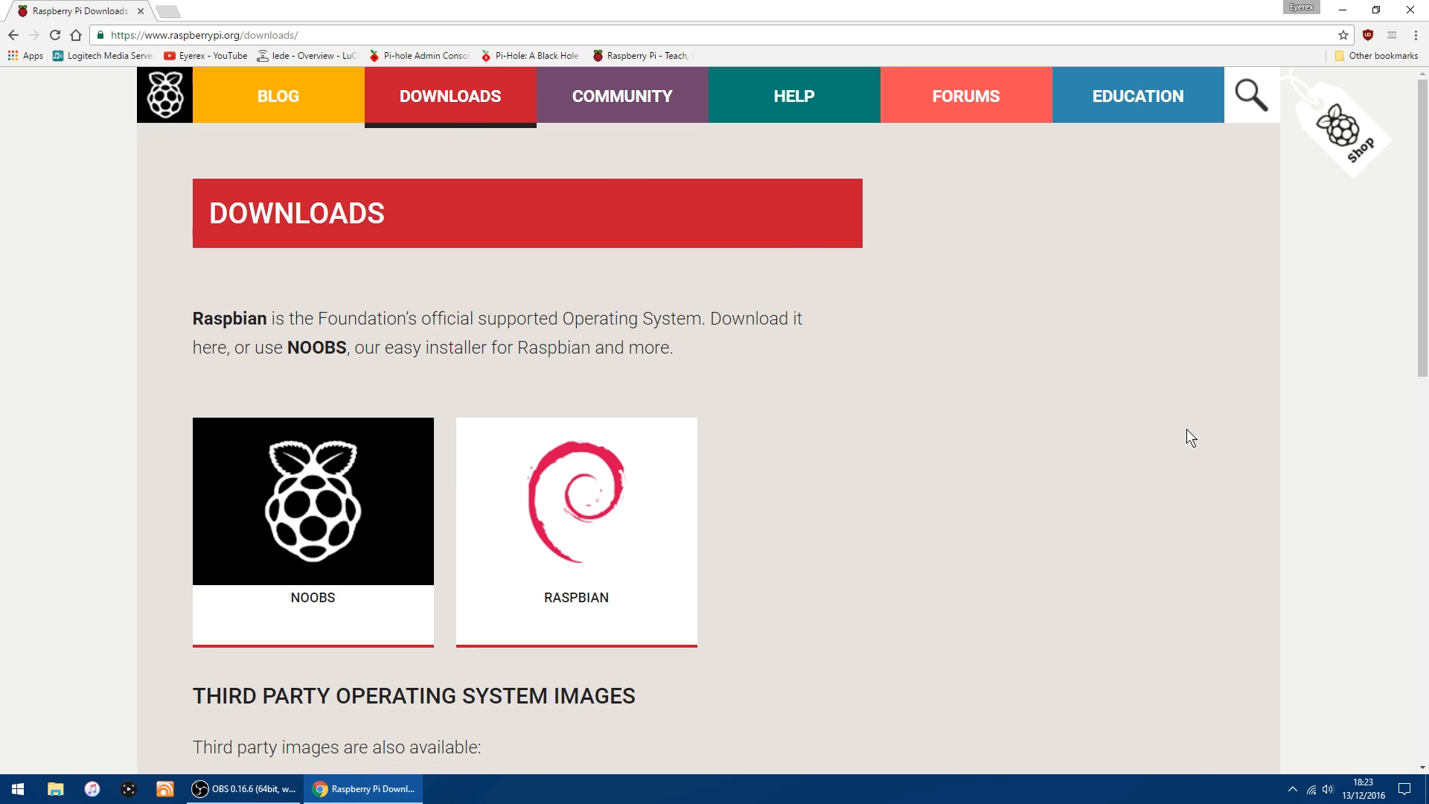
{"action": "mouse_move", "coordinate": [577, 511]}
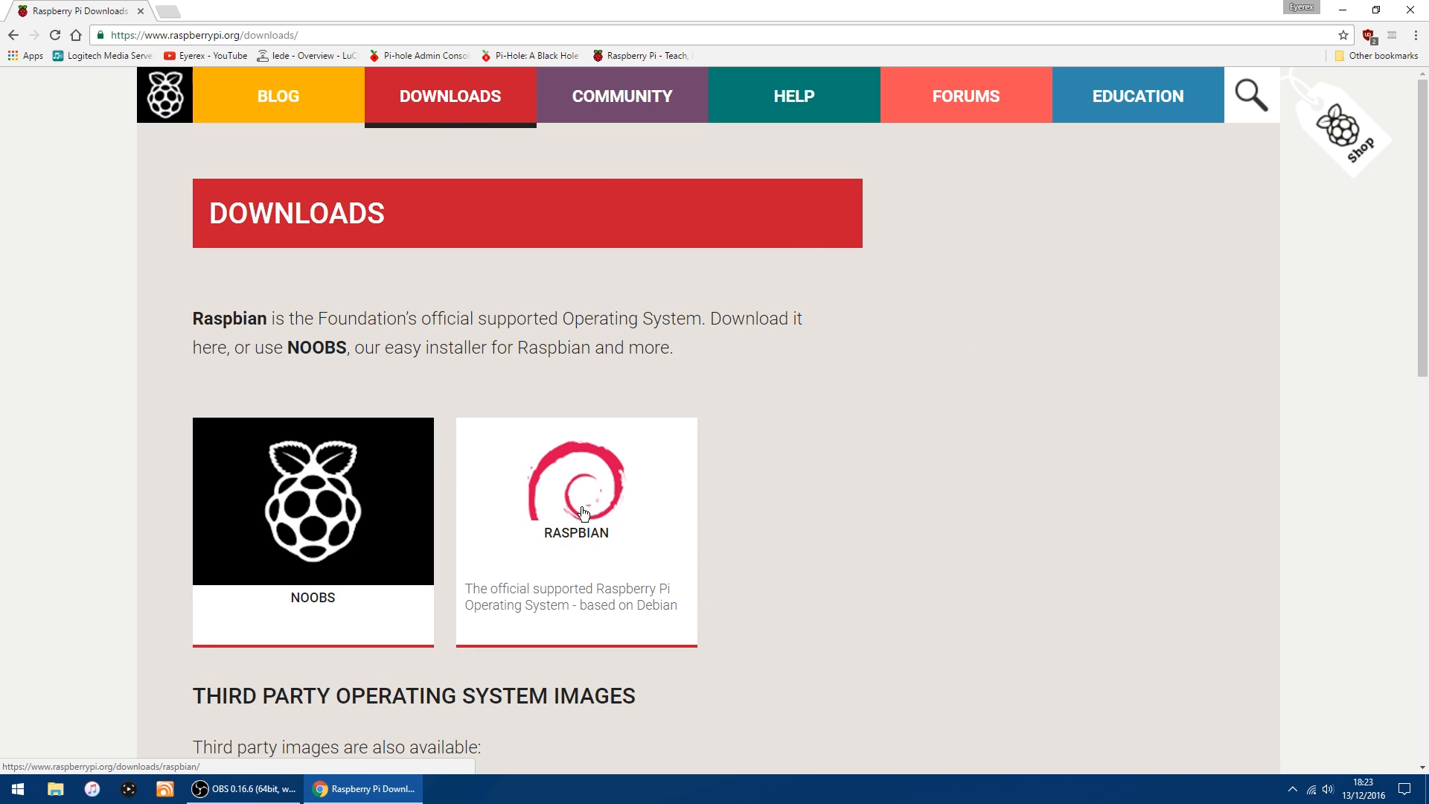
{"action": "left_click", "coordinate": [576, 492]}
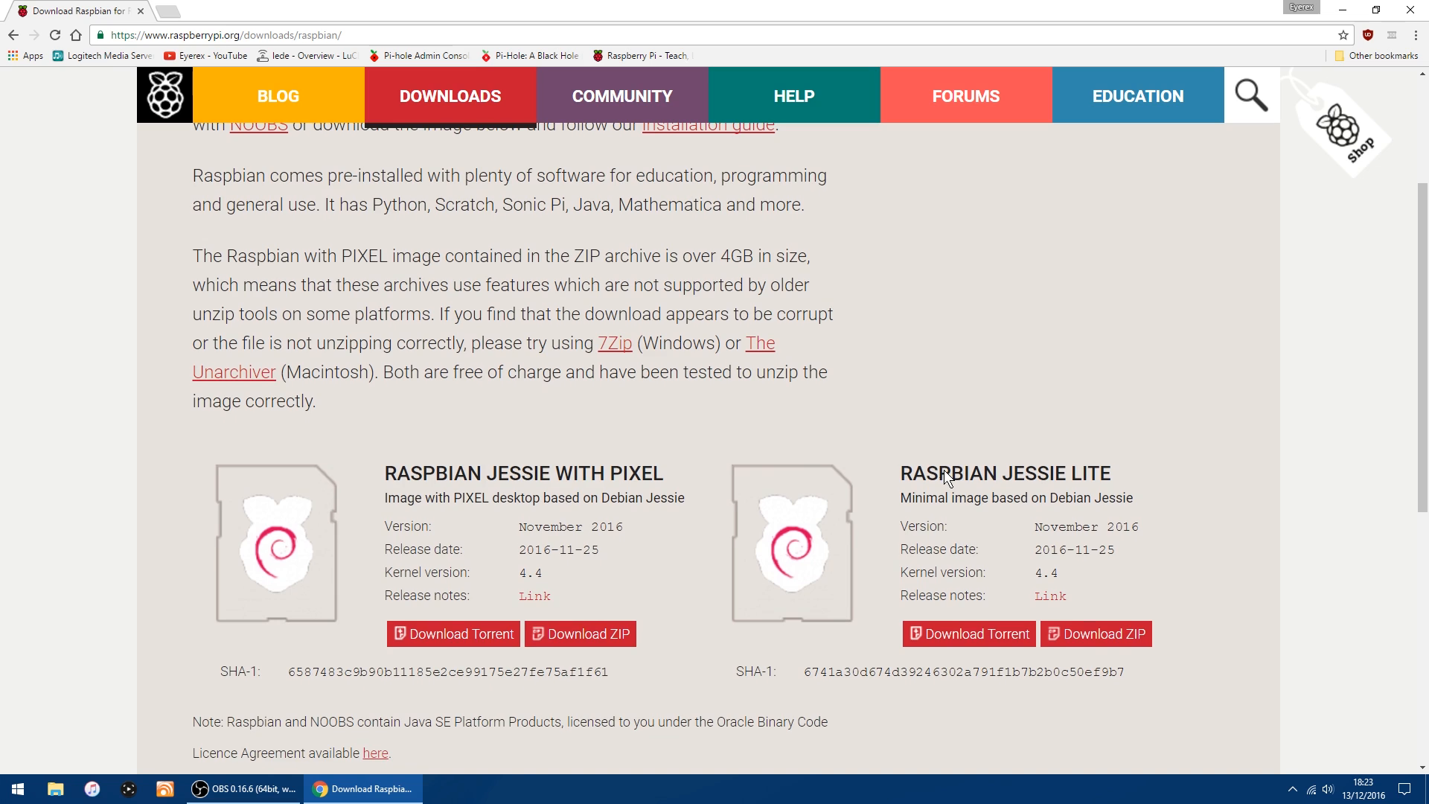
{"action": "mouse_move", "coordinate": [1042, 470]}
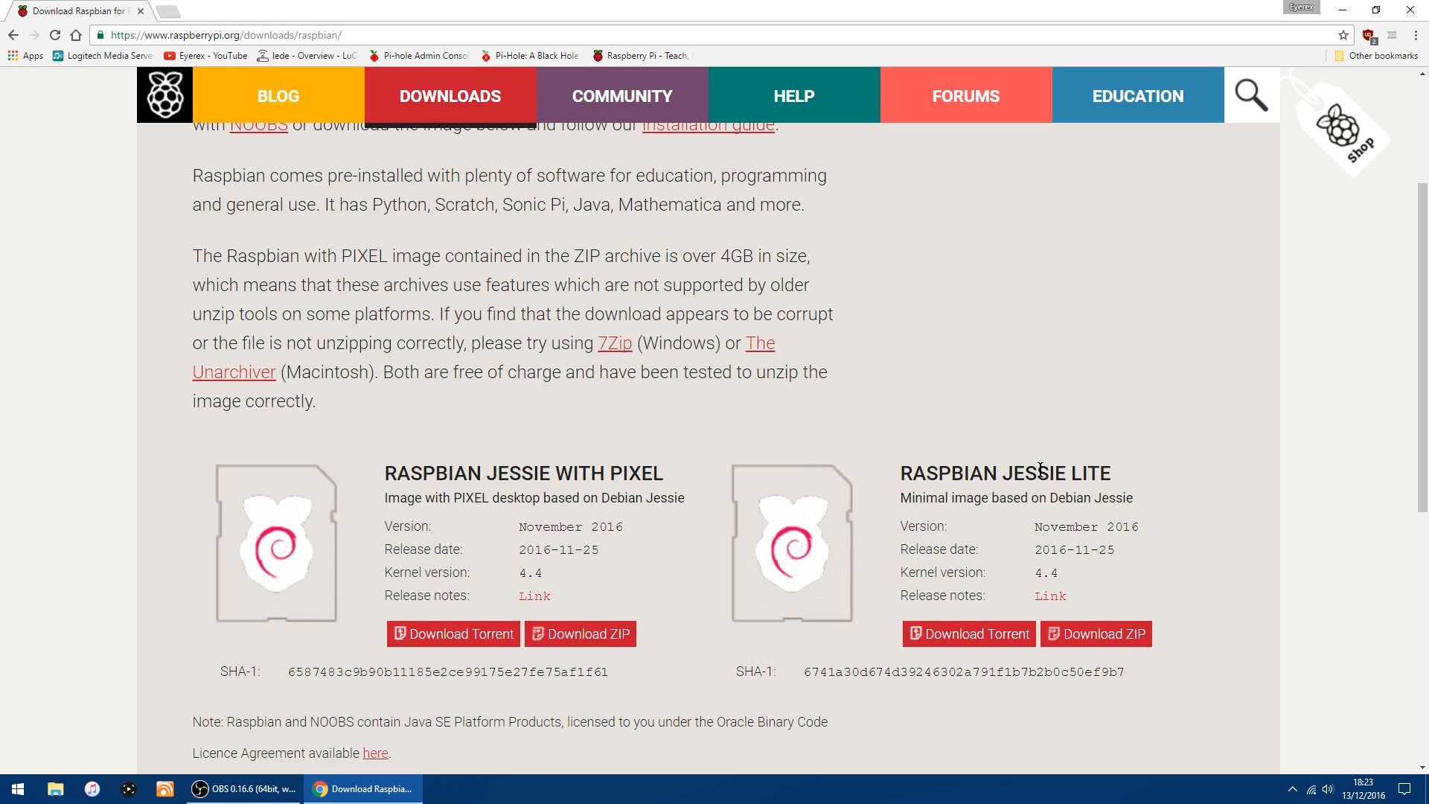
{"action": "mouse_move", "coordinate": [1097, 634]}
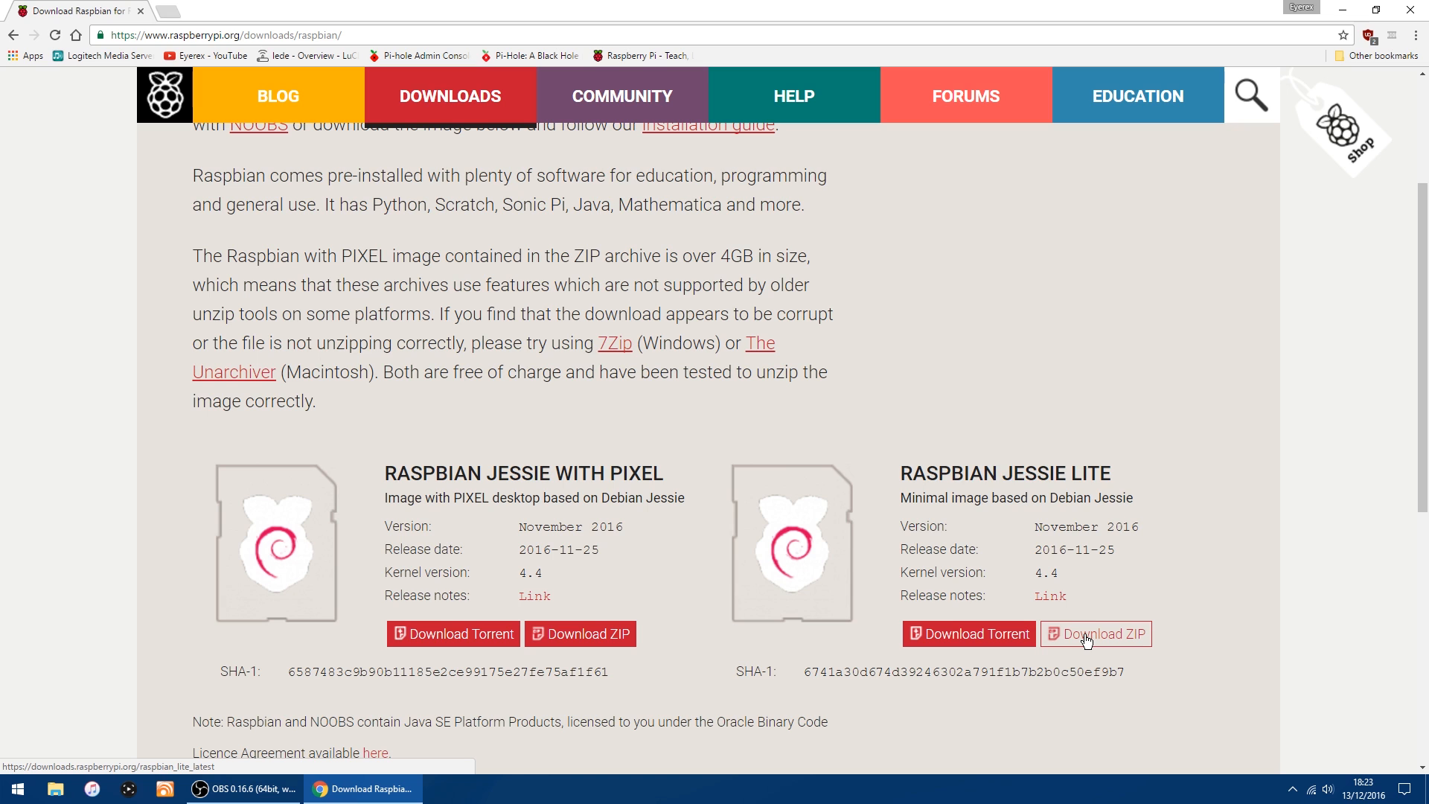
{"action": "mouse_move", "coordinate": [998, 267]}
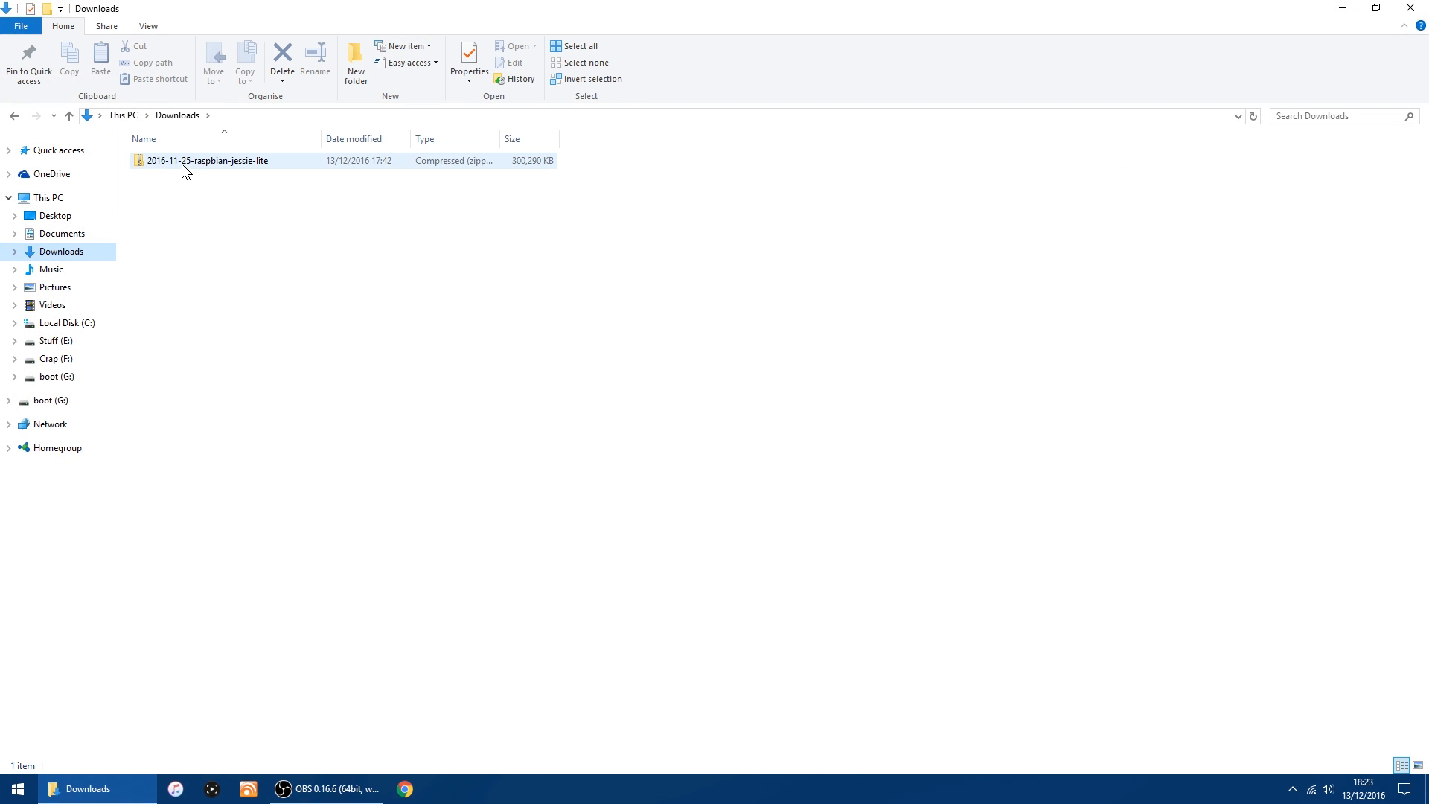
Use 7-Zip to extract the raspbian-jessie-lite zip into a '2016-11-25-raspbian-jessie-lite' folder.
{"action": "right_click", "coordinate": [207, 161]}
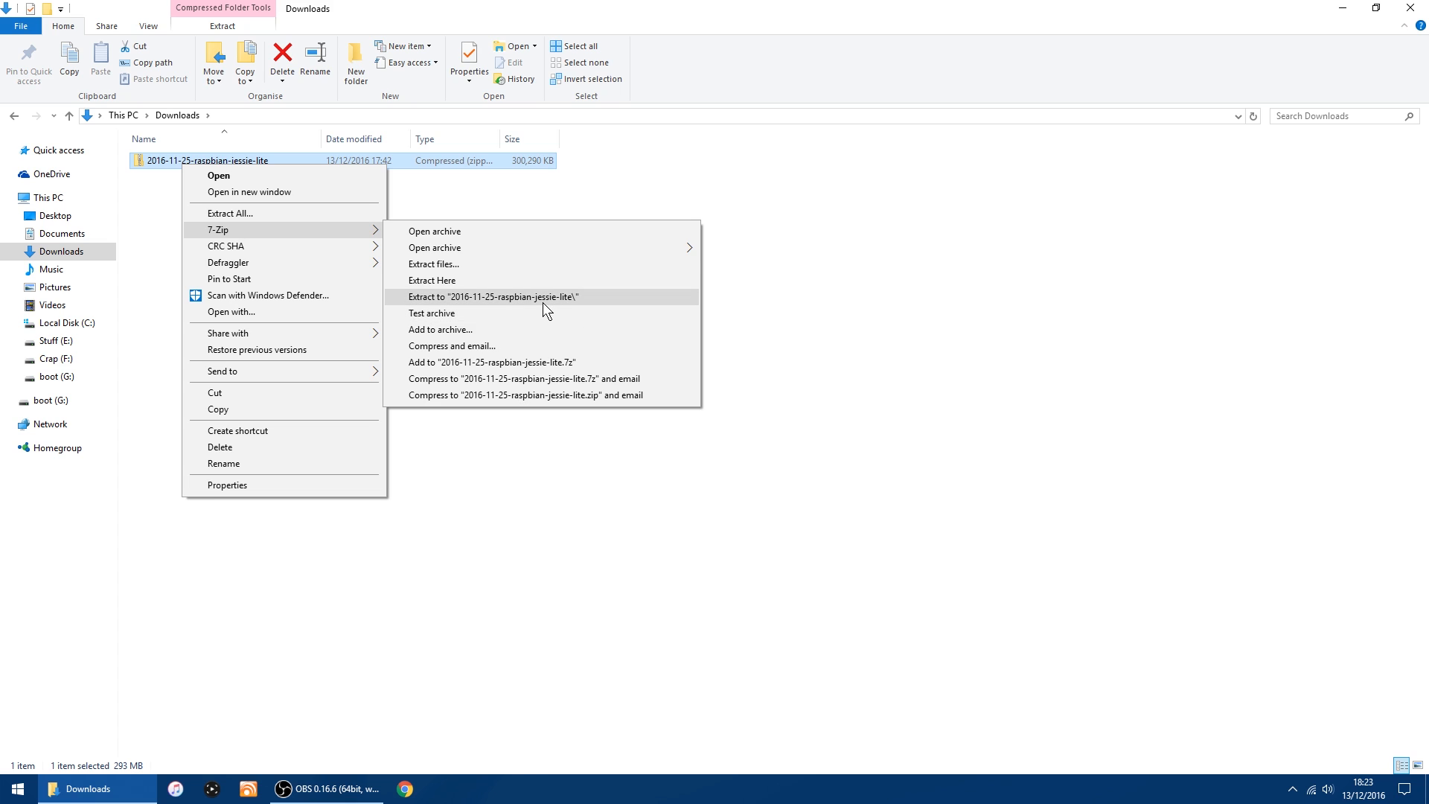
{"action": "mouse_move", "coordinate": [528, 304]}
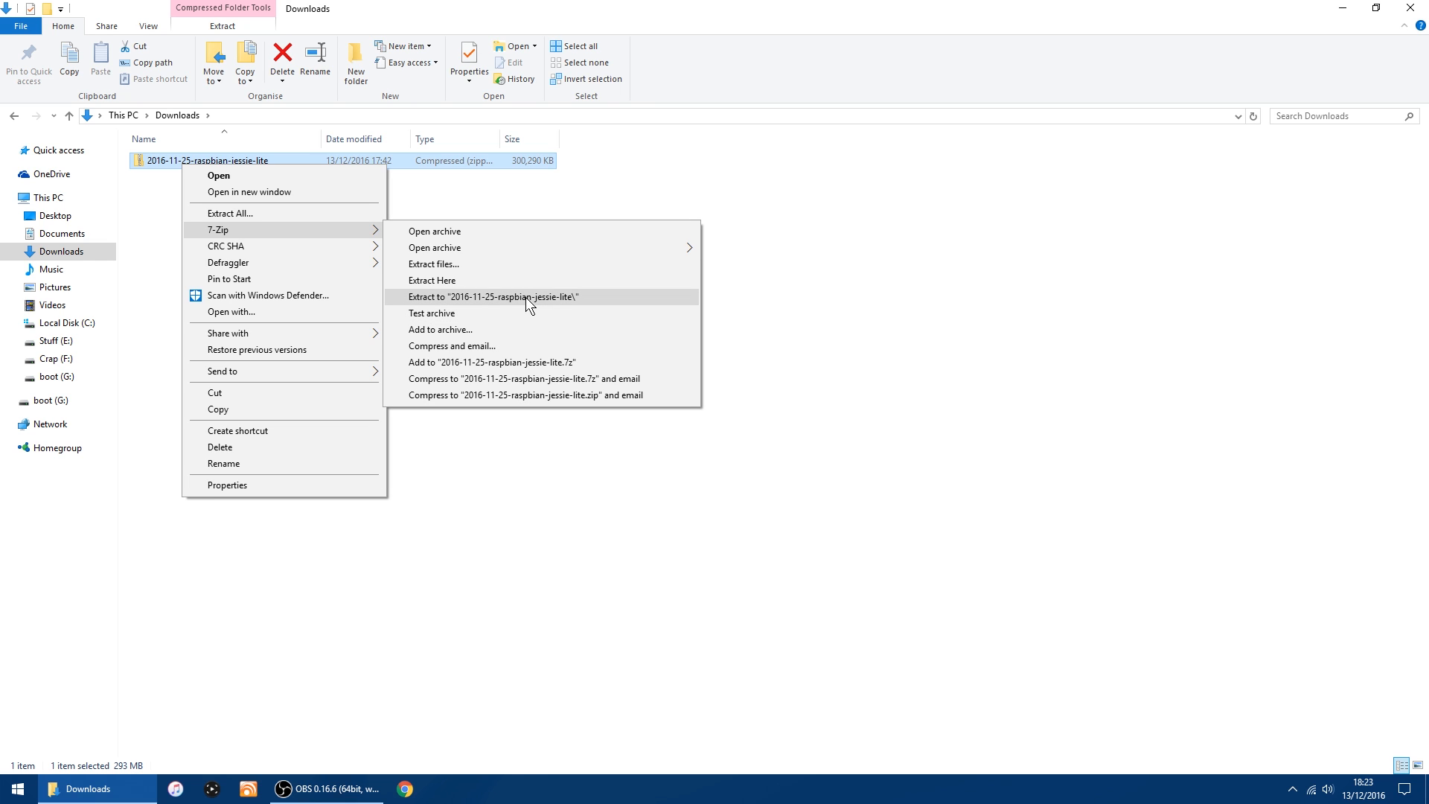
{"action": "left_click", "coordinate": [493, 296]}
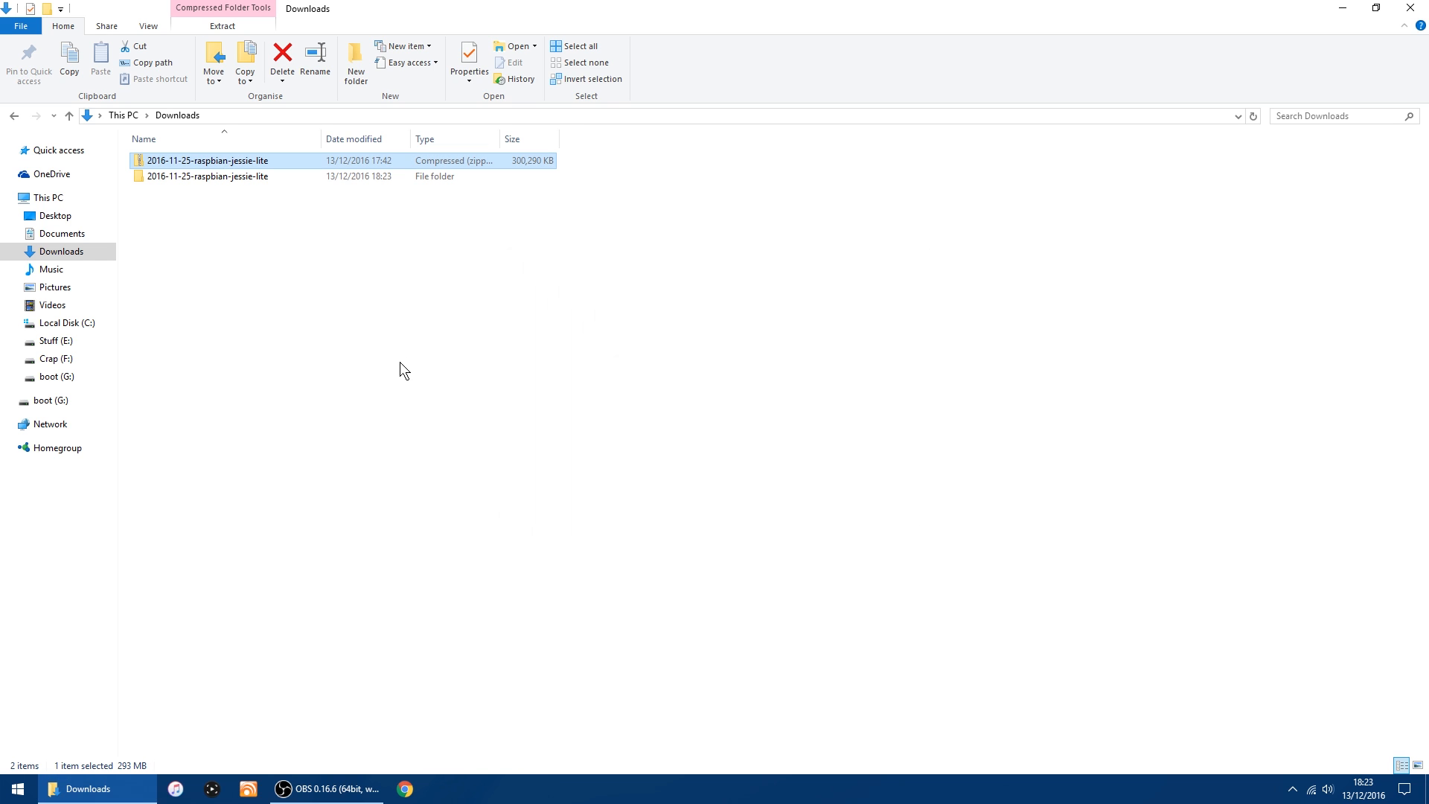
{"action": "double_click", "coordinate": [207, 175]}
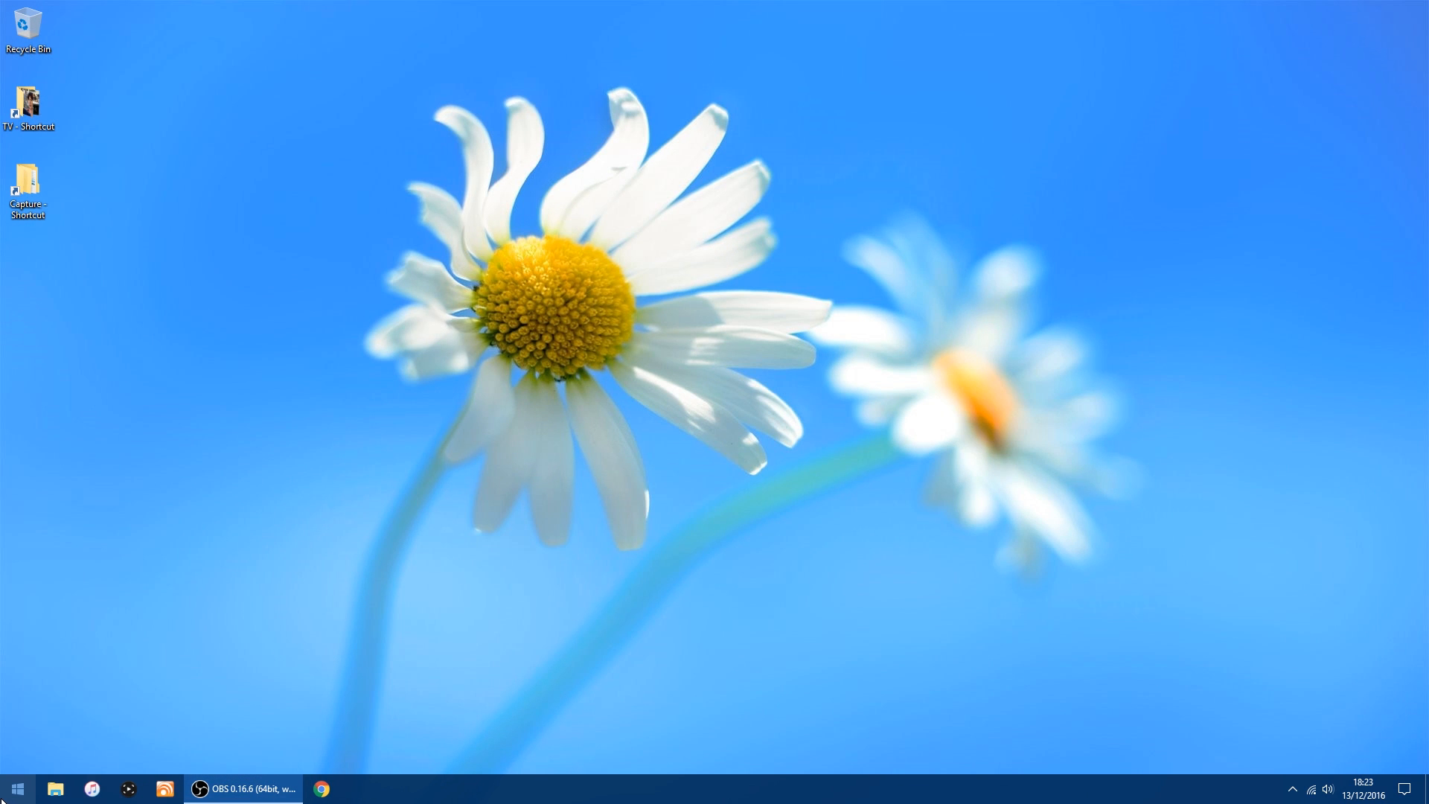
Launch SDFormatter and quick-format drive G as FAT32, labelled BOOT.
{"action": "left_click", "coordinate": [16, 788]}
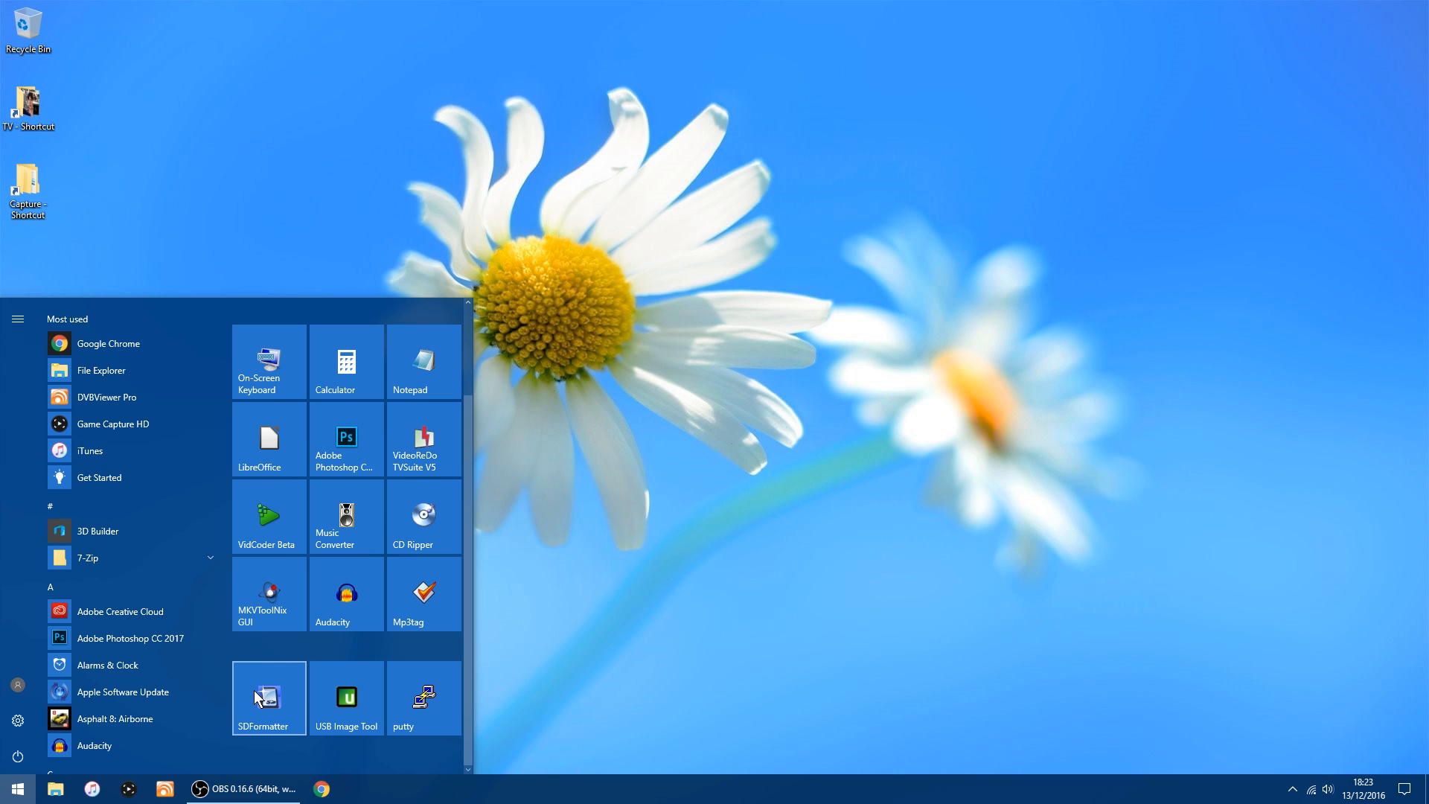
{"action": "mouse_move", "coordinate": [265, 702]}
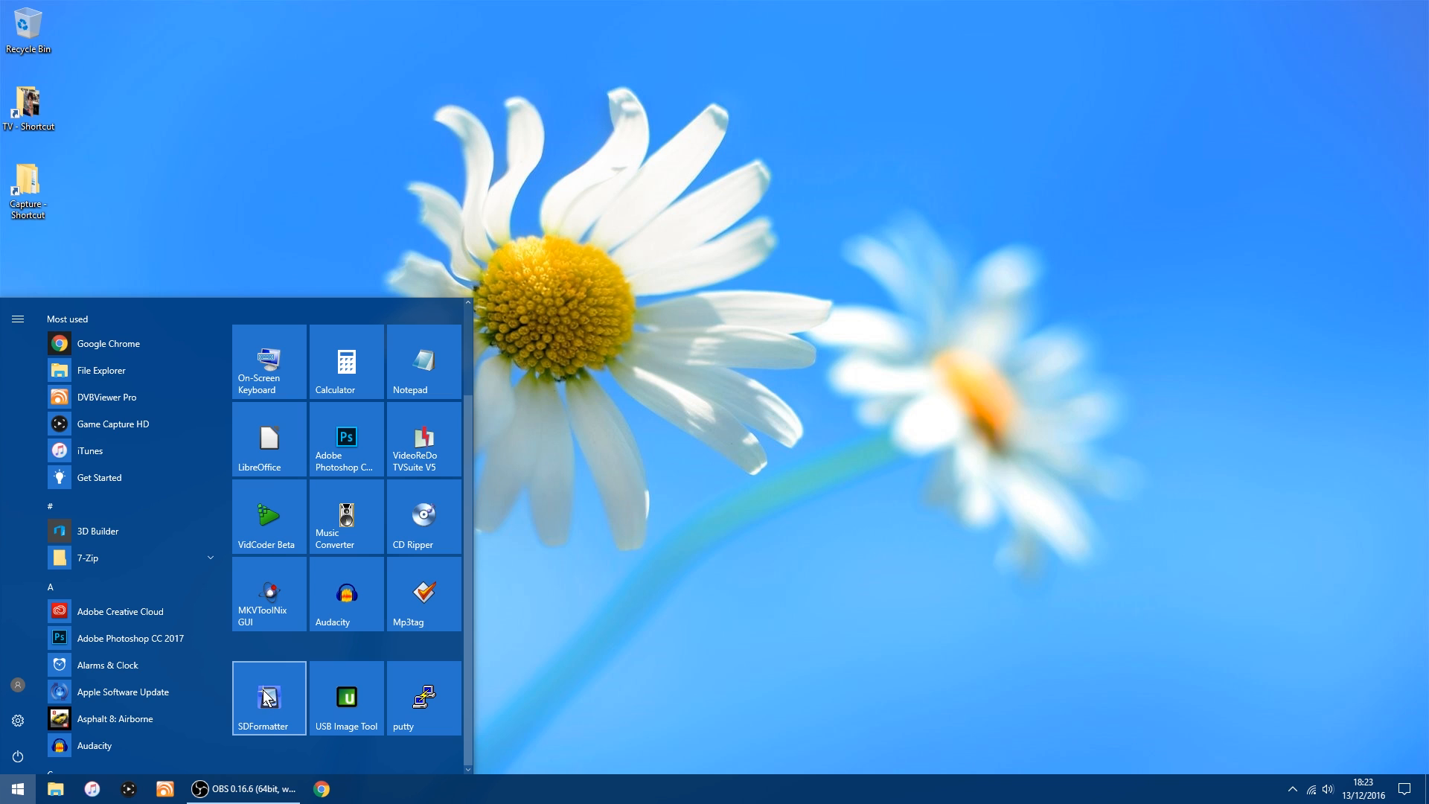
{"action": "left_click", "coordinate": [268, 698]}
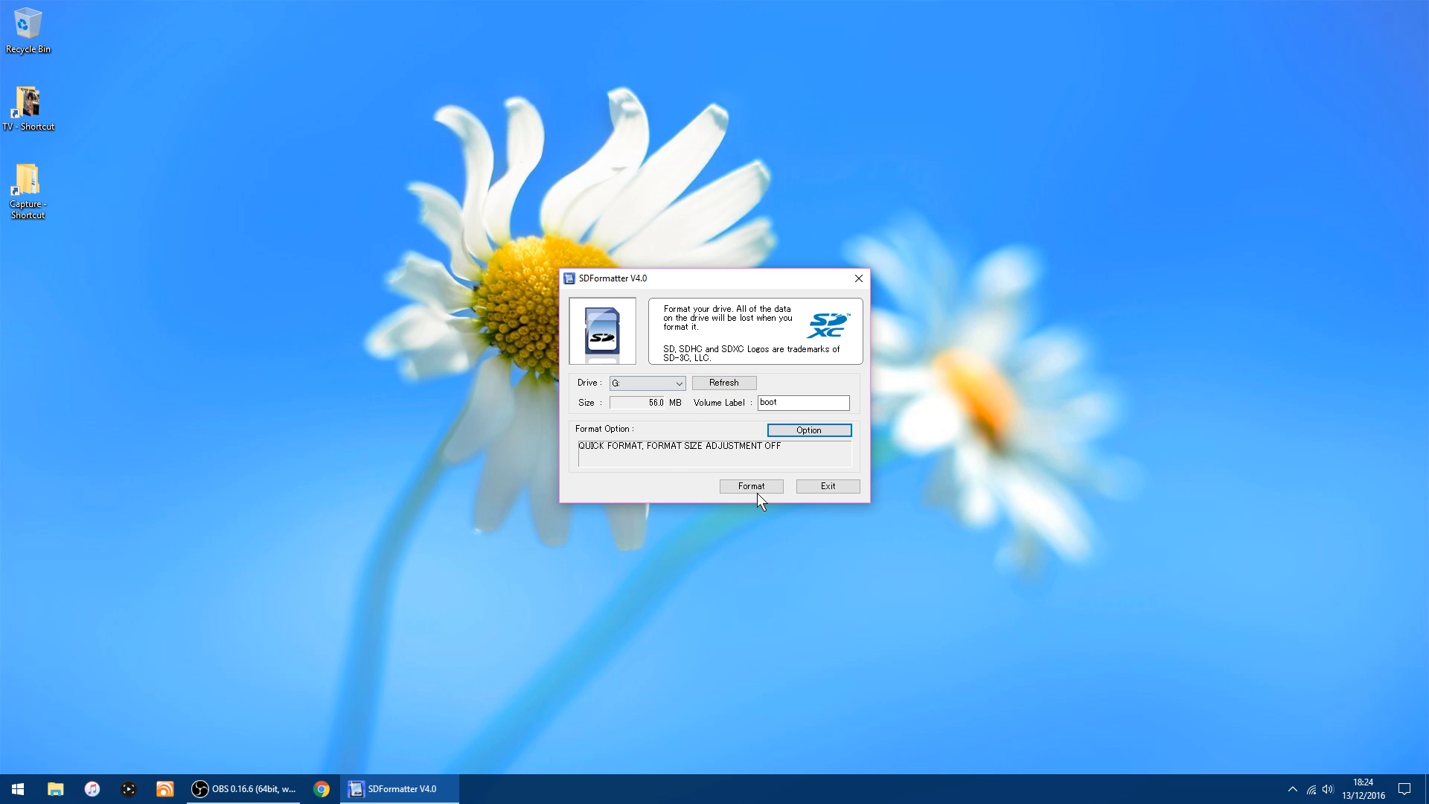
{"action": "left_click", "coordinate": [751, 486]}
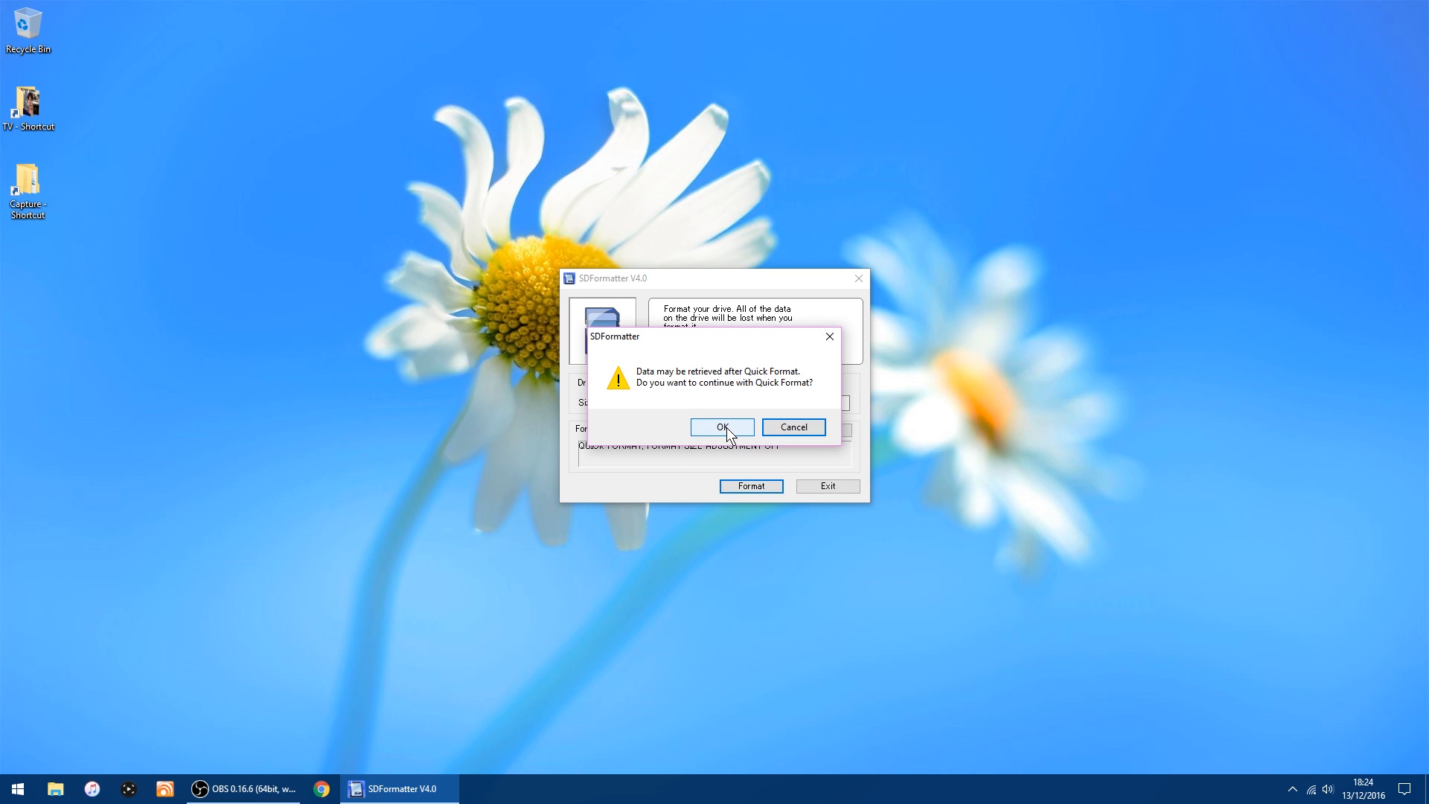
{"action": "left_click", "coordinate": [722, 427]}
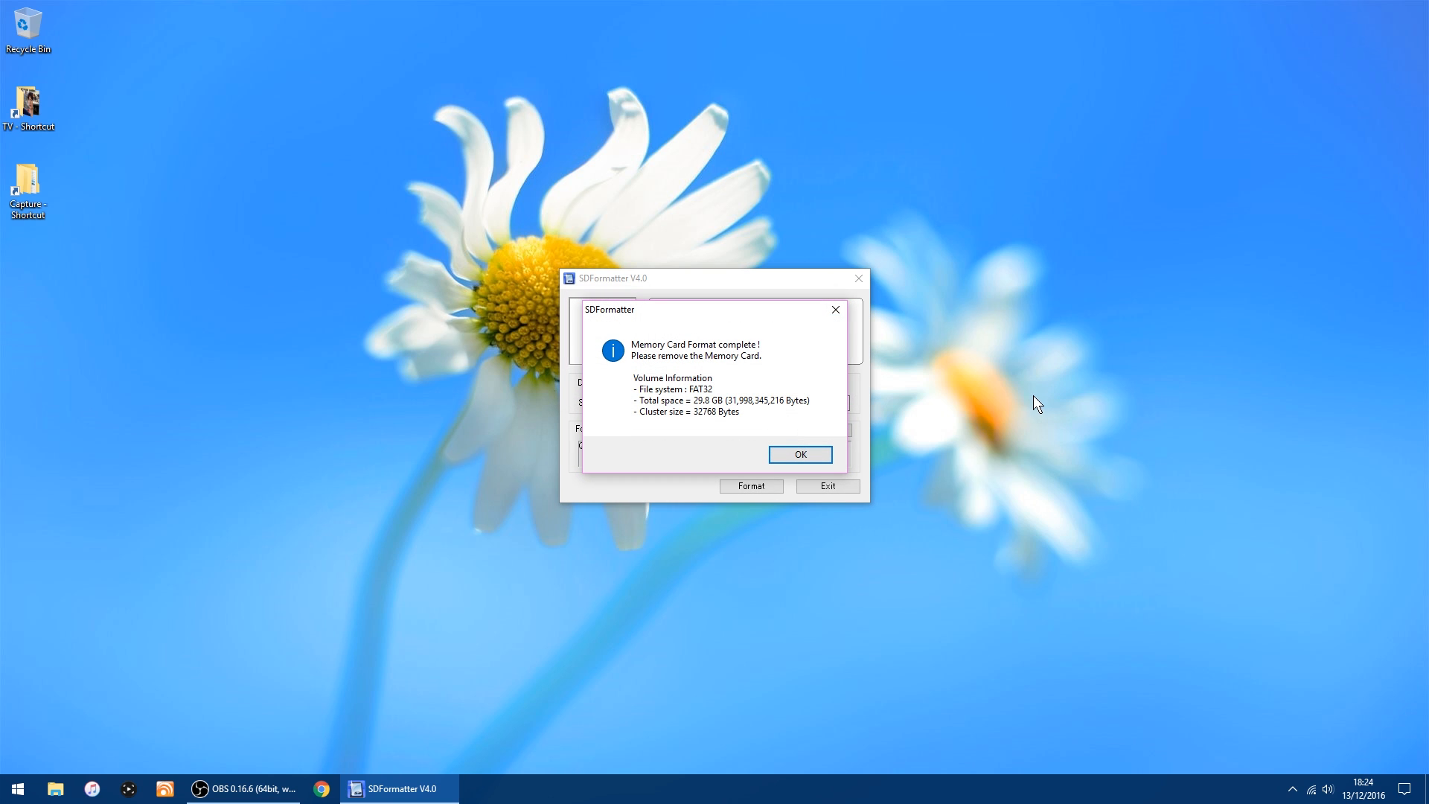
{"action": "left_click", "coordinate": [799, 454]}
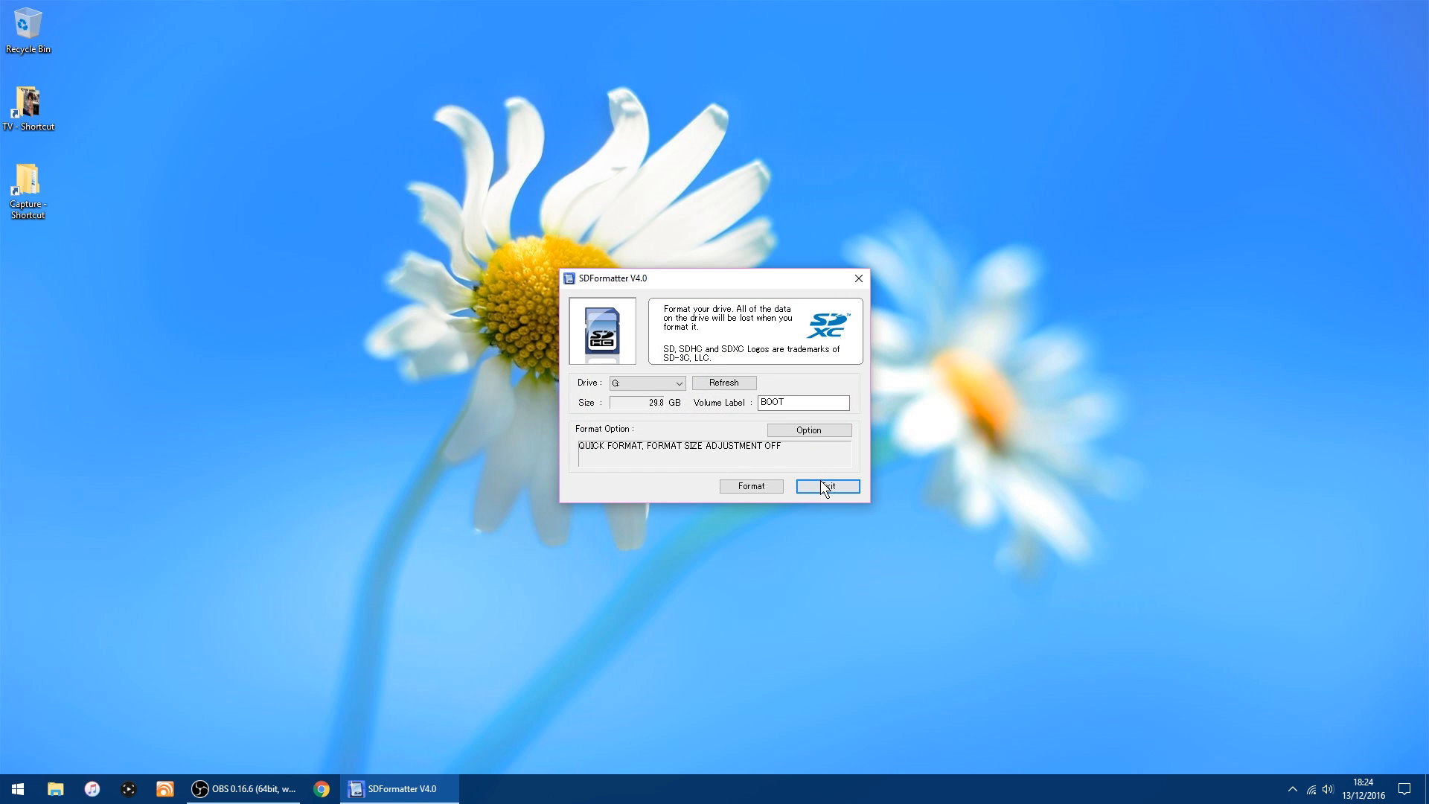
Close SDFormatter, launch USB Image Tool, and centre its window showing the Generic STORAGE DEVICE.
{"action": "left_click", "coordinate": [826, 487]}
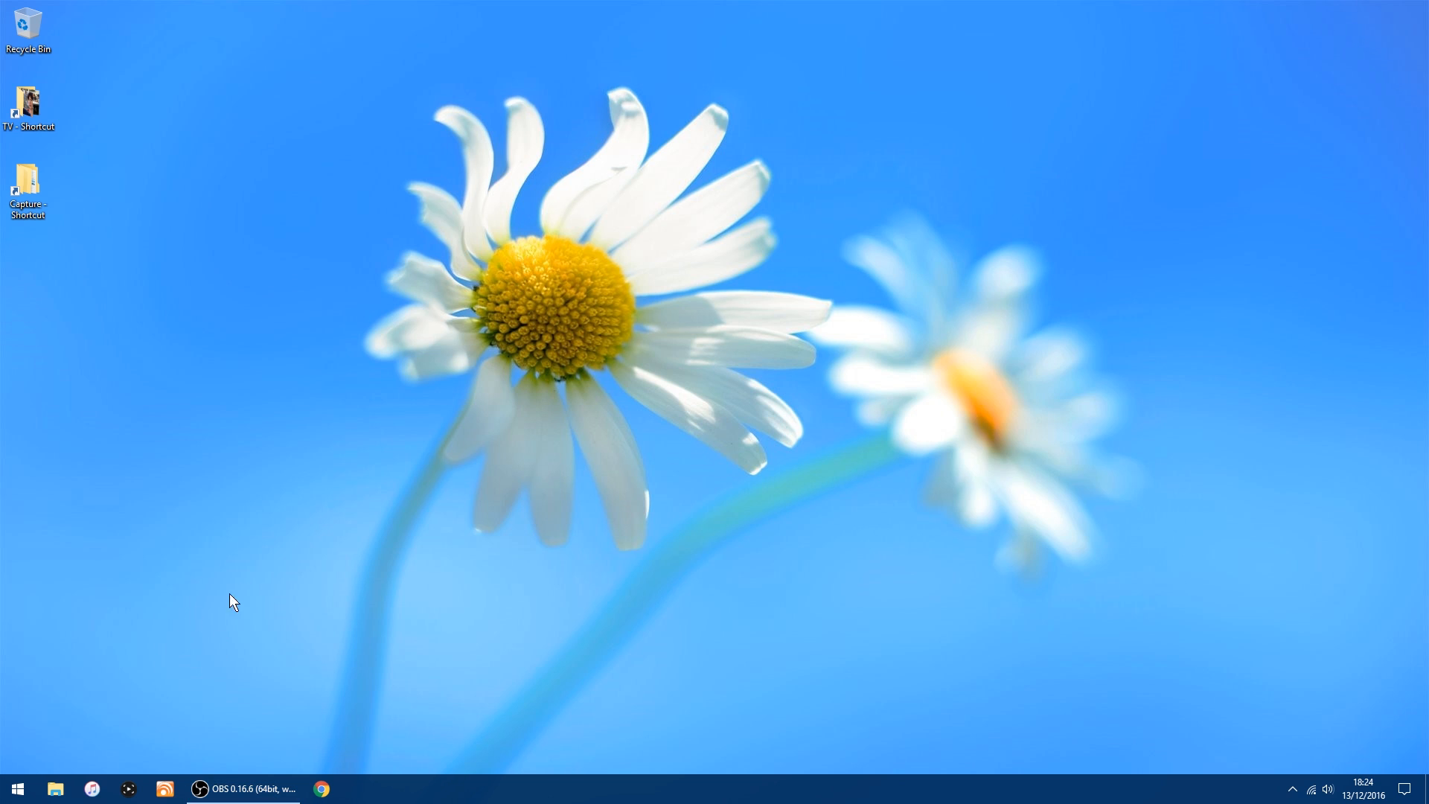
{"action": "mouse_move", "coordinate": [243, 544]}
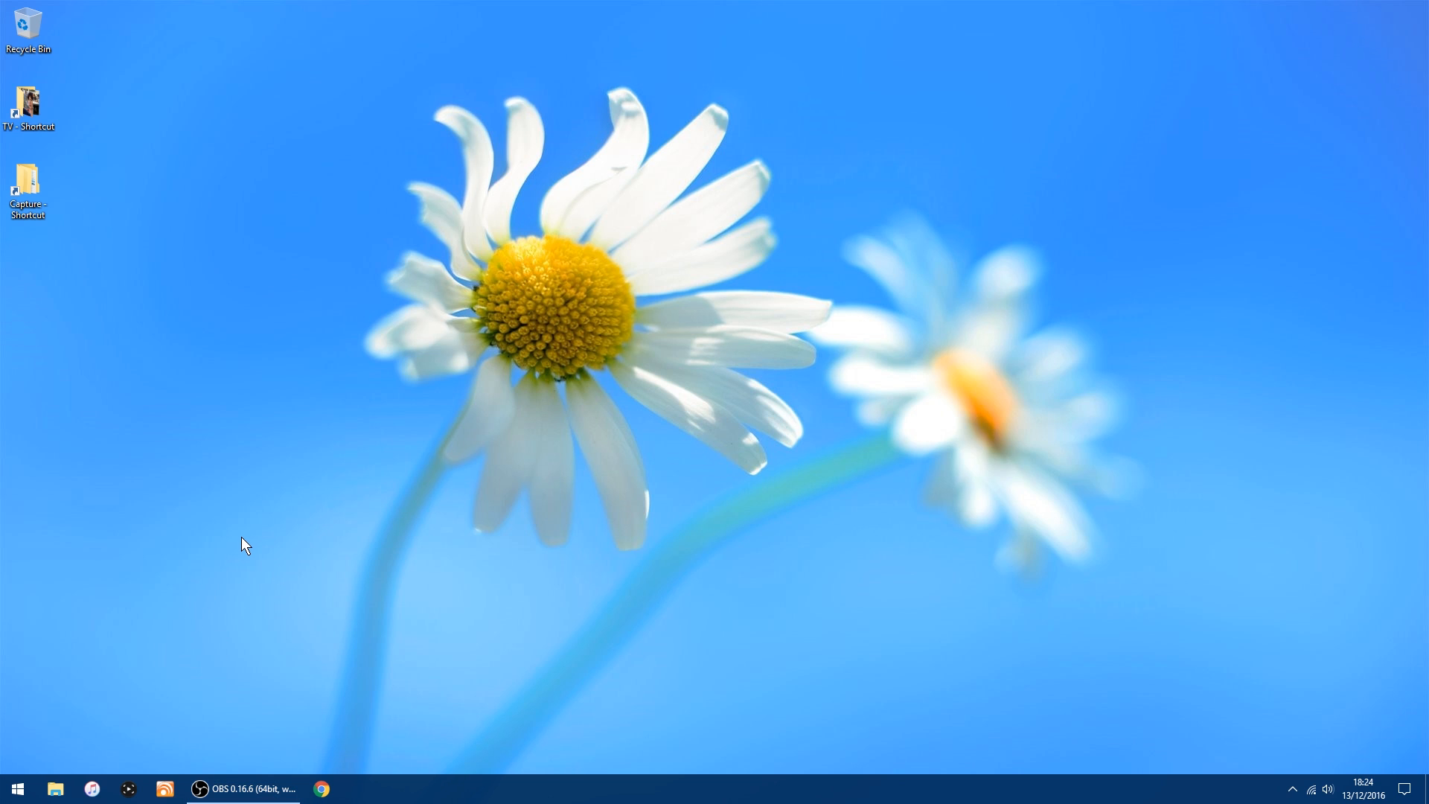
{"action": "mouse_move", "coordinate": [137, 636]}
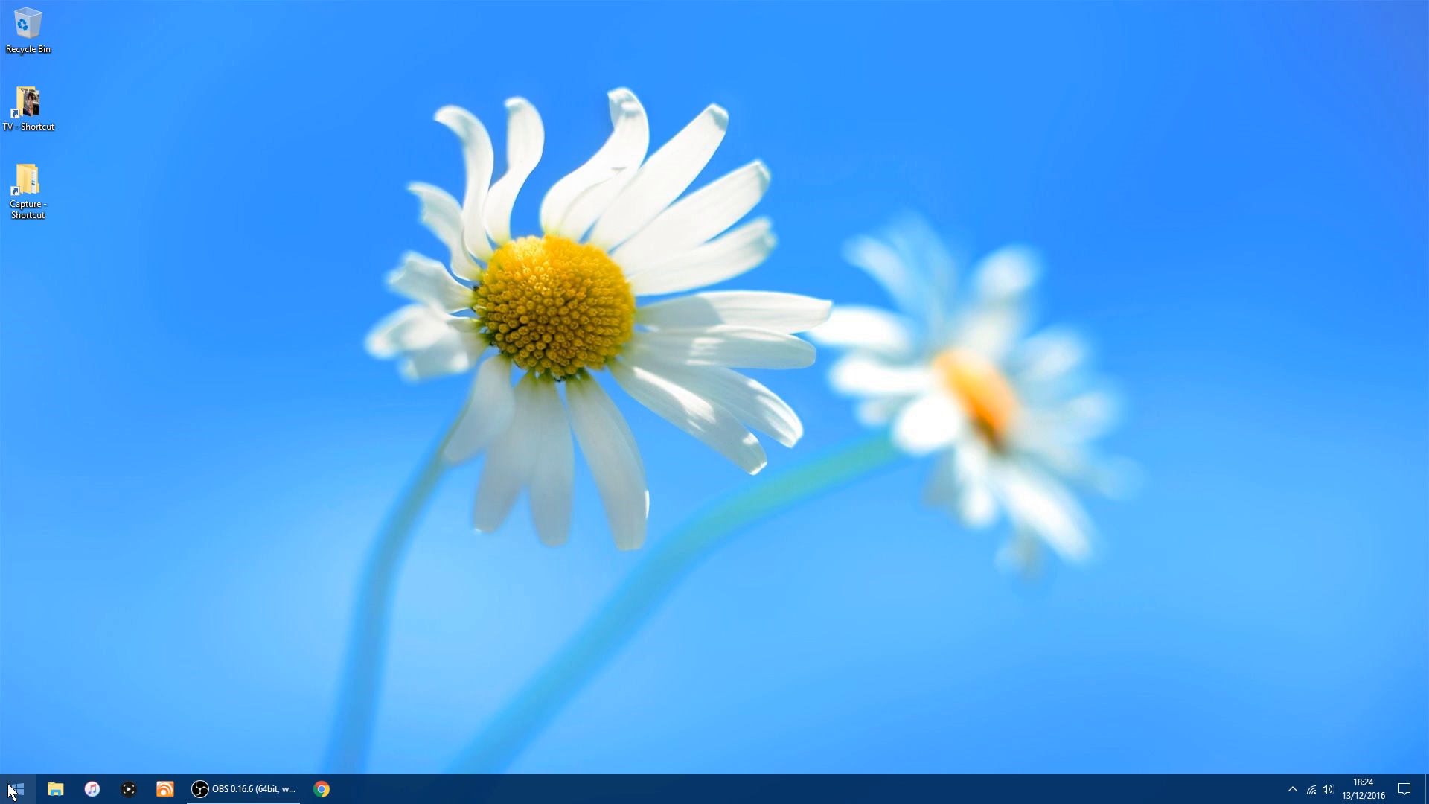
{"action": "left_click", "coordinate": [13, 788]}
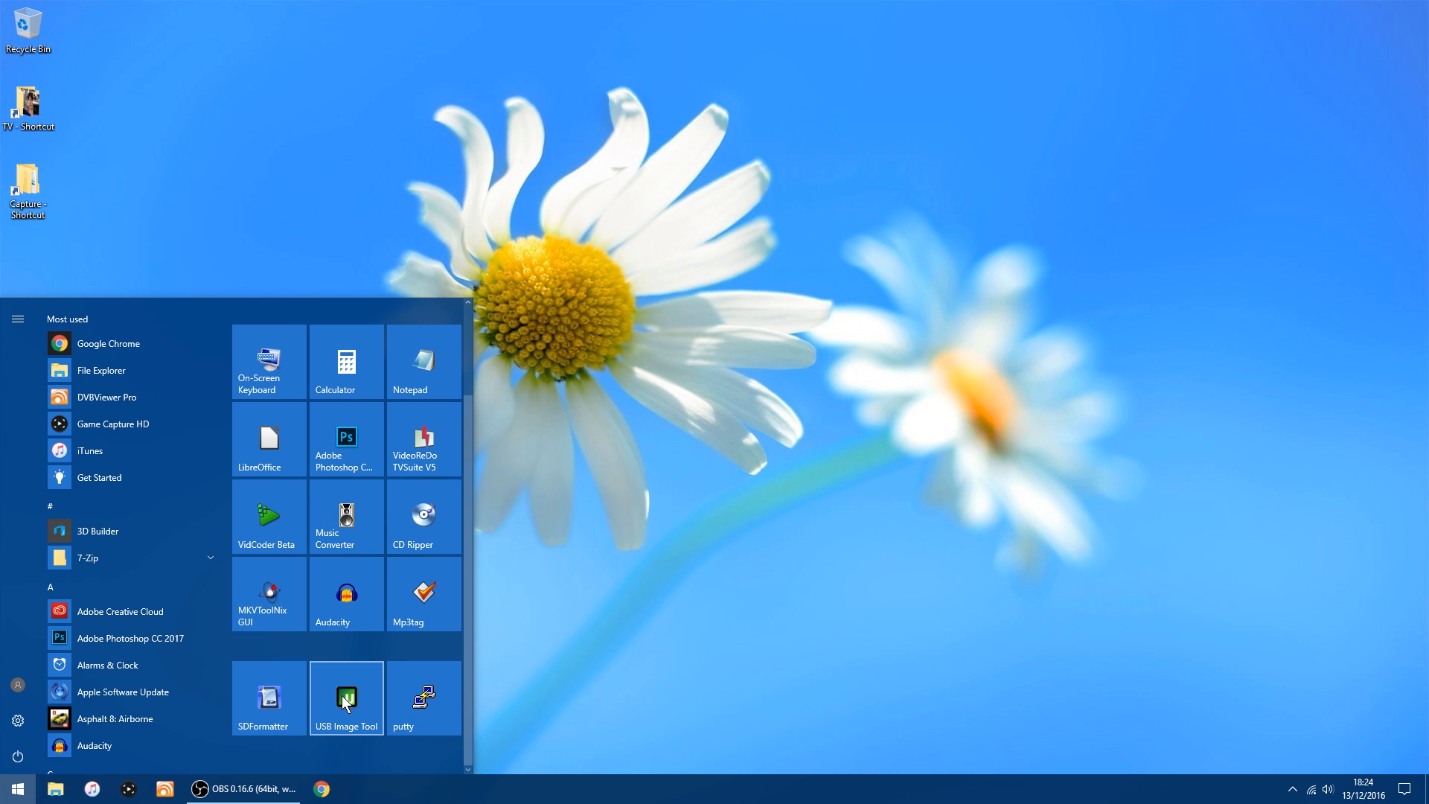
{"action": "left_click", "coordinate": [346, 695]}
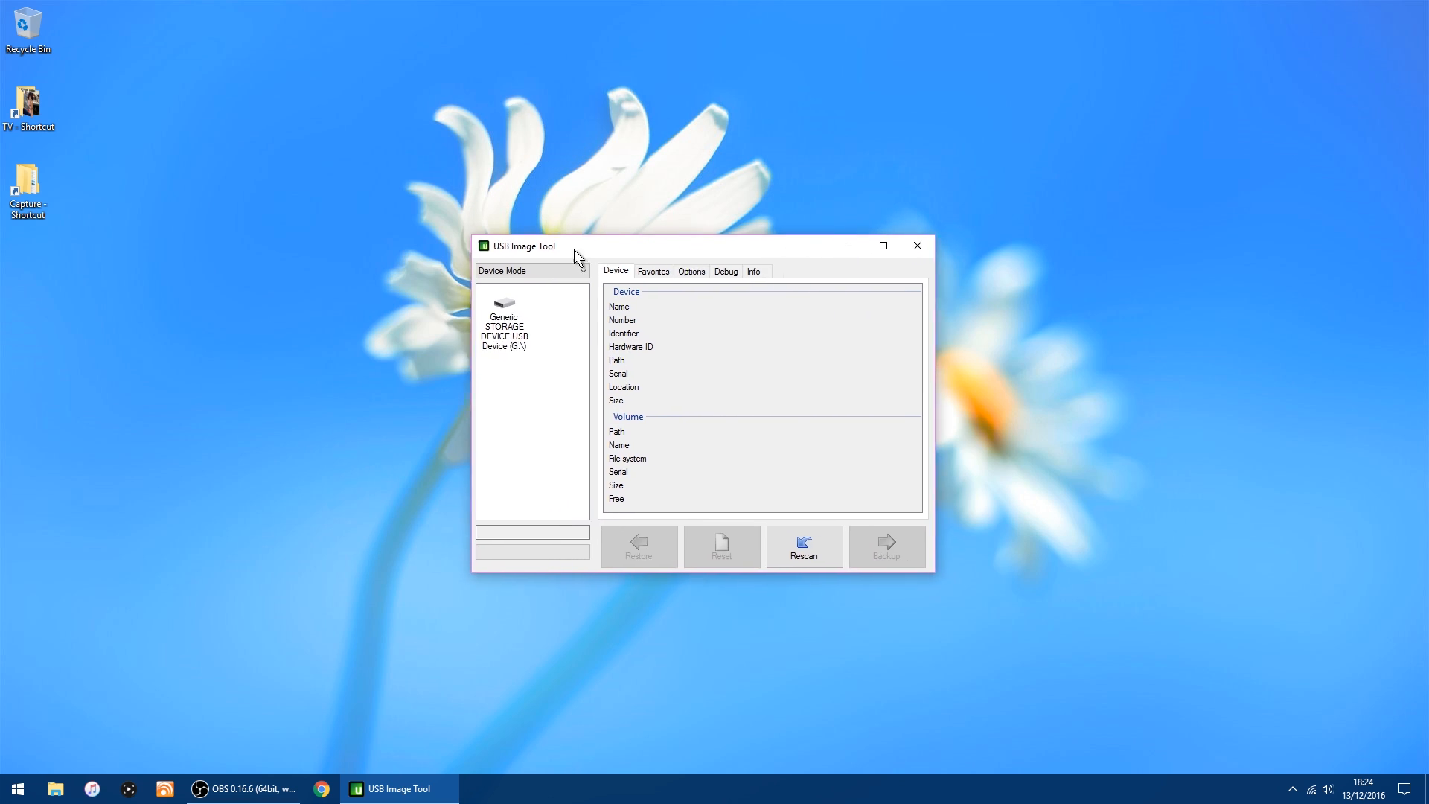
{"action": "left_click_drag", "start_coordinate": [565, 245], "coordinate": [586, 262]}
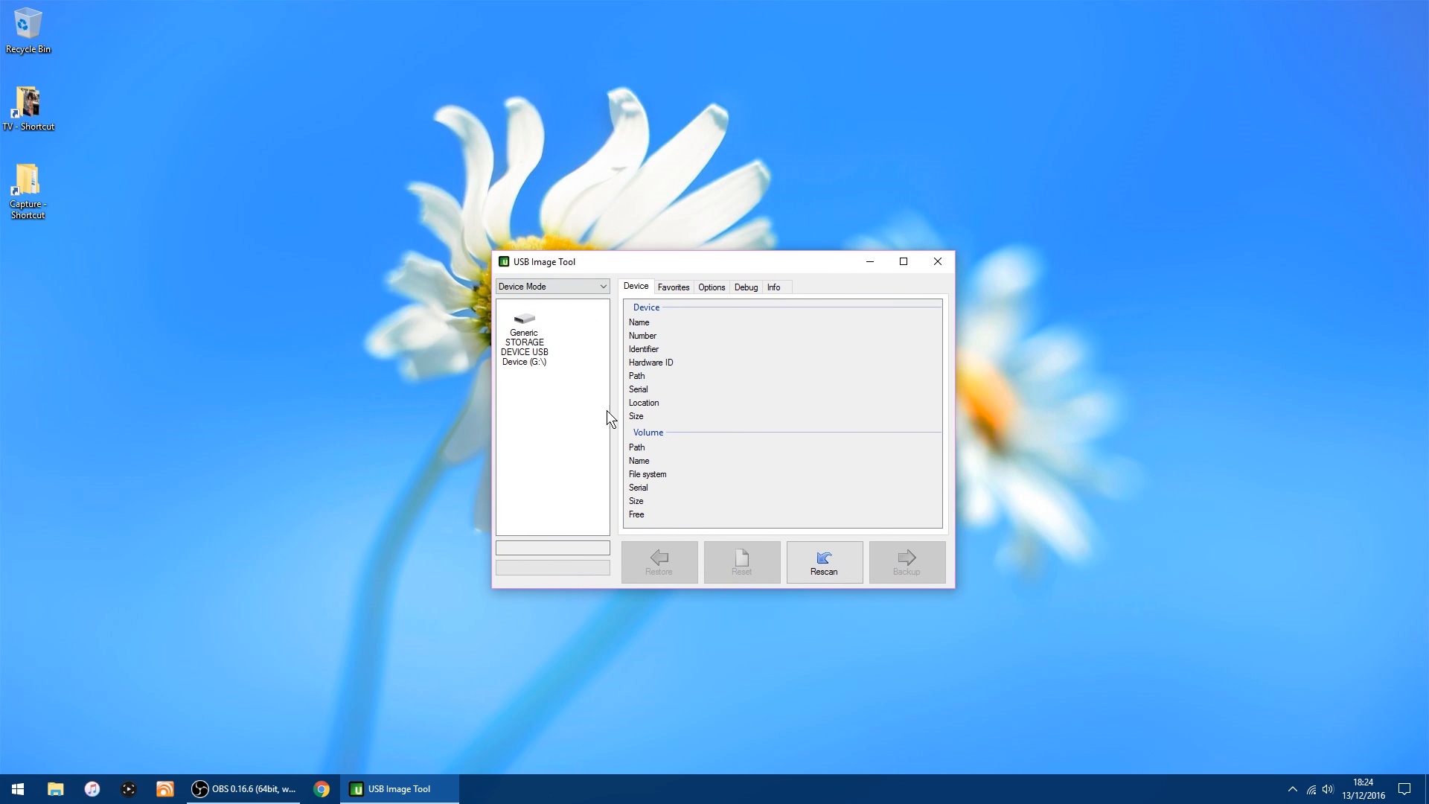
{"action": "mouse_move", "coordinate": [674, 287]}
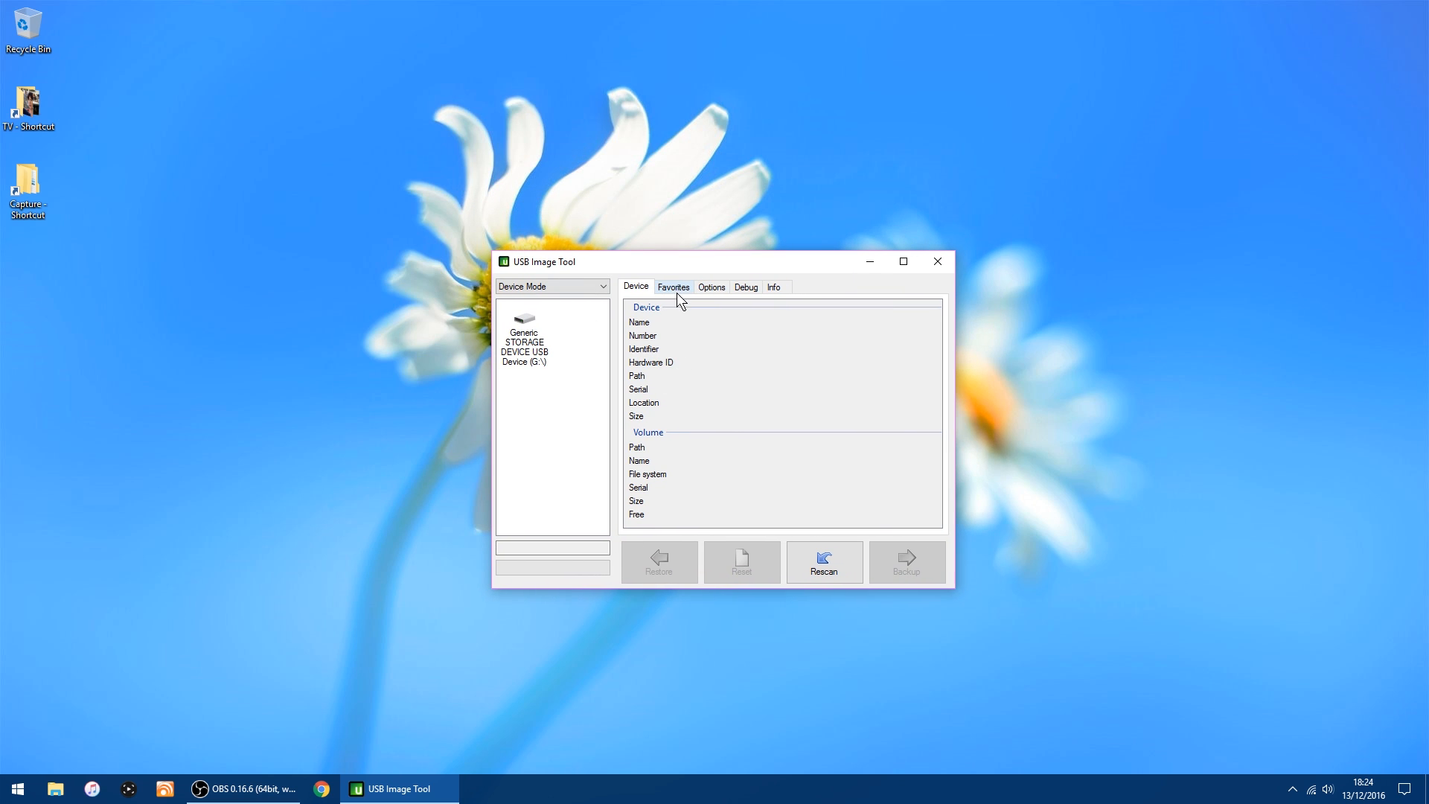
{"action": "mouse_move", "coordinate": [678, 293]}
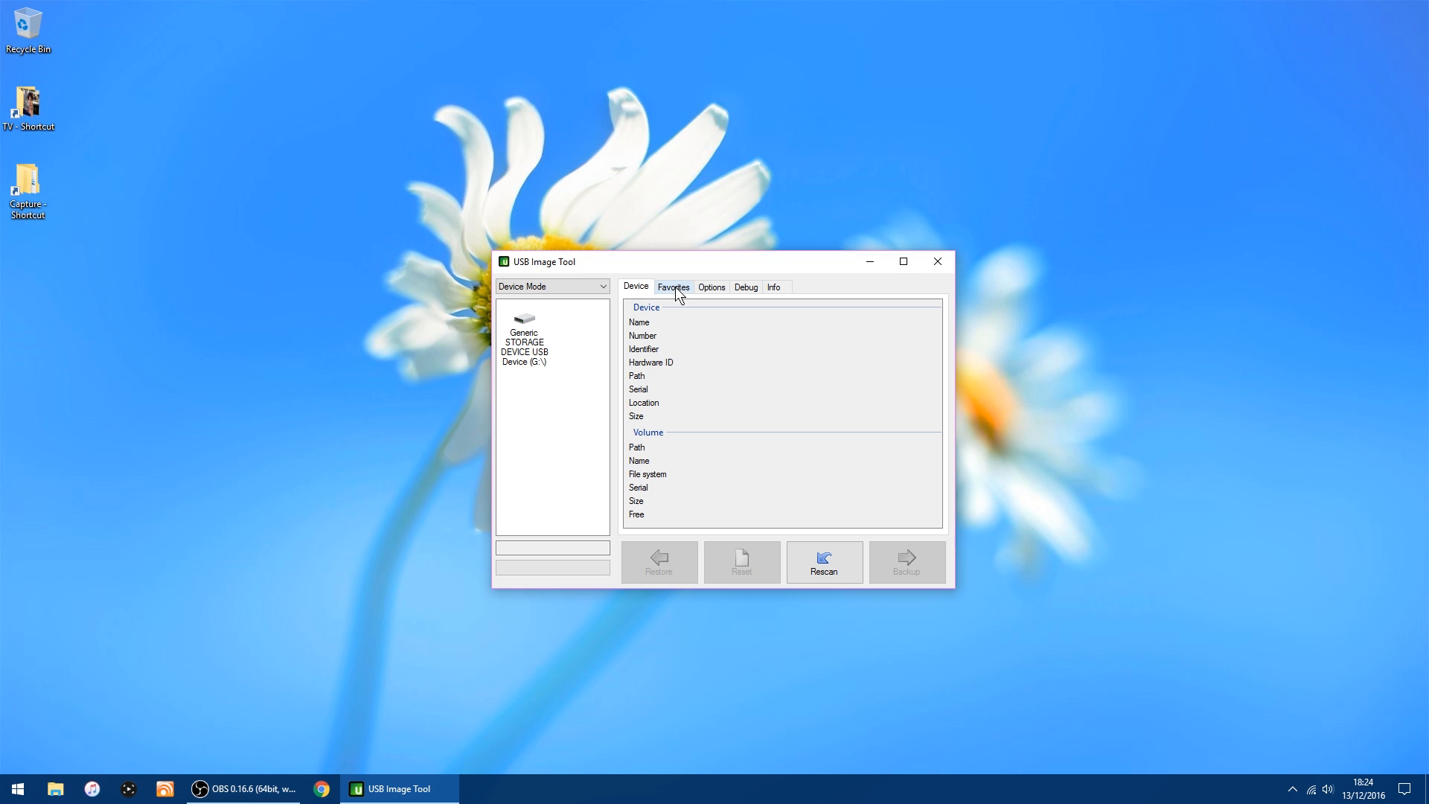
Add the Raspbian Jessie Lite image from Downloads as a favourite and restore it to the USB device.
{"action": "left_click", "coordinate": [673, 286]}
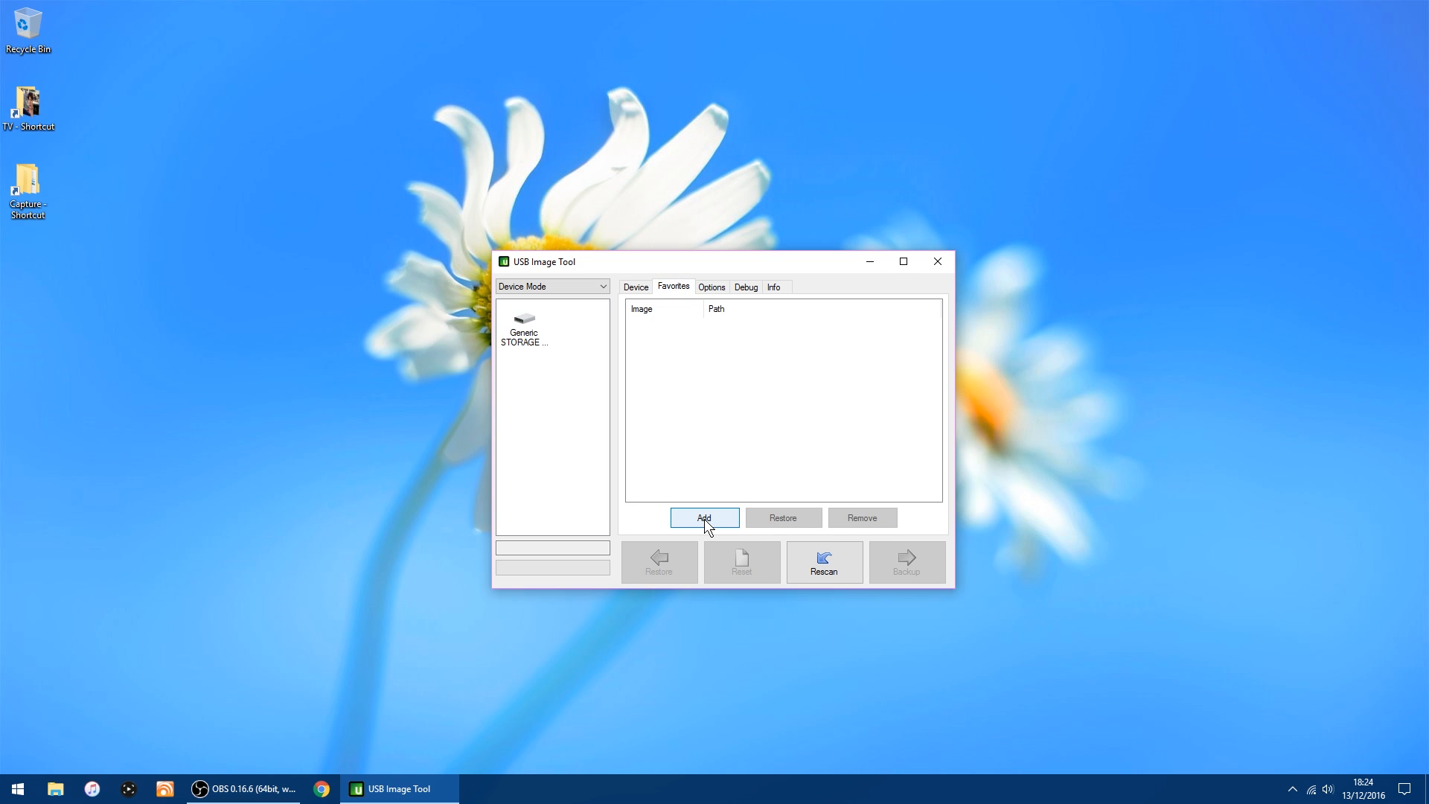
{"action": "left_click", "coordinate": [703, 518]}
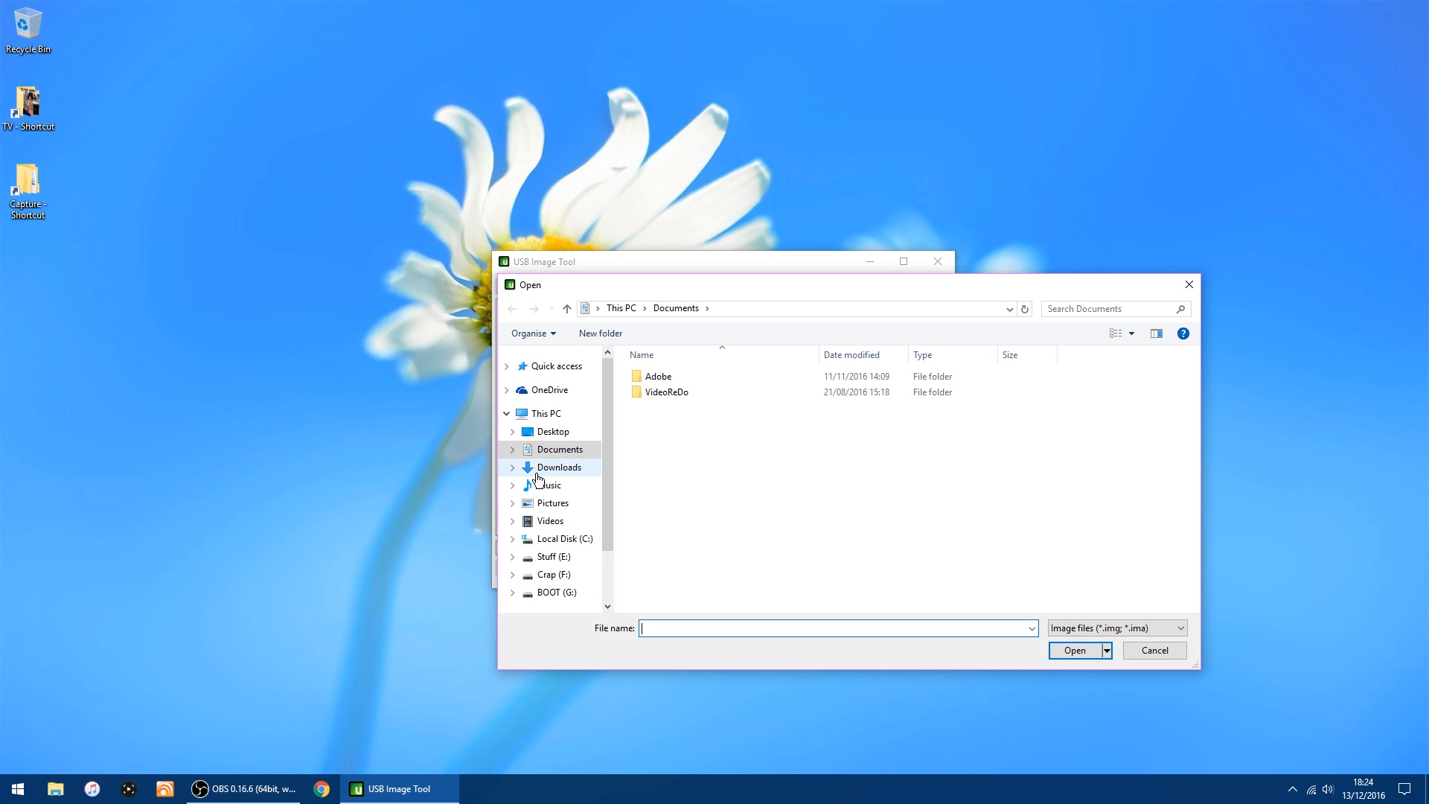
{"action": "left_click", "coordinate": [559, 466]}
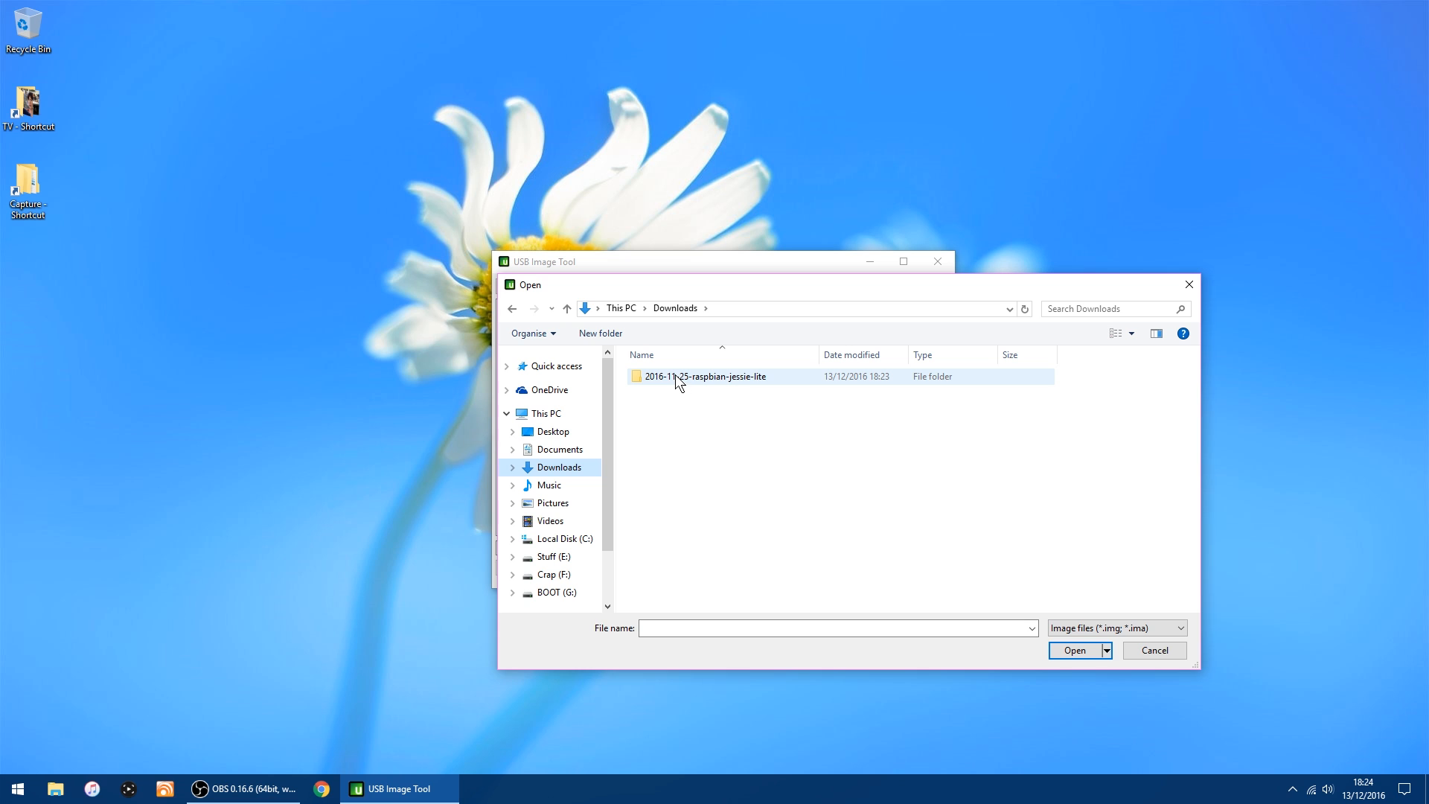
{"action": "double_click", "coordinate": [706, 376]}
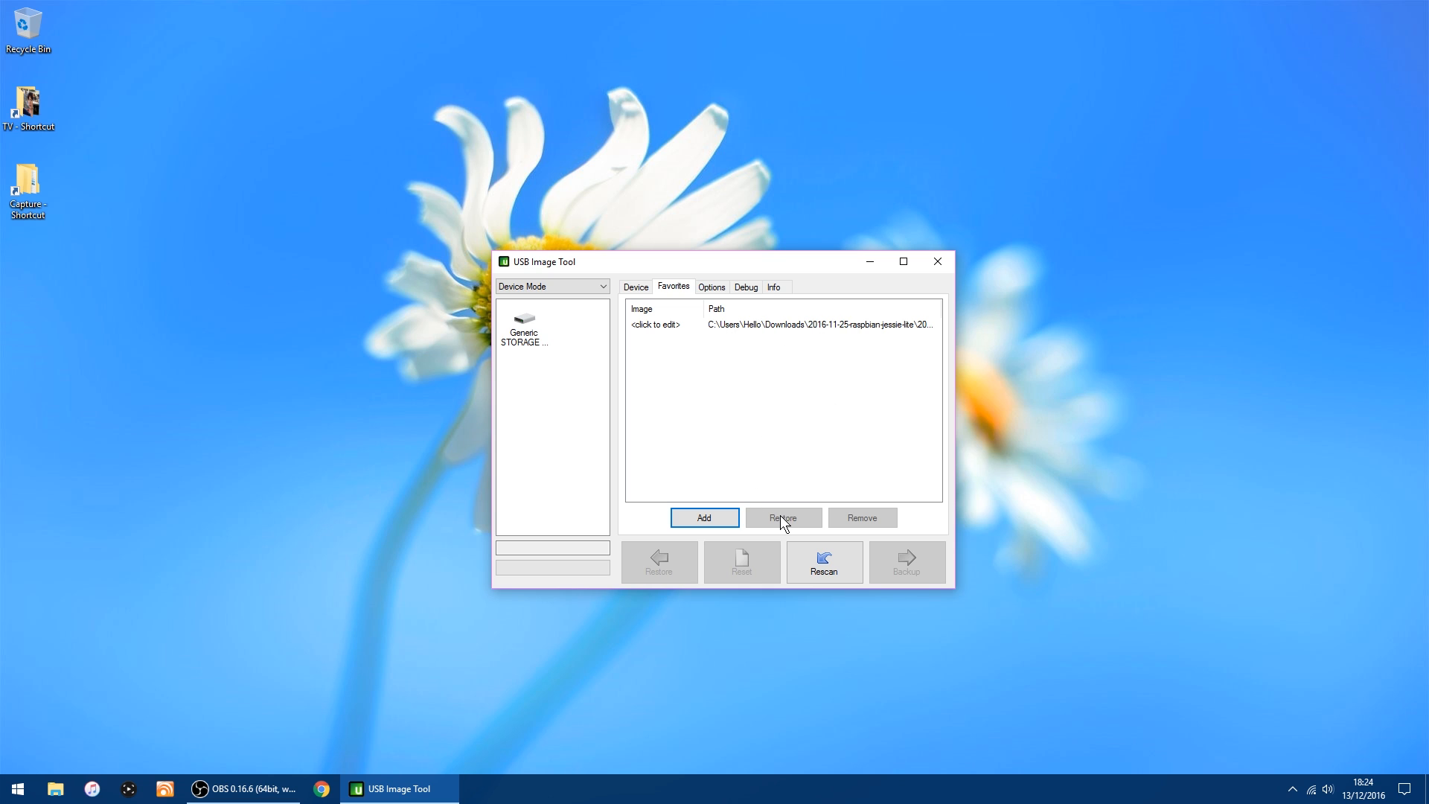
{"action": "mouse_move", "coordinate": [792, 525]}
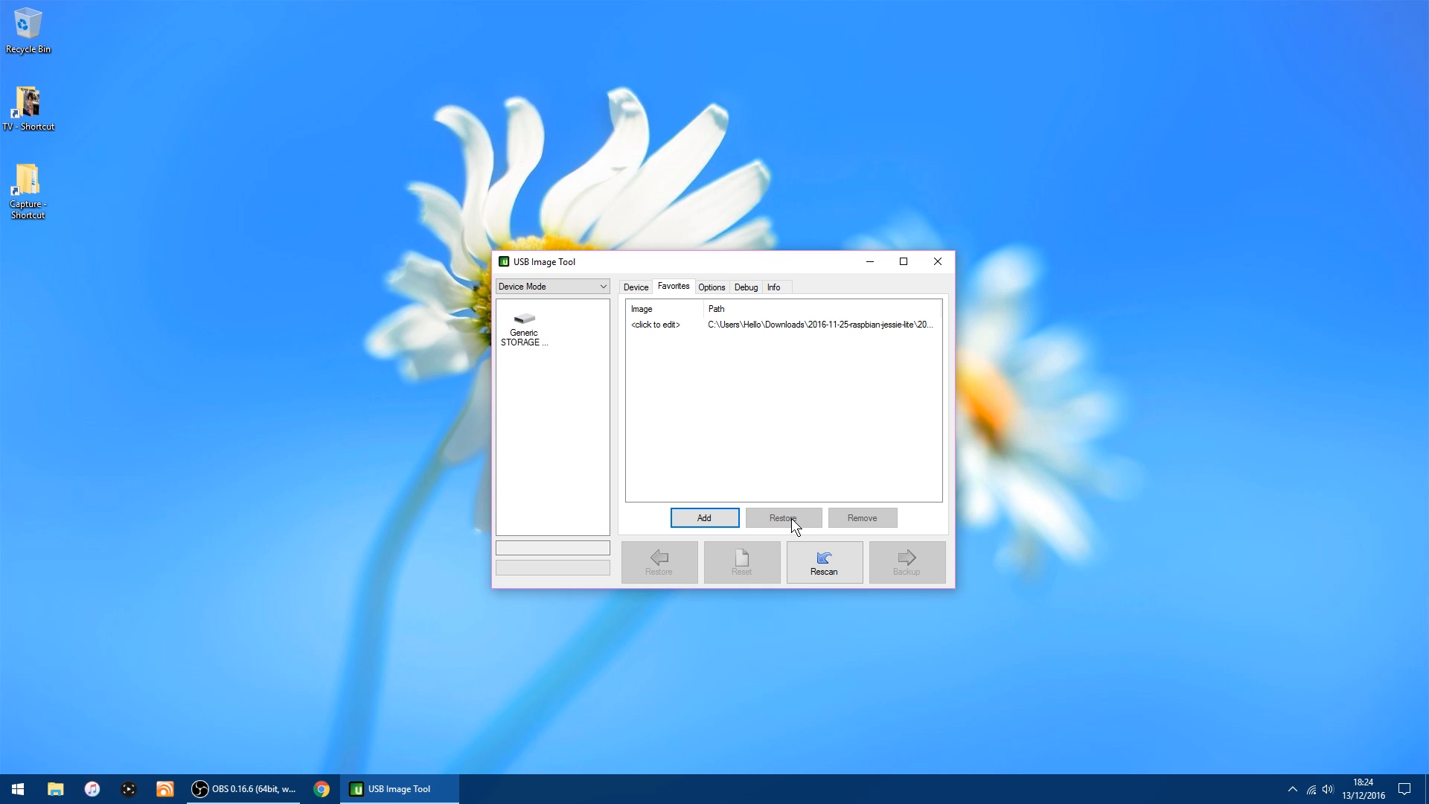
{"action": "left_click", "coordinate": [523, 326]}
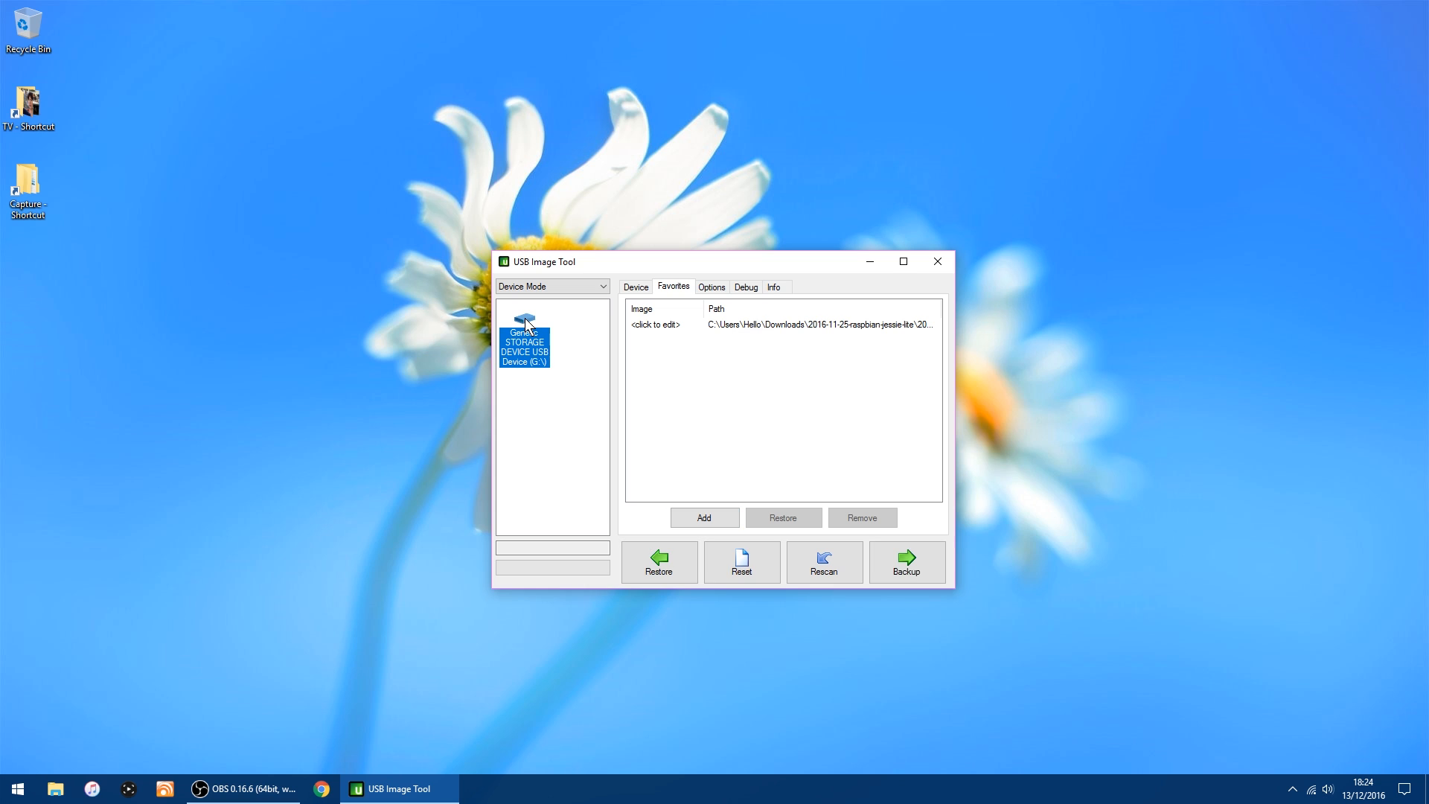
{"action": "mouse_move", "coordinate": [791, 329]}
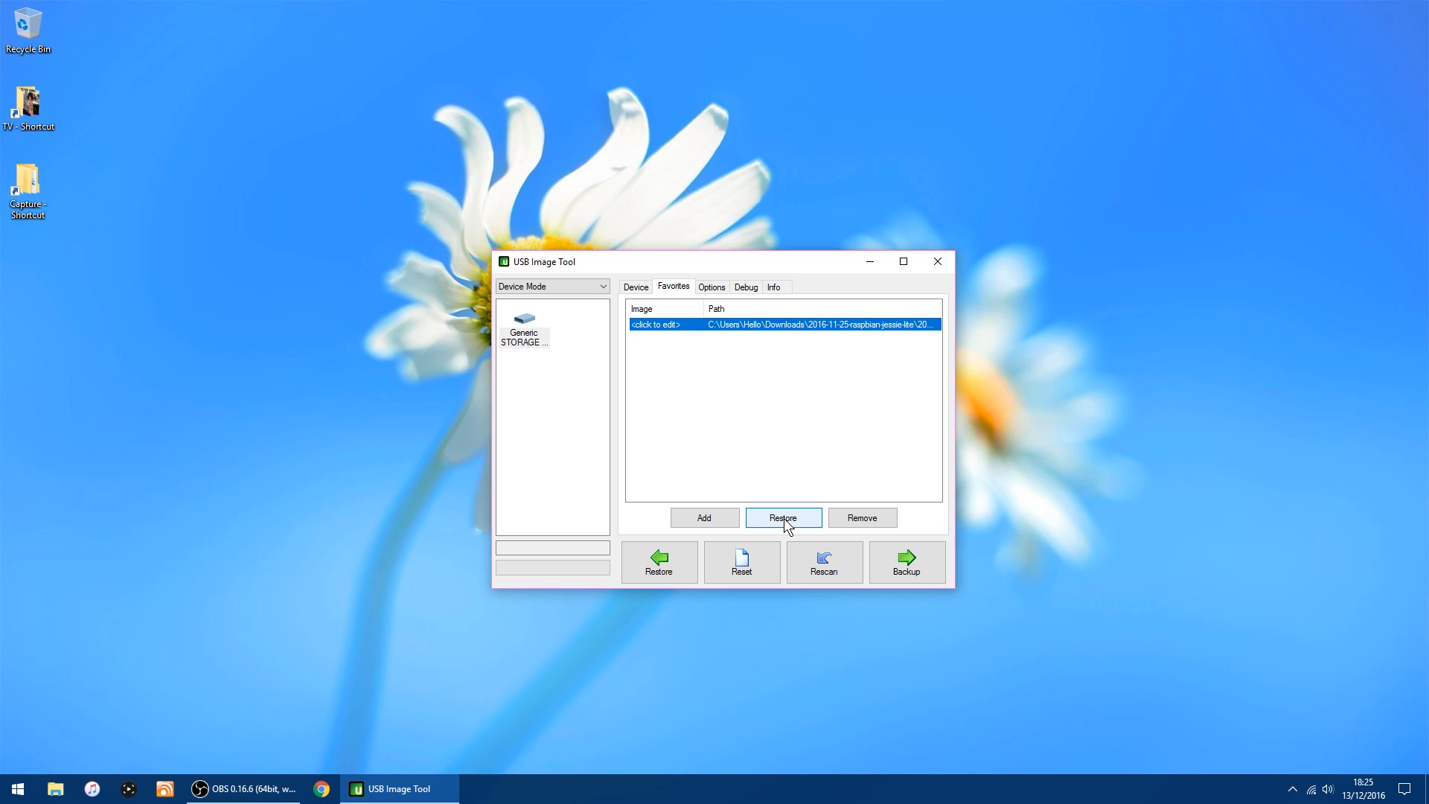
{"action": "left_click", "coordinate": [782, 518]}
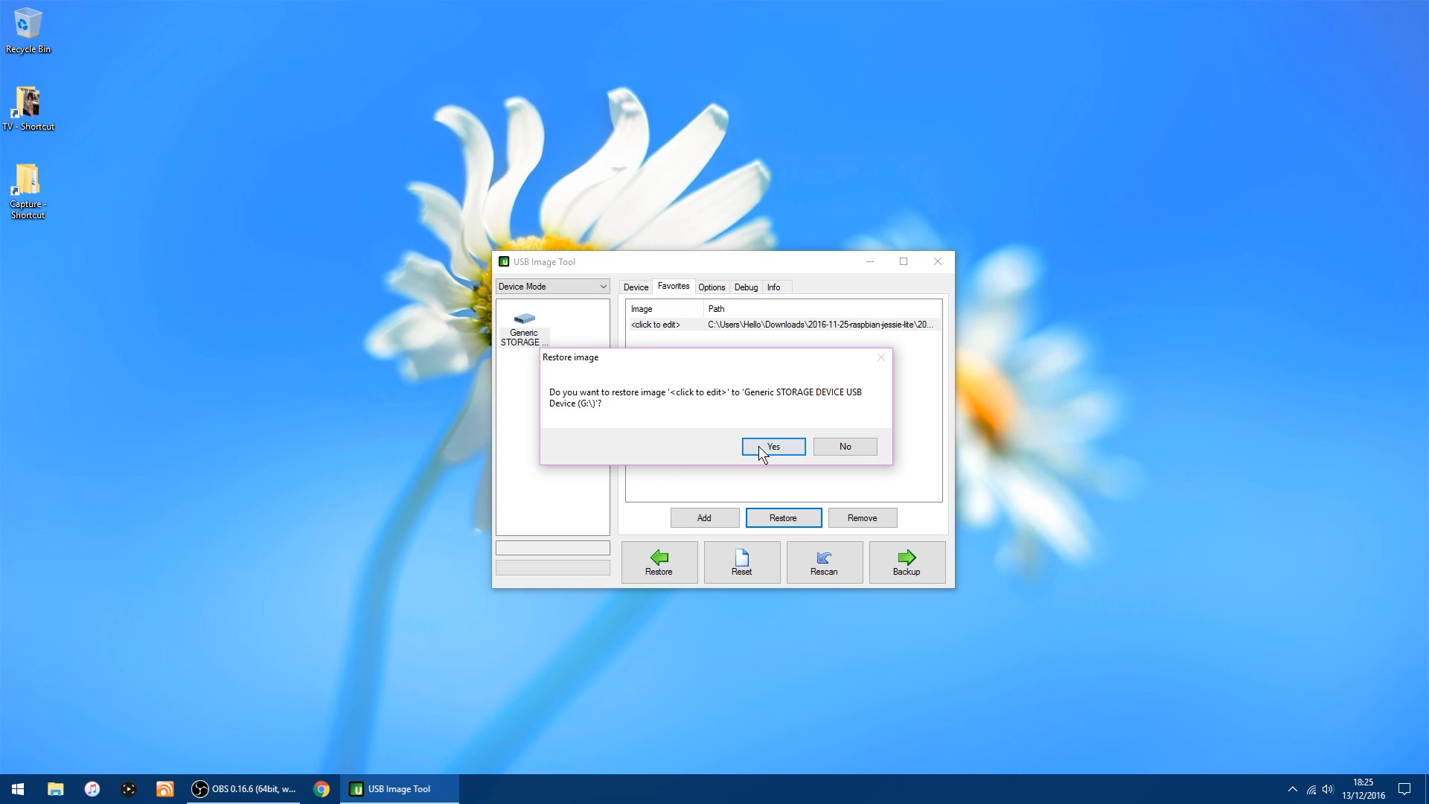
Confirm writing the Raspbian image to drive G, then close USB Image Tool when done.
{"action": "left_click", "coordinate": [772, 446]}
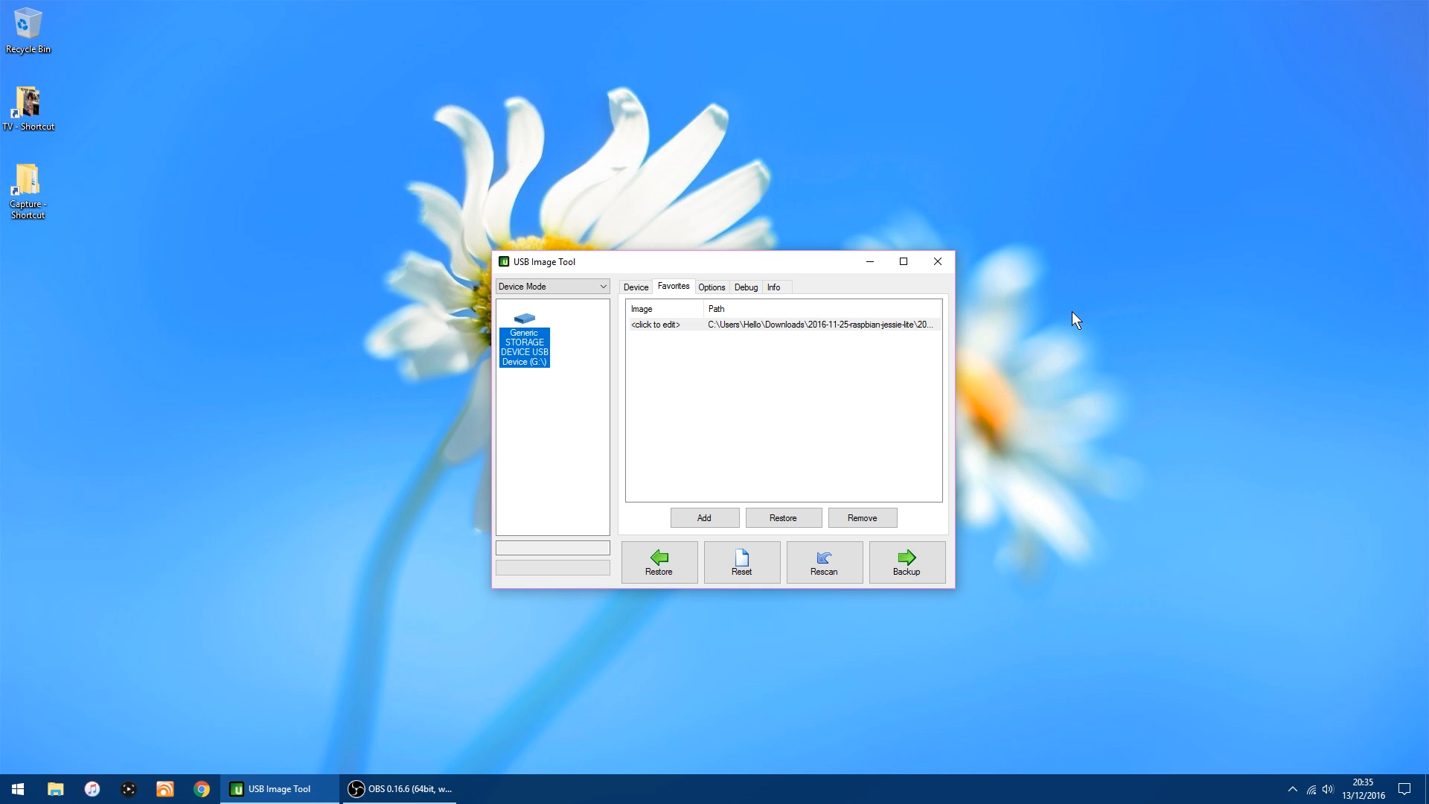
{"action": "mouse_move", "coordinate": [1048, 306]}
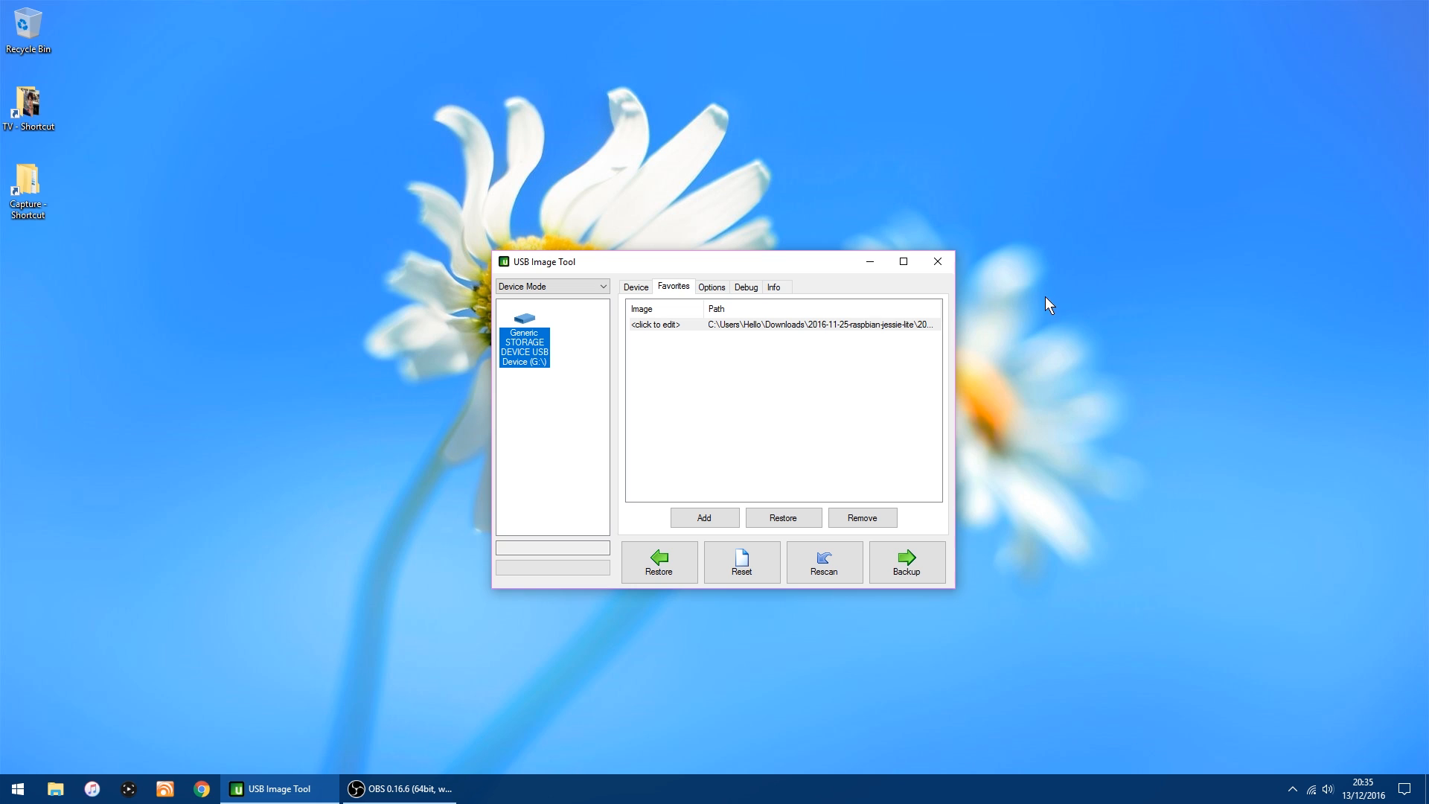
{"action": "mouse_move", "coordinate": [936, 263]}
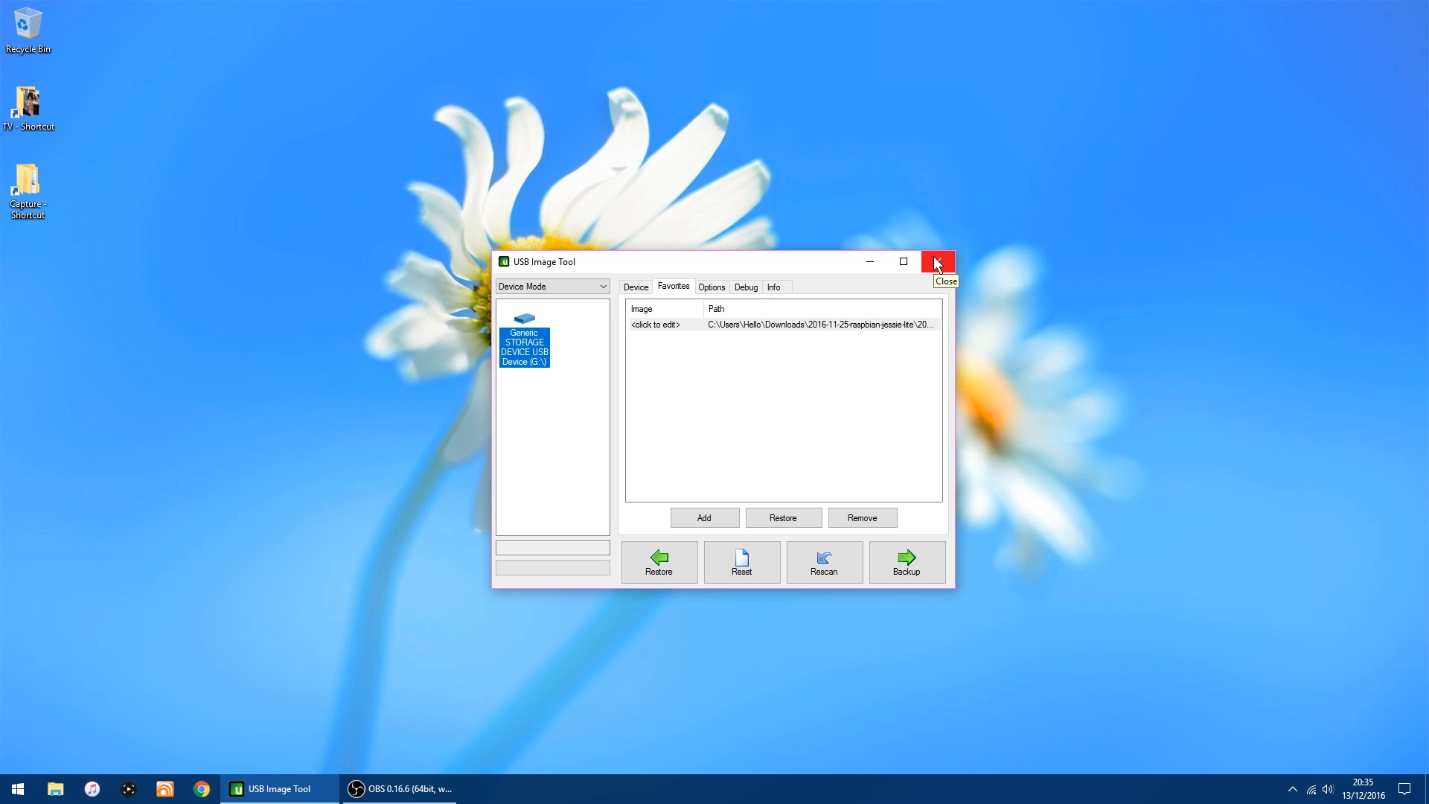
{"action": "left_click", "coordinate": [937, 262]}
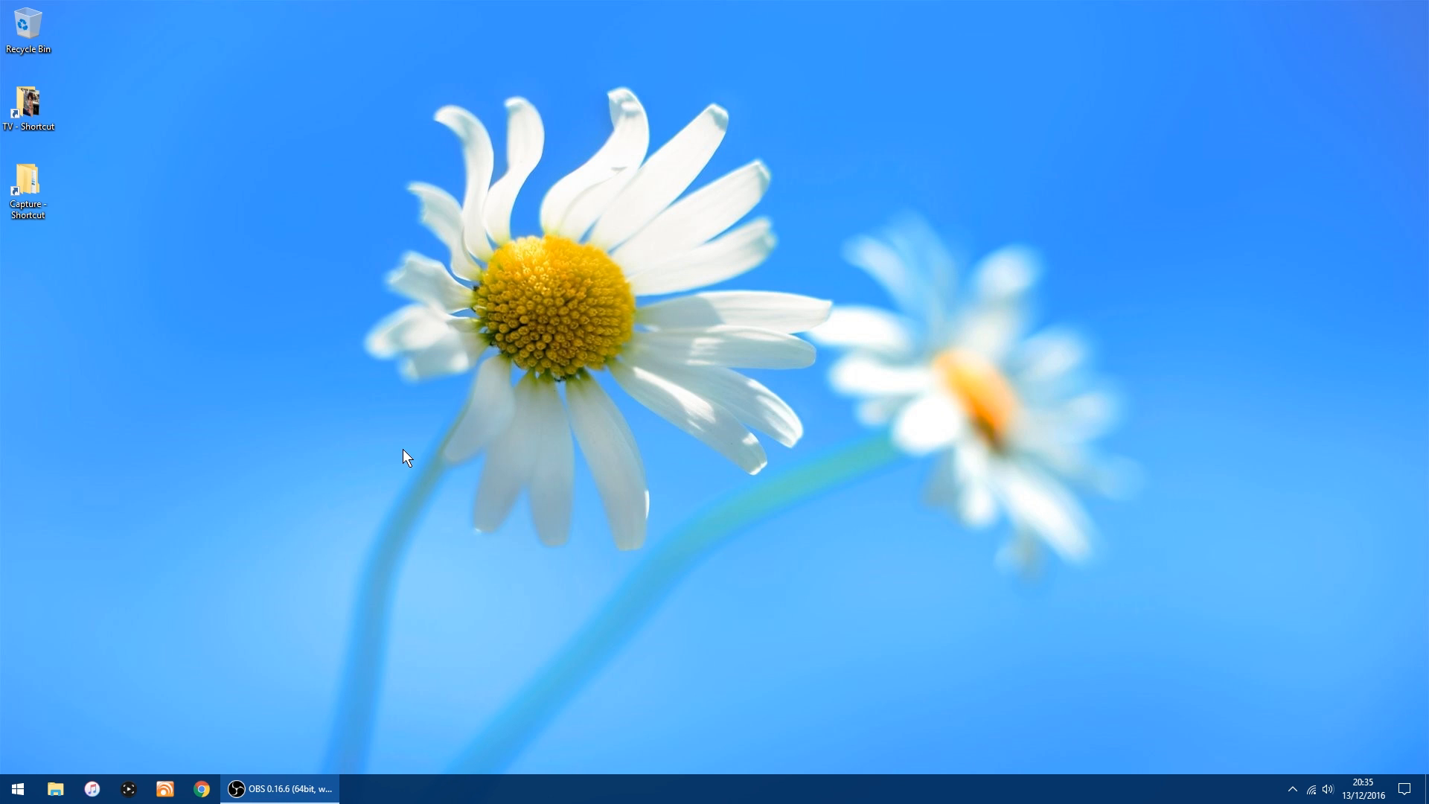
{"action": "mouse_move", "coordinate": [50, 714]}
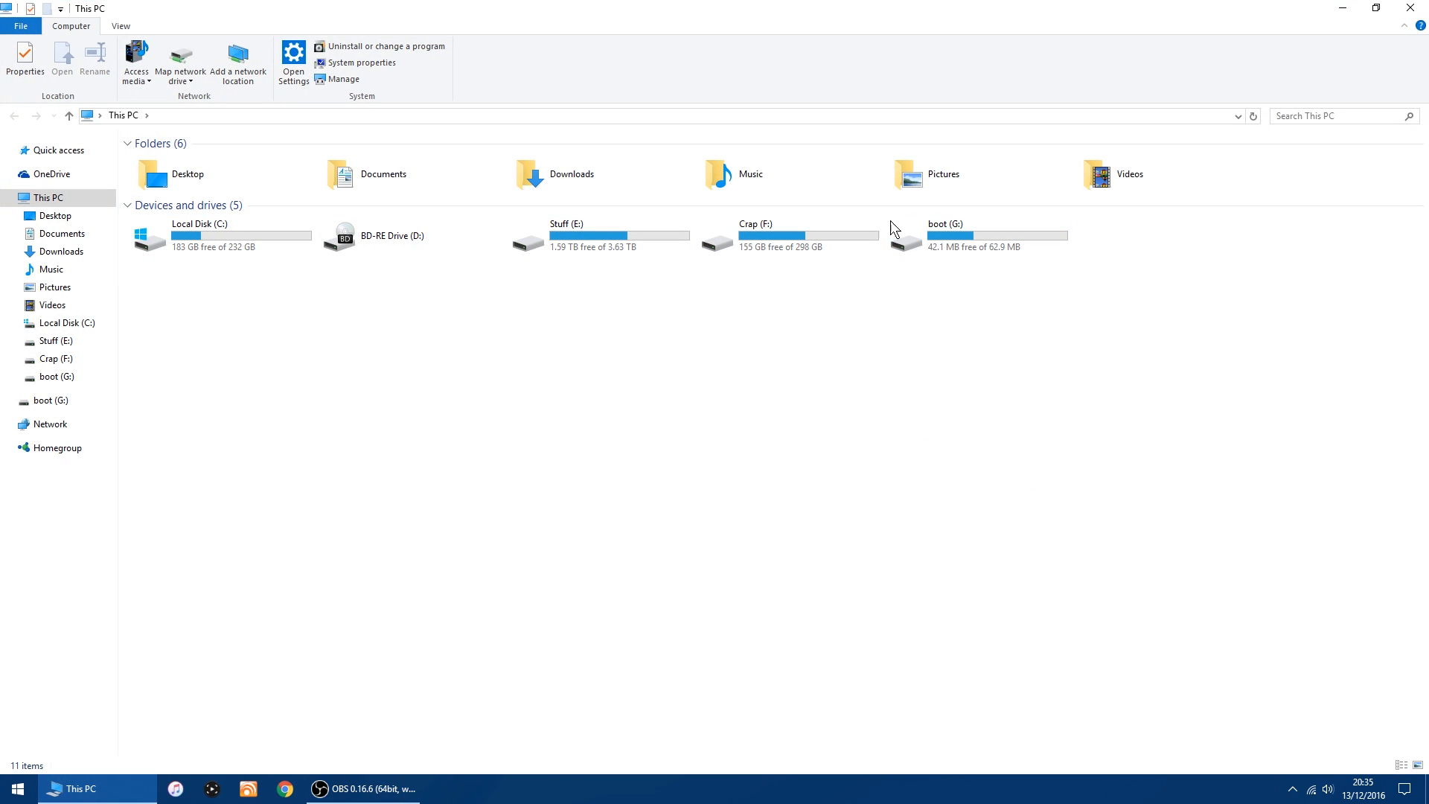
{"action": "mouse_move", "coordinate": [948, 244]}
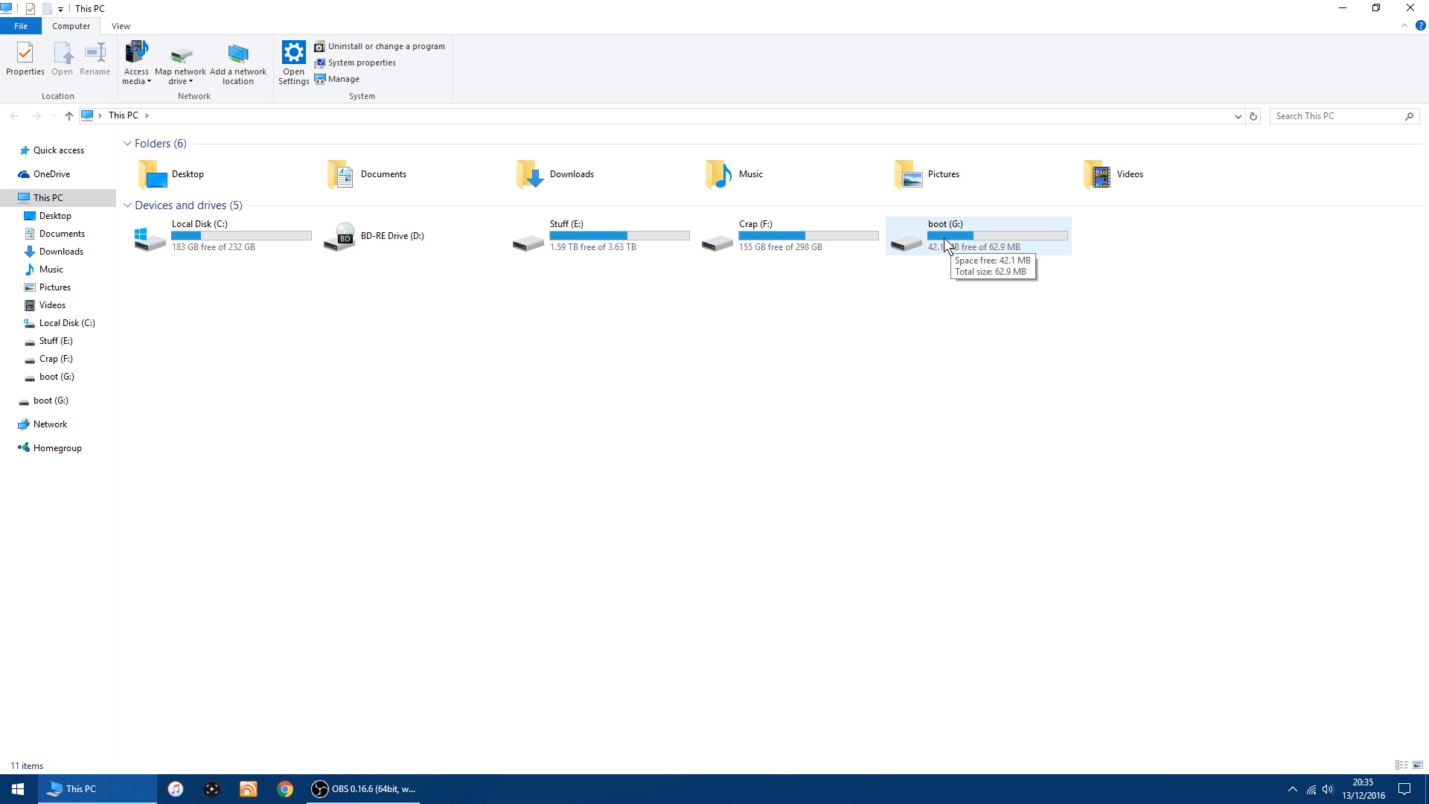
Create a new text document on boot (G:) and rename it 'ssh' without the .txt extension.
{"action": "double_click", "coordinate": [943, 235]}
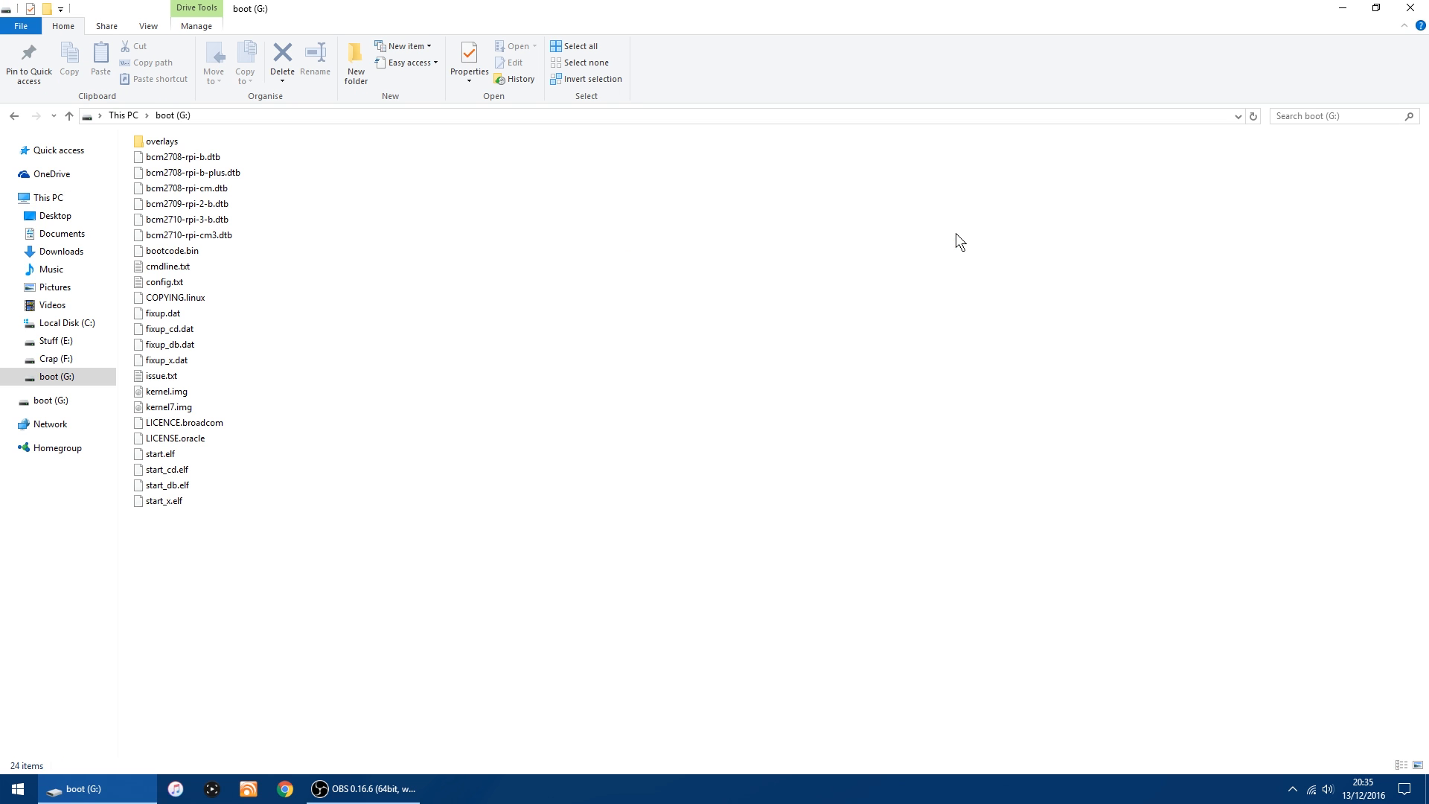
{"action": "left_click", "coordinate": [168, 406]}
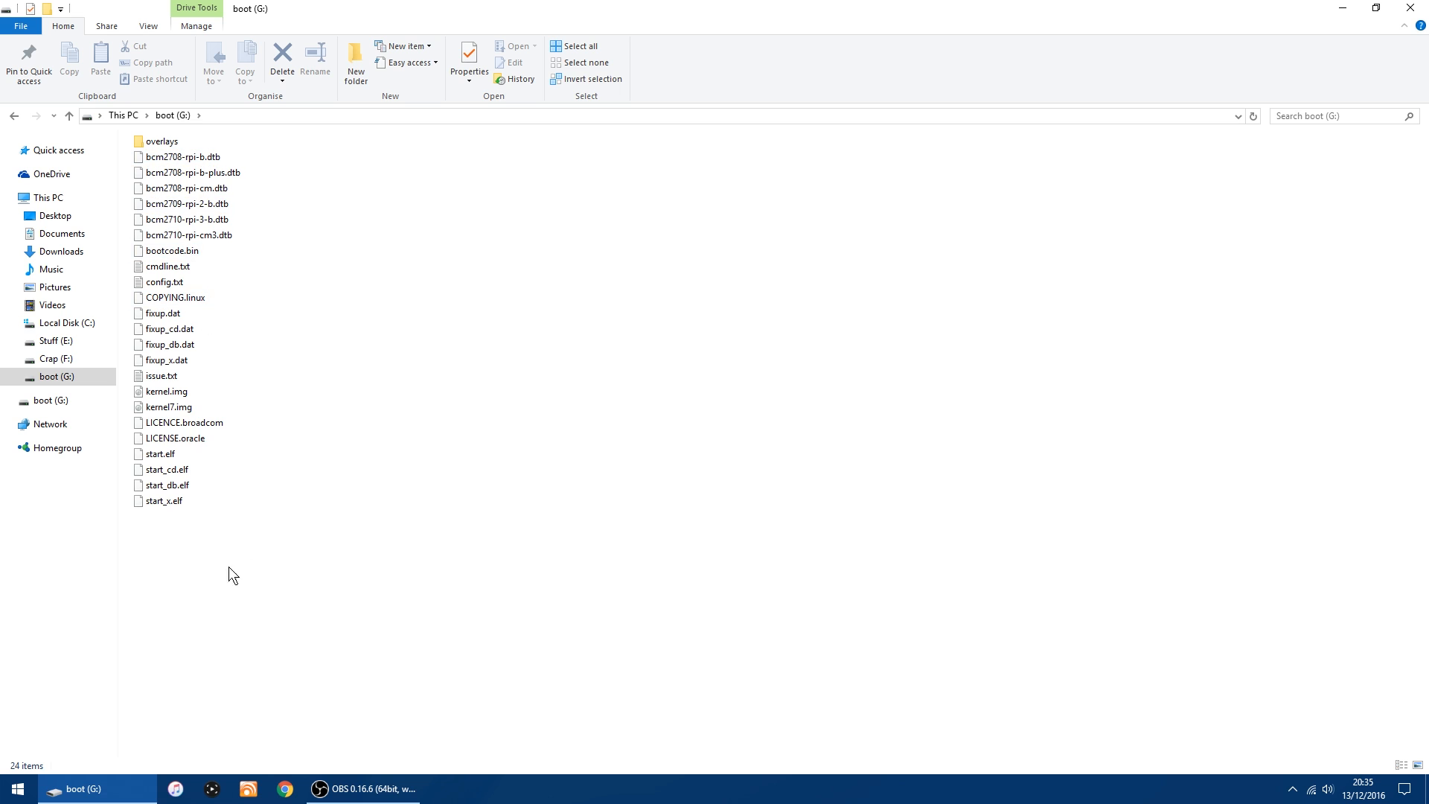
{"action": "mouse_move", "coordinate": [496, 608]}
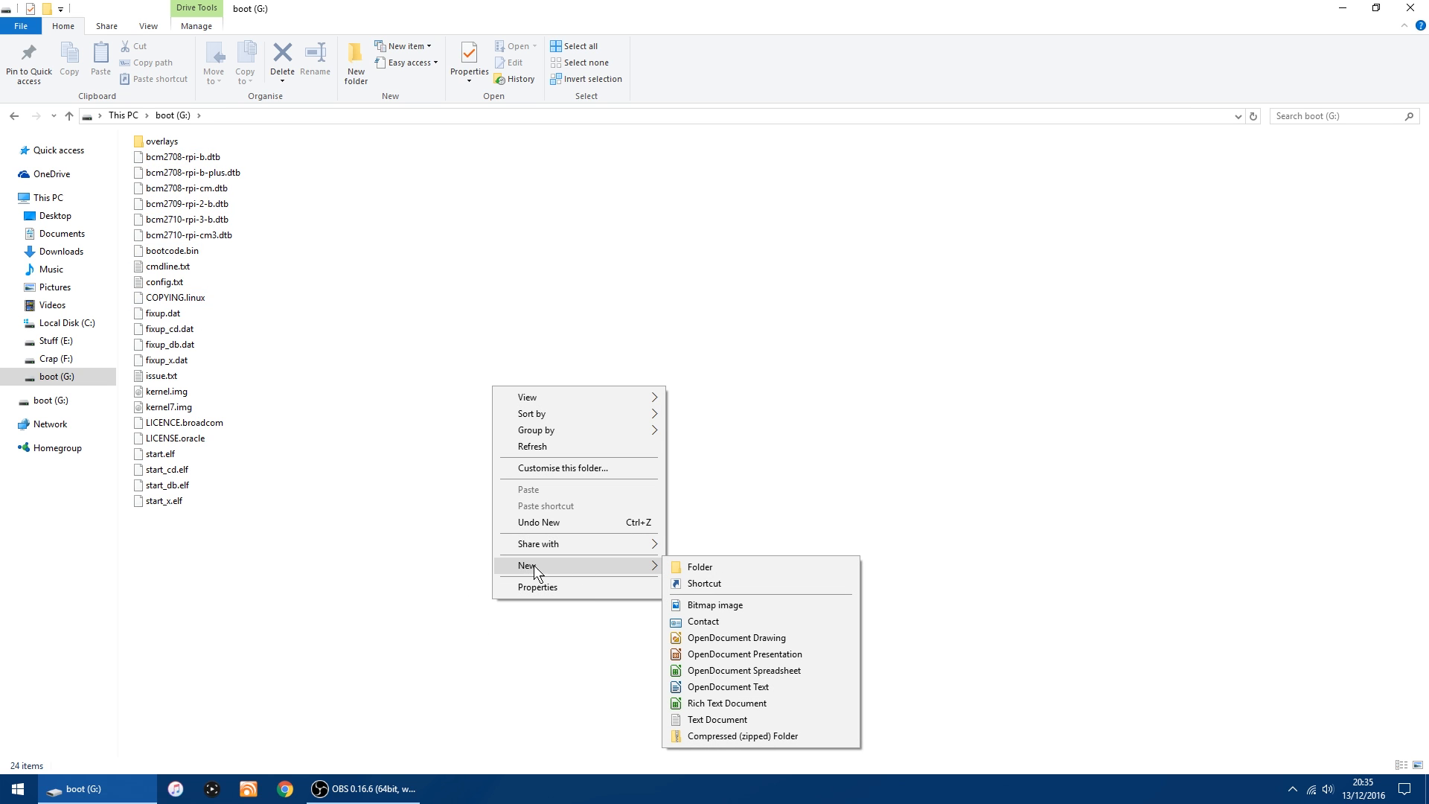
{"action": "mouse_move", "coordinate": [707, 719]}
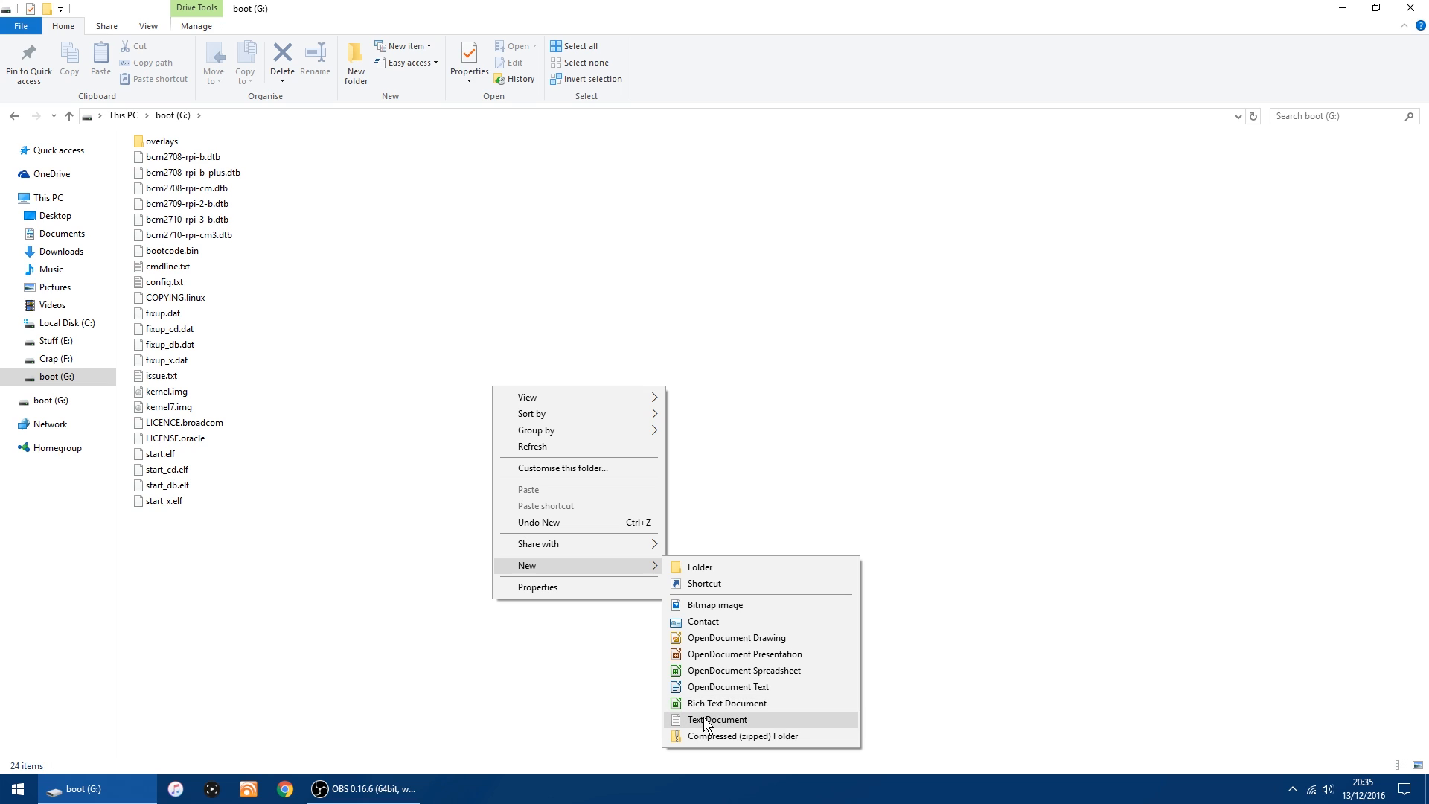
{"action": "left_click", "coordinate": [716, 719]}
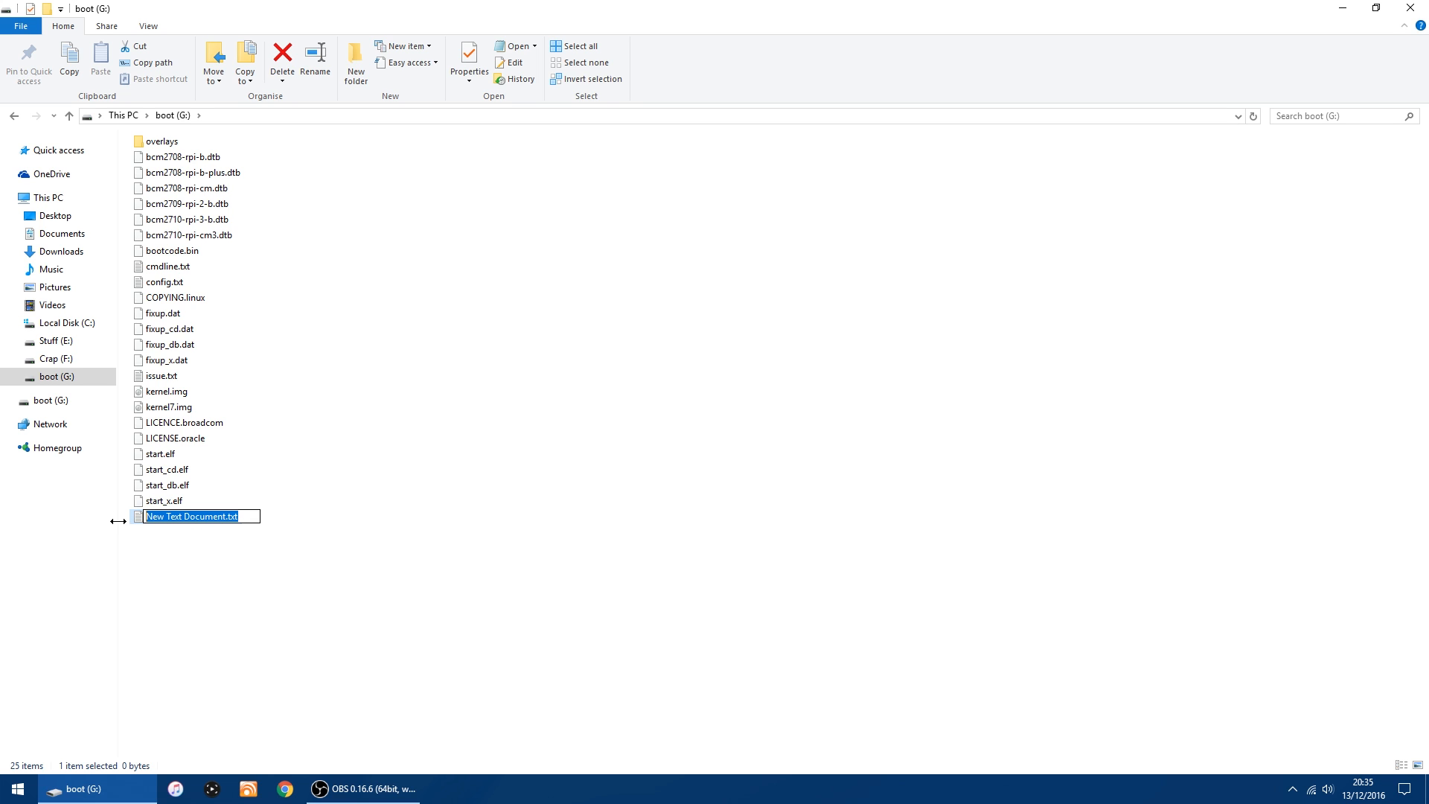
{"action": "mouse_move", "coordinate": [278, 600]}
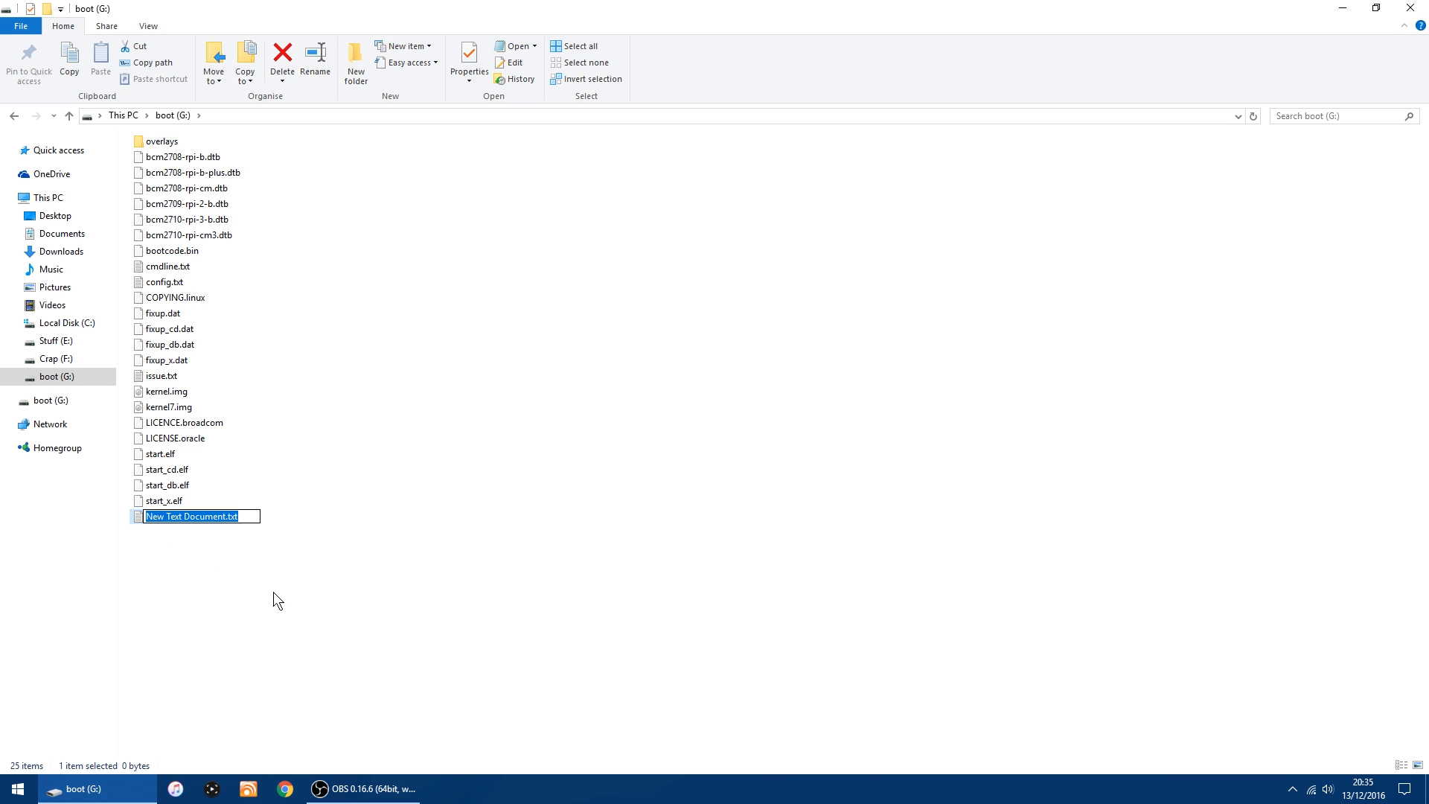
{"action": "type", "text": "ssh"}
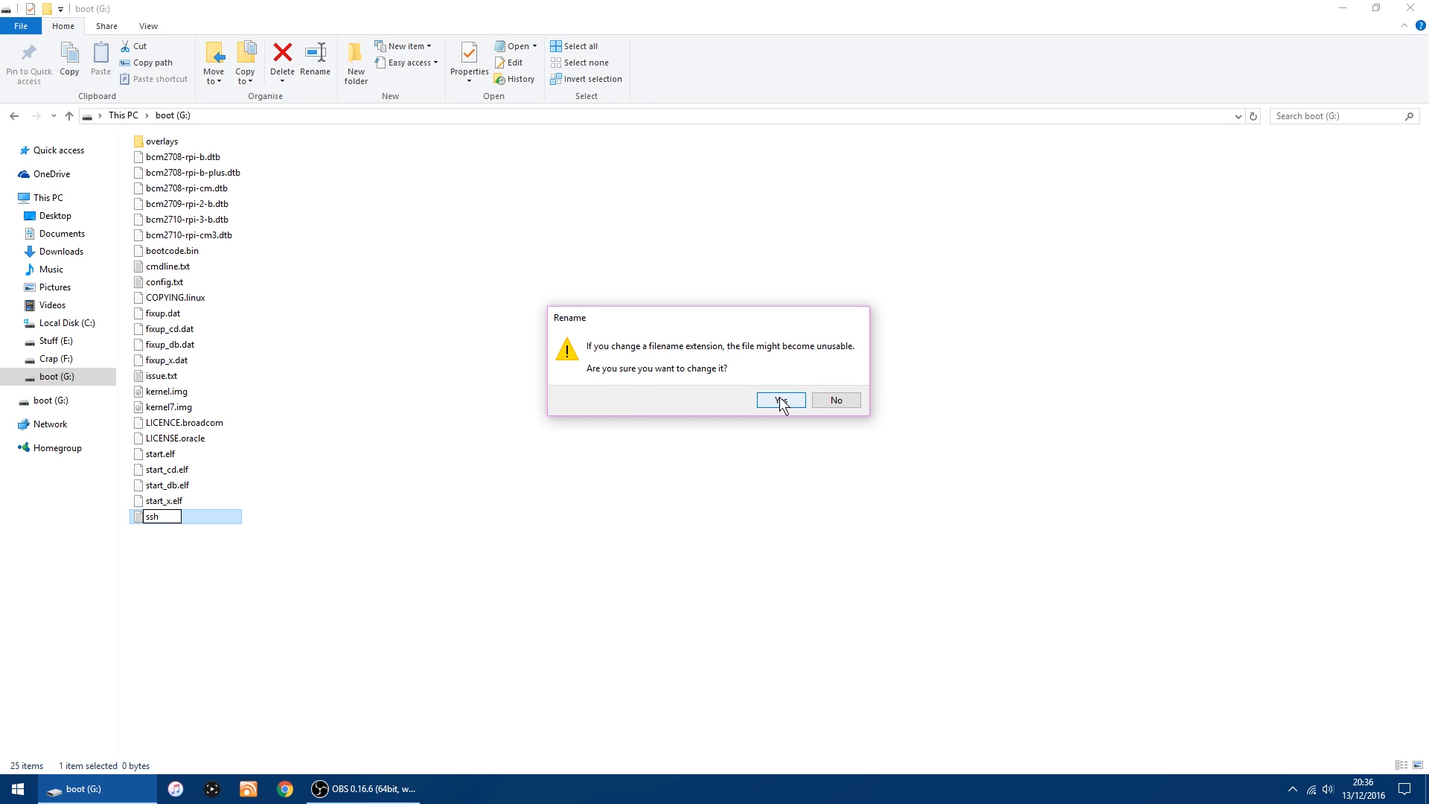
{"action": "left_click", "coordinate": [780, 400]}
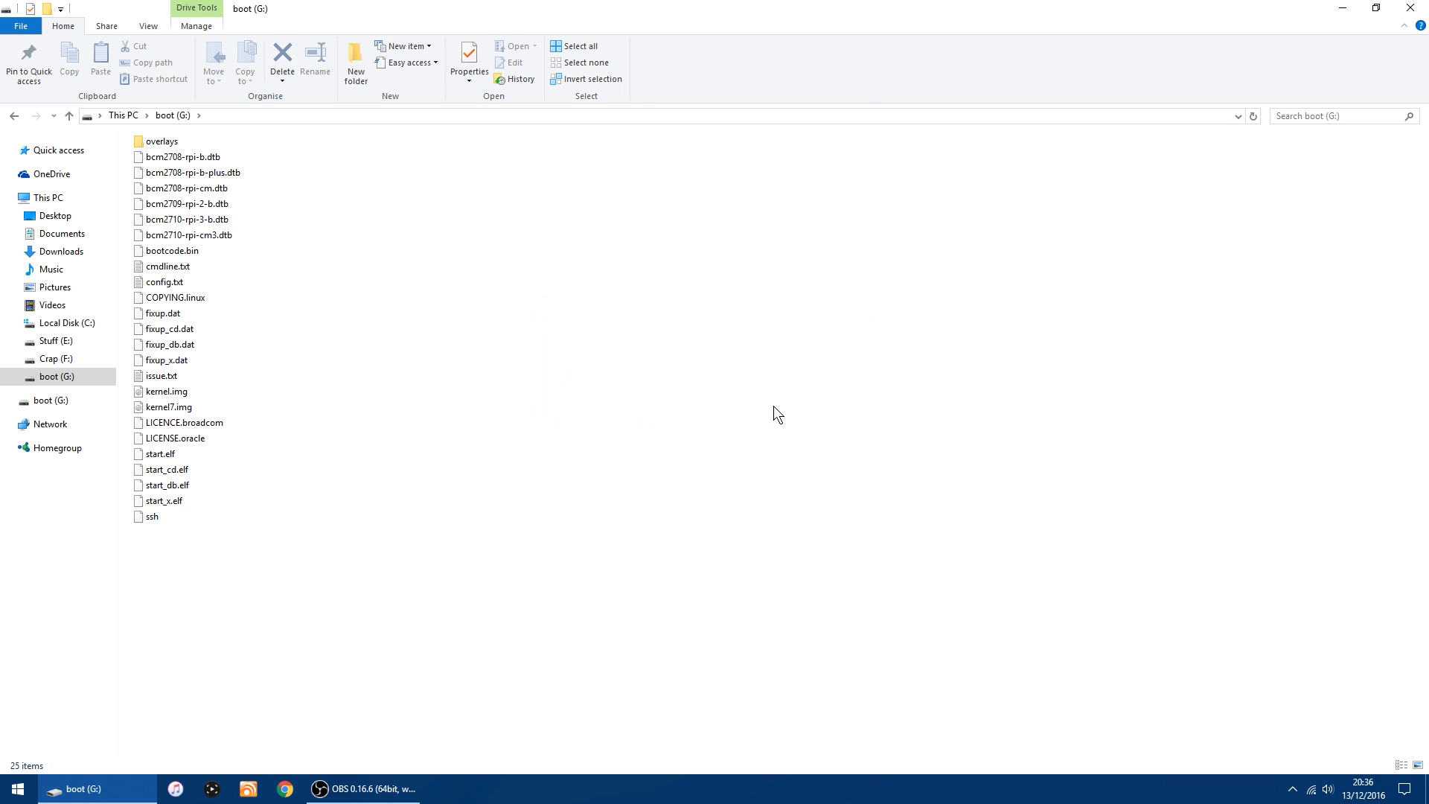
{"action": "mouse_move", "coordinate": [794, 566]}
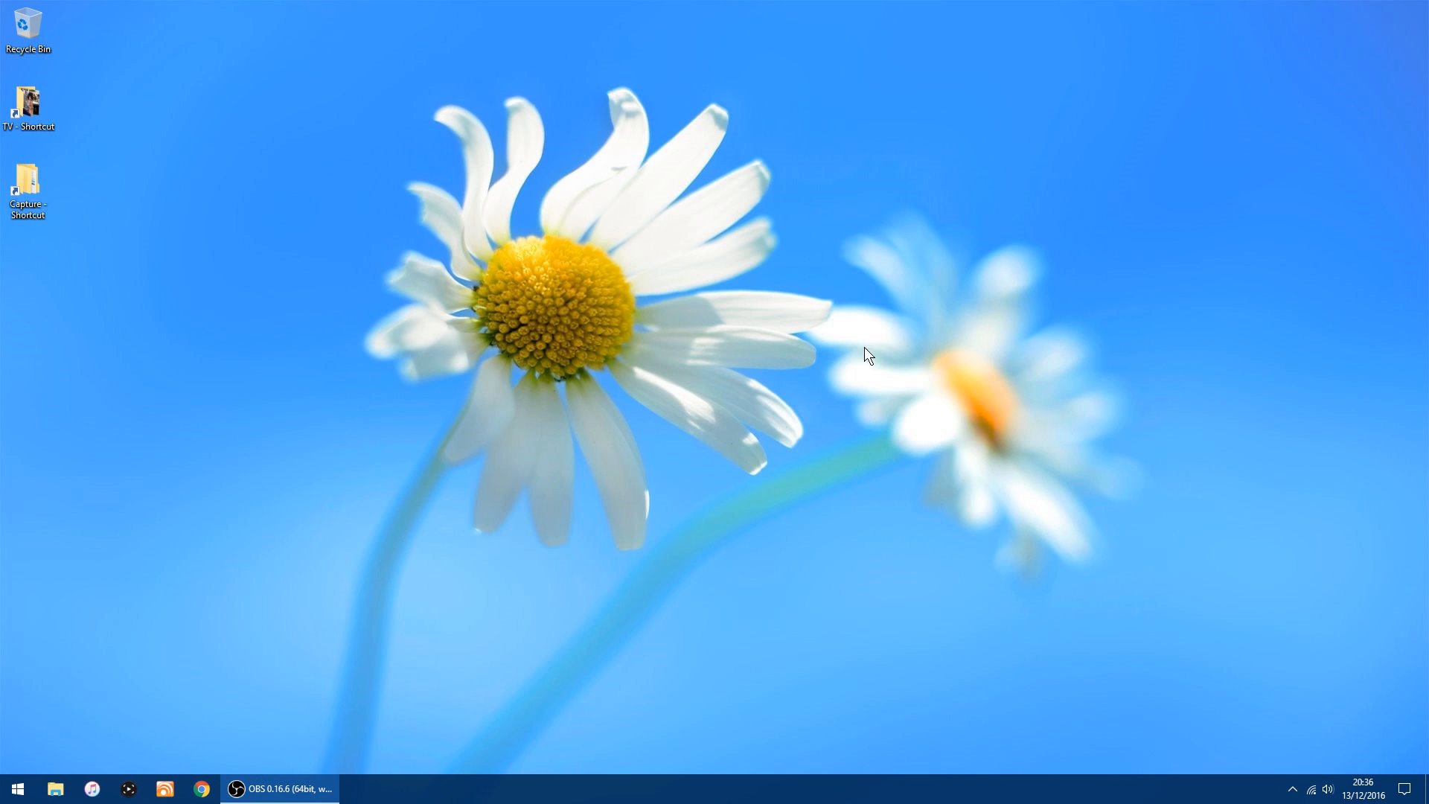
{"action": "mouse_move", "coordinate": [722, 424]}
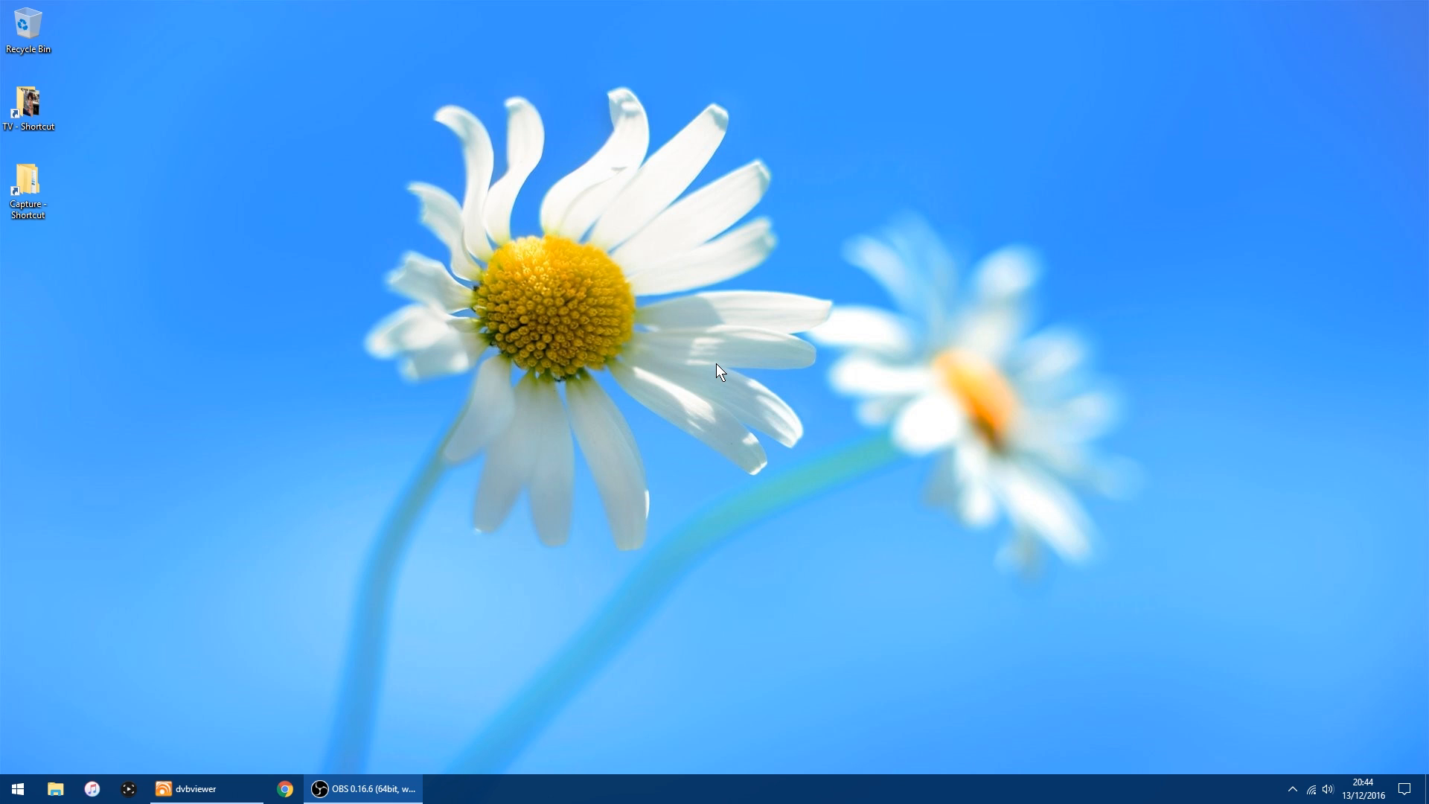
{"action": "mouse_move", "coordinate": [7, 738]}
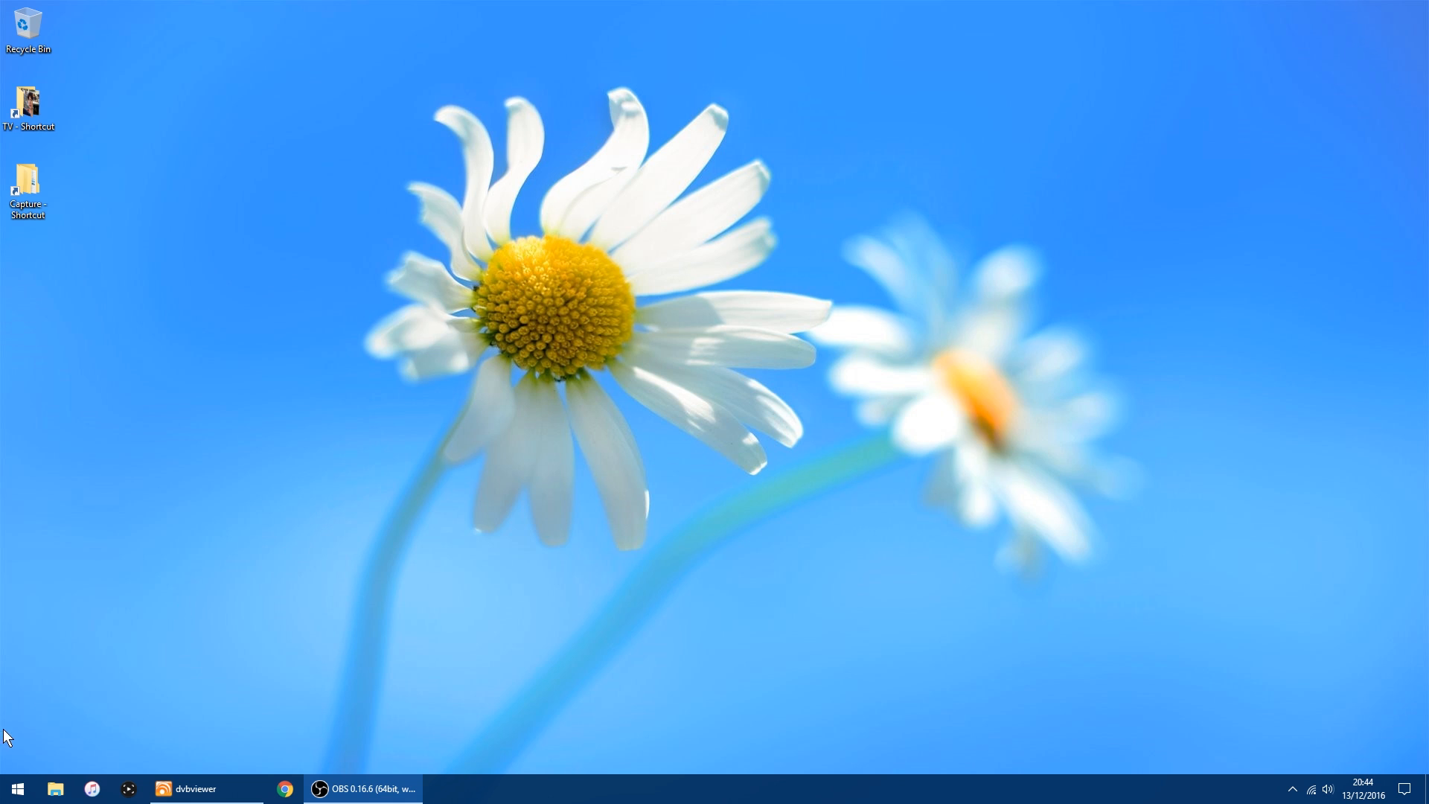
Launch PuTTY, connect to 192.168.1.238, accept the host key, and log in as 'pi'.
{"action": "left_click", "coordinate": [16, 789]}
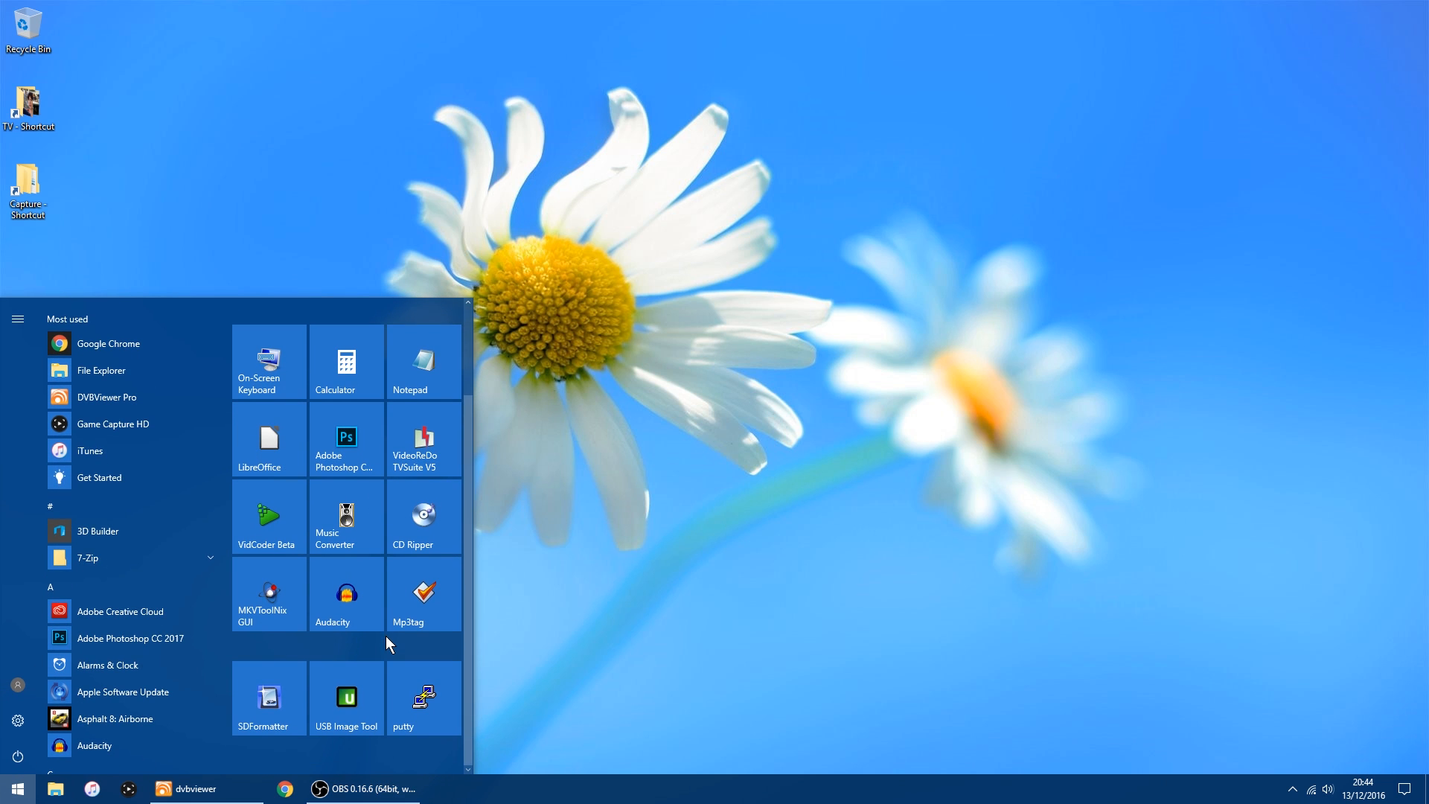
{"action": "left_click", "coordinate": [420, 694]}
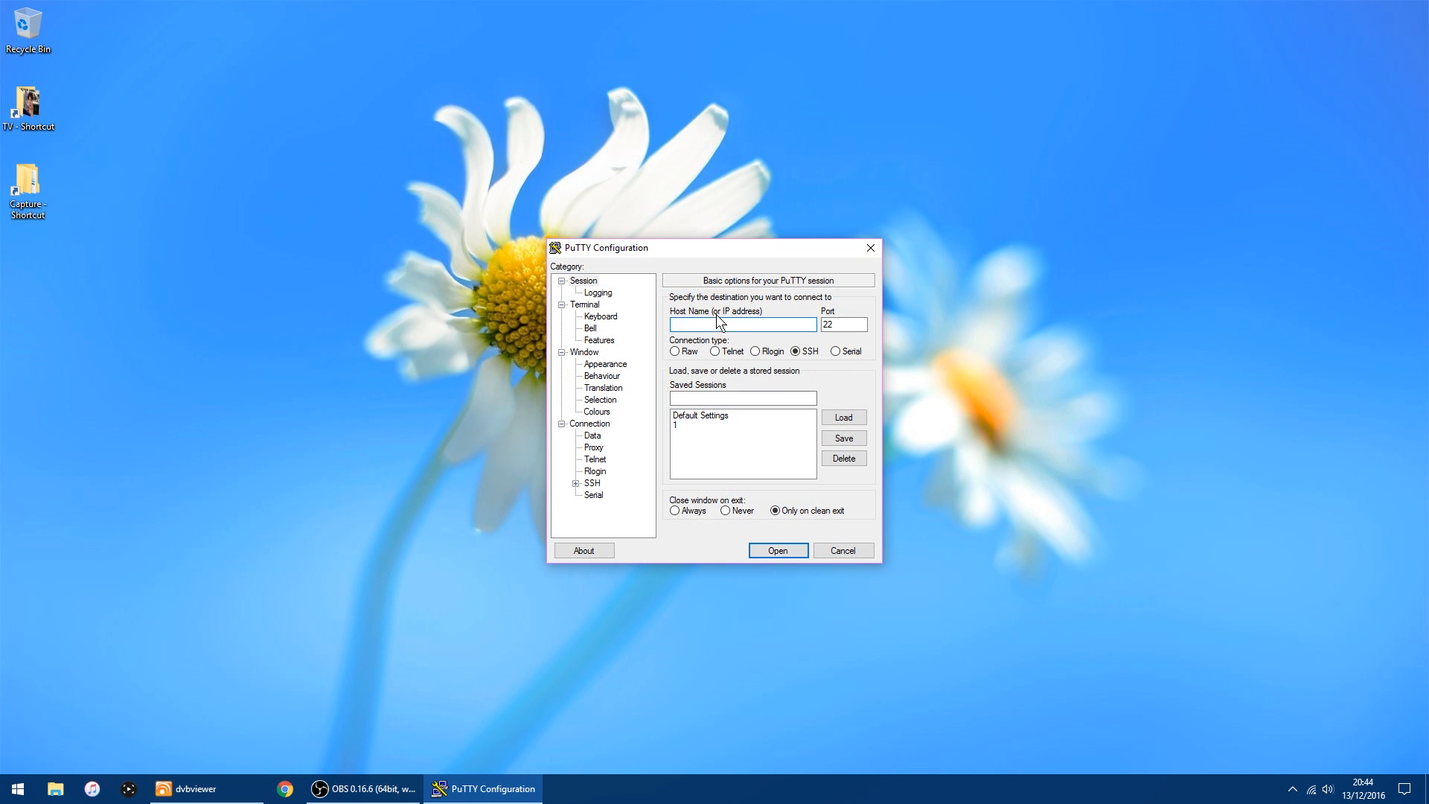
{"action": "mouse_move", "coordinate": [742, 324]}
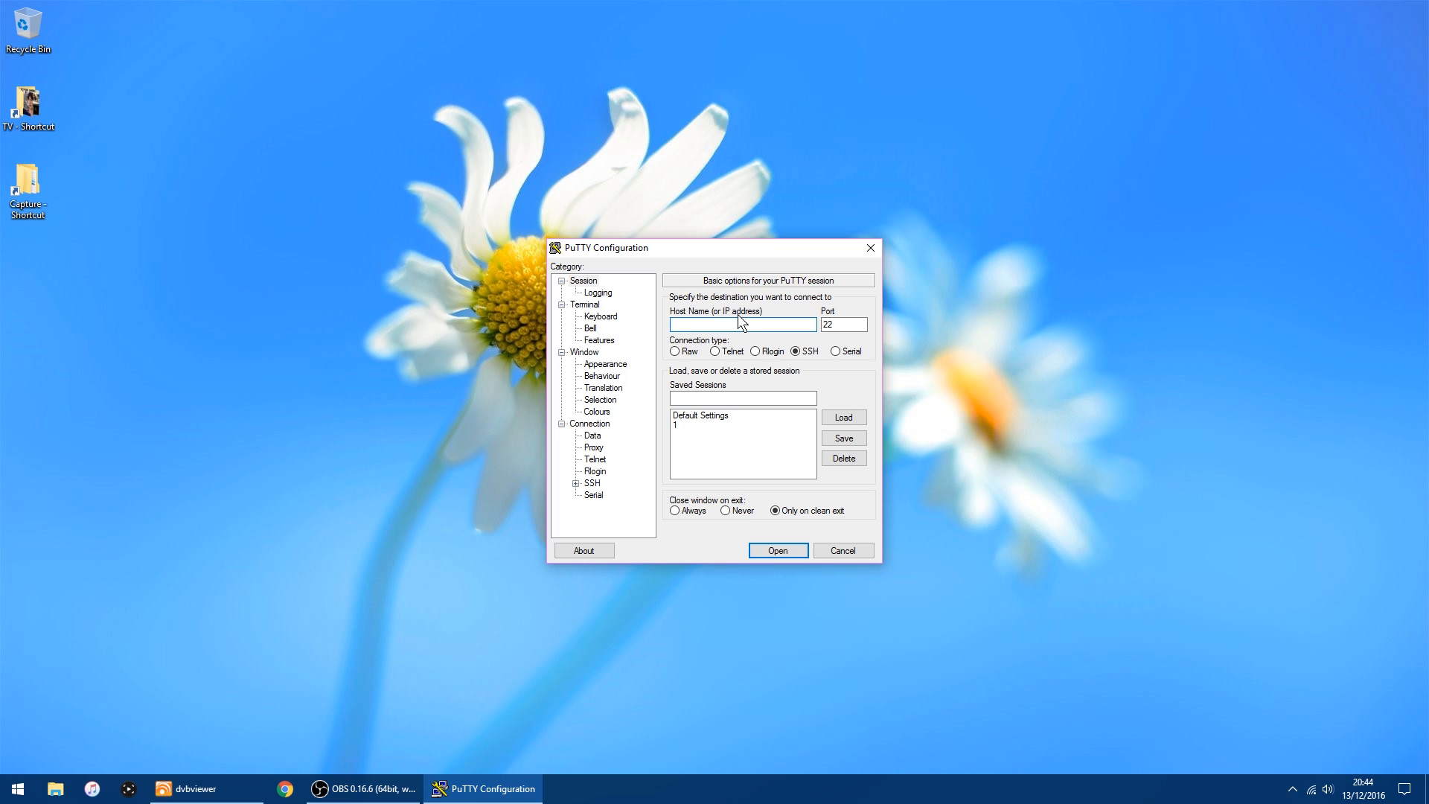
{"action": "left_click", "coordinate": [711, 324]}
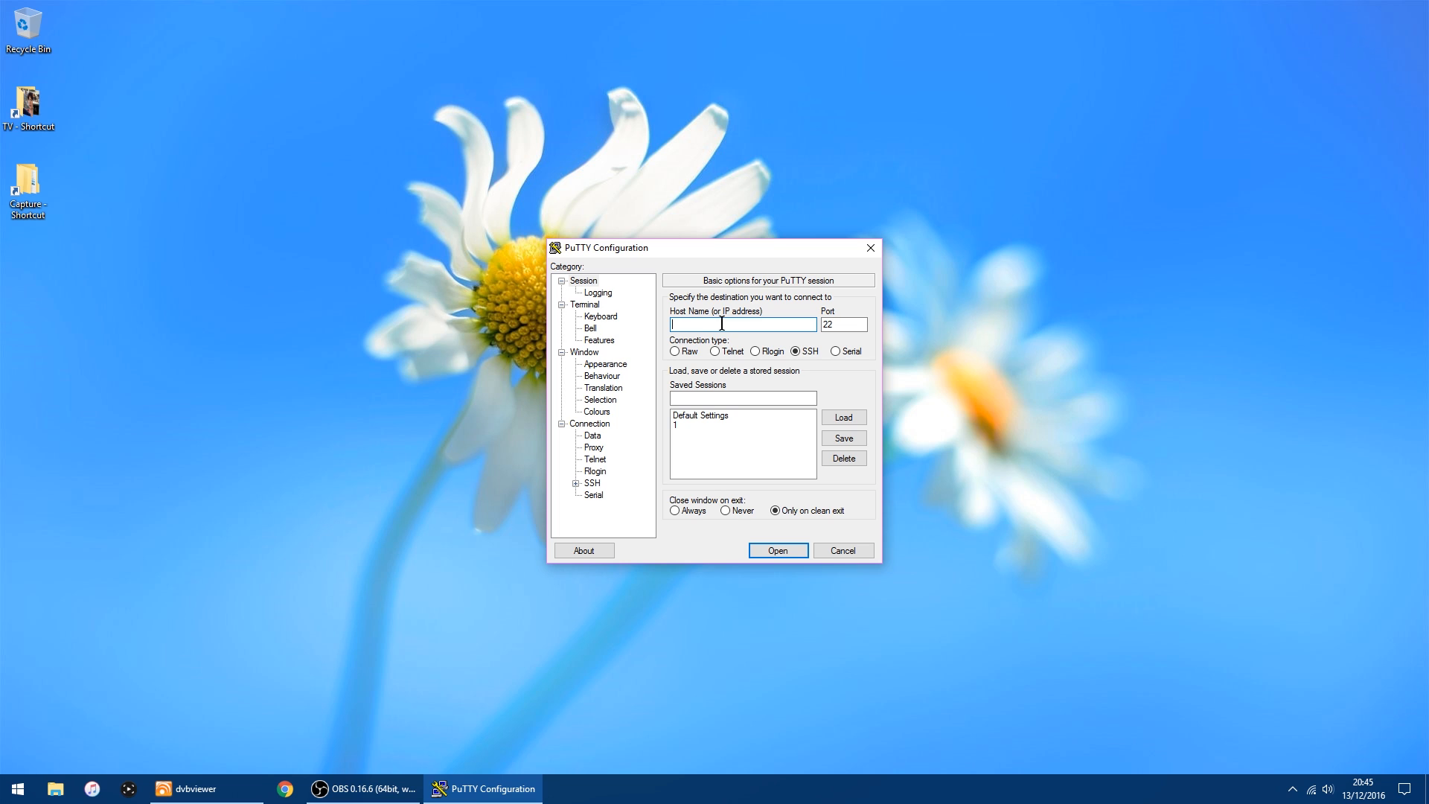
{"action": "type", "text": "192.168.1"}
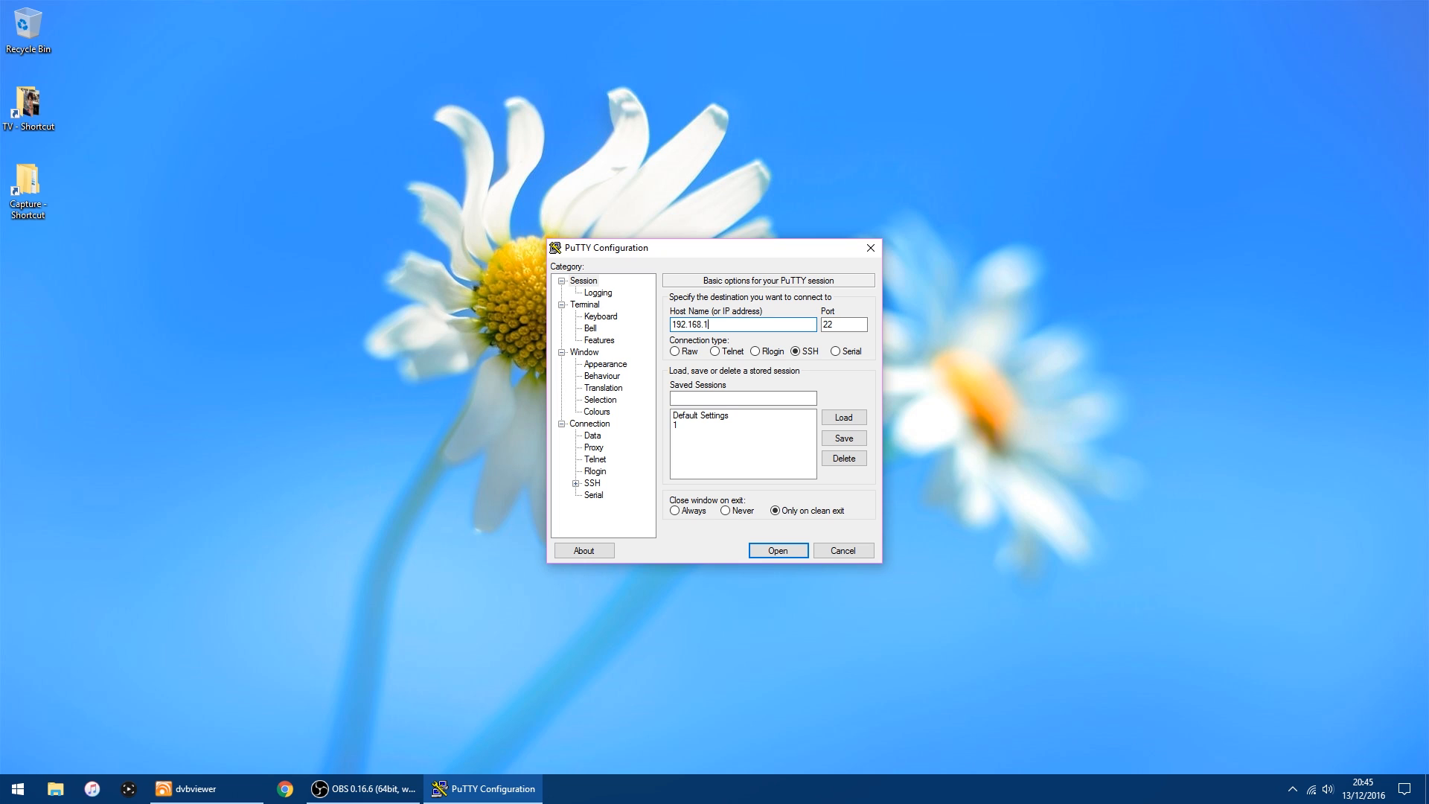
{"action": "type", "text": "238"}
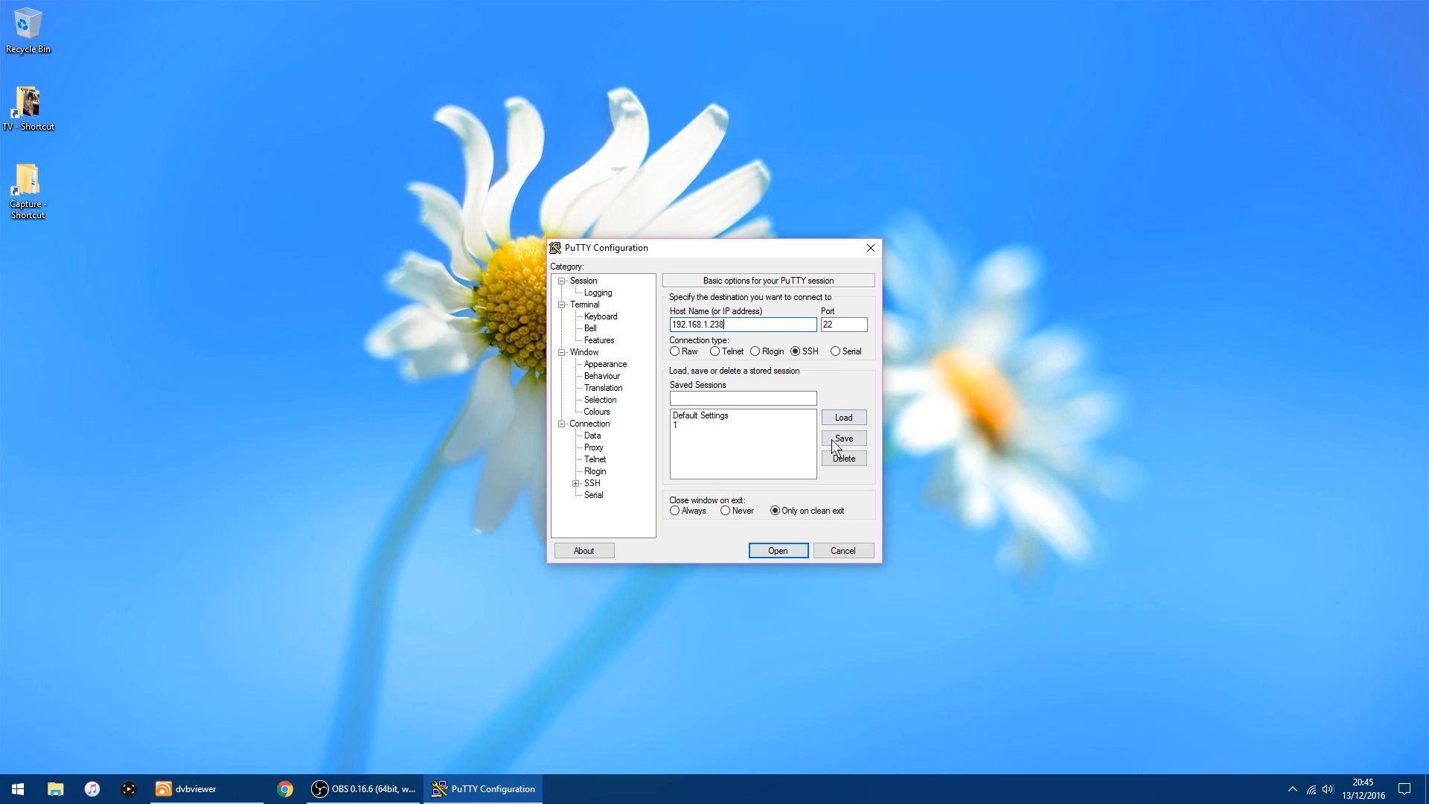
{"action": "left_click", "coordinate": [777, 550]}
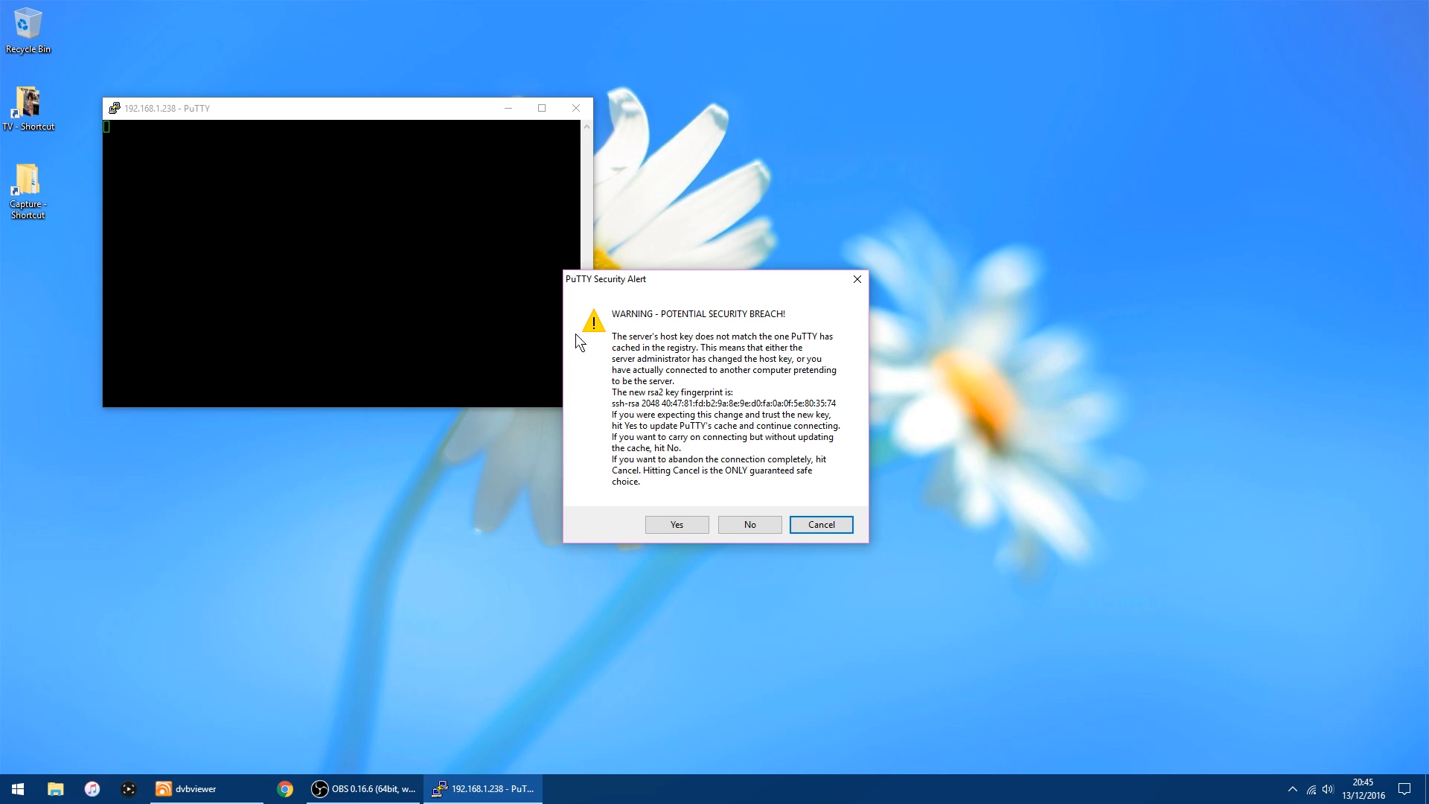
{"action": "left_click", "coordinate": [677, 524]}
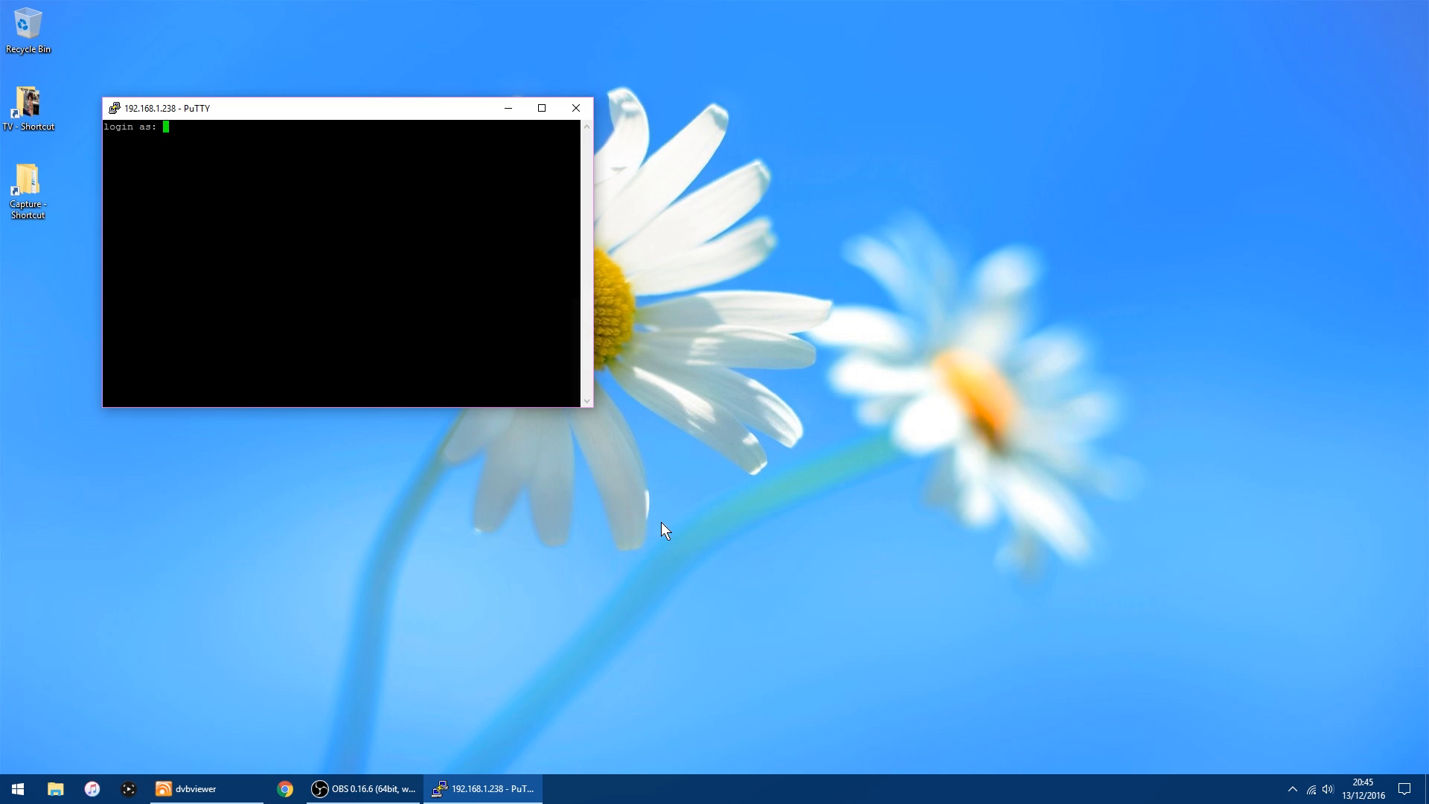
{"action": "left_click_drag", "start_coordinate": [164, 107], "coordinate": [638, 263]}
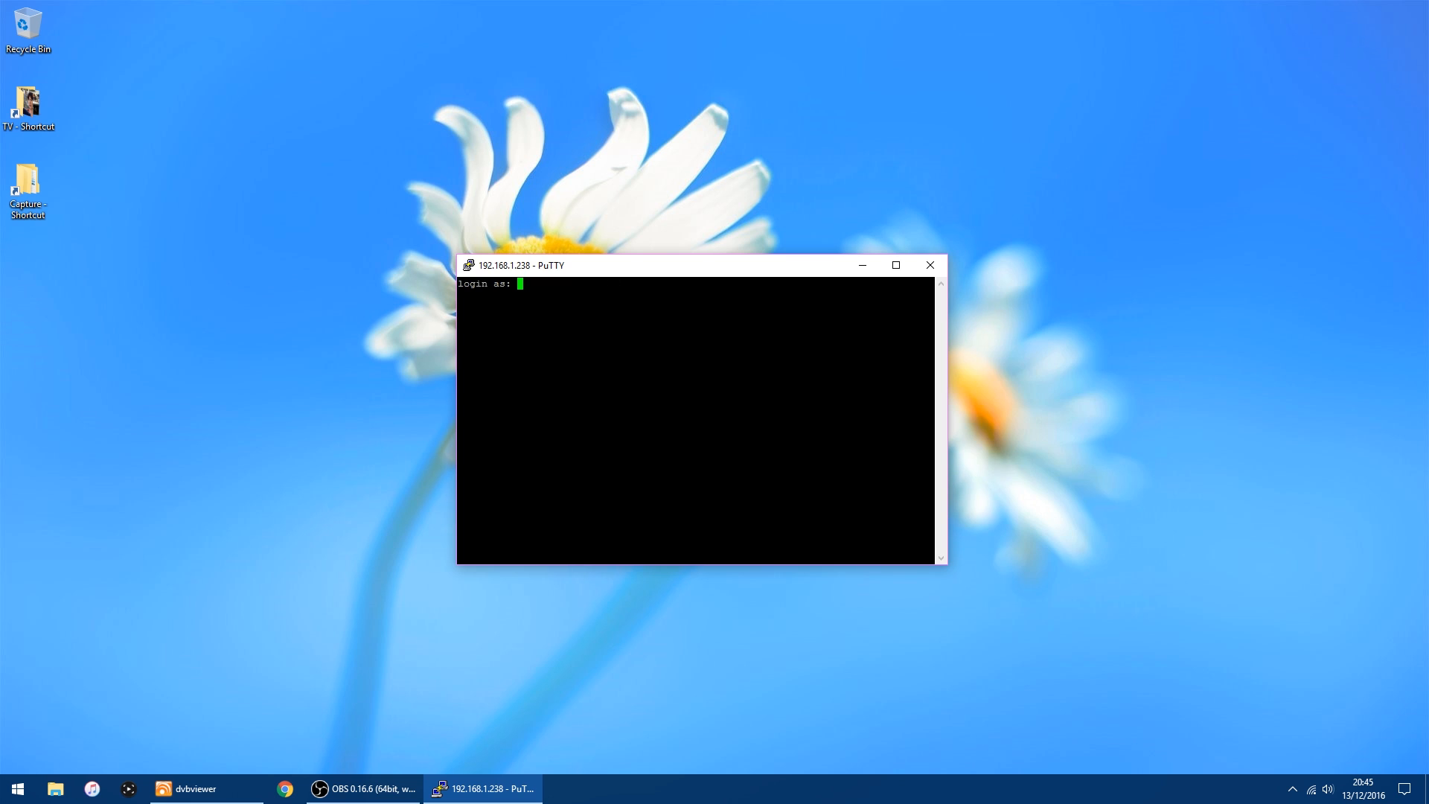
{"action": "type", "text": "pi"}
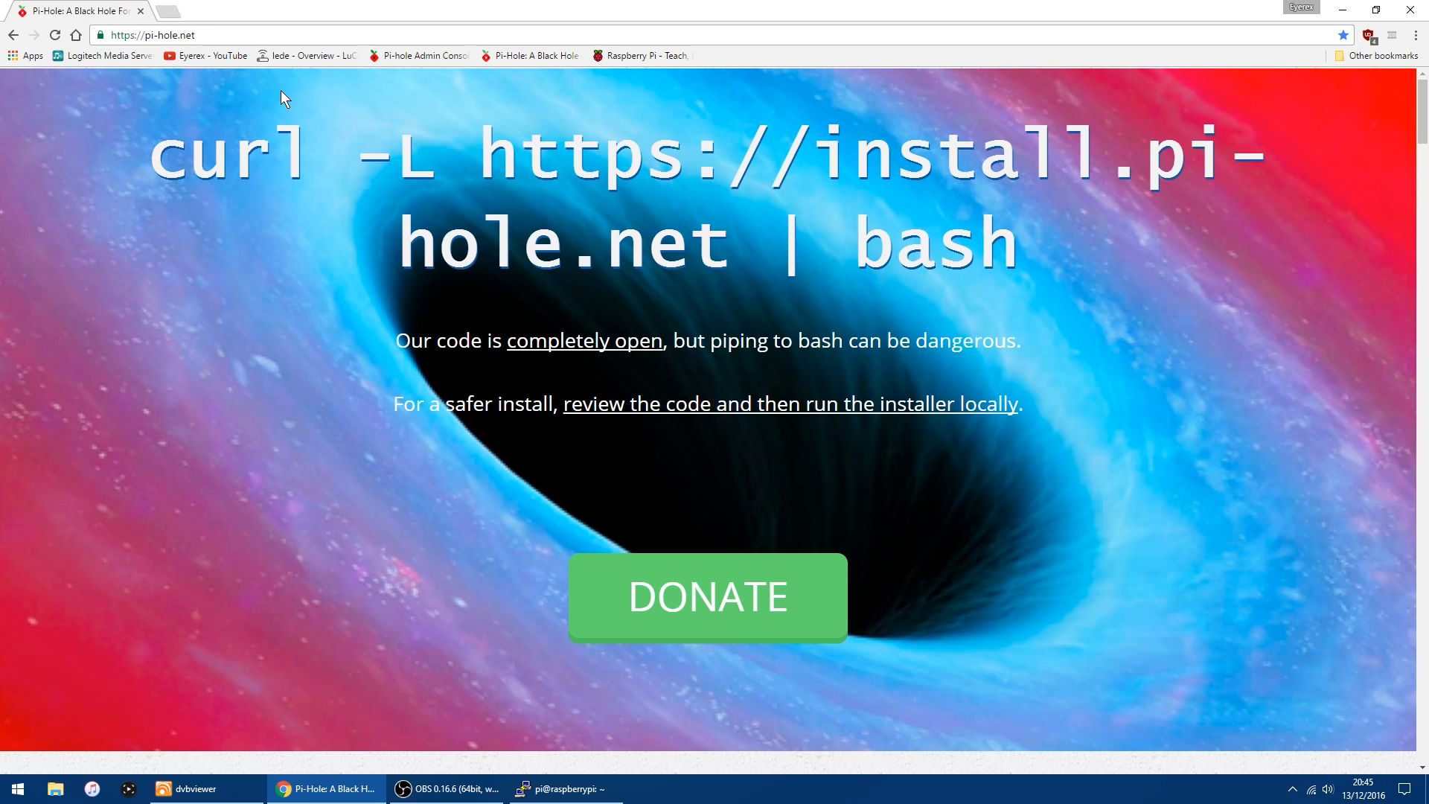
{"action": "mouse_move", "coordinate": [116, 163]}
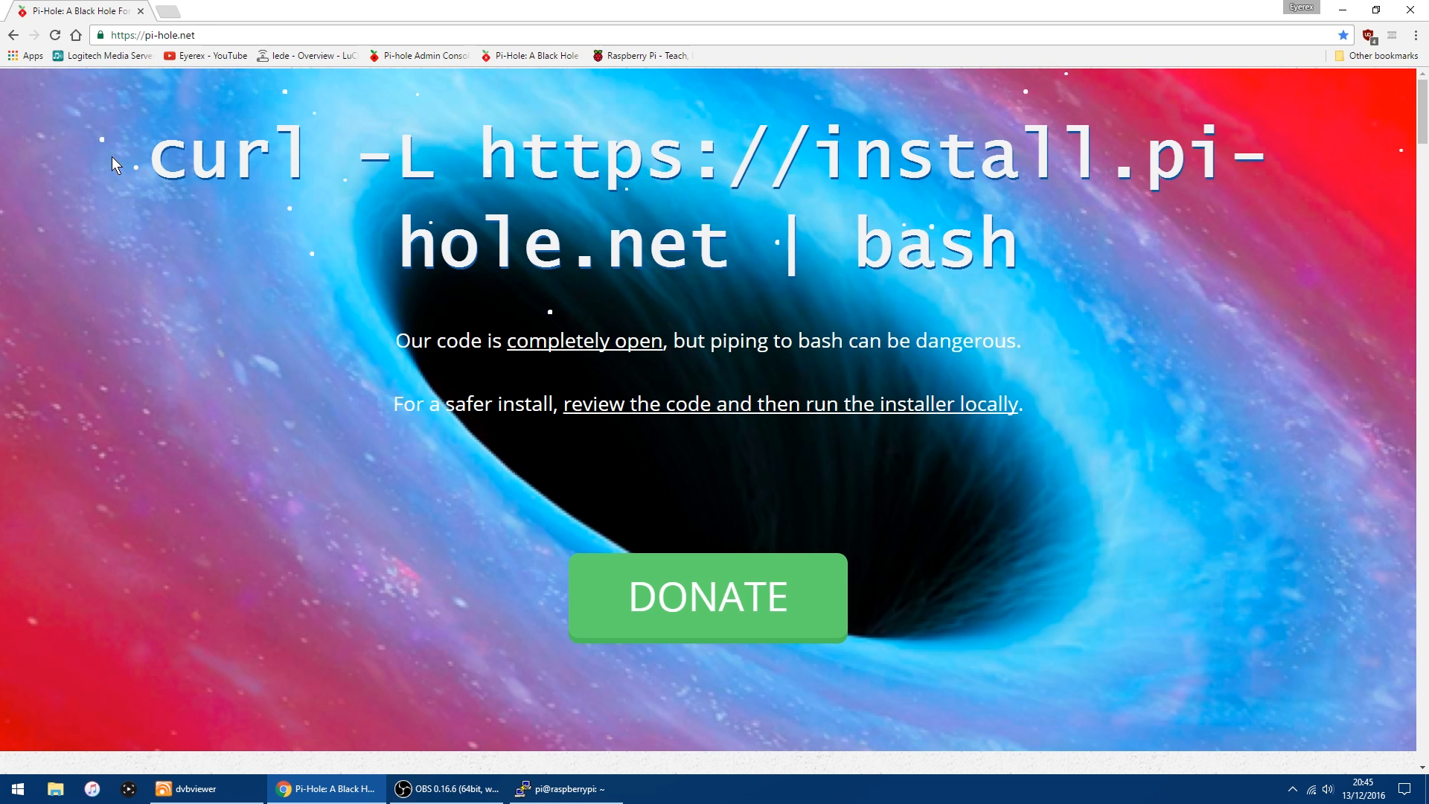
Copy the curl install command from pi-hole.net and minimize Chrome.
{"action": "left_click_drag", "start_coordinate": [127, 150], "coordinate": [939, 246]}
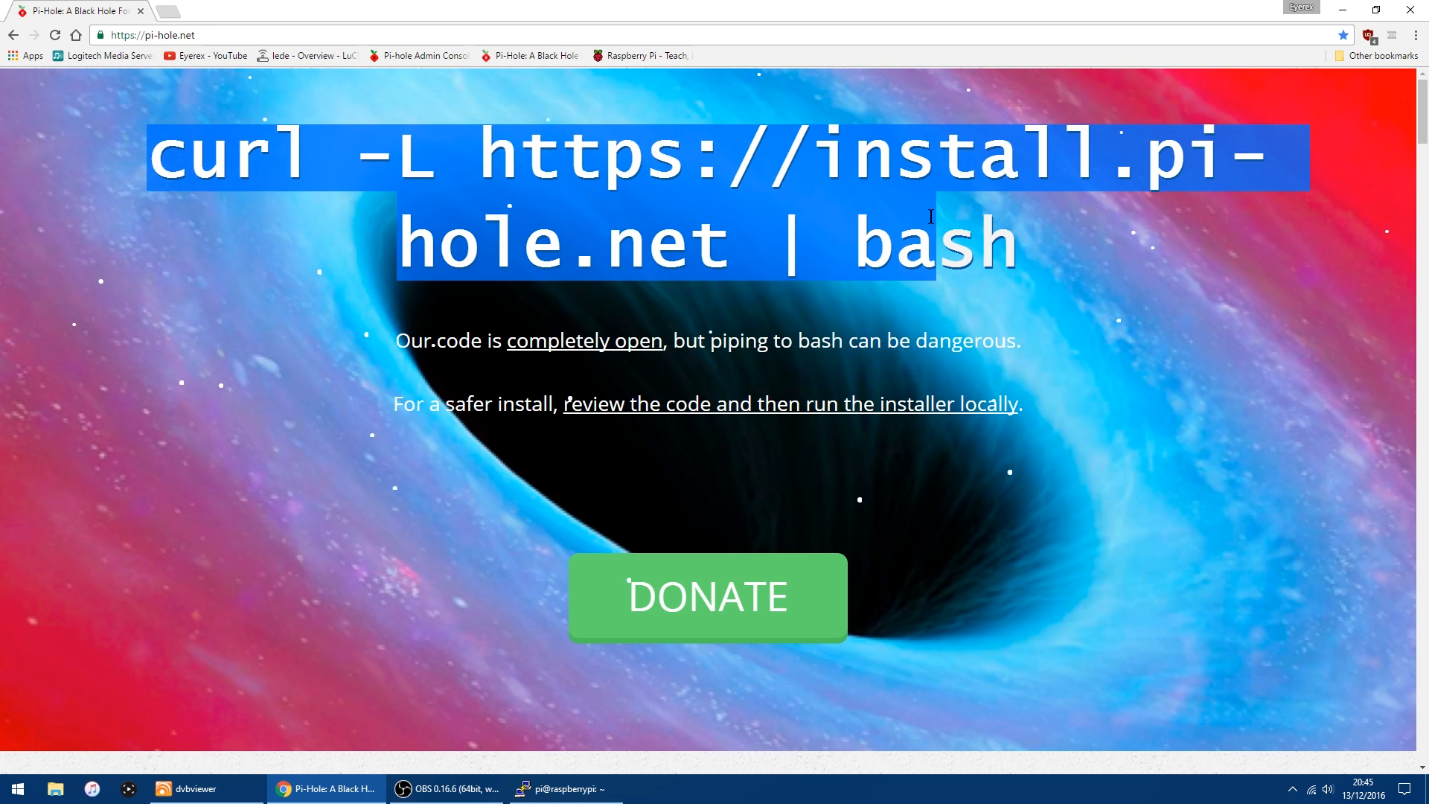
{"action": "right_click", "coordinate": [966, 251]}
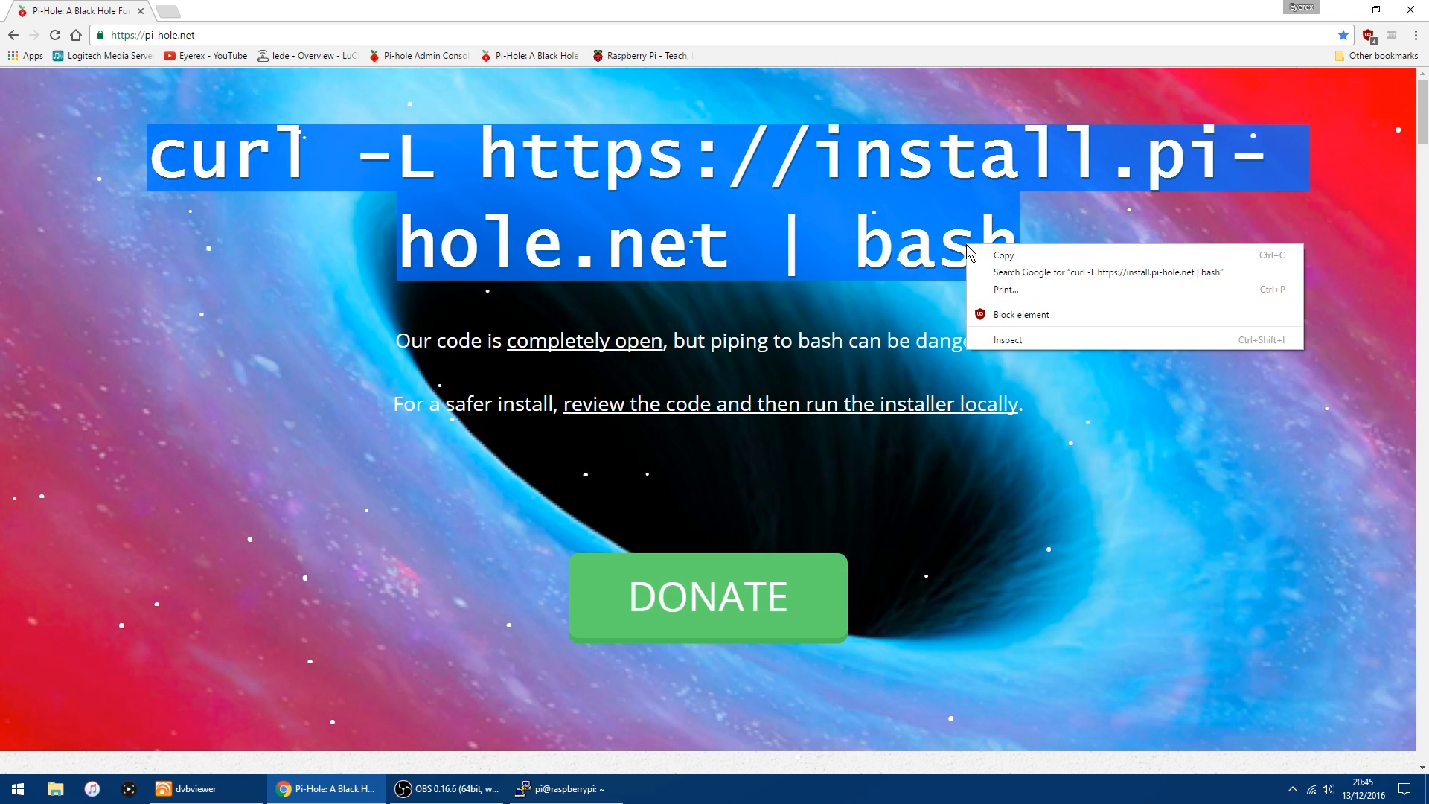
{"action": "left_click", "coordinate": [866, 255]}
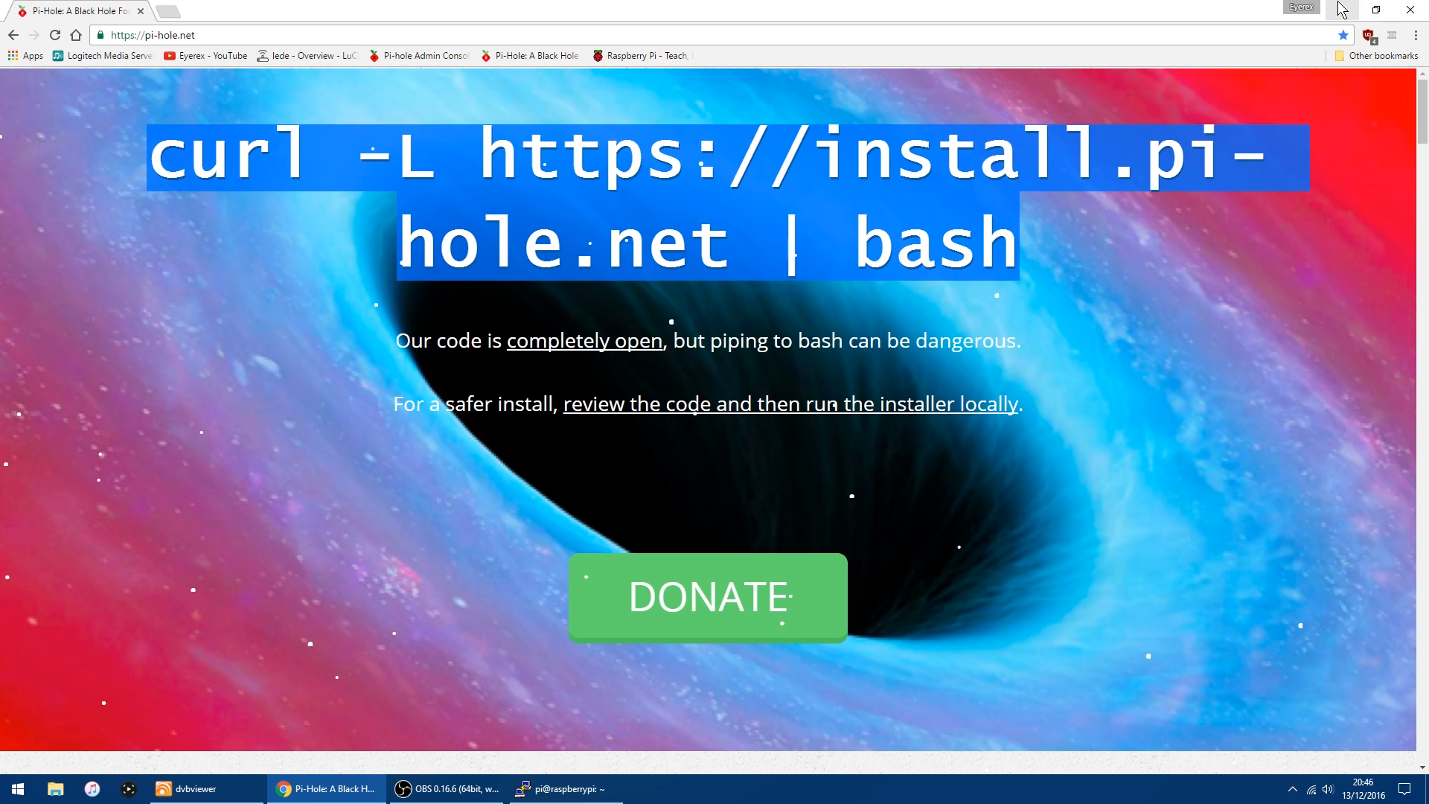
{"action": "left_click", "coordinate": [563, 789]}
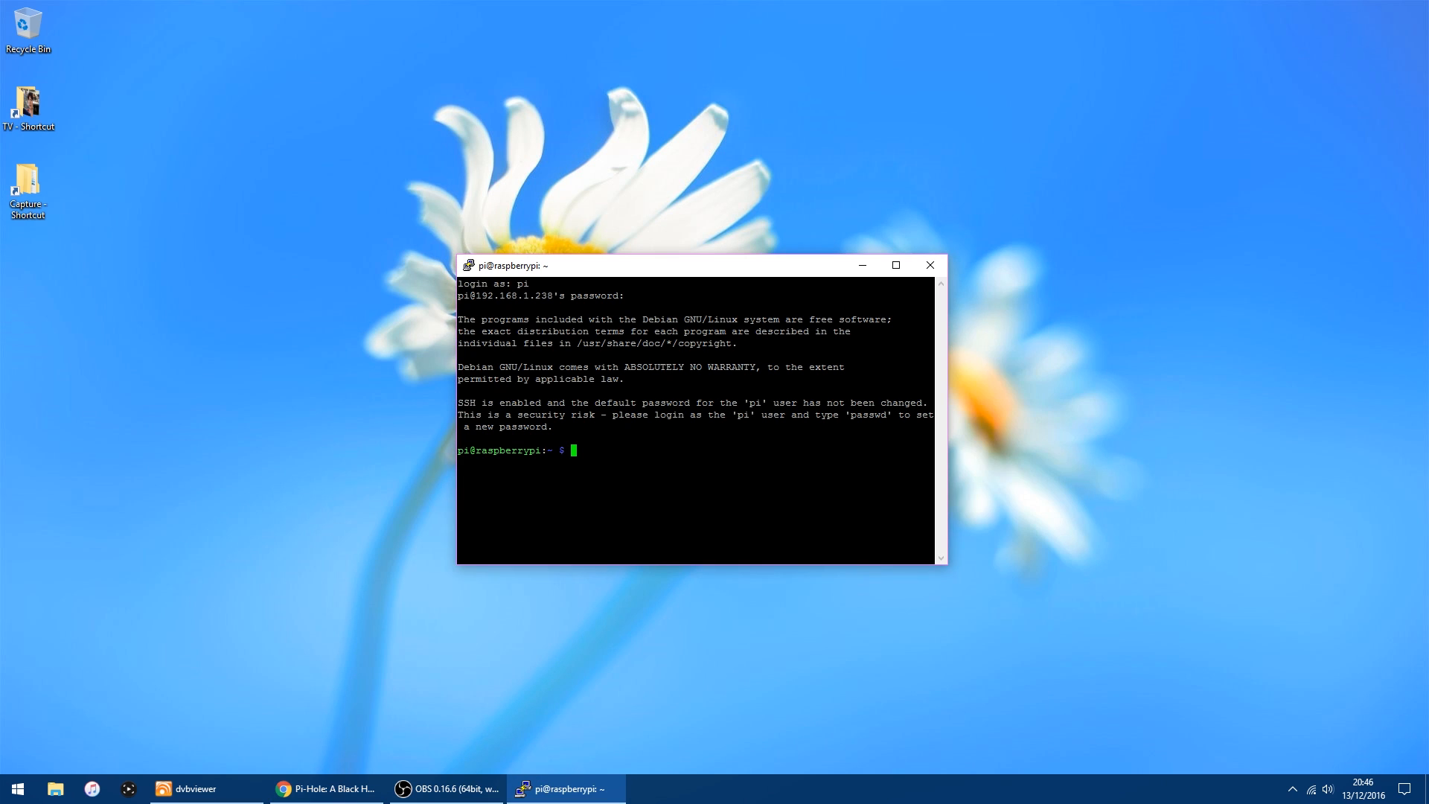
{"action": "type", "text": "curl -L https://install.pi-hole.net | bash"}
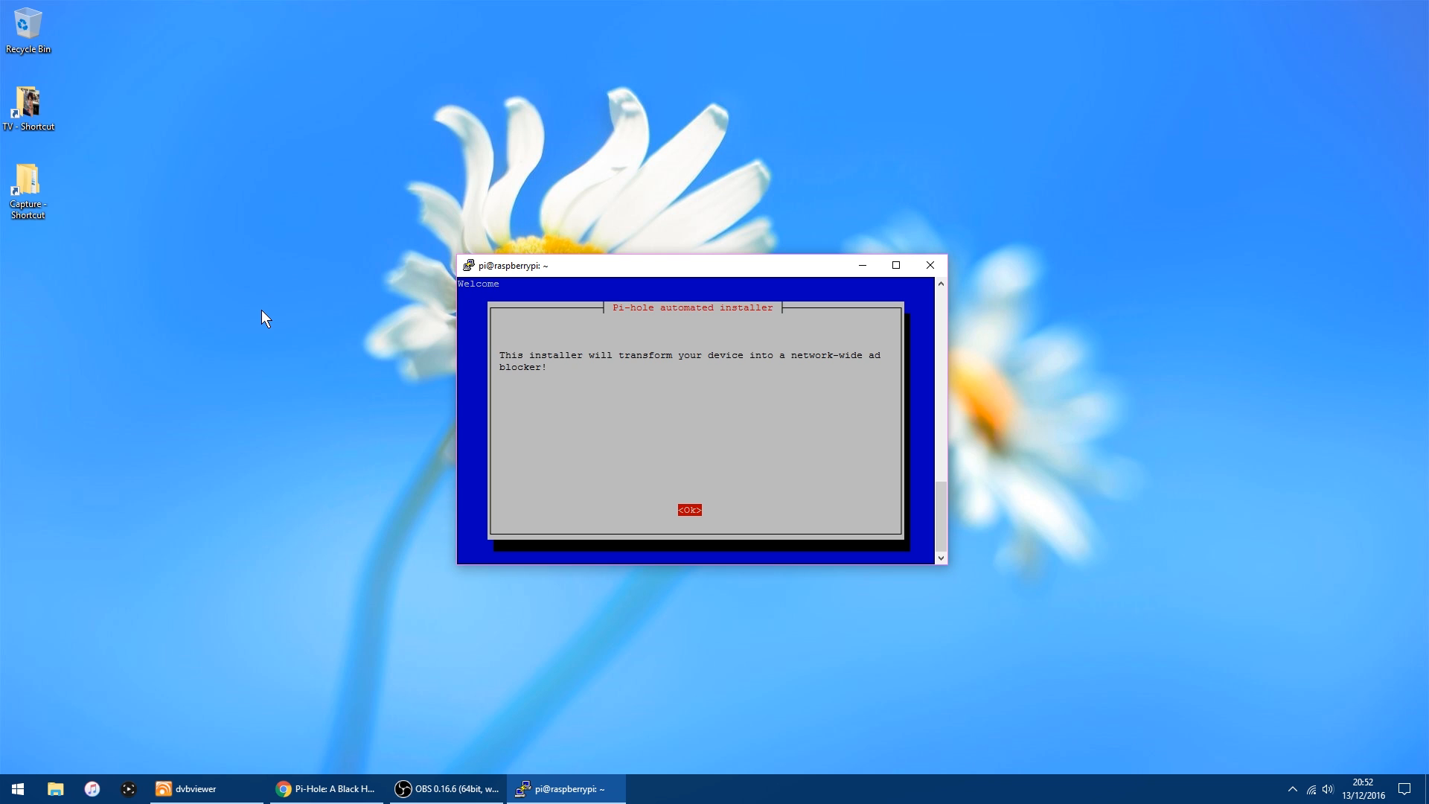
Get past the installer's welcome, donation and IP notices, keeping 192.168.1.238 as the static address.
{"action": "left_click", "coordinate": [689, 510]}
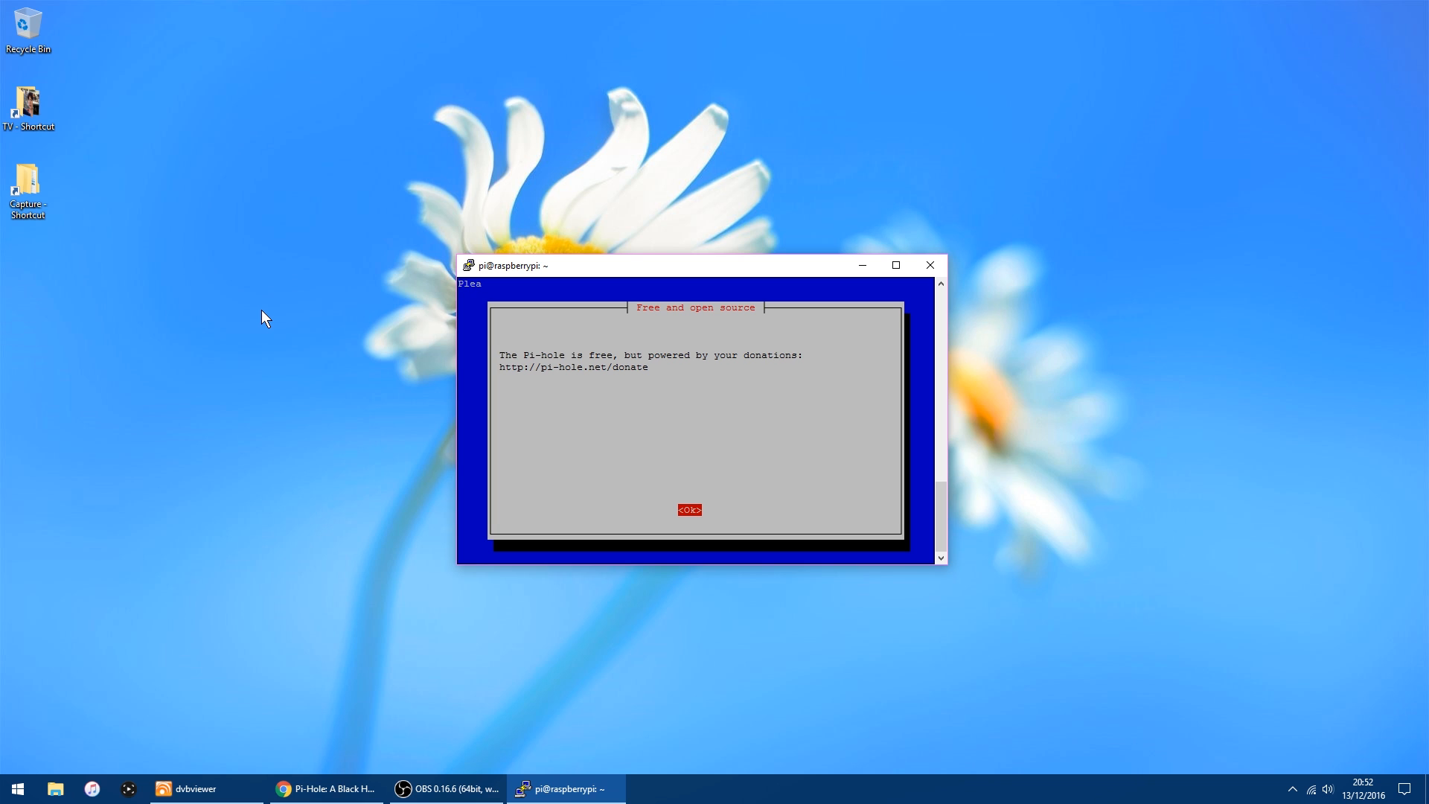
{"action": "left_click", "coordinate": [688, 509]}
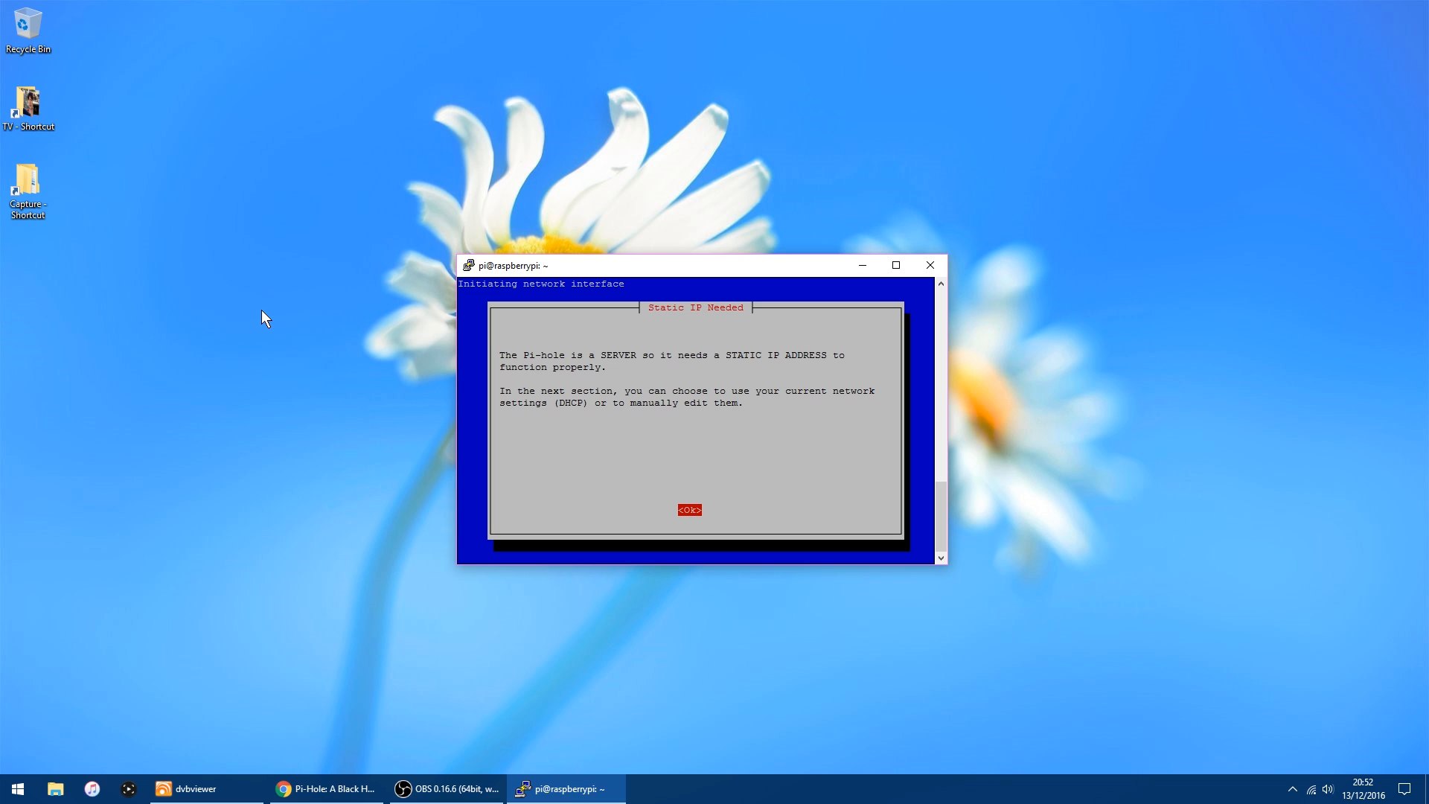
{"action": "left_click", "coordinate": [689, 509]}
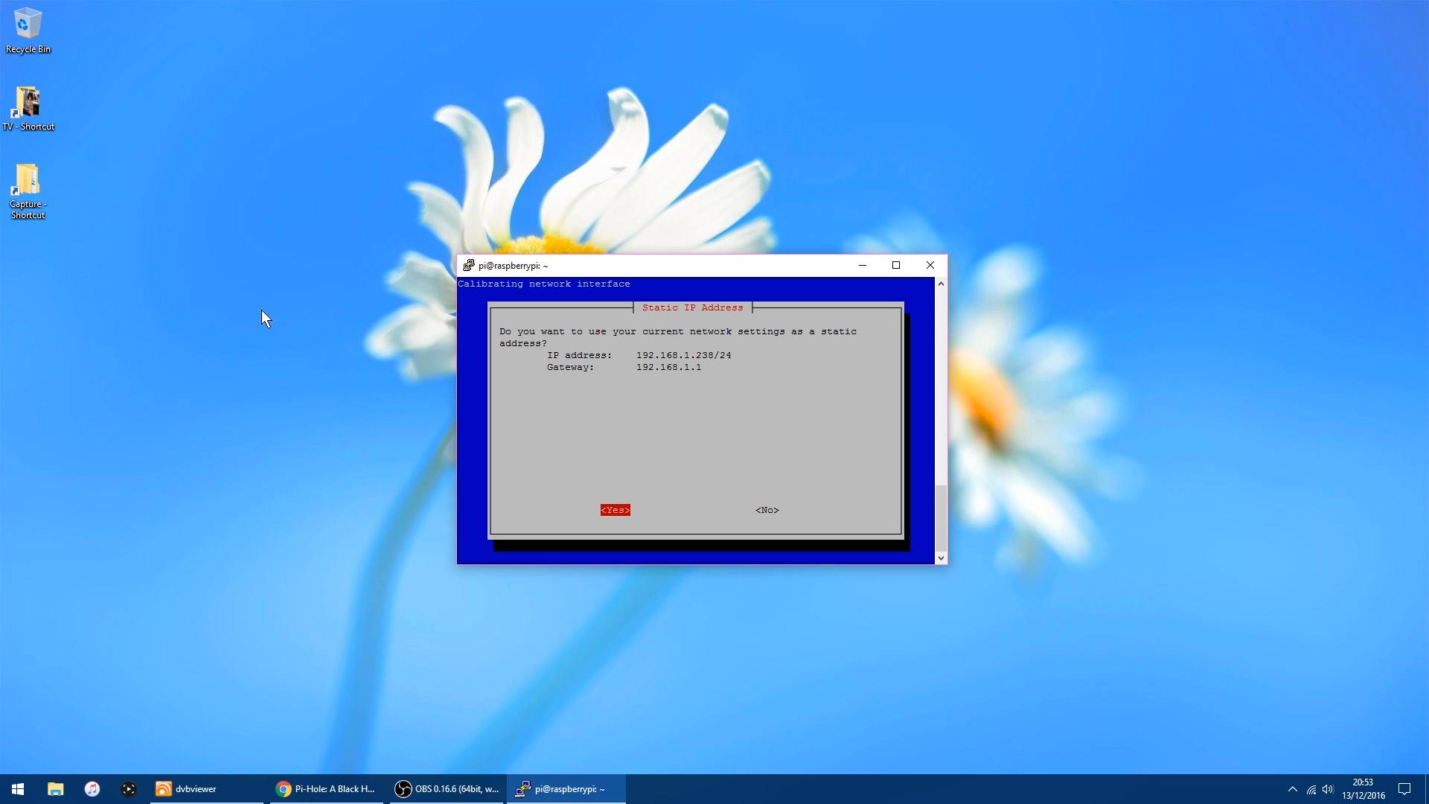
{"action": "left_click", "coordinate": [615, 509]}
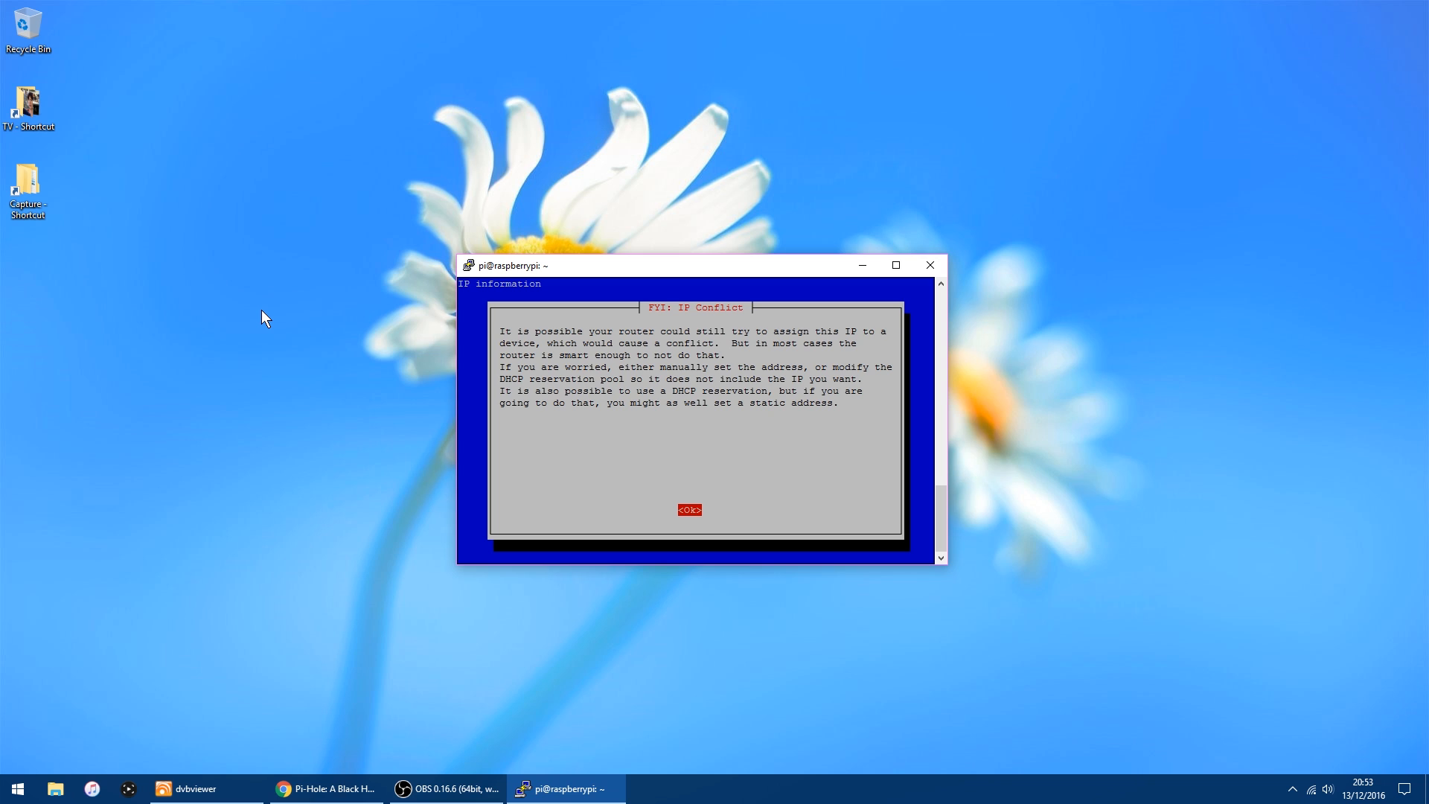
{"action": "left_click", "coordinate": [688, 510]}
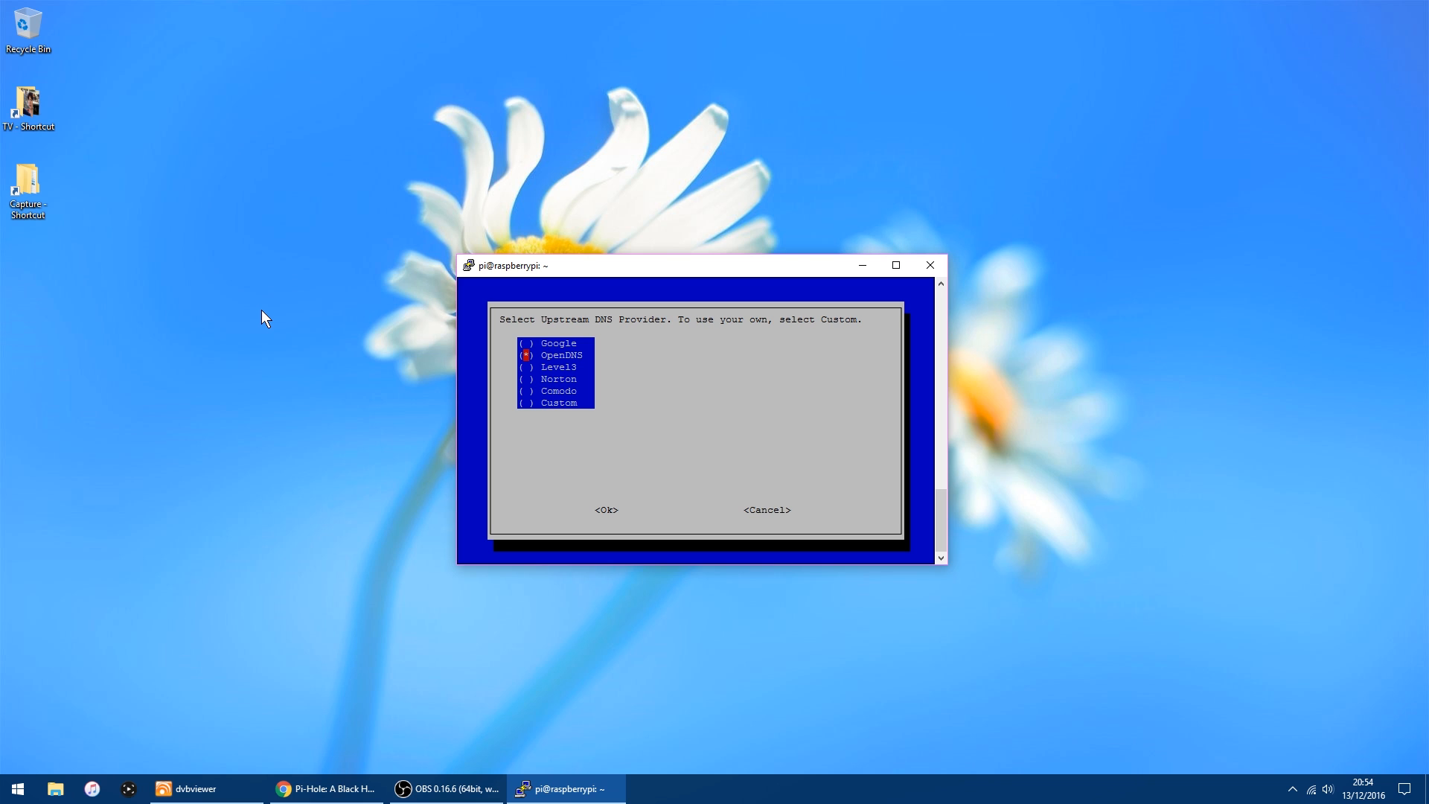
Confirm the upstream DNS provider, dismiss the install summary, and close the SSH session.
{"action": "left_click", "coordinate": [606, 509]}
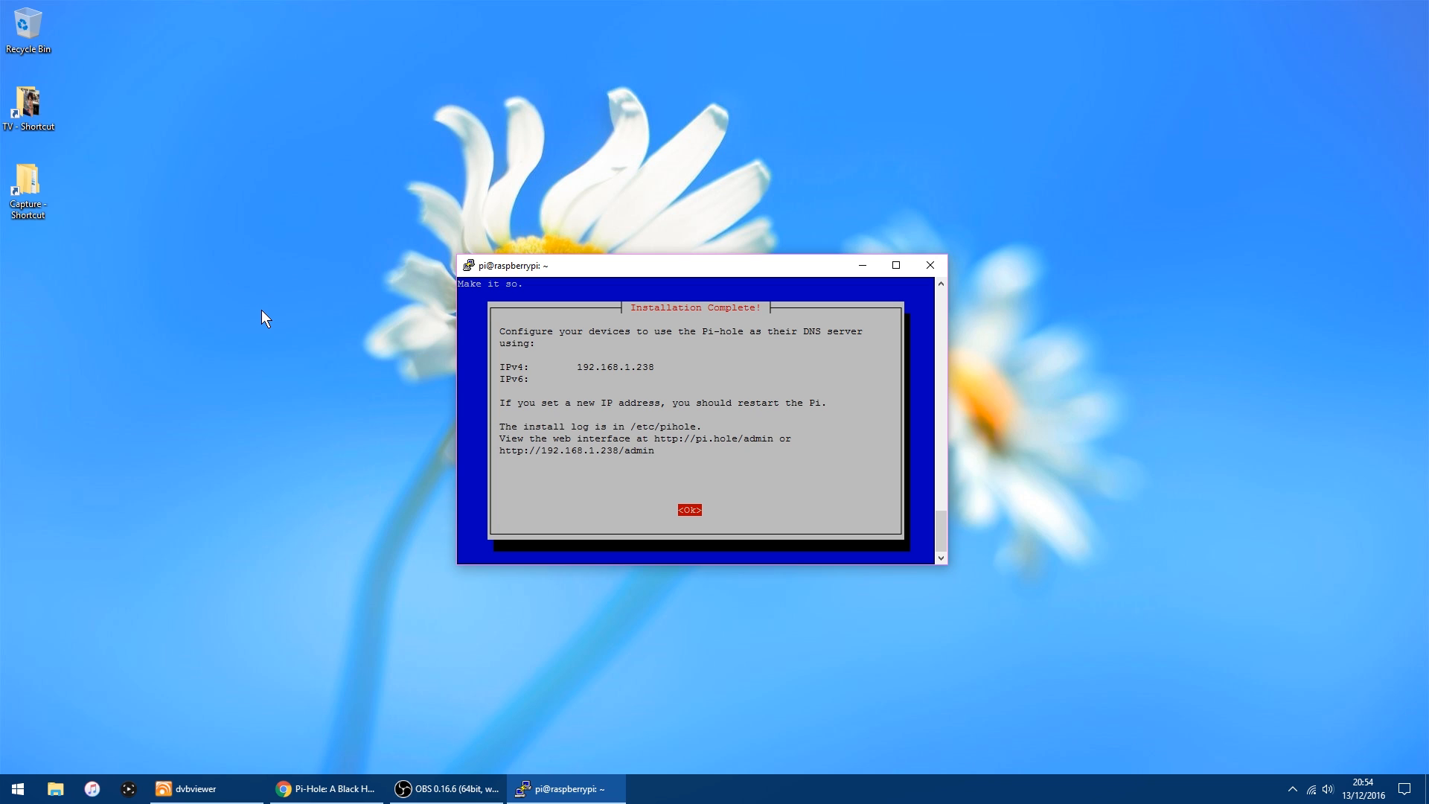
{"action": "left_click", "coordinate": [689, 509]}
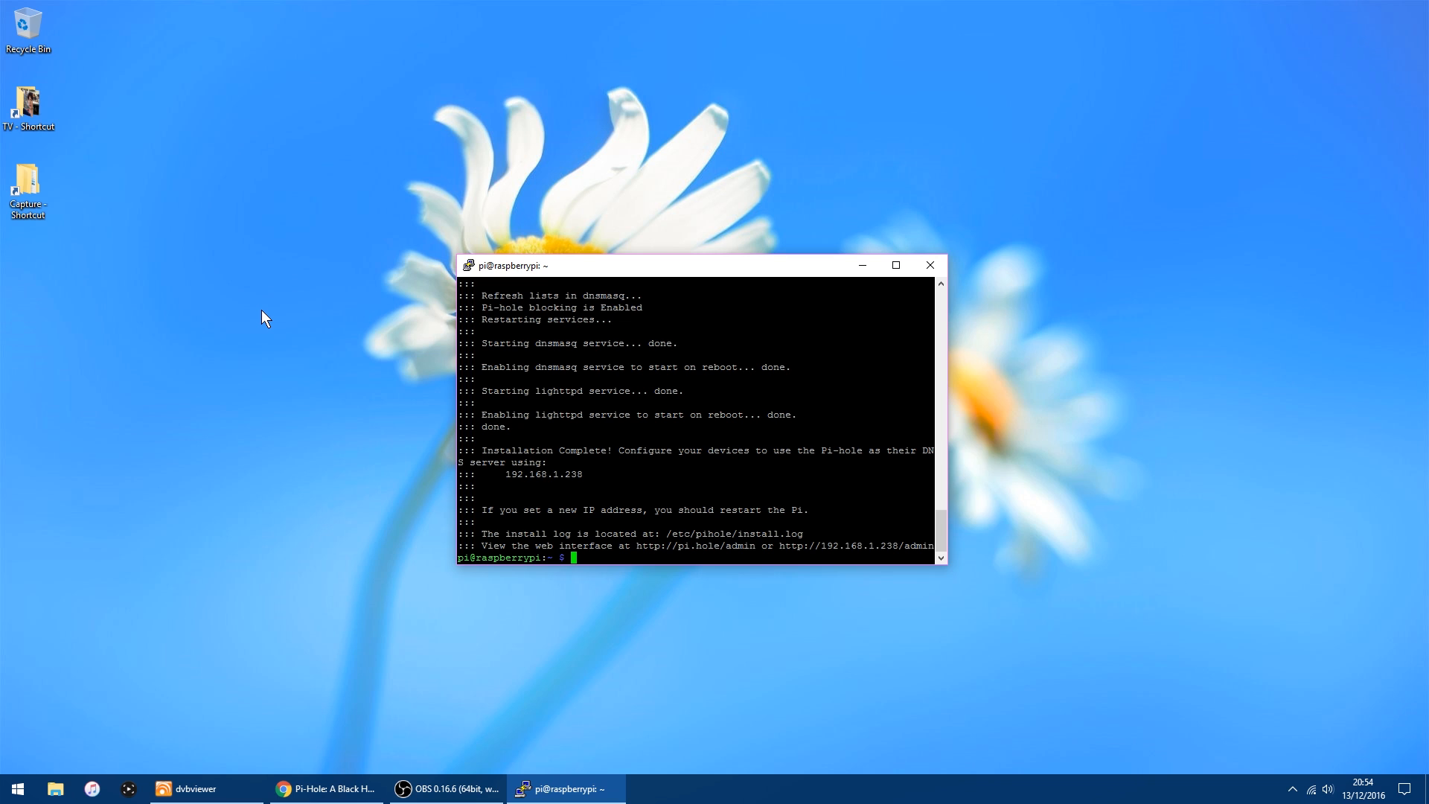
{"action": "mouse_move", "coordinate": [1044, 322]}
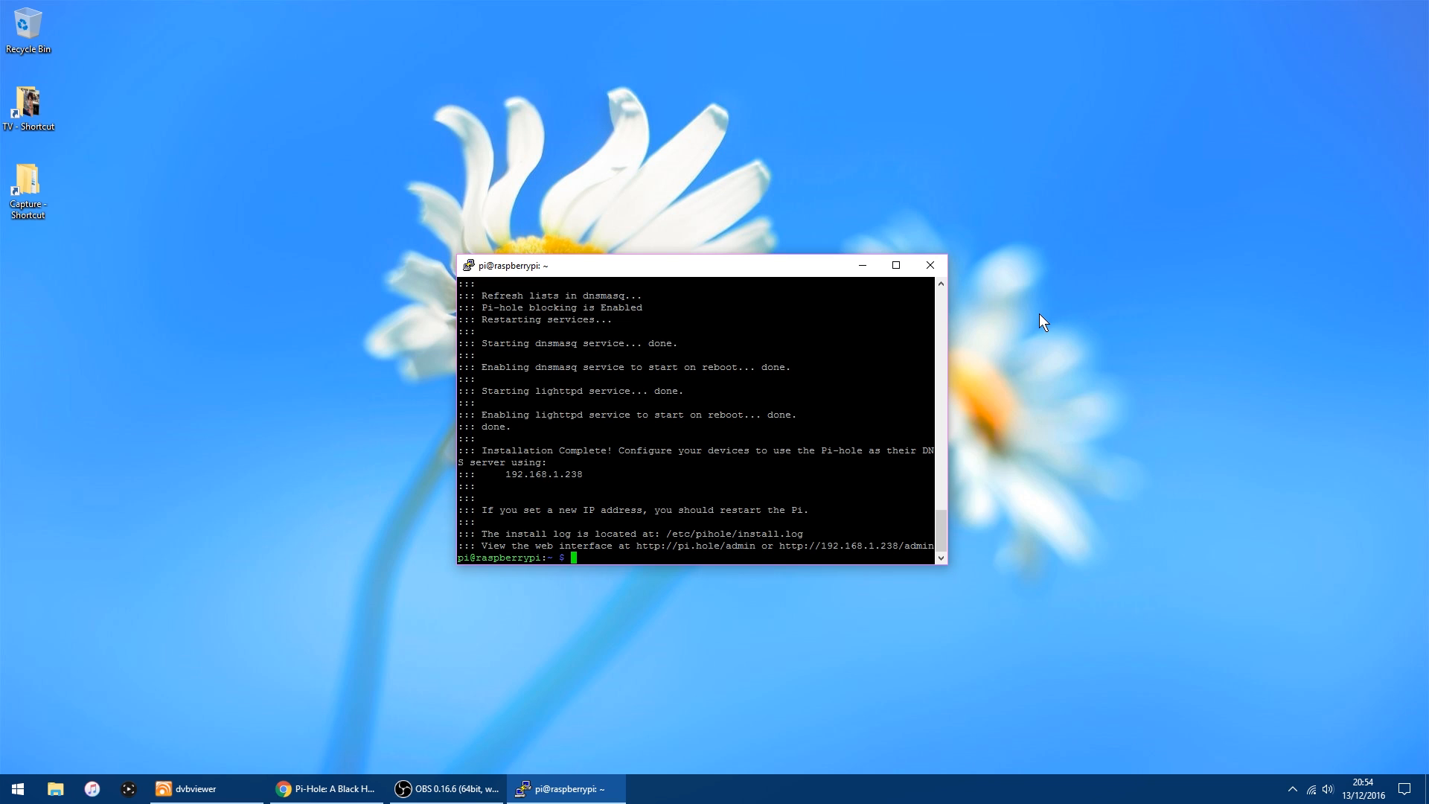
{"action": "left_click", "coordinate": [930, 265]}
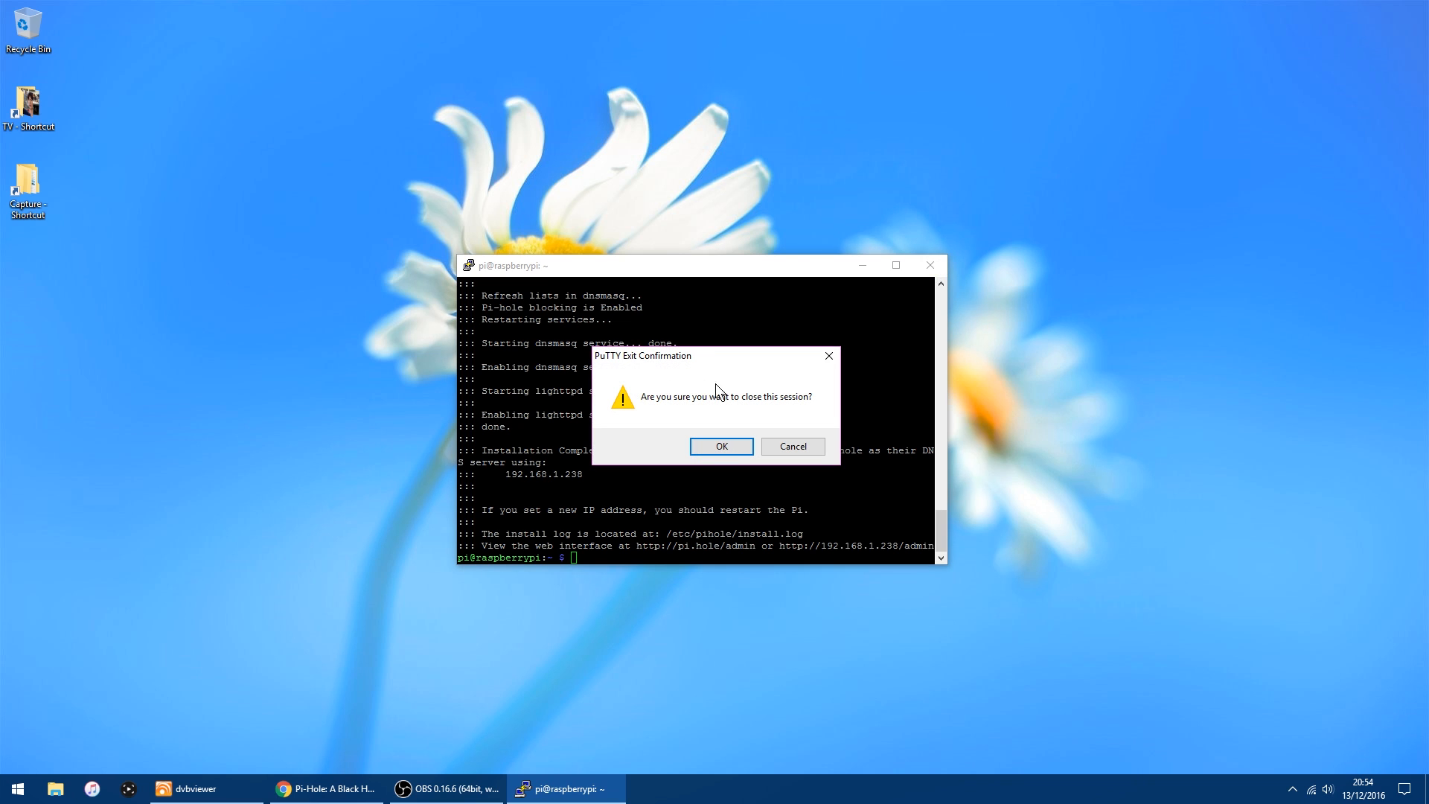
{"action": "left_click", "coordinate": [720, 446]}
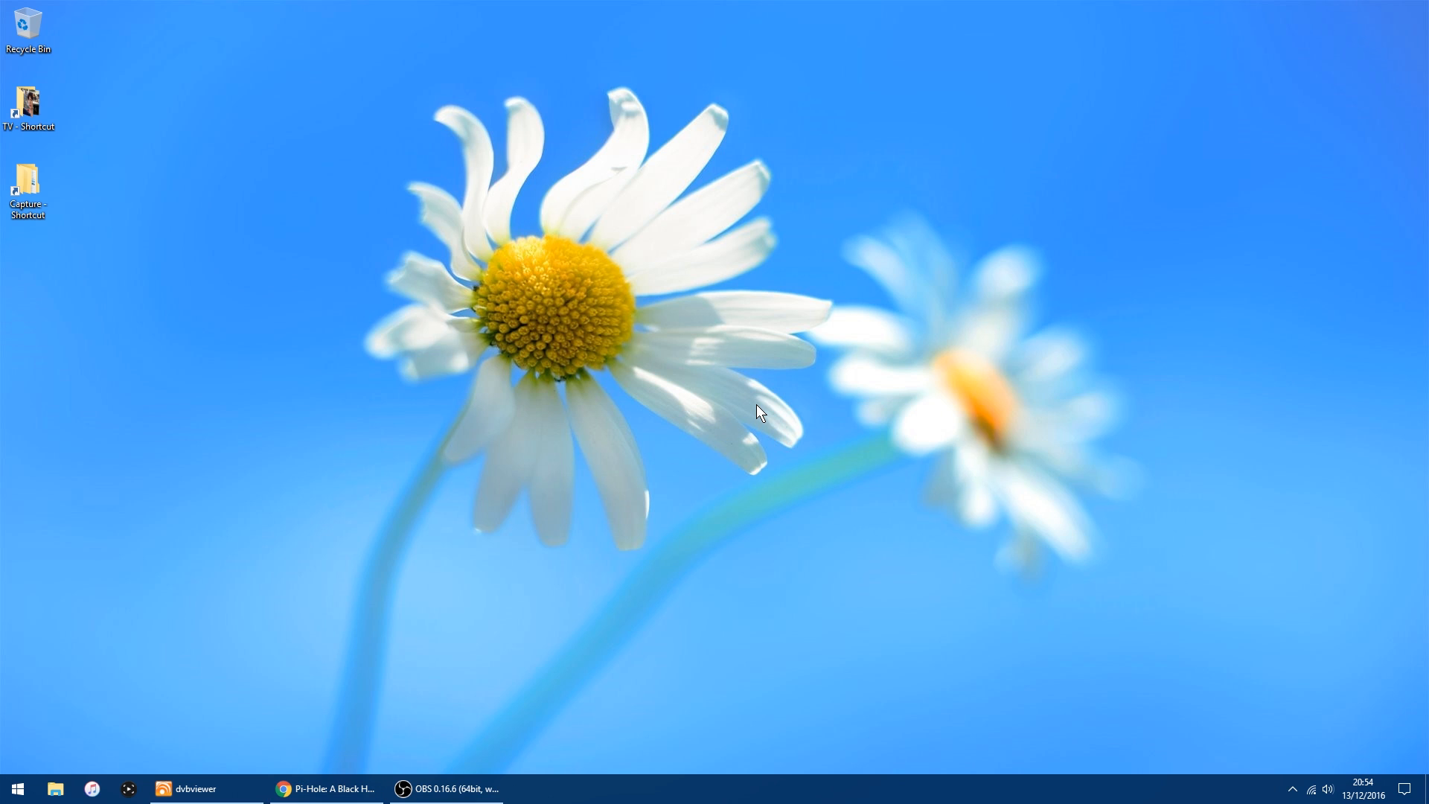
{"action": "mouse_move", "coordinate": [683, 375]}
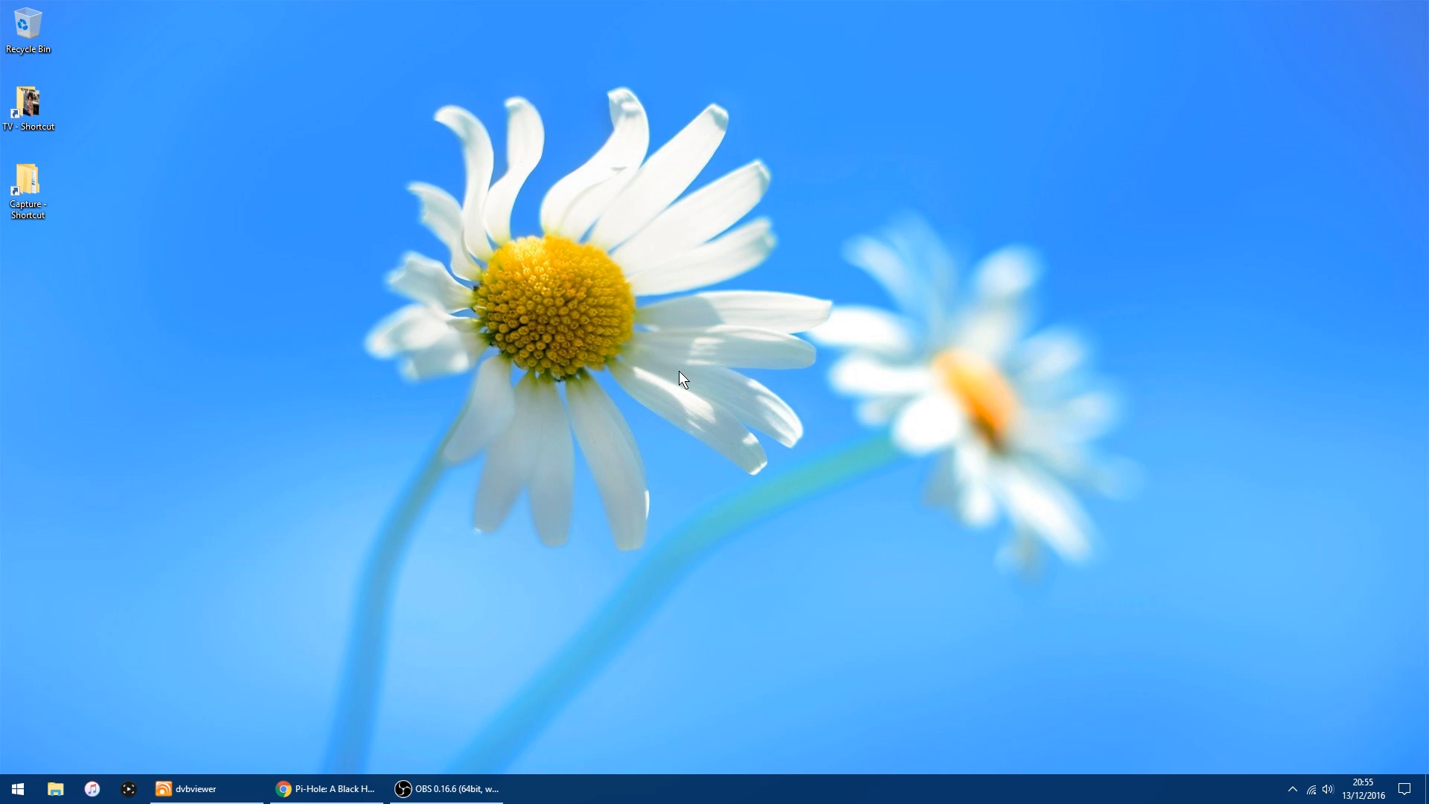
{"action": "mouse_move", "coordinate": [711, 405]}
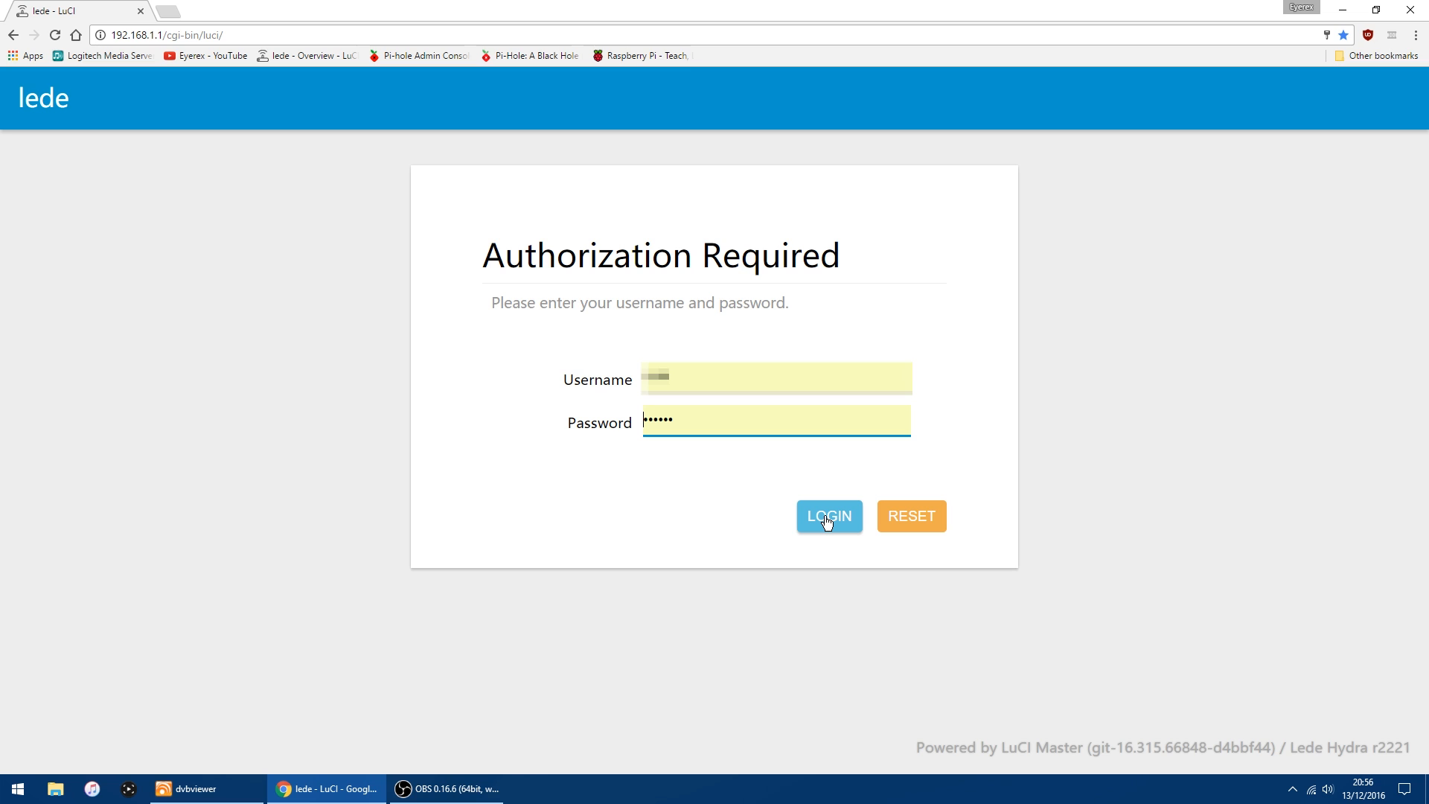
Log in to LuCI and edit the WAN interface under Network > Interfaces.
{"action": "left_click", "coordinate": [828, 516]}
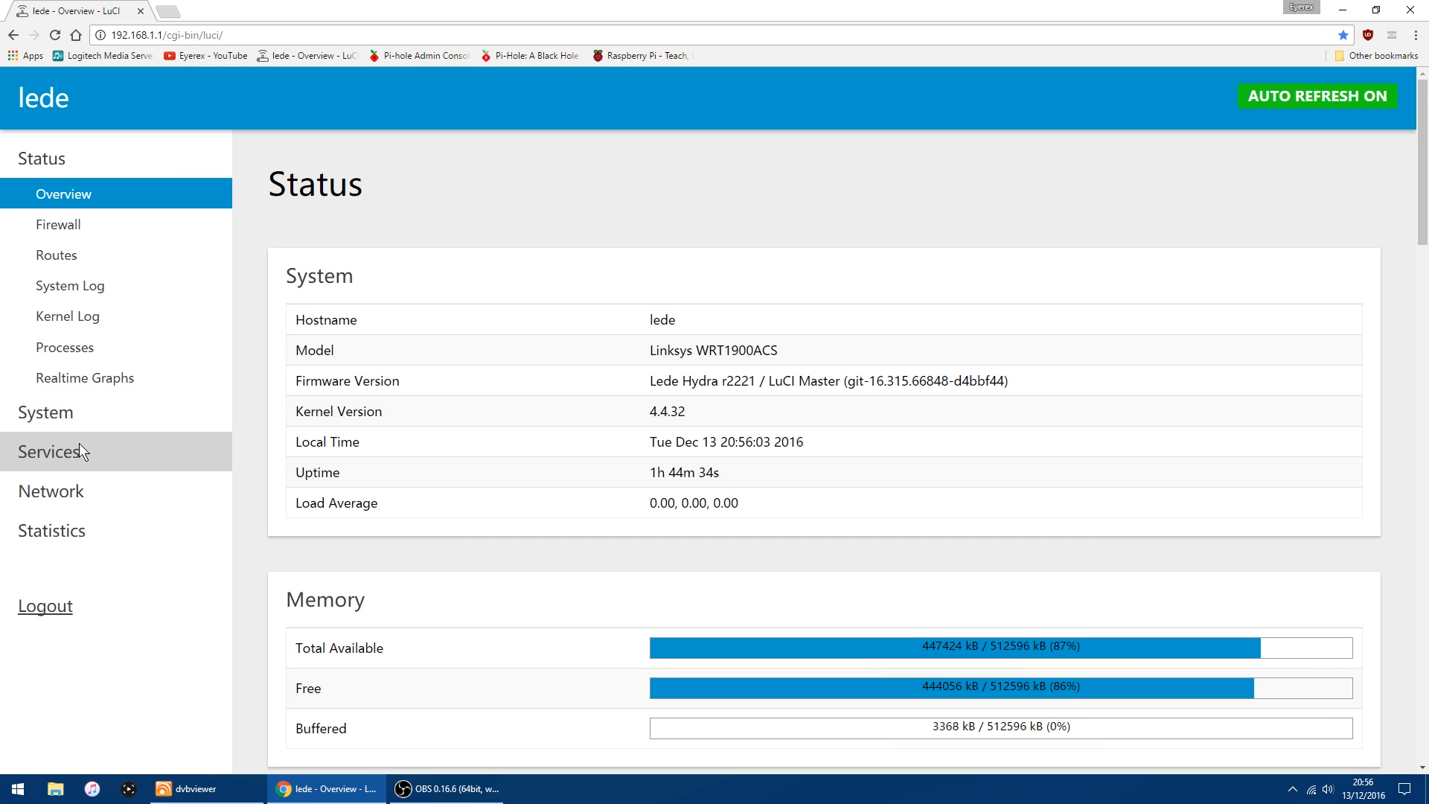
{"action": "left_click", "coordinate": [51, 491]}
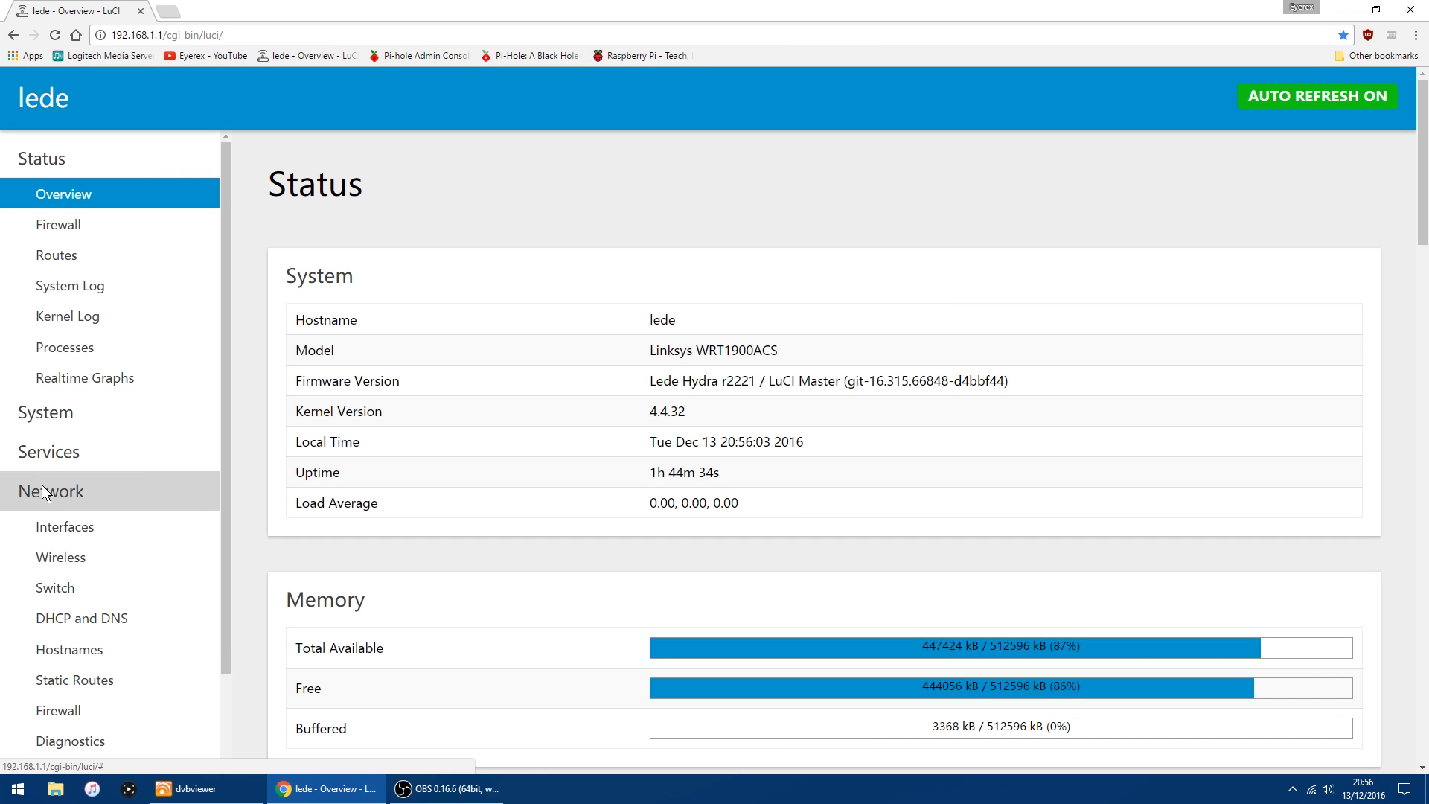
{"action": "left_click", "coordinate": [65, 527]}
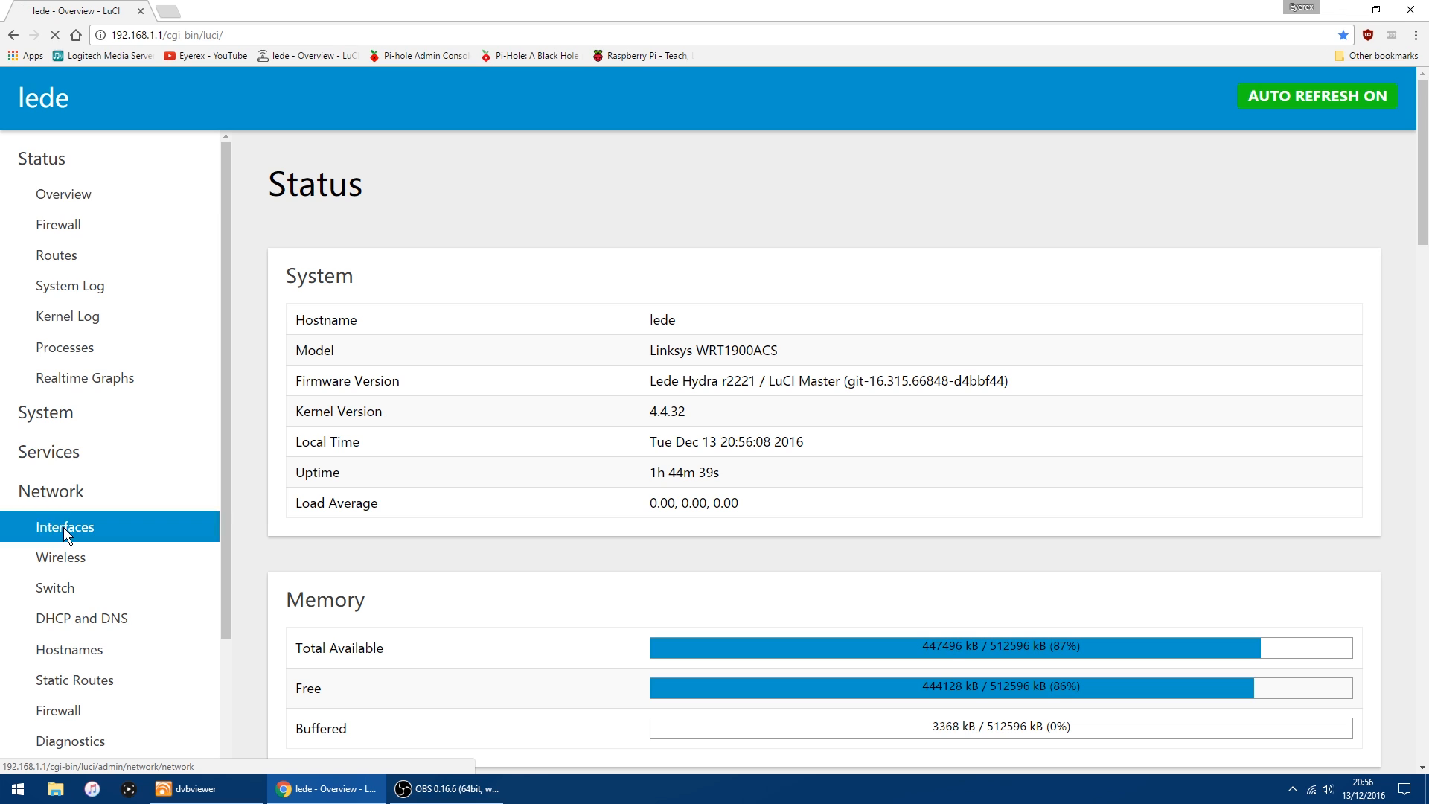
{"action": "left_click", "coordinate": [64, 527]}
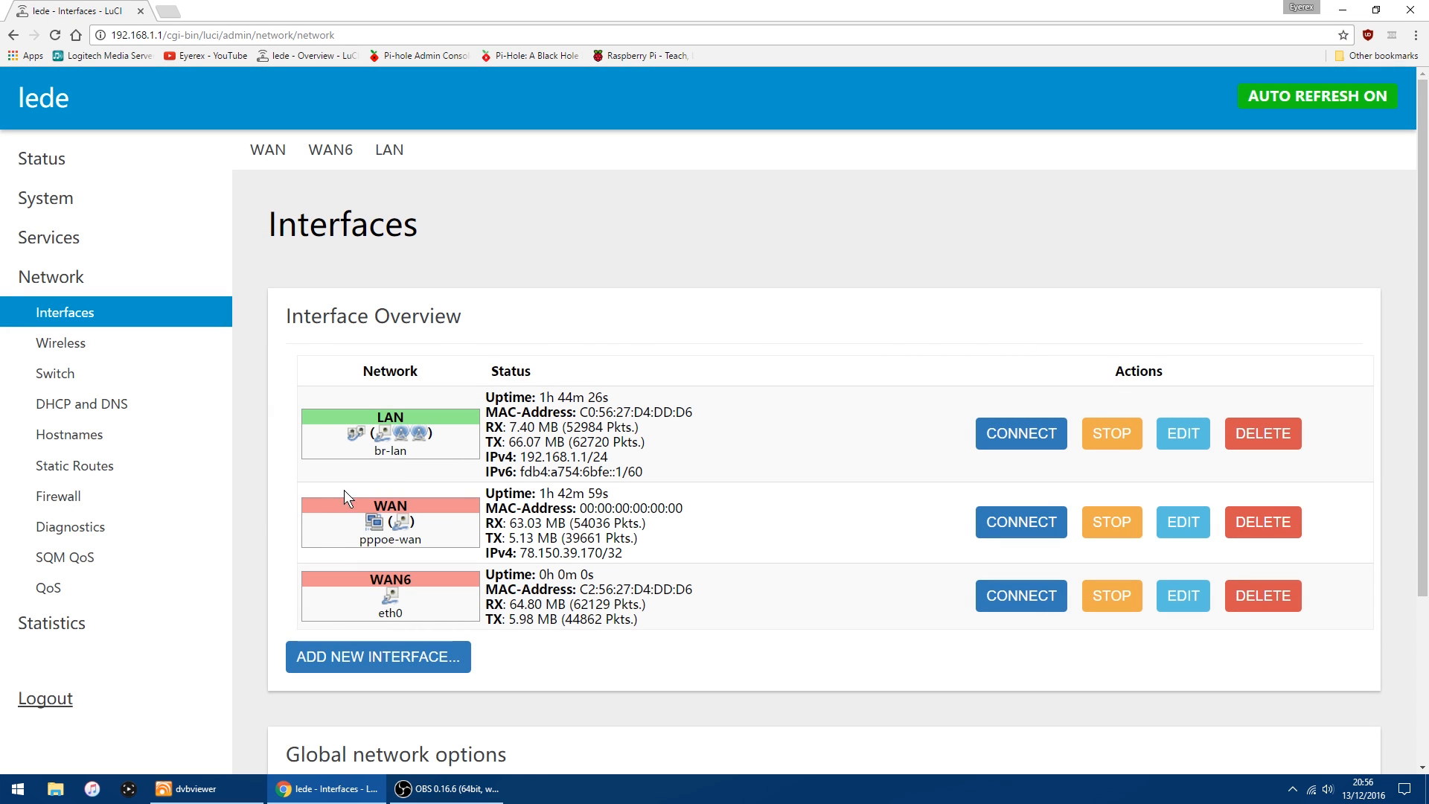
{"action": "mouse_move", "coordinate": [387, 517]}
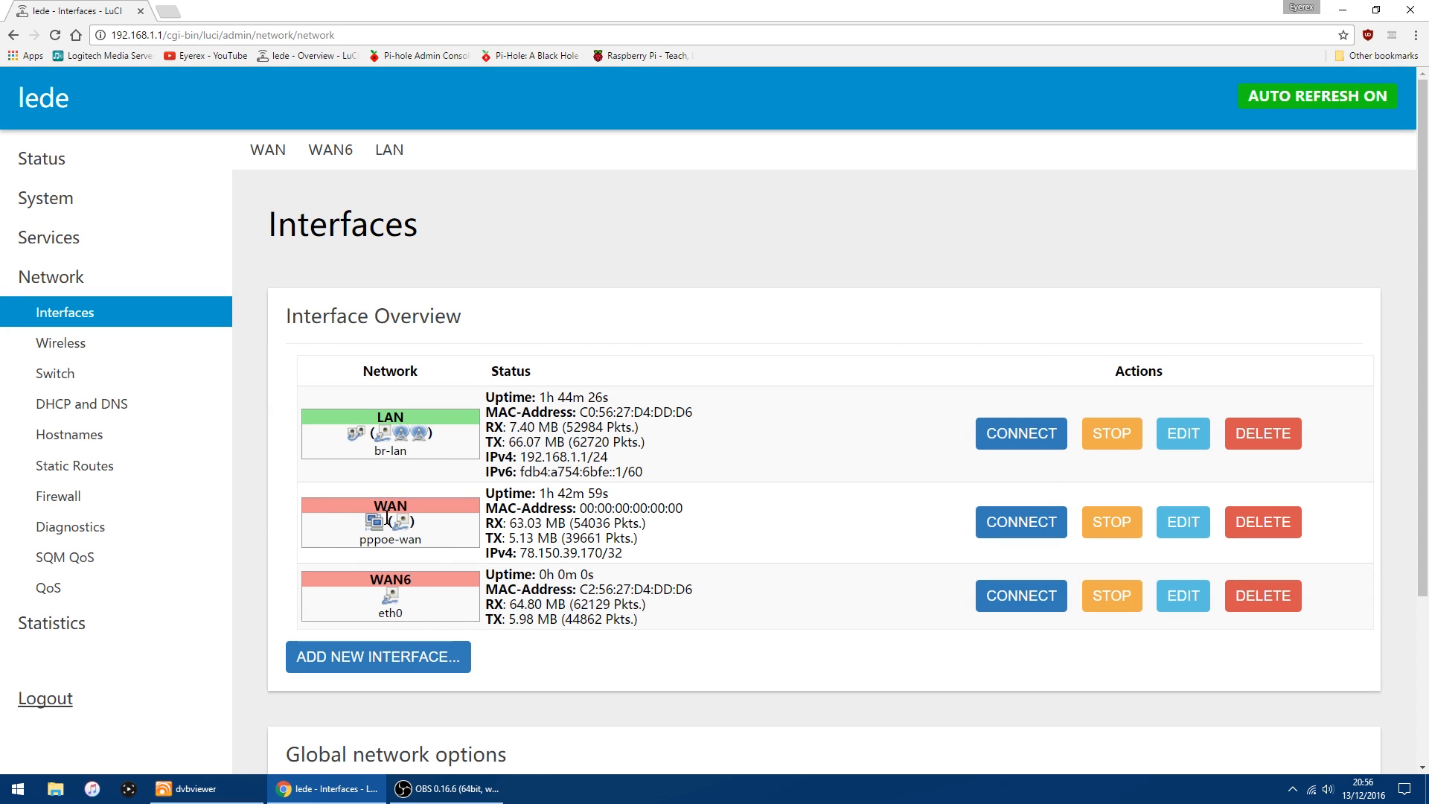
{"action": "mouse_move", "coordinate": [1195, 530]}
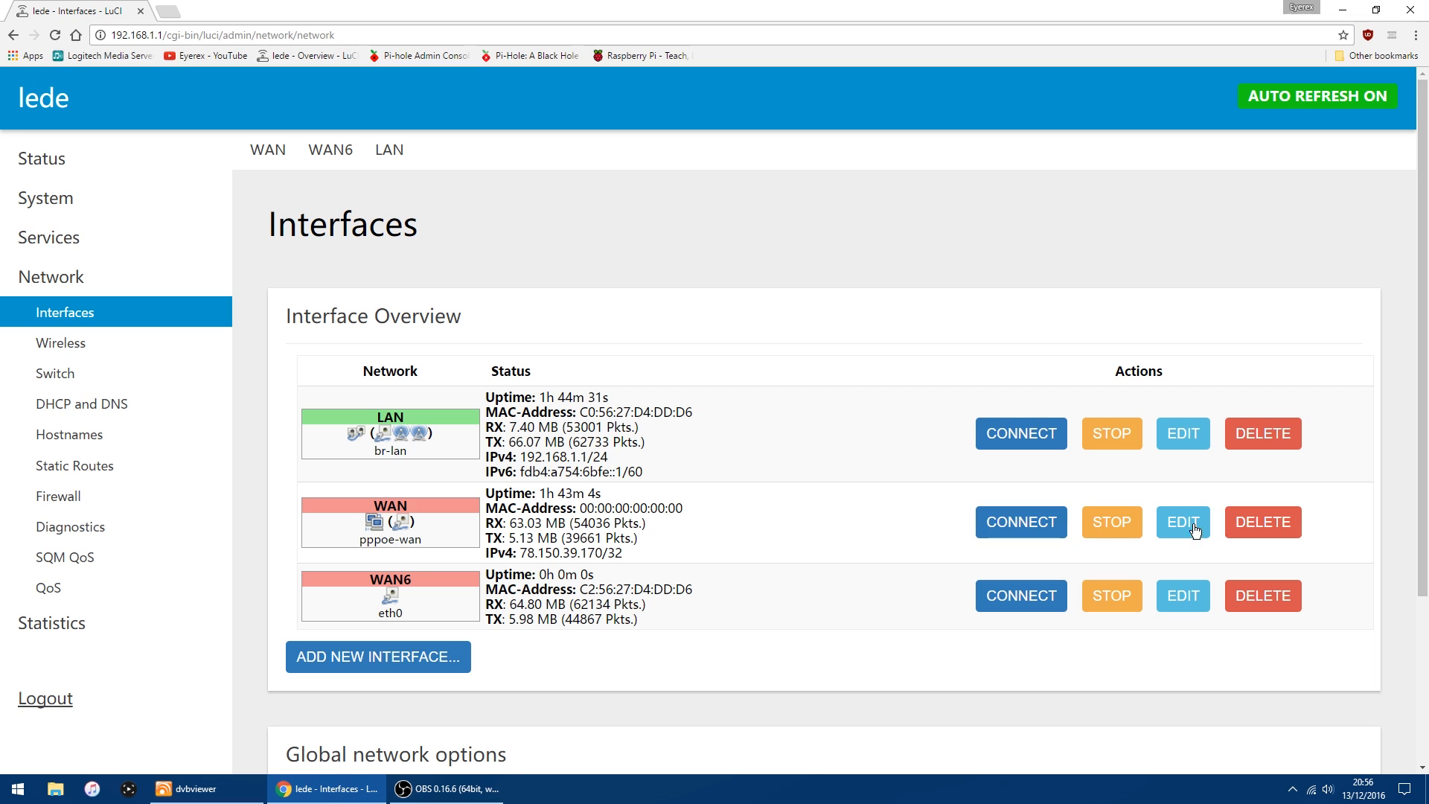
{"action": "mouse_move", "coordinate": [1183, 521]}
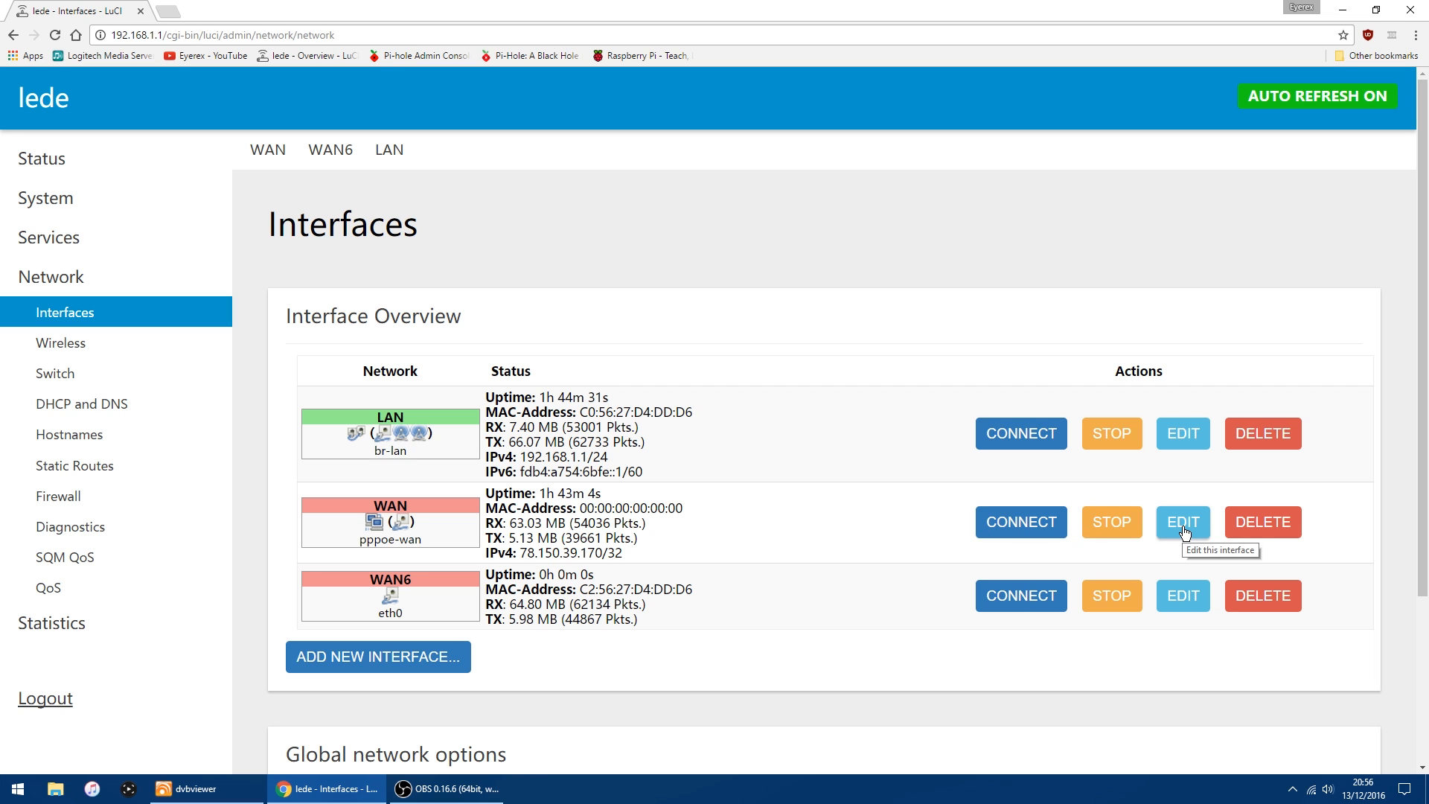
{"action": "left_click", "coordinate": [1182, 522]}
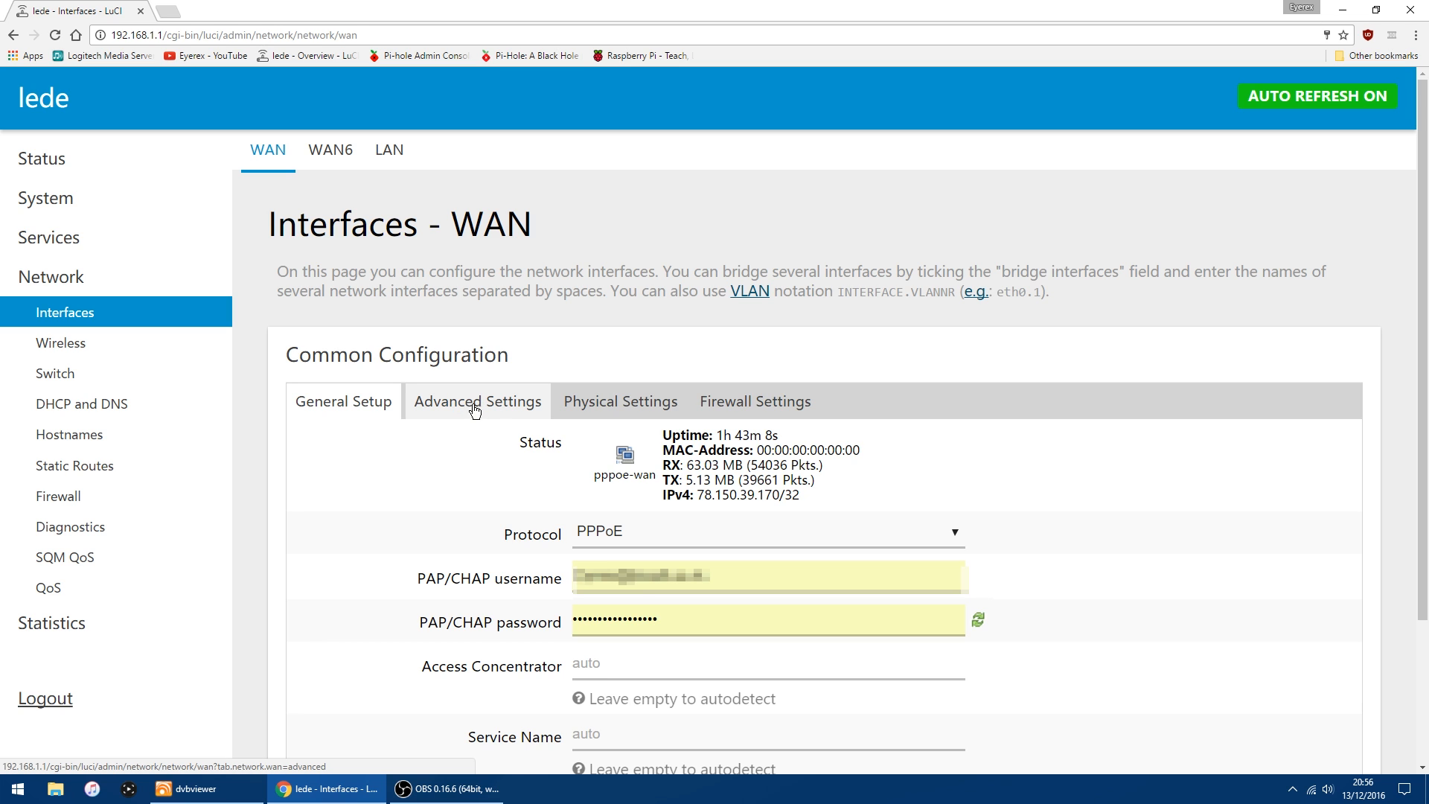
Show the WAN interface's Advanced Settings and scroll down to the DNS options.
{"action": "left_click", "coordinate": [476, 401]}
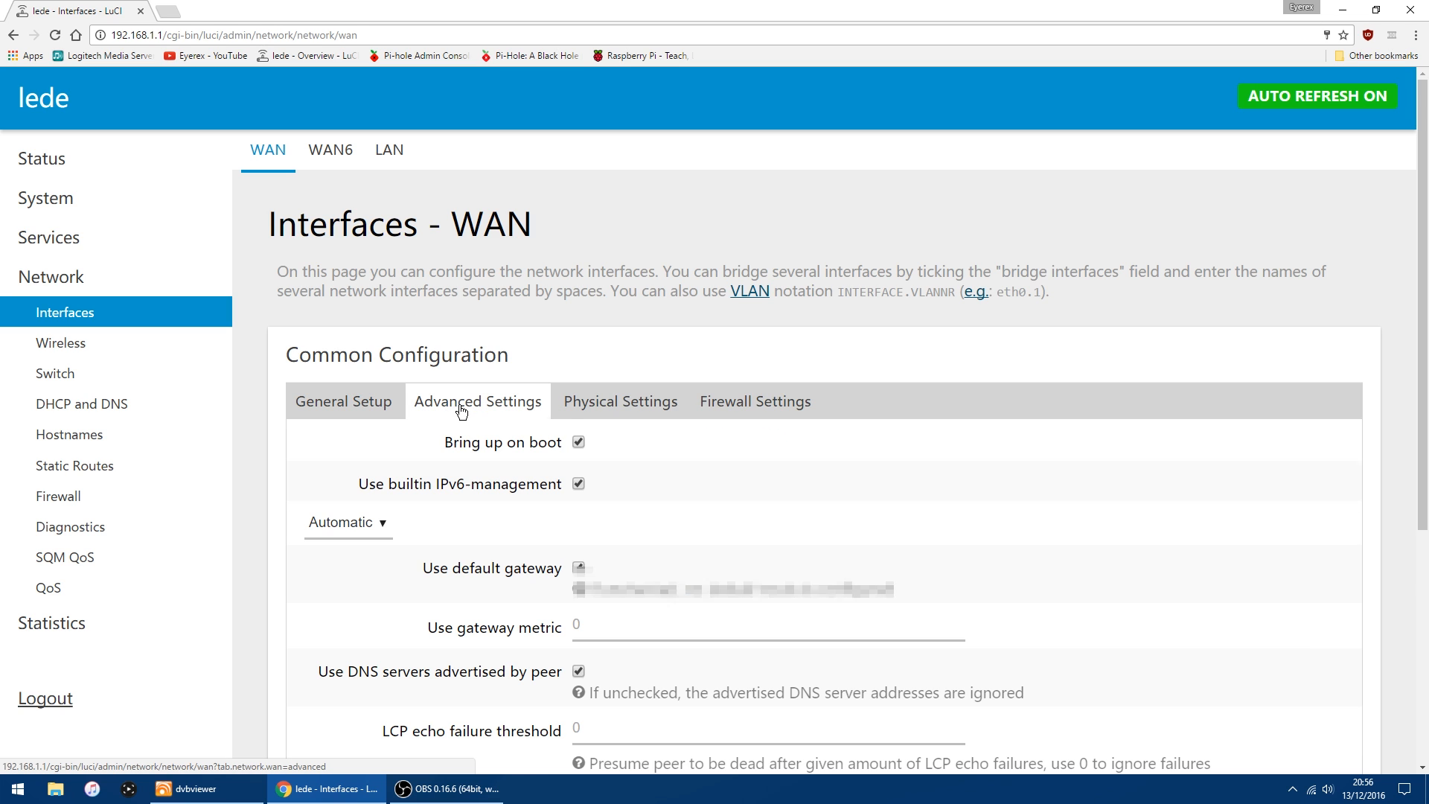
{"action": "scroll", "scroll_direction": "down", "scroll_amount": 3}
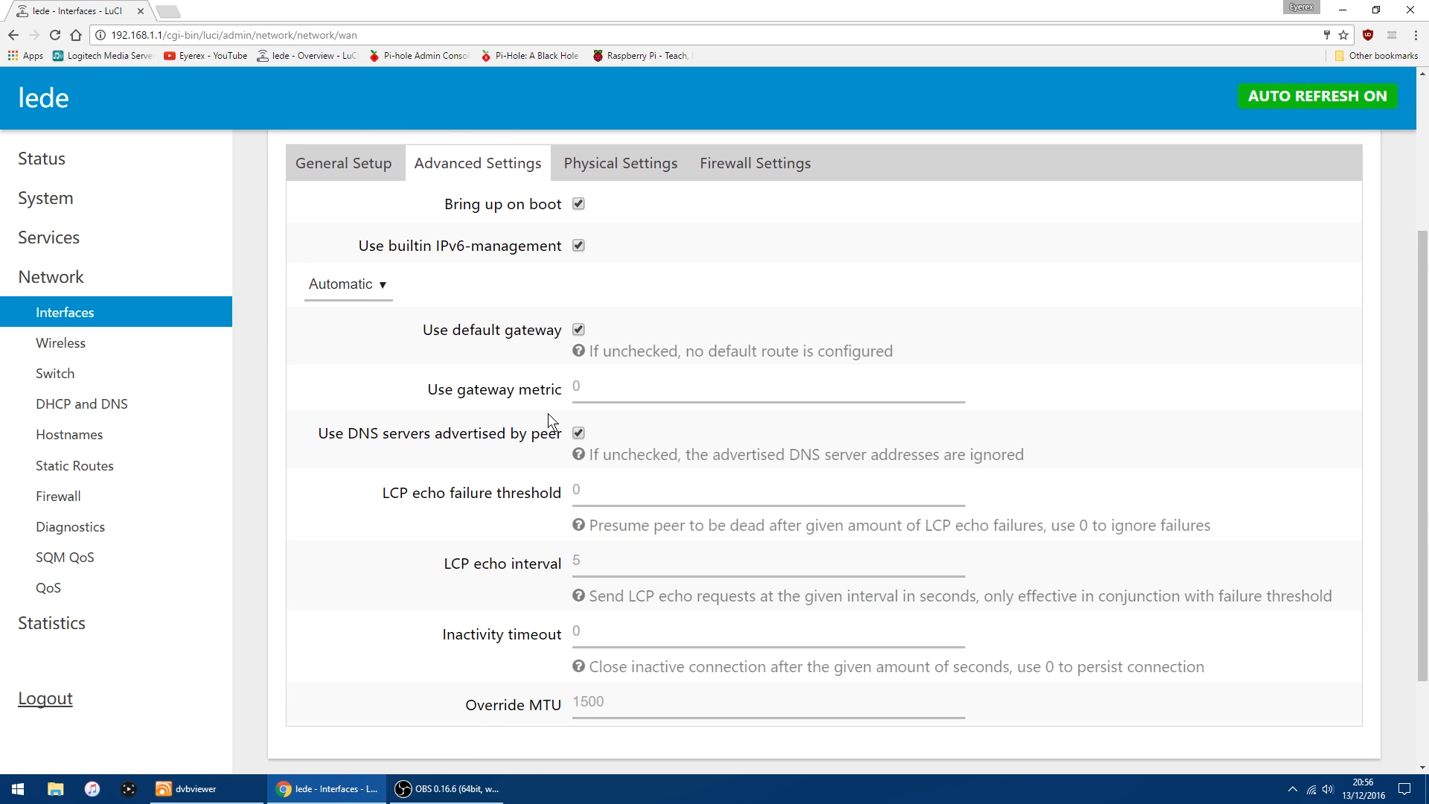
{"action": "scroll", "scroll_direction": "down", "scroll_amount": 3}
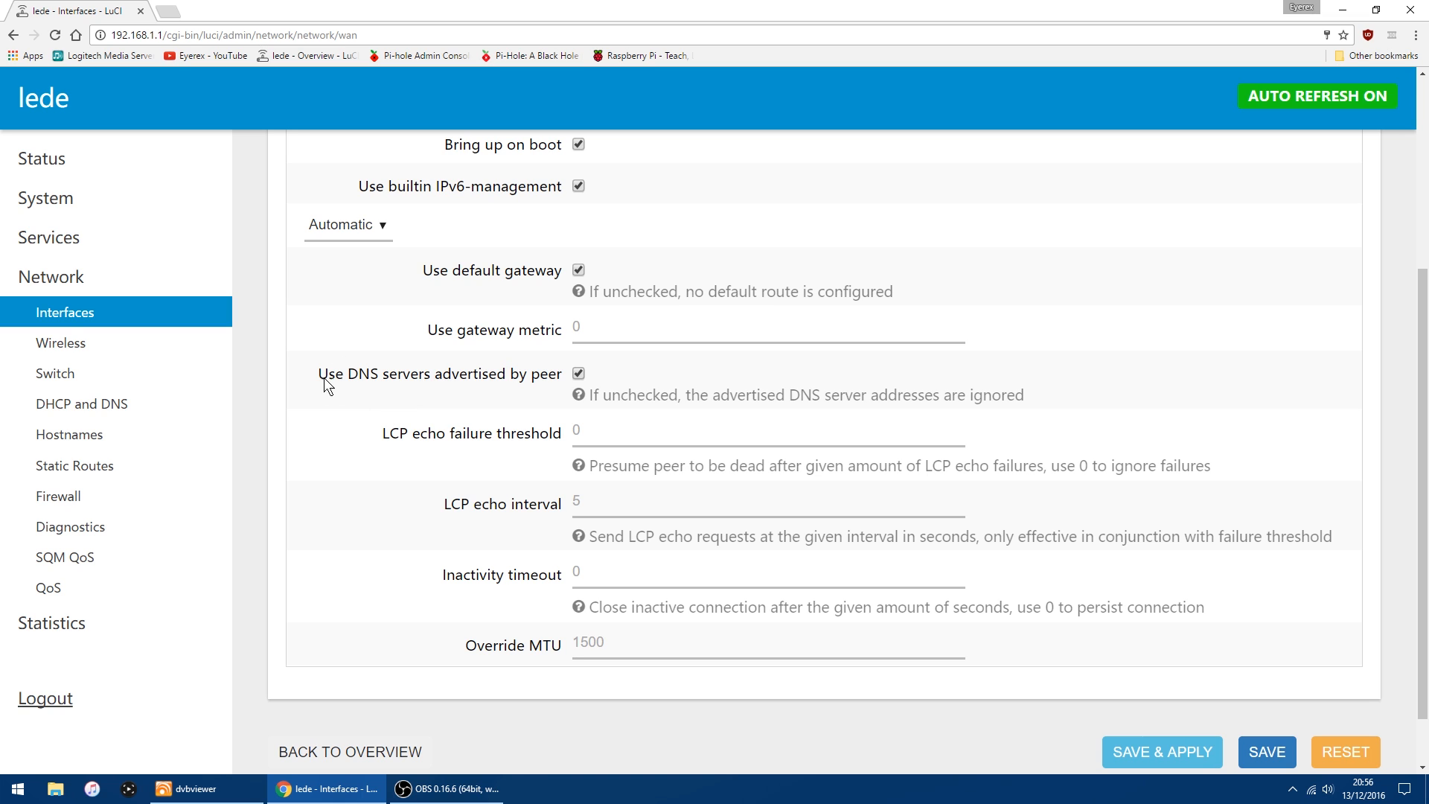
{"action": "mouse_move", "coordinate": [467, 384]}
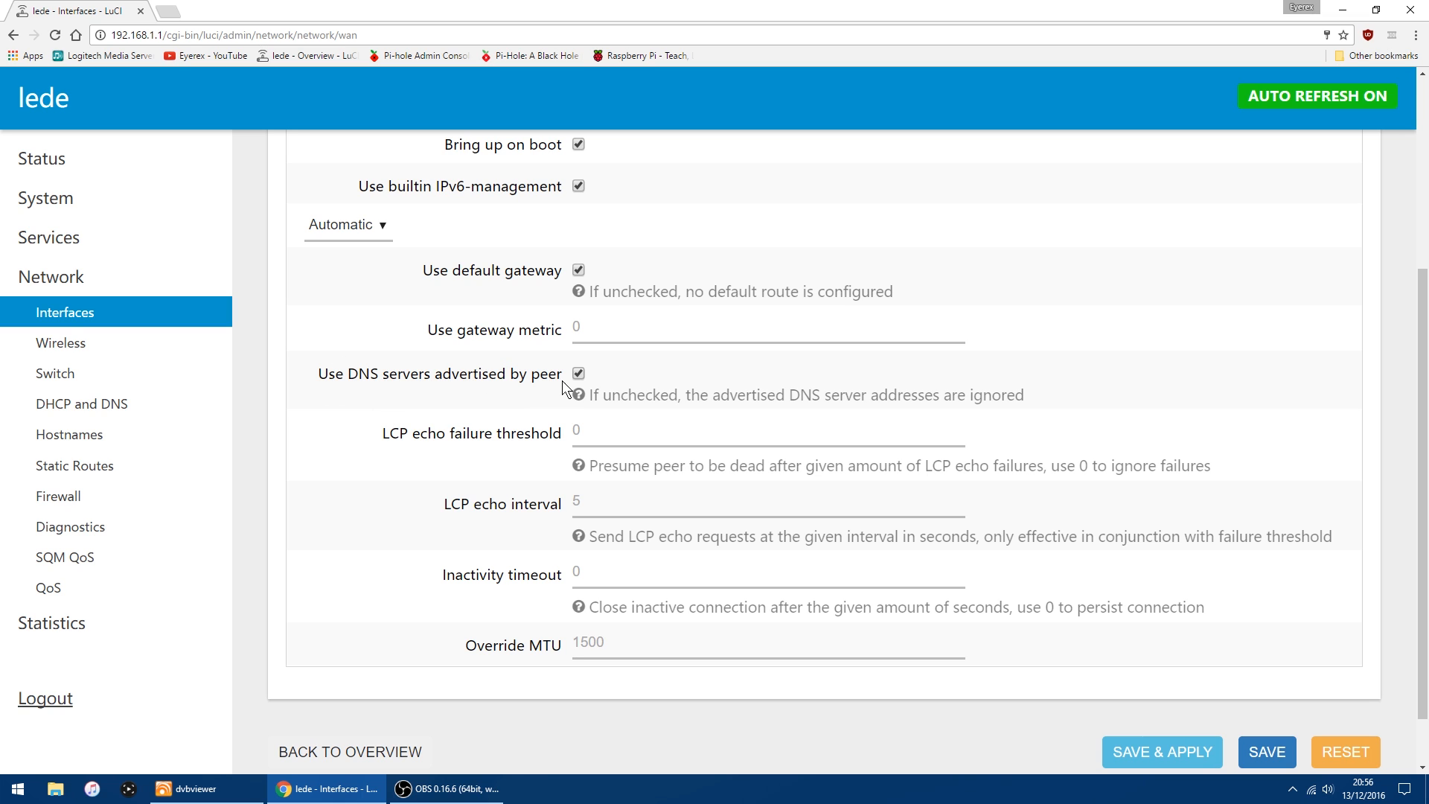
{"action": "mouse_move", "coordinate": [612, 387]}
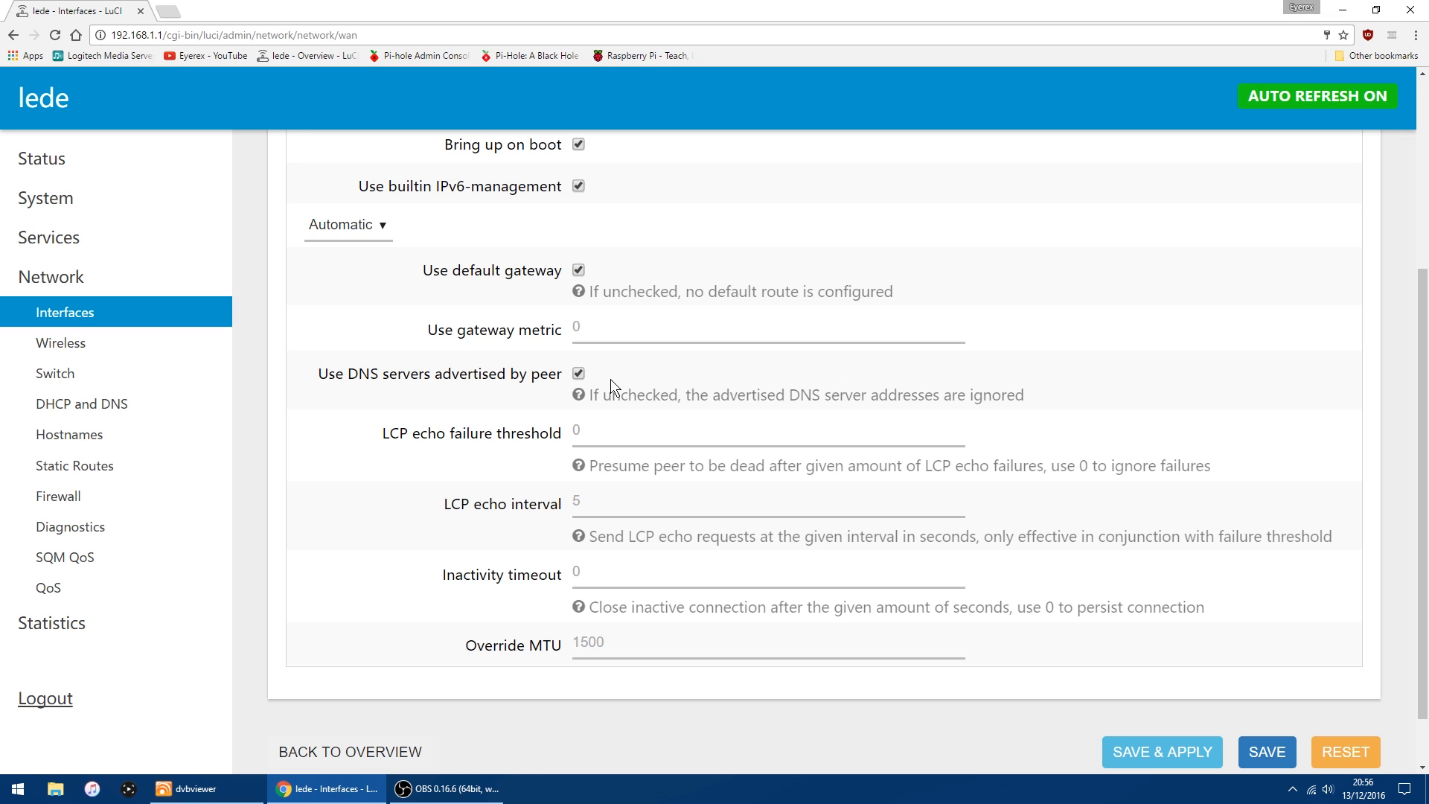
{"action": "mouse_move", "coordinate": [620, 383]}
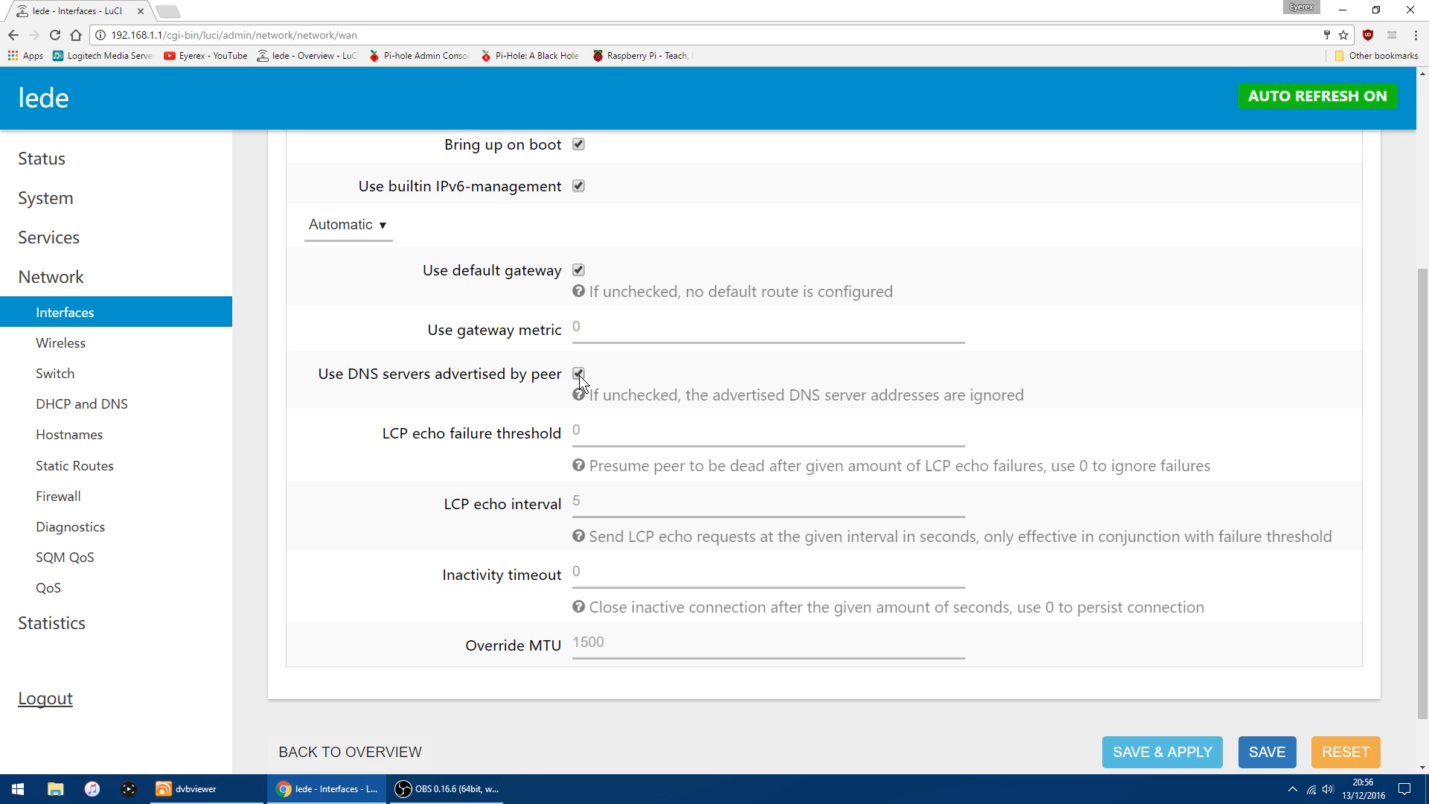
Turn off peer-advertised DNS on WAN and enter 192.168.1.238 as custom DNS server.
{"action": "left_click", "coordinate": [578, 374]}
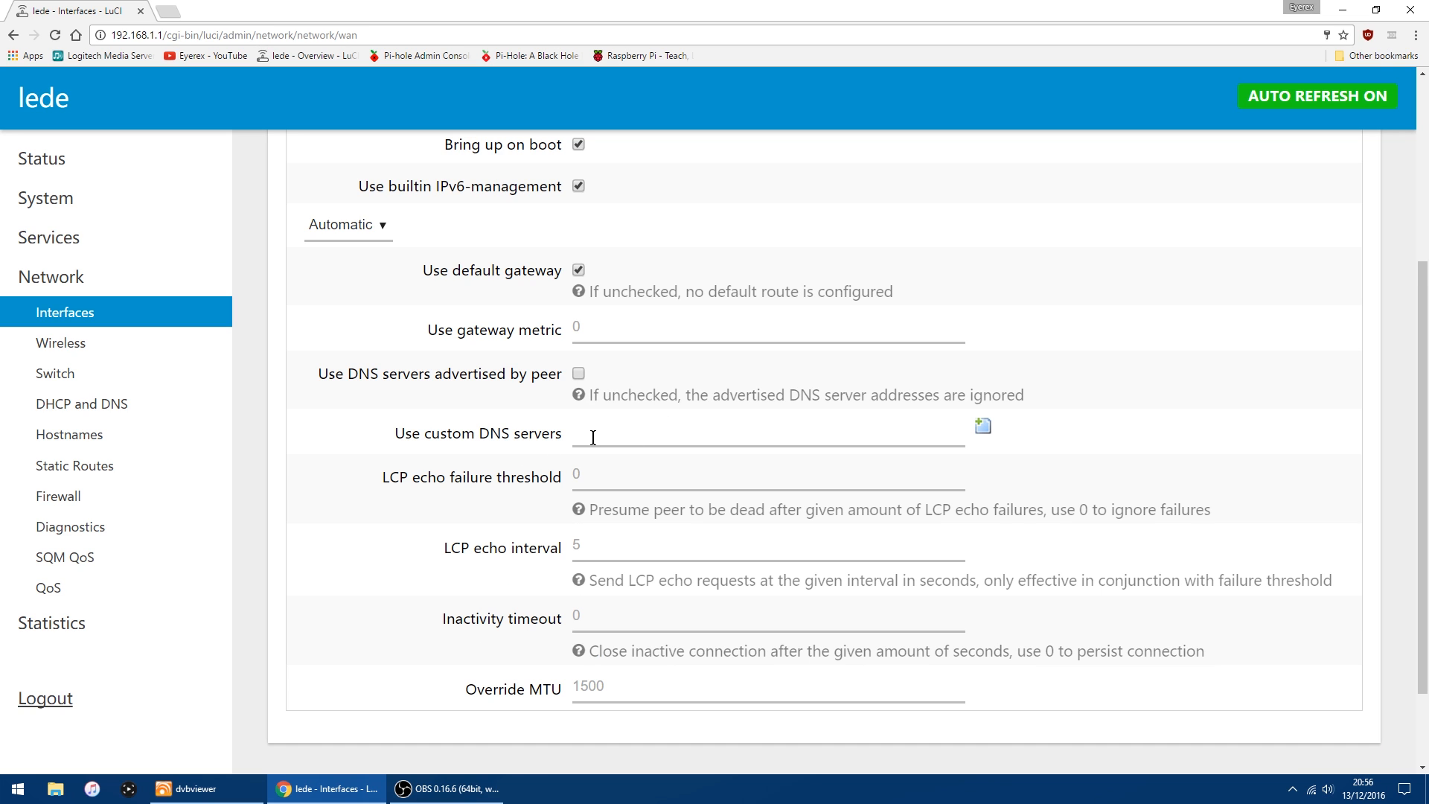
{"action": "left_click", "coordinate": [767, 435]}
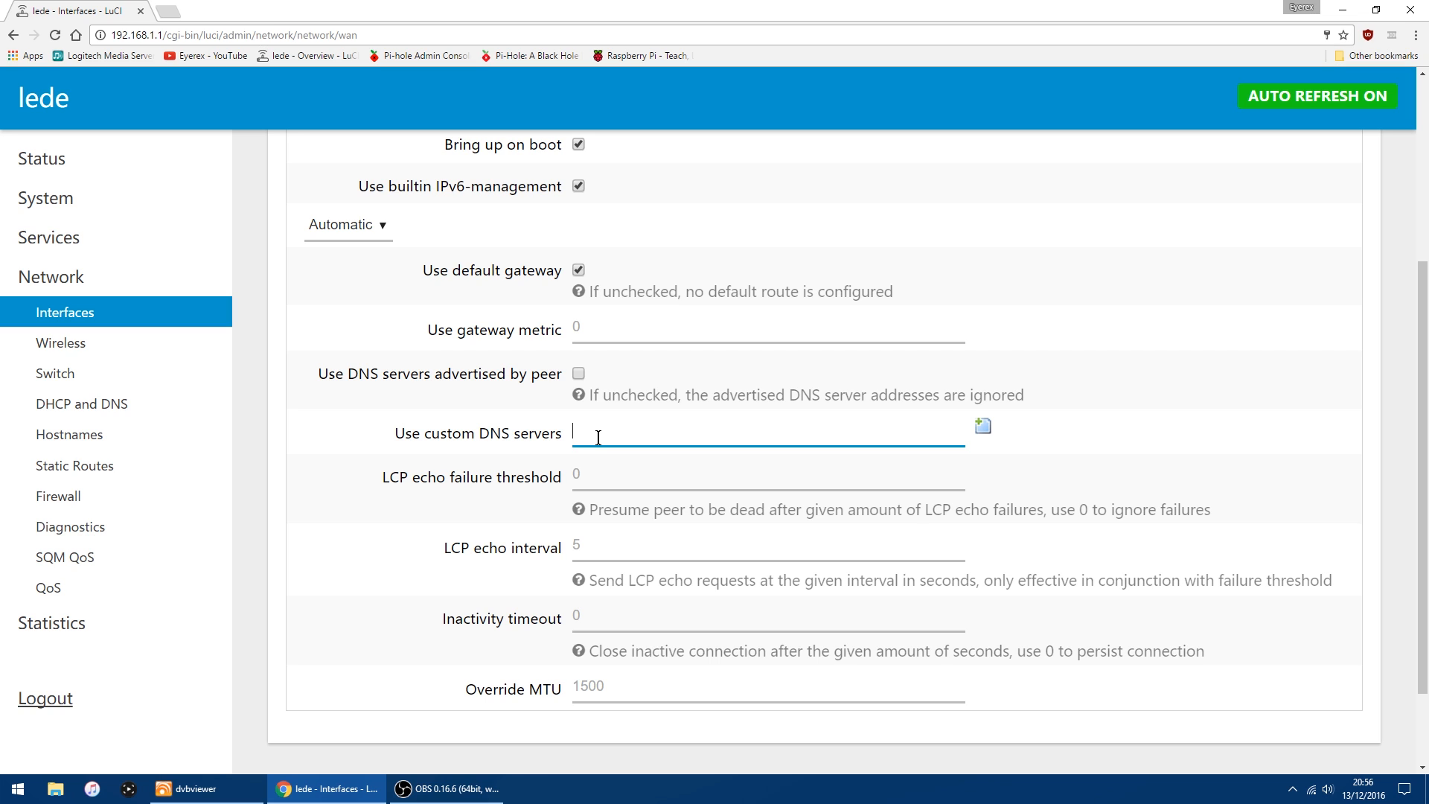
{"action": "type", "text": "1"}
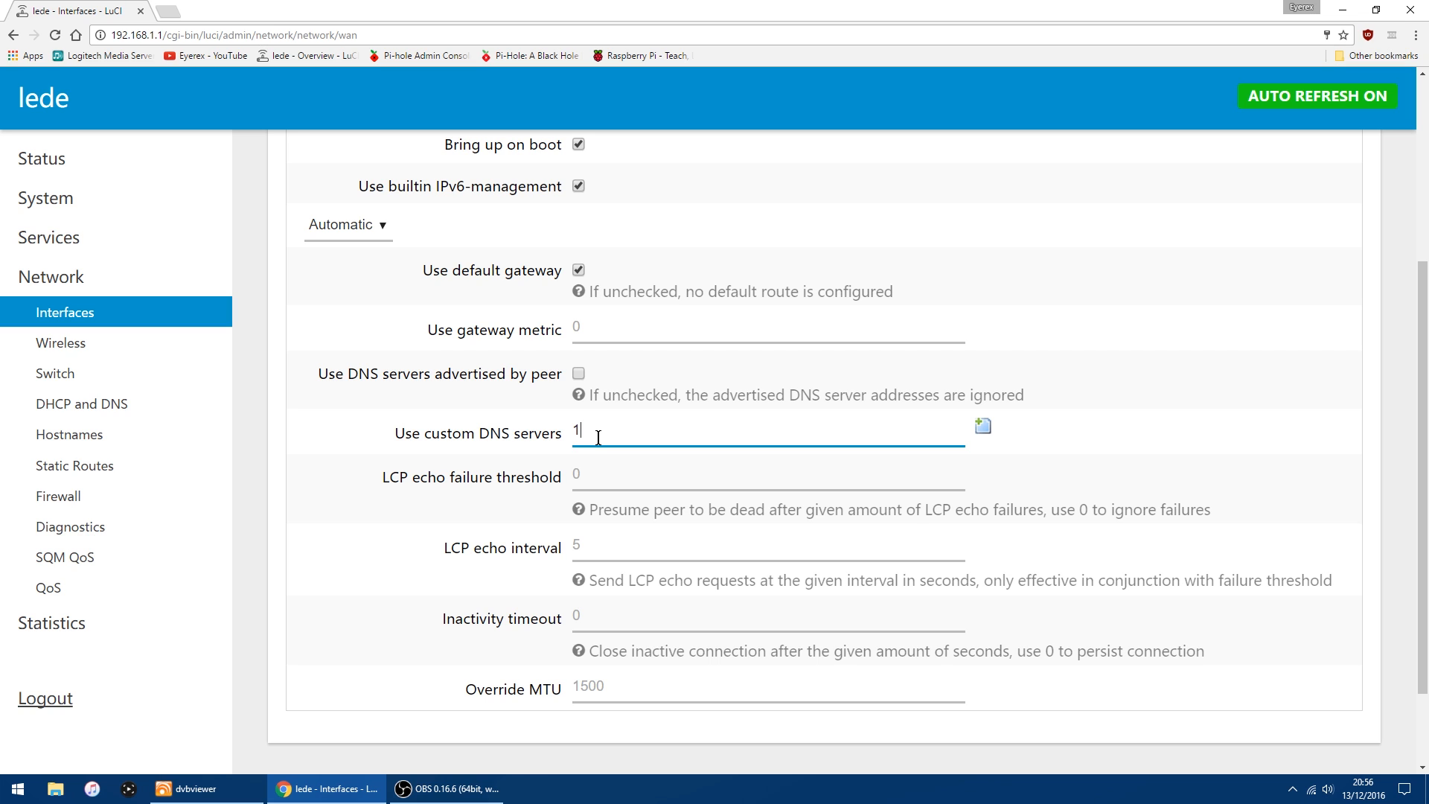
{"action": "type", "text": "92.168"}
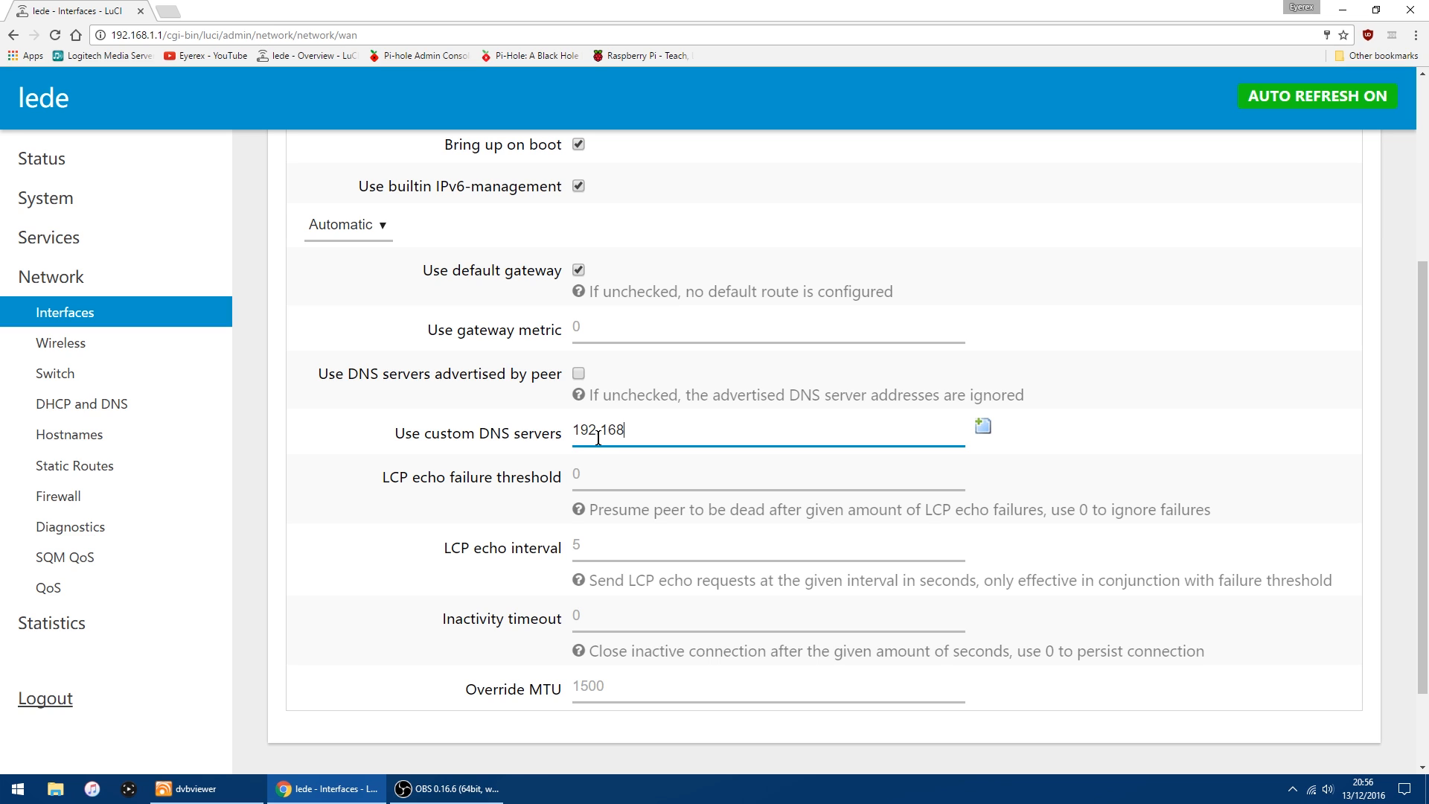
{"action": "type", "text": ".1."}
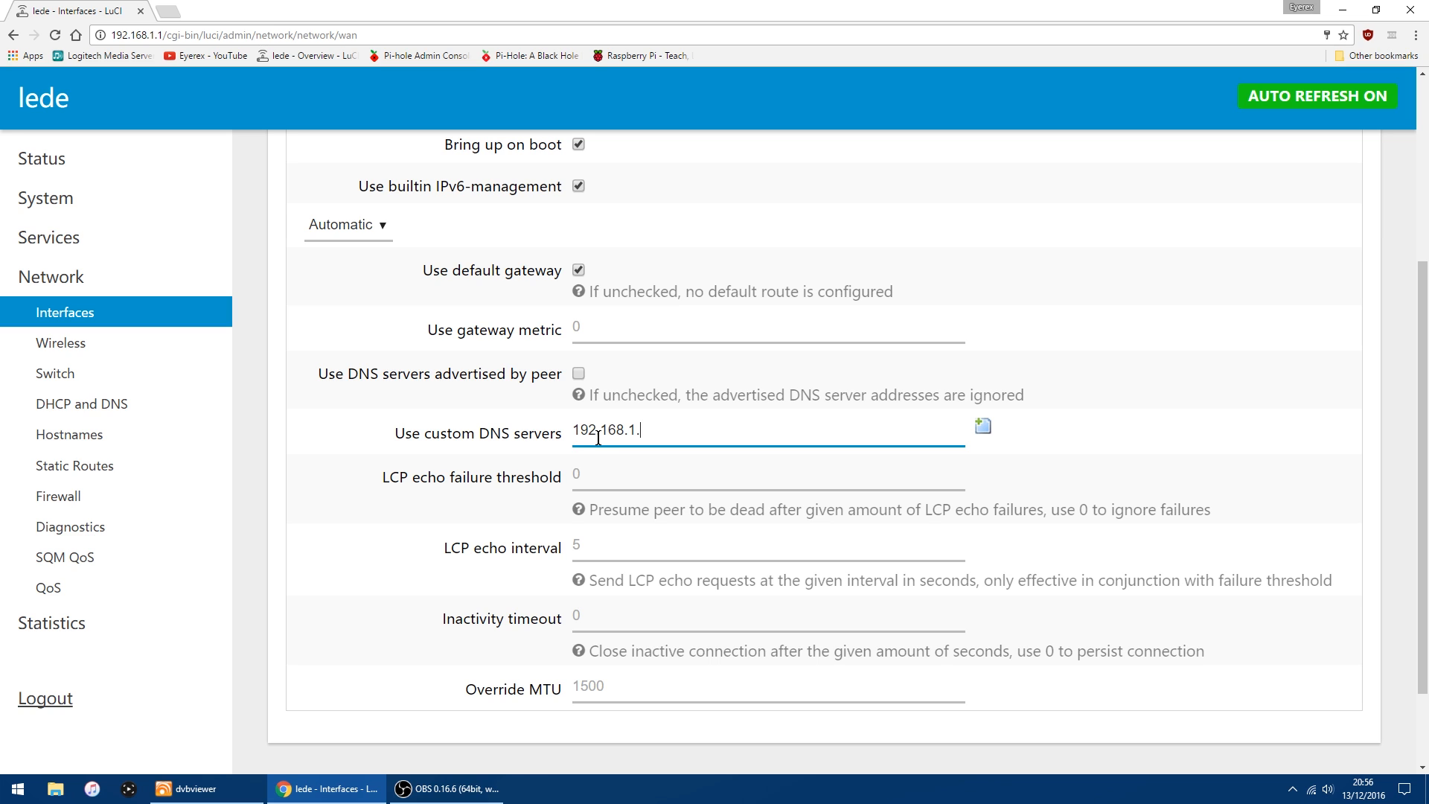
{"action": "type", "text": "23"}
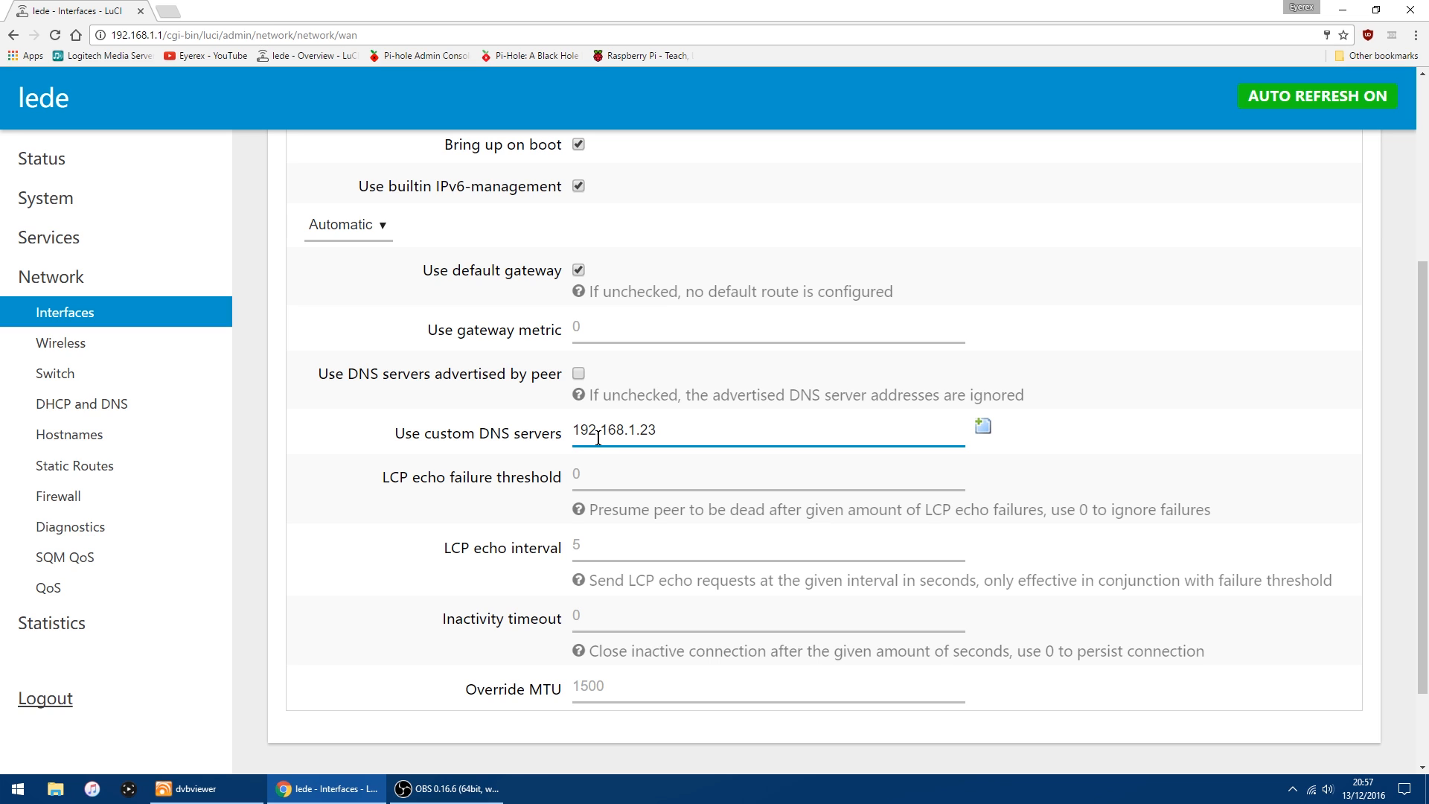
{"action": "type", "text": "8"}
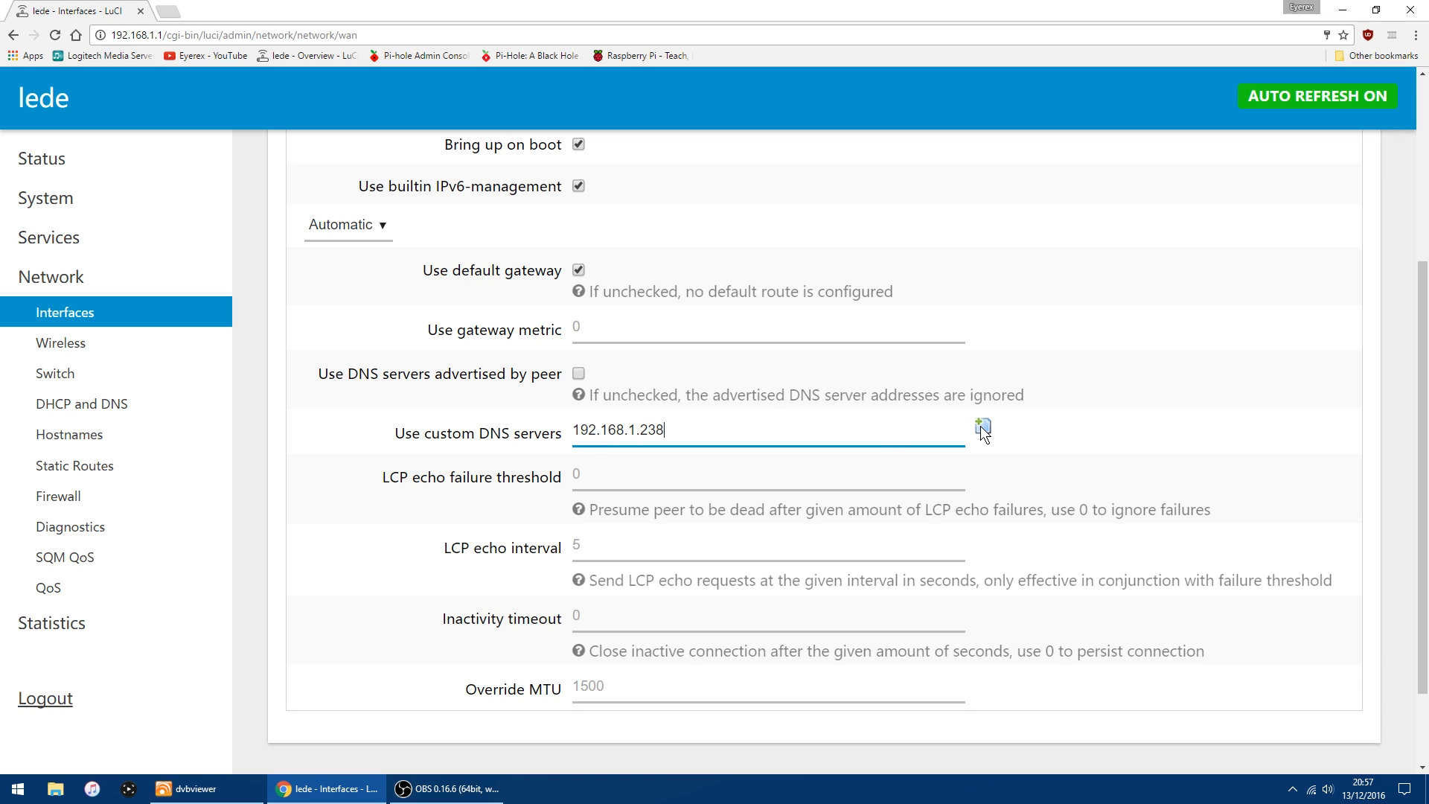
{"action": "mouse_move", "coordinate": [980, 438]}
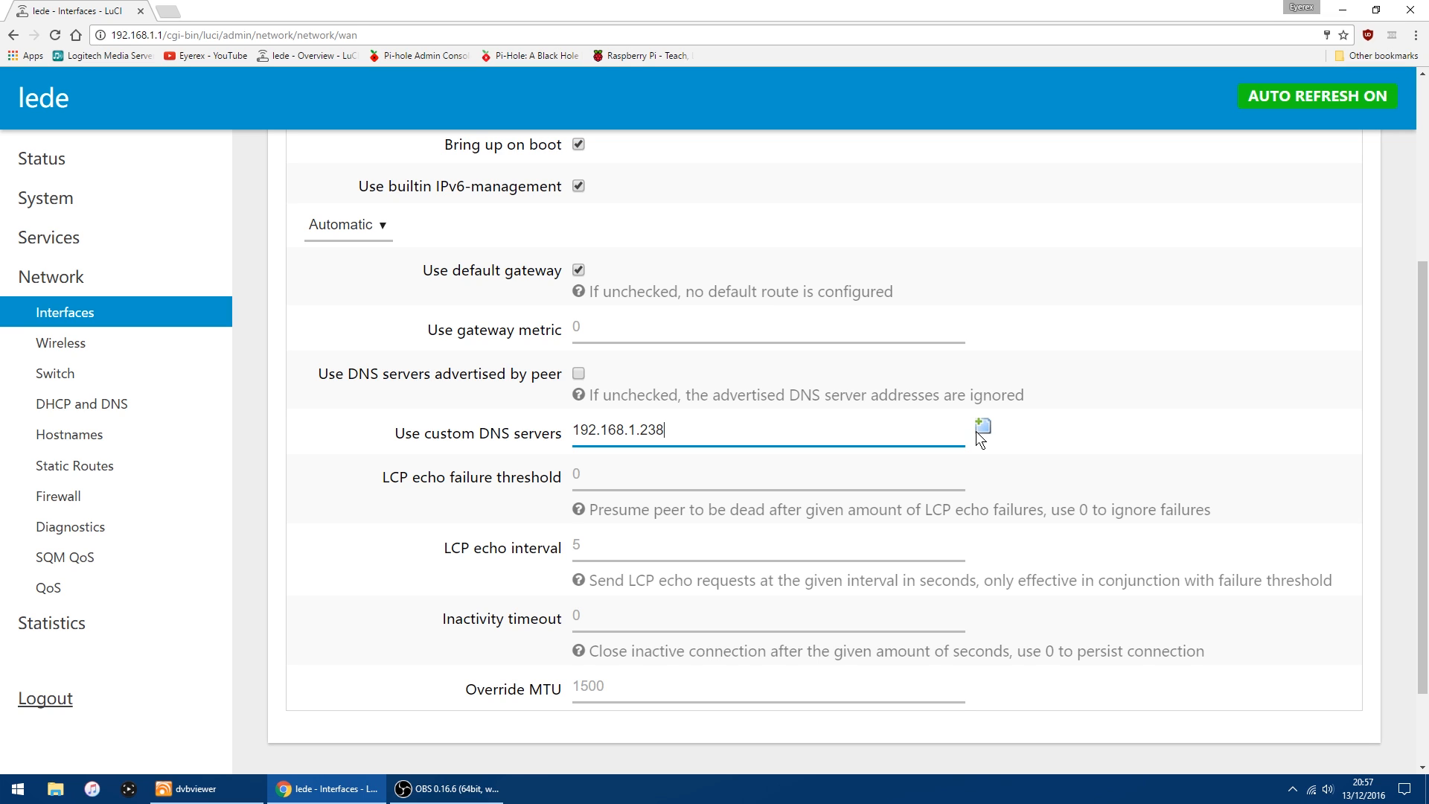
{"action": "left_click", "coordinate": [983, 426]}
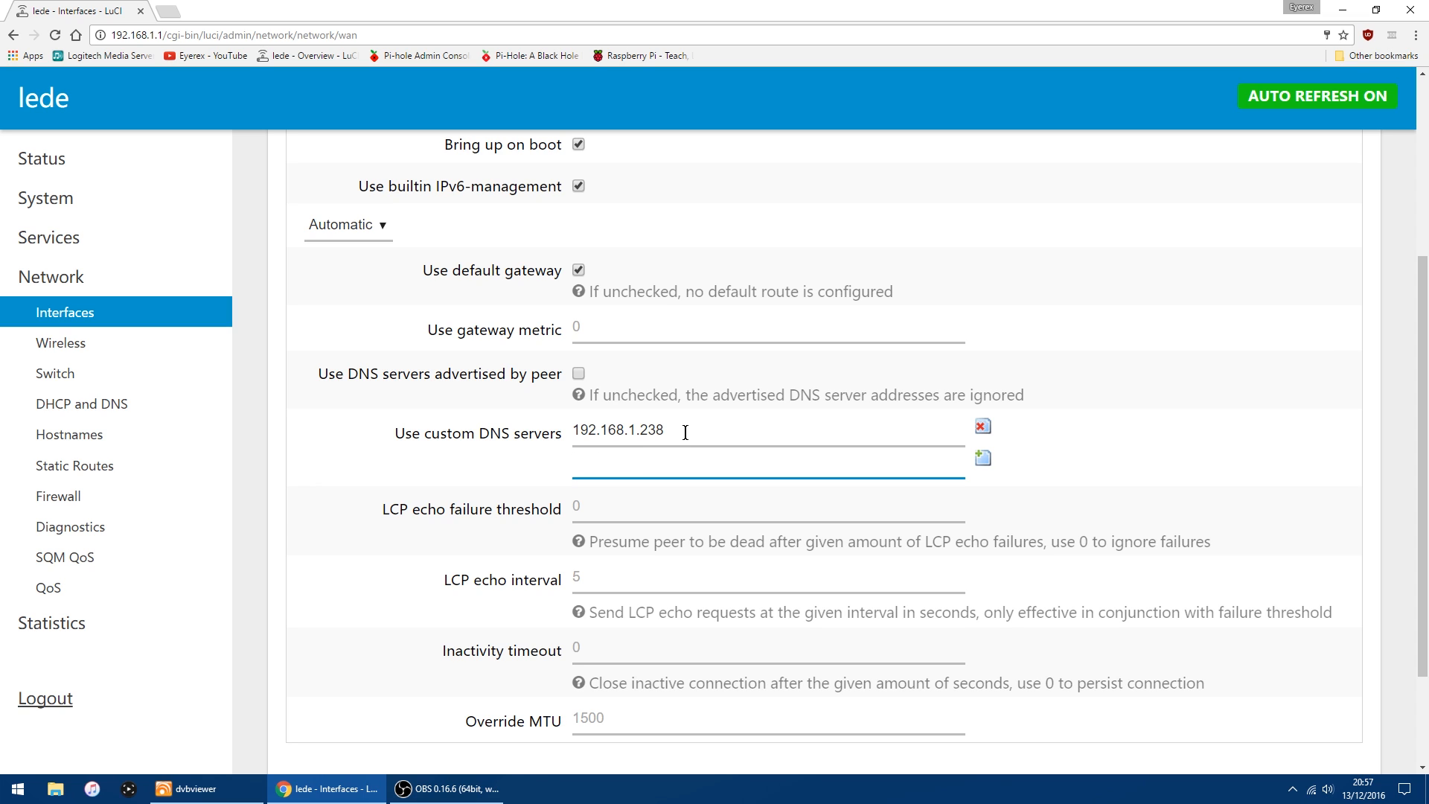
{"action": "mouse_move", "coordinate": [635, 467]}
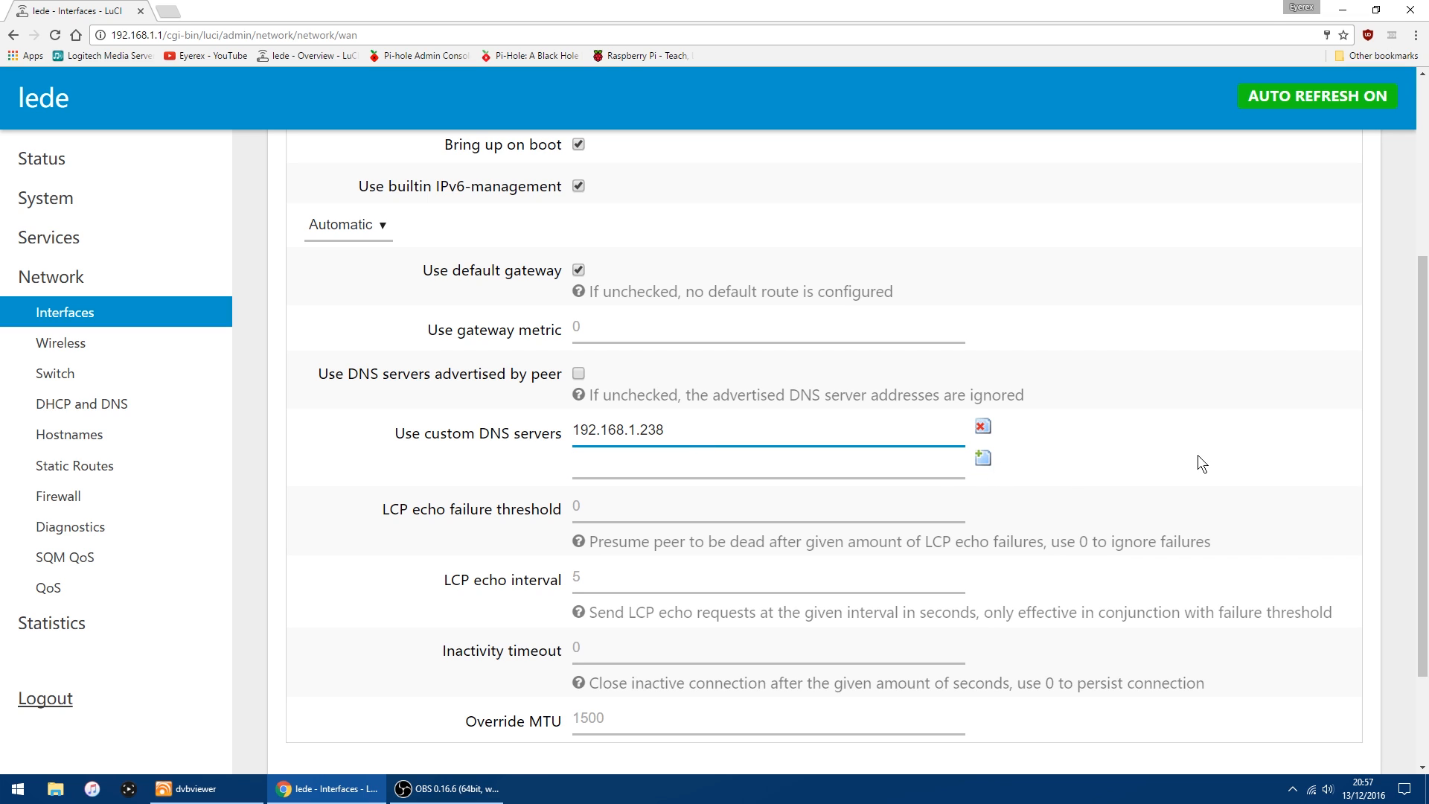
{"action": "scroll", "scroll_direction": "down", "scroll_amount": 3}
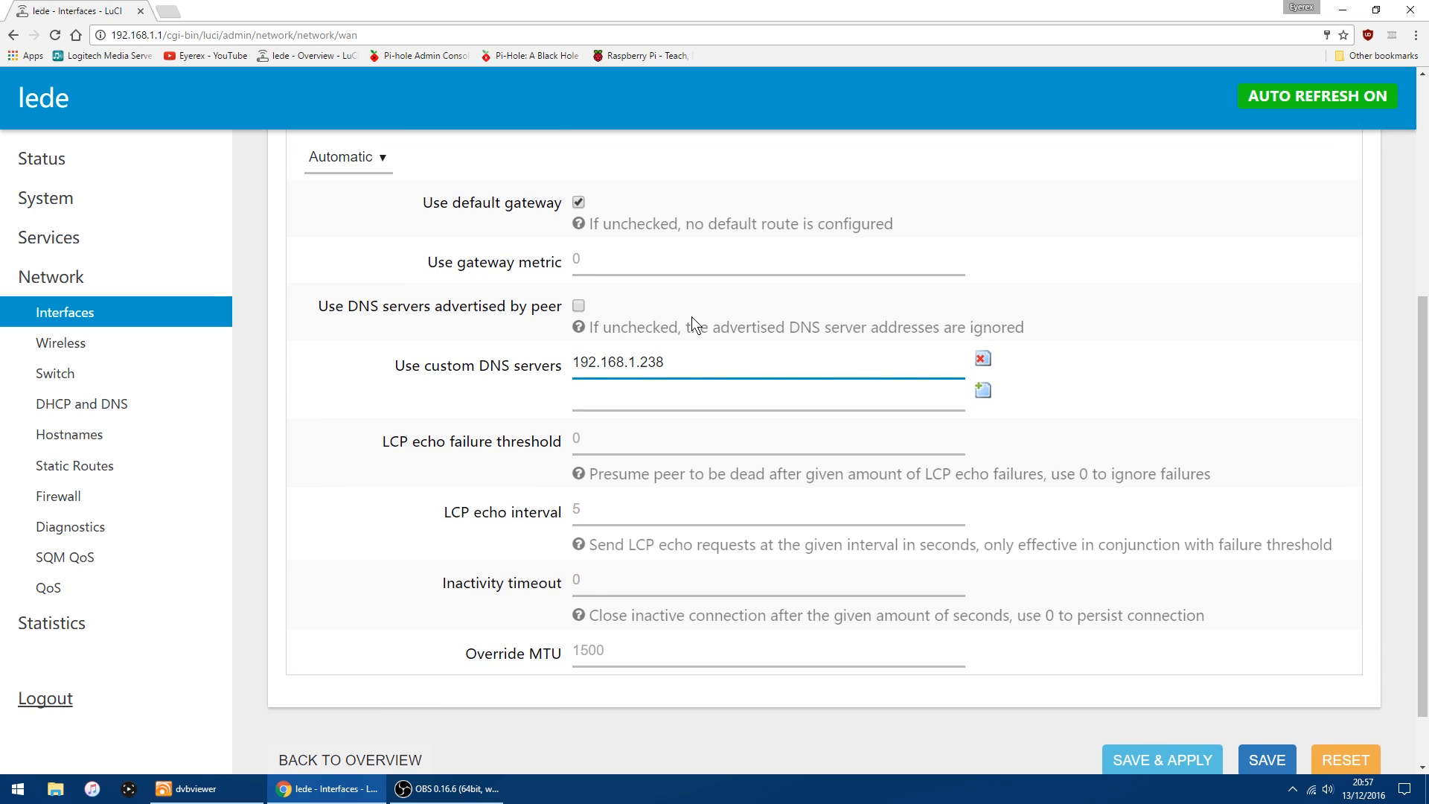
{"action": "scroll", "scroll_direction": "down", "scroll_amount": 3}
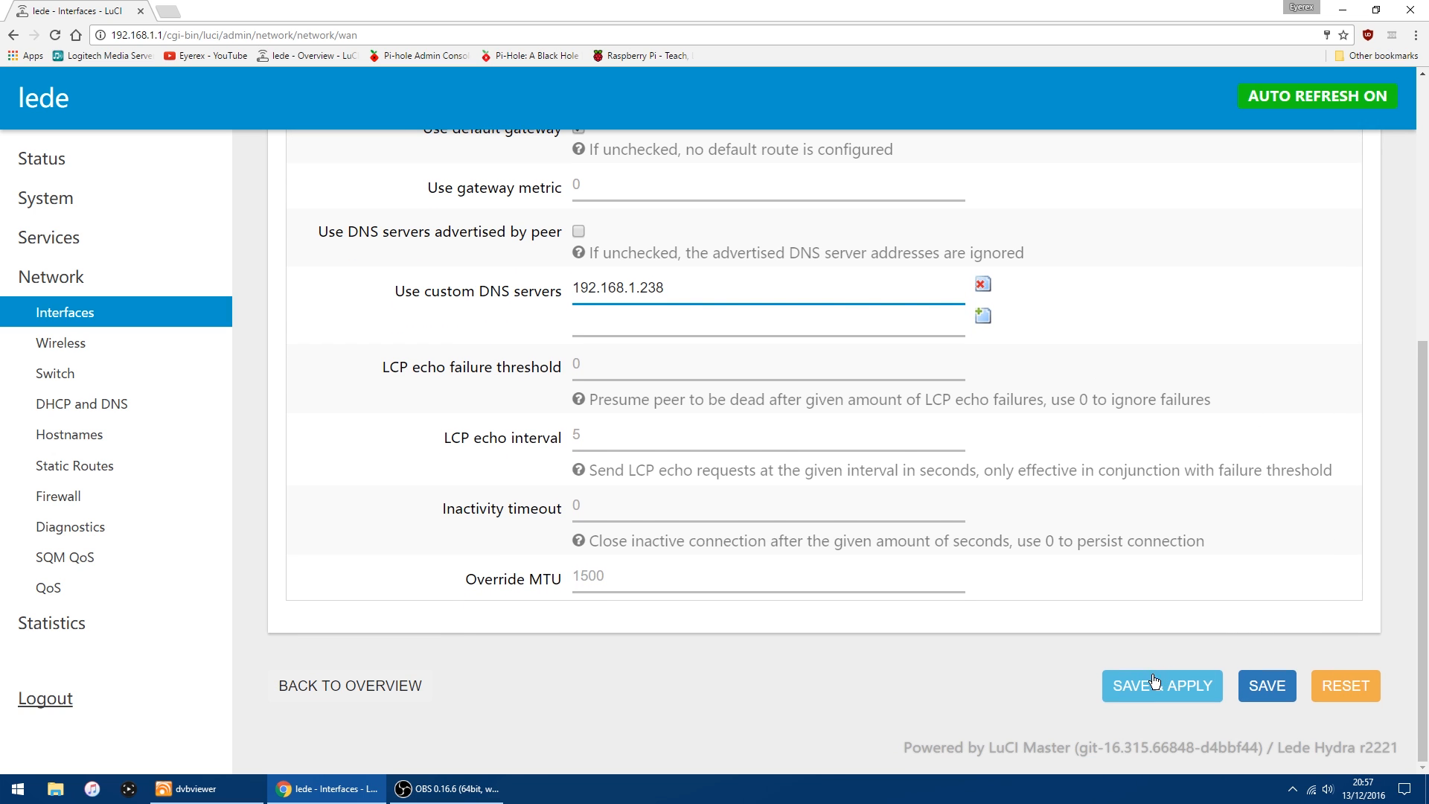
Save and apply the WAN interface's new DNS settings to the router.
{"action": "left_click", "coordinate": [620, 287]}
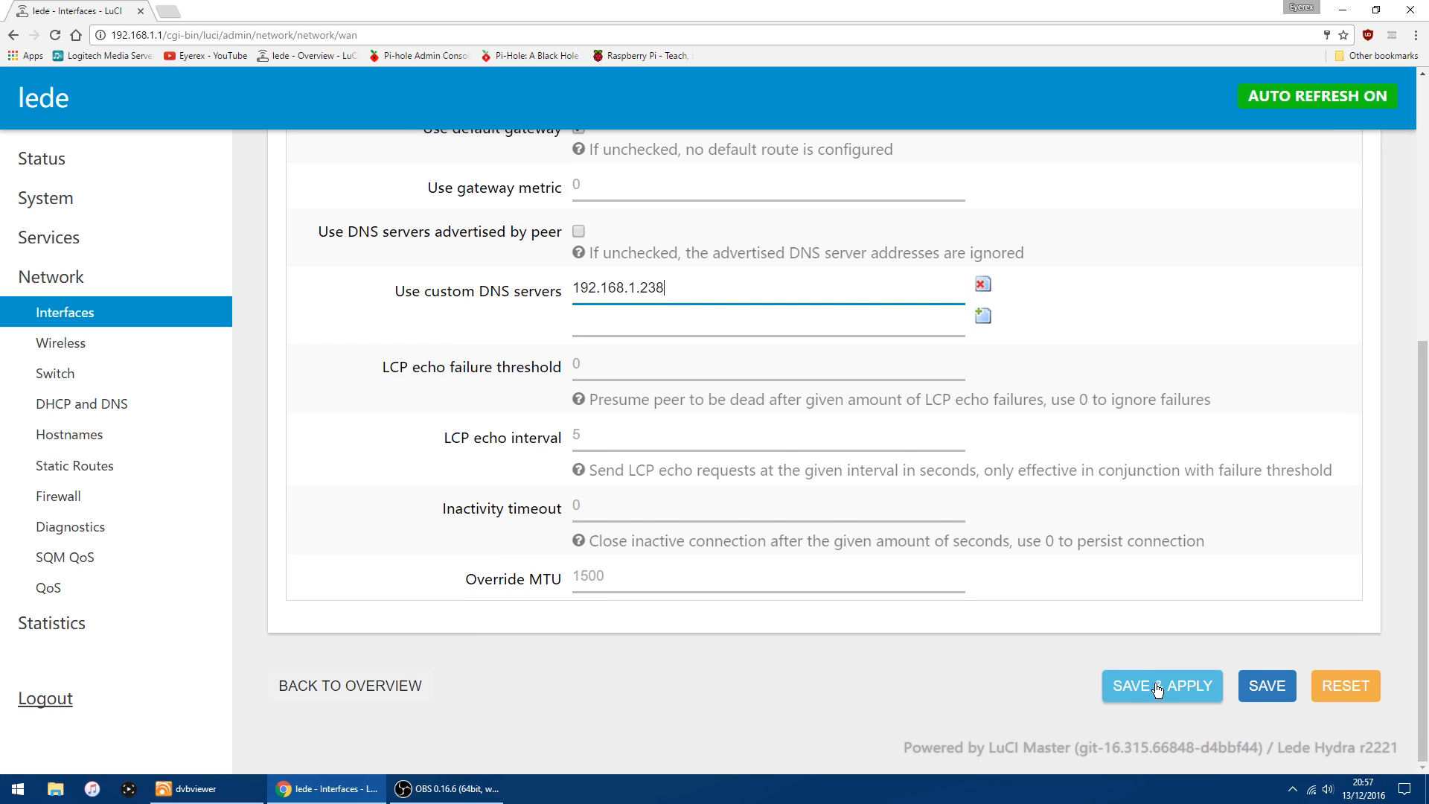
{"action": "left_click", "coordinate": [1162, 686]}
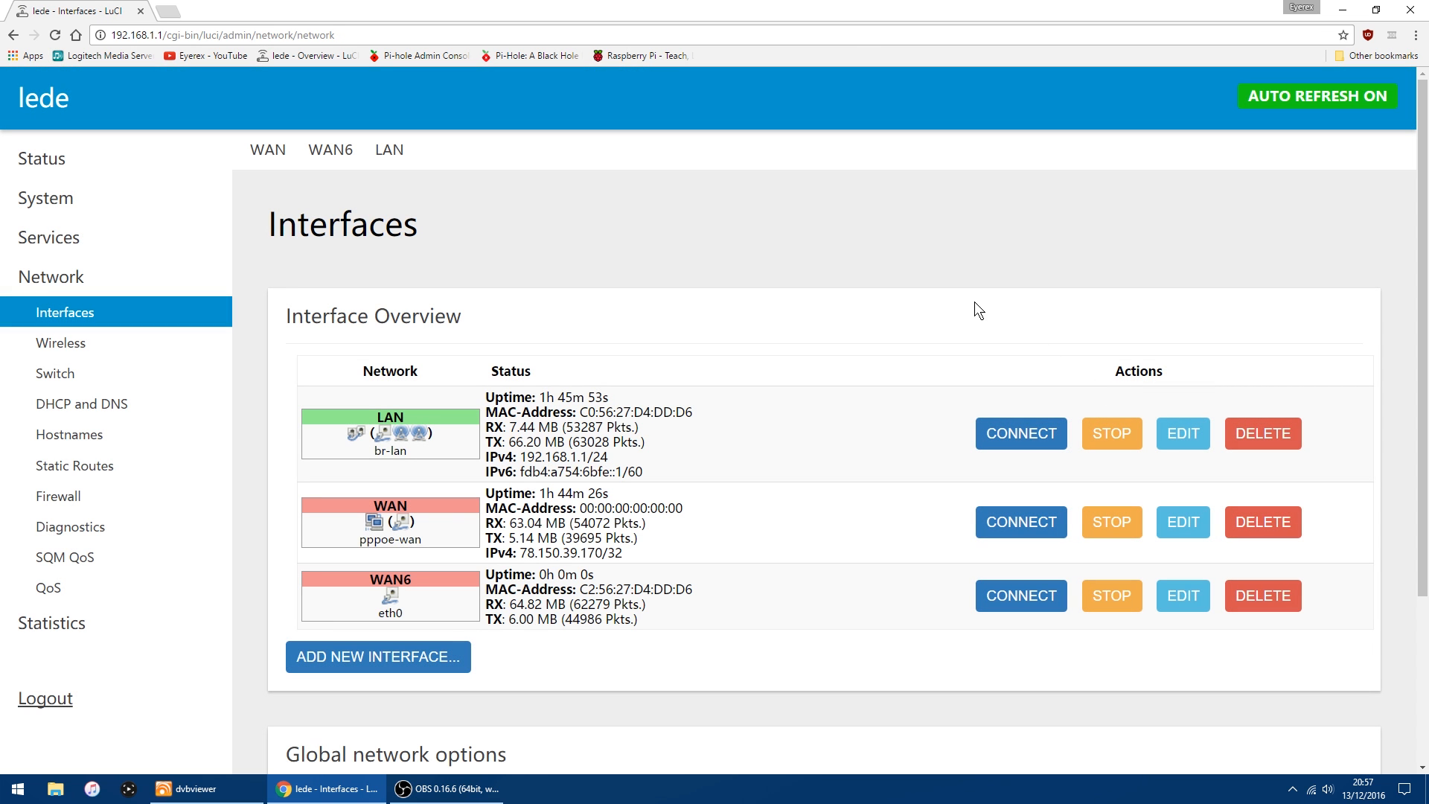
{"action": "mouse_move", "coordinate": [844, 346]}
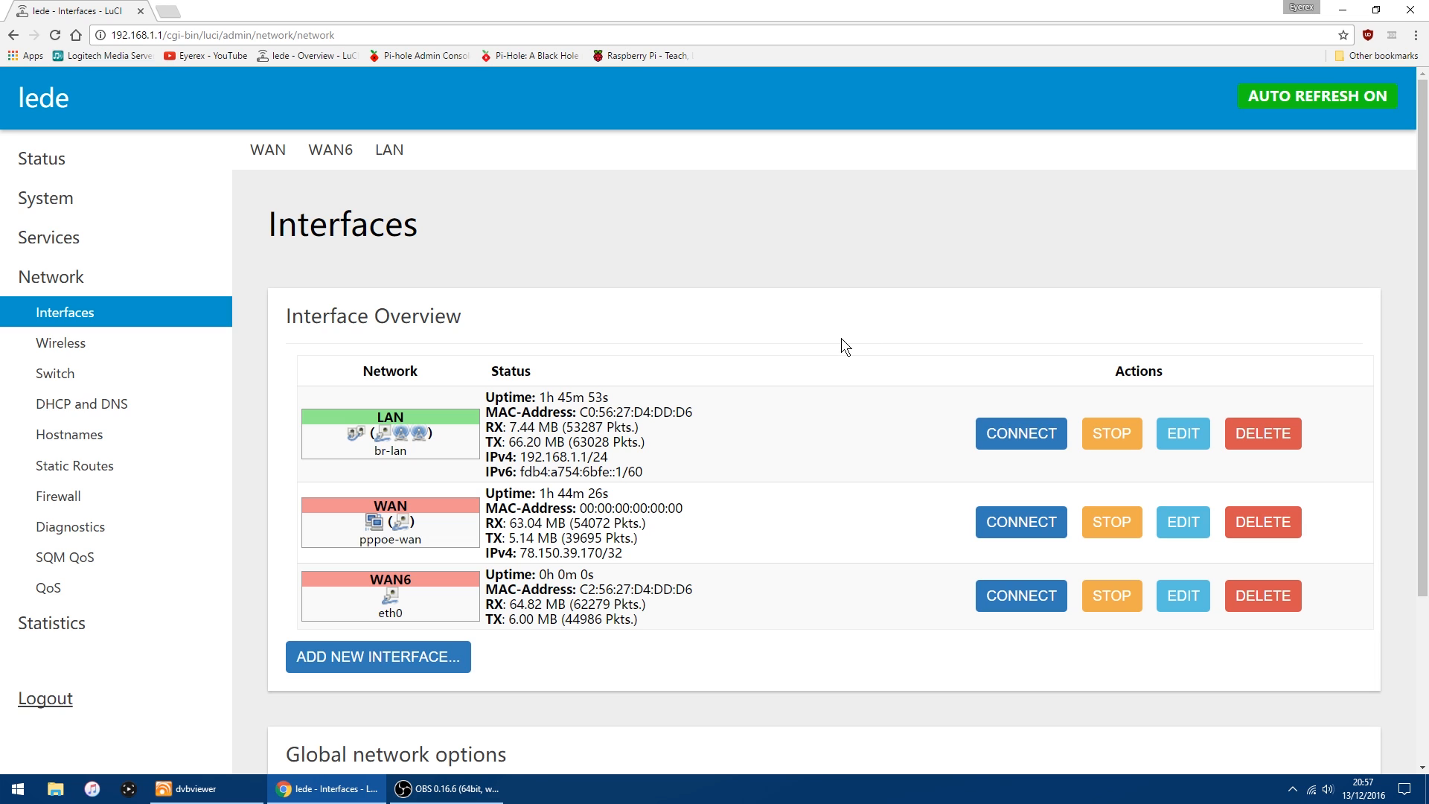
{"action": "mouse_move", "coordinate": [892, 322]}
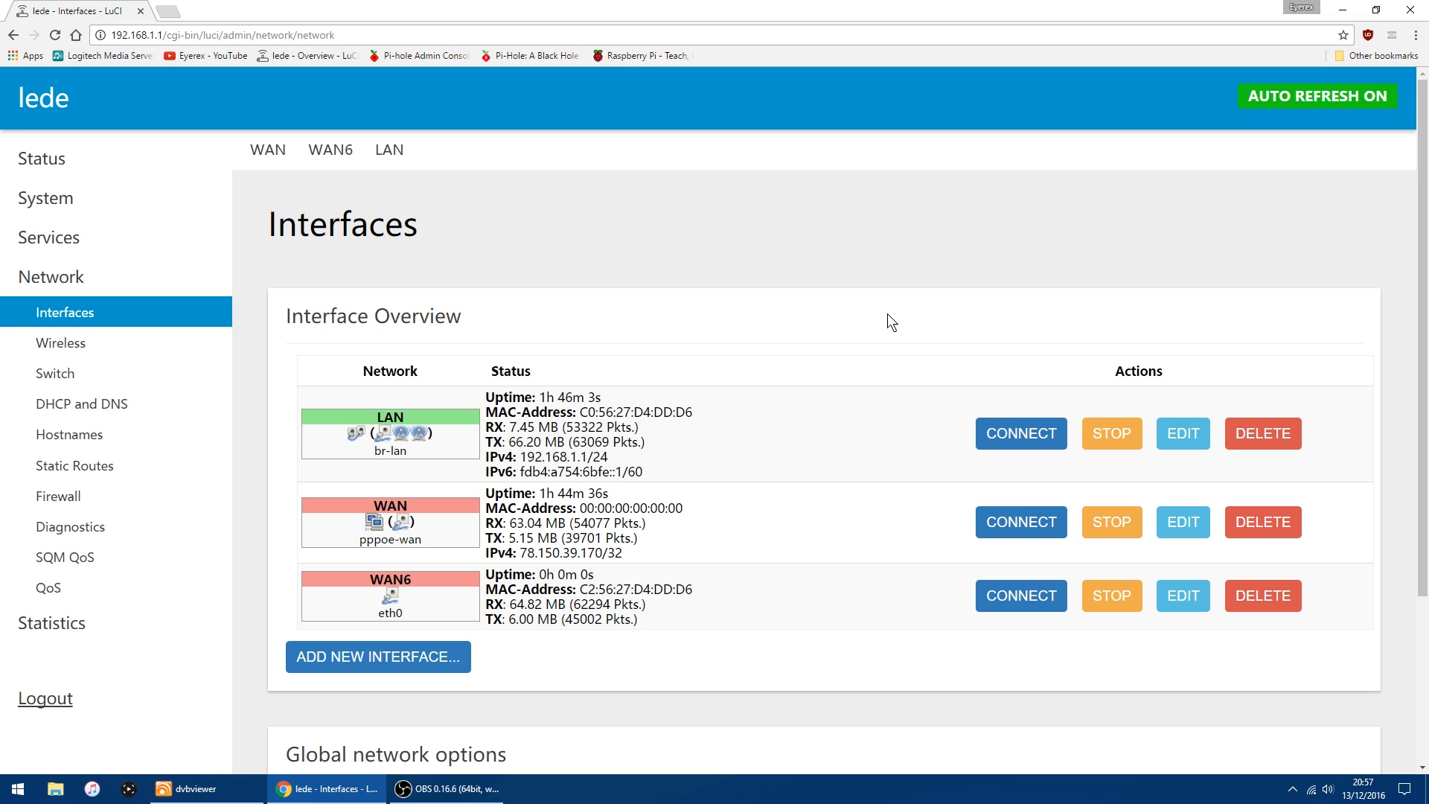
{"action": "mouse_move", "coordinate": [897, 269]}
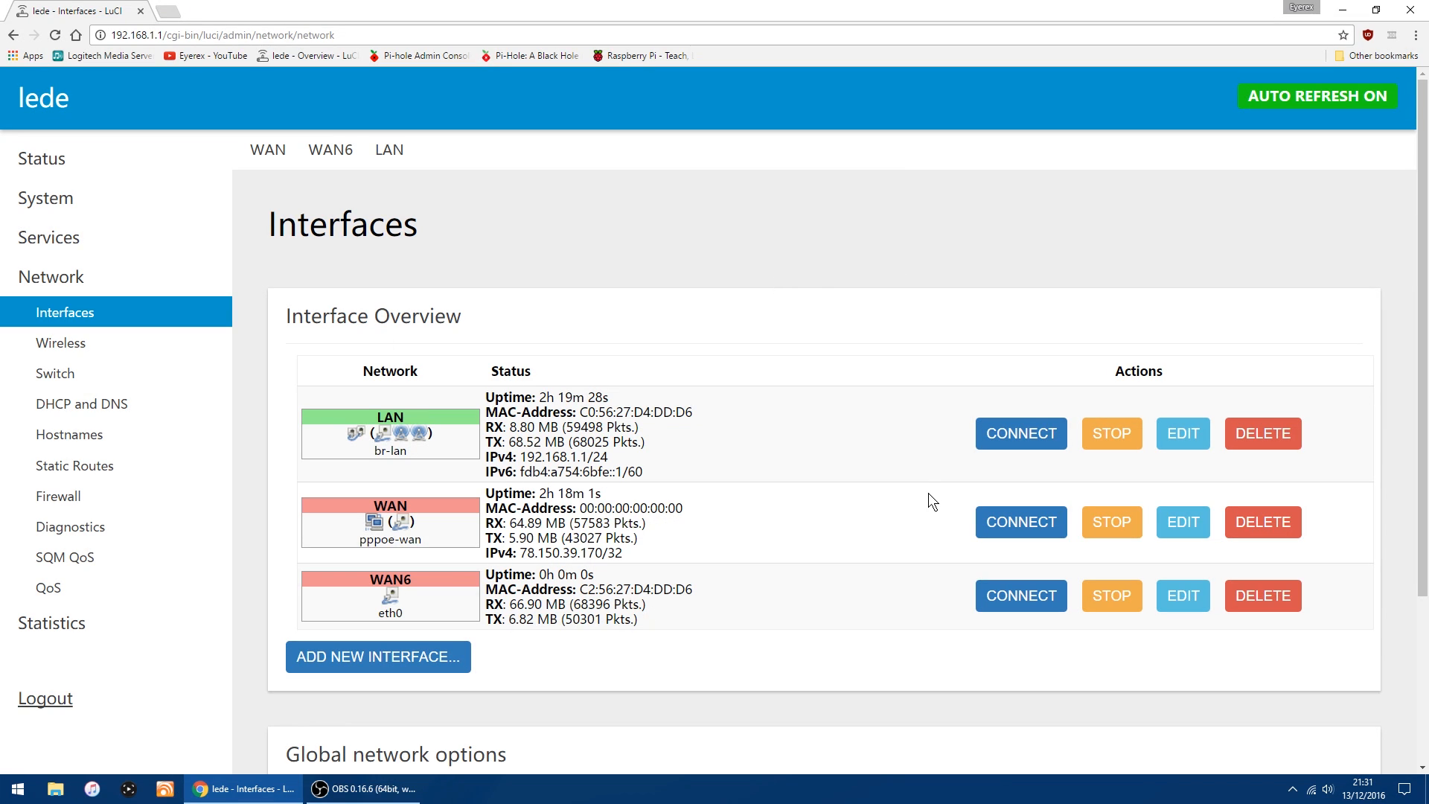
{"action": "mouse_move", "coordinate": [175, 68]}
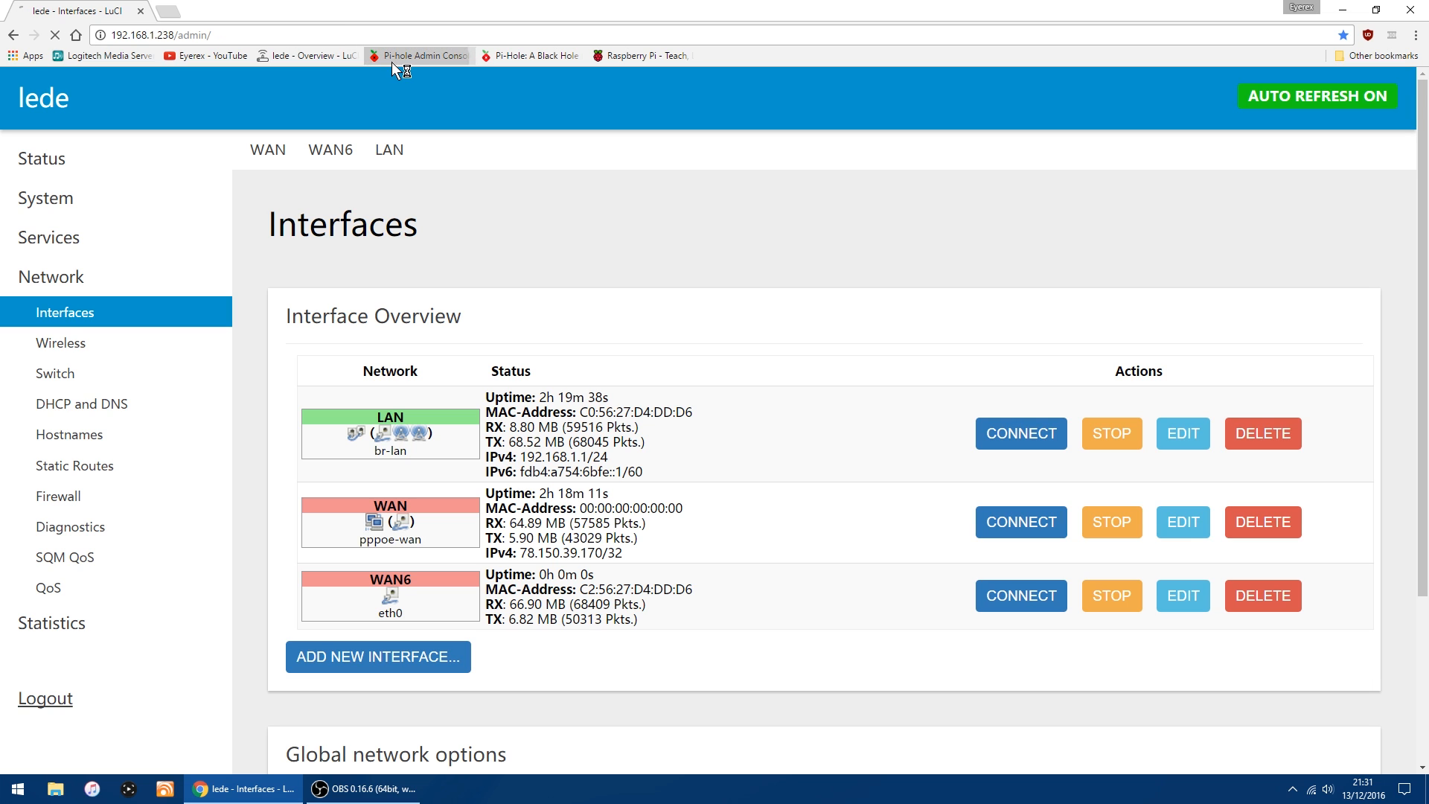
Load 192.168.1.238/admin from the Pi-hole bookmark and scroll through the dashboard statistics.
{"action": "left_click", "coordinate": [417, 56]}
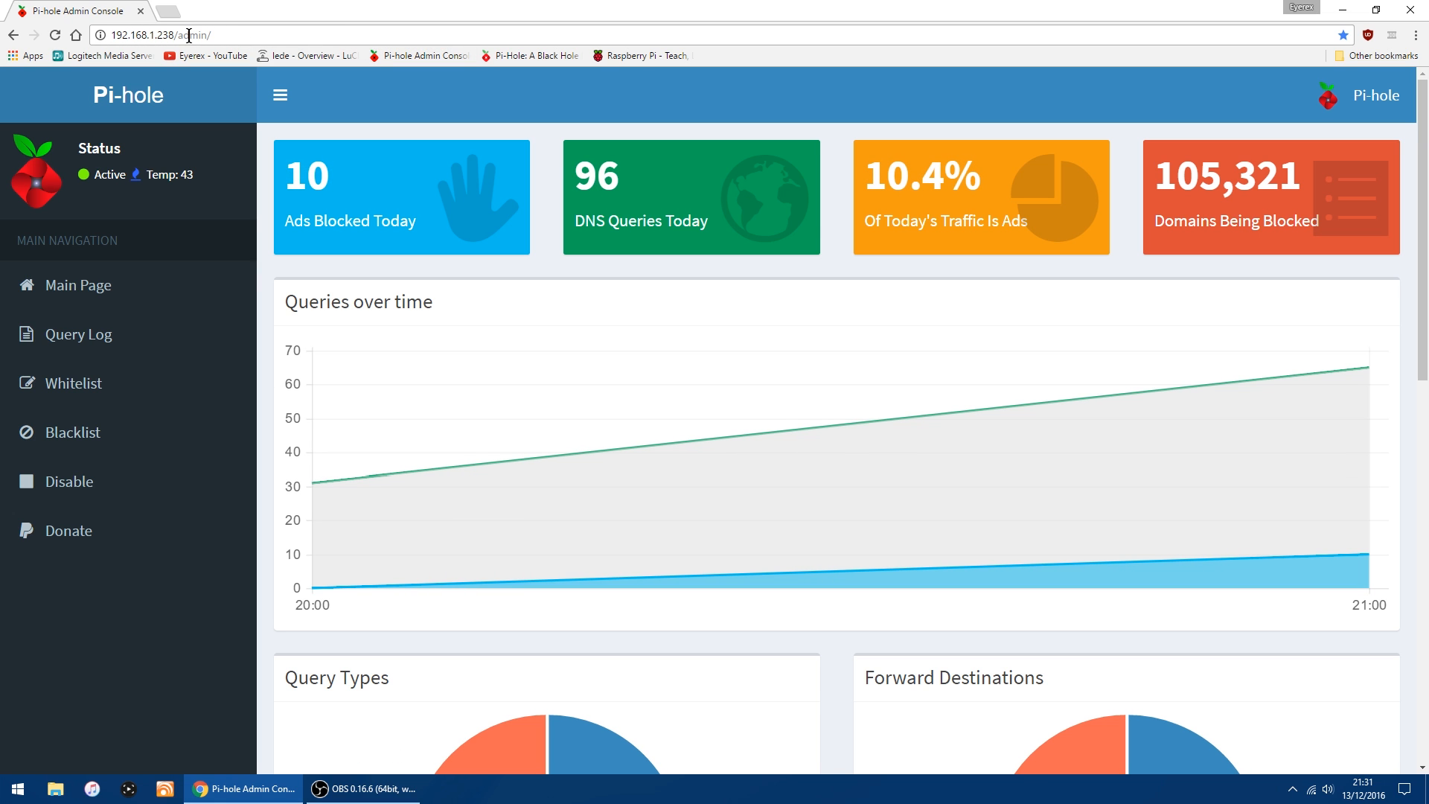
{"action": "mouse_move", "coordinate": [837, 326]}
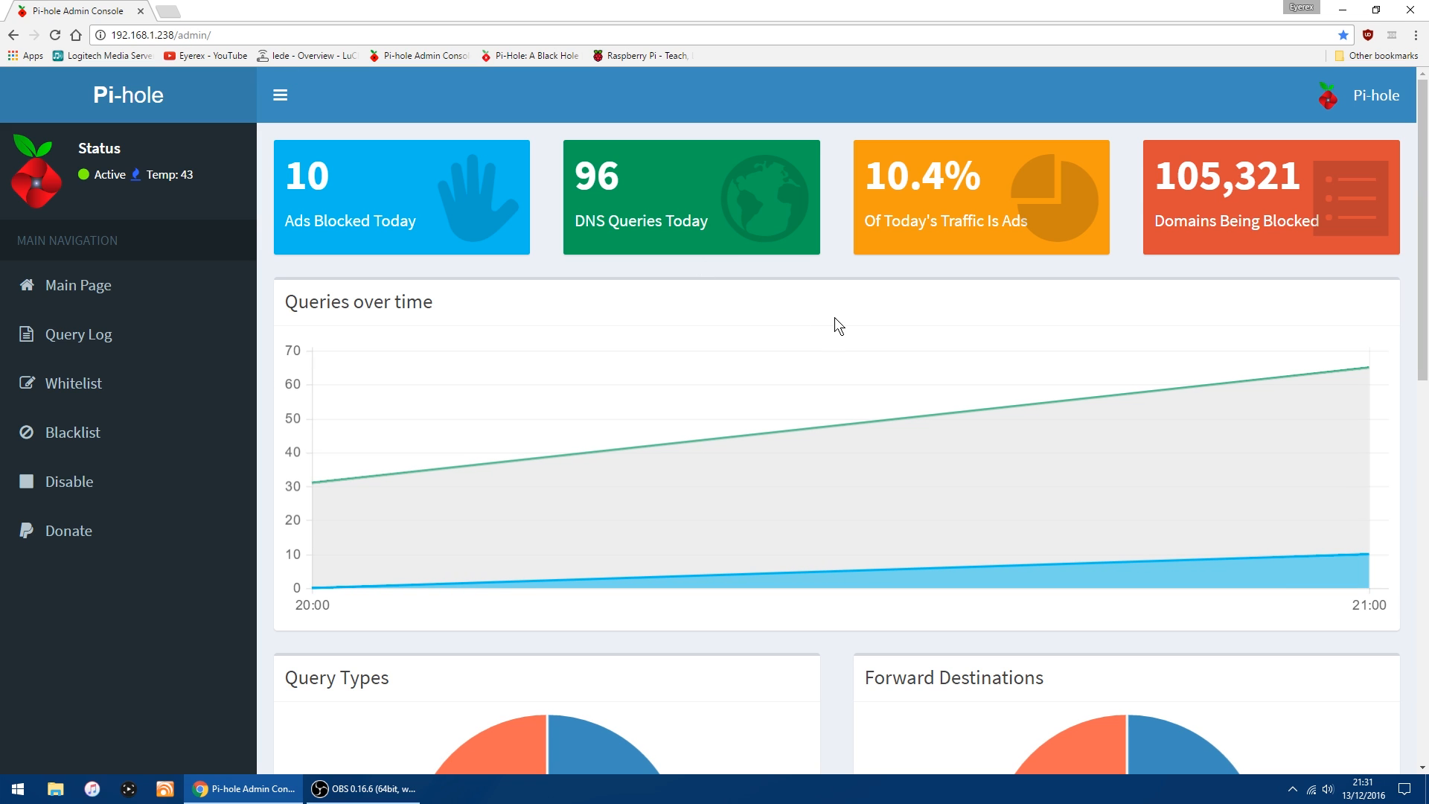
{"action": "mouse_move", "coordinate": [408, 205]}
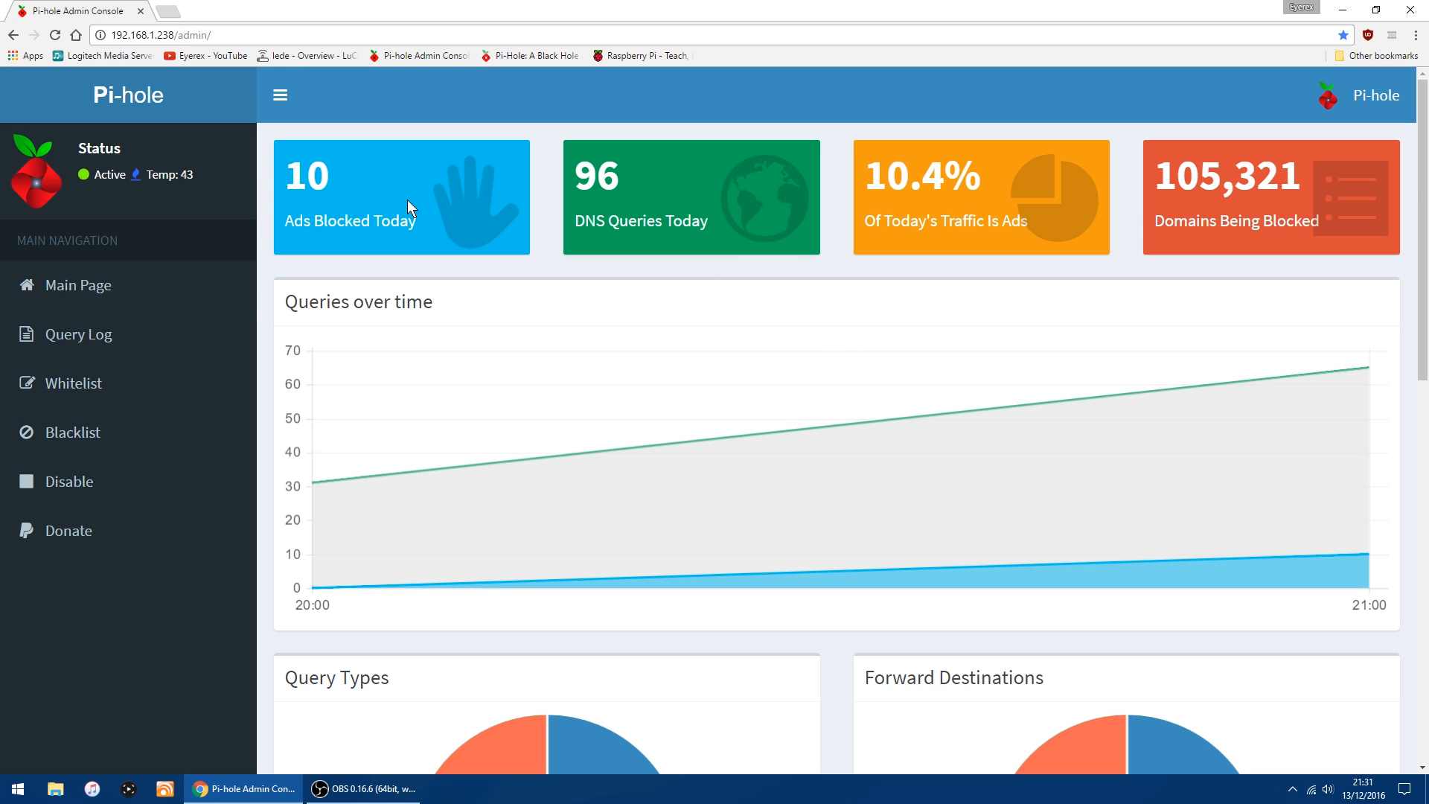
{"action": "mouse_move", "coordinate": [663, 214]}
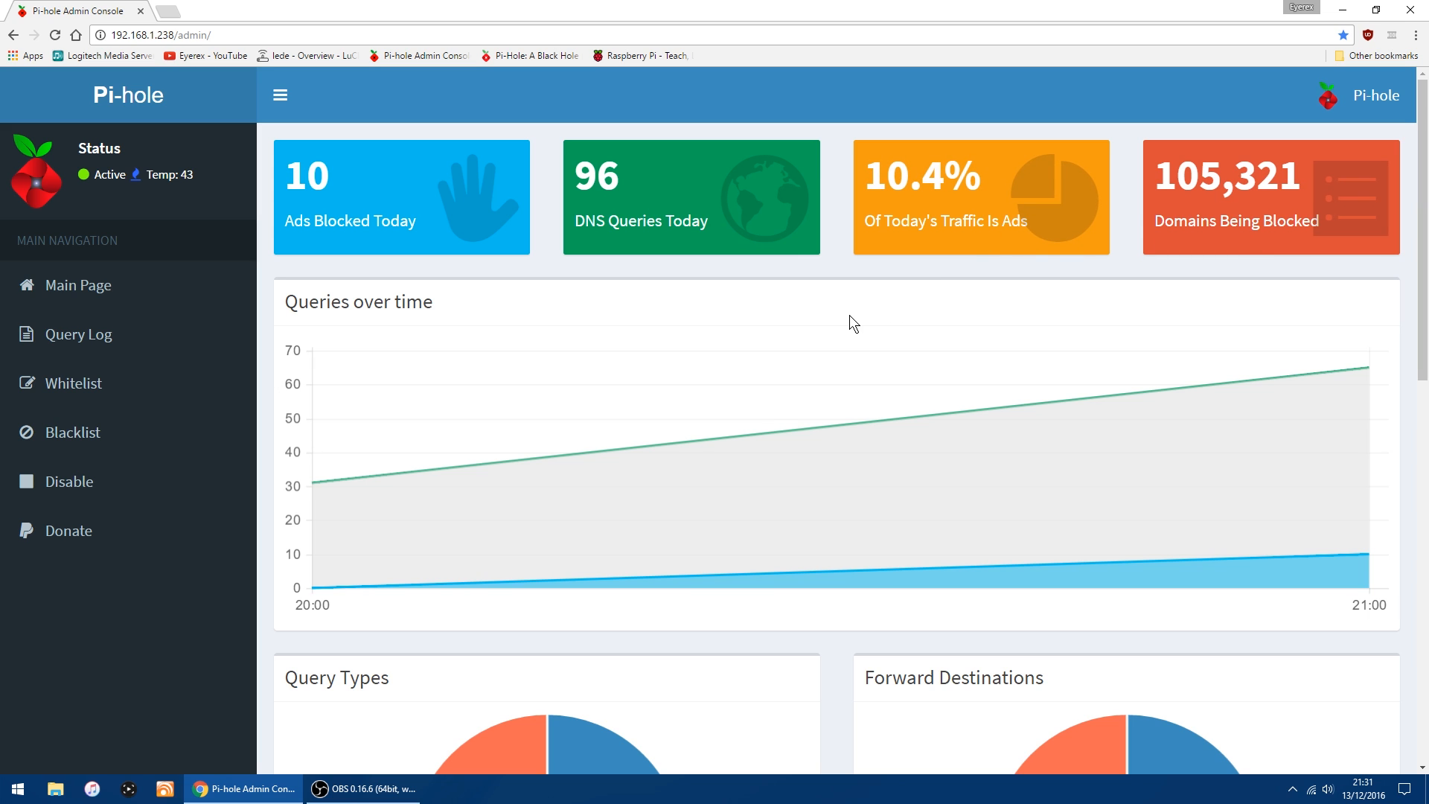
{"action": "scroll", "scroll_direction": "down", "scroll_amount": 3}
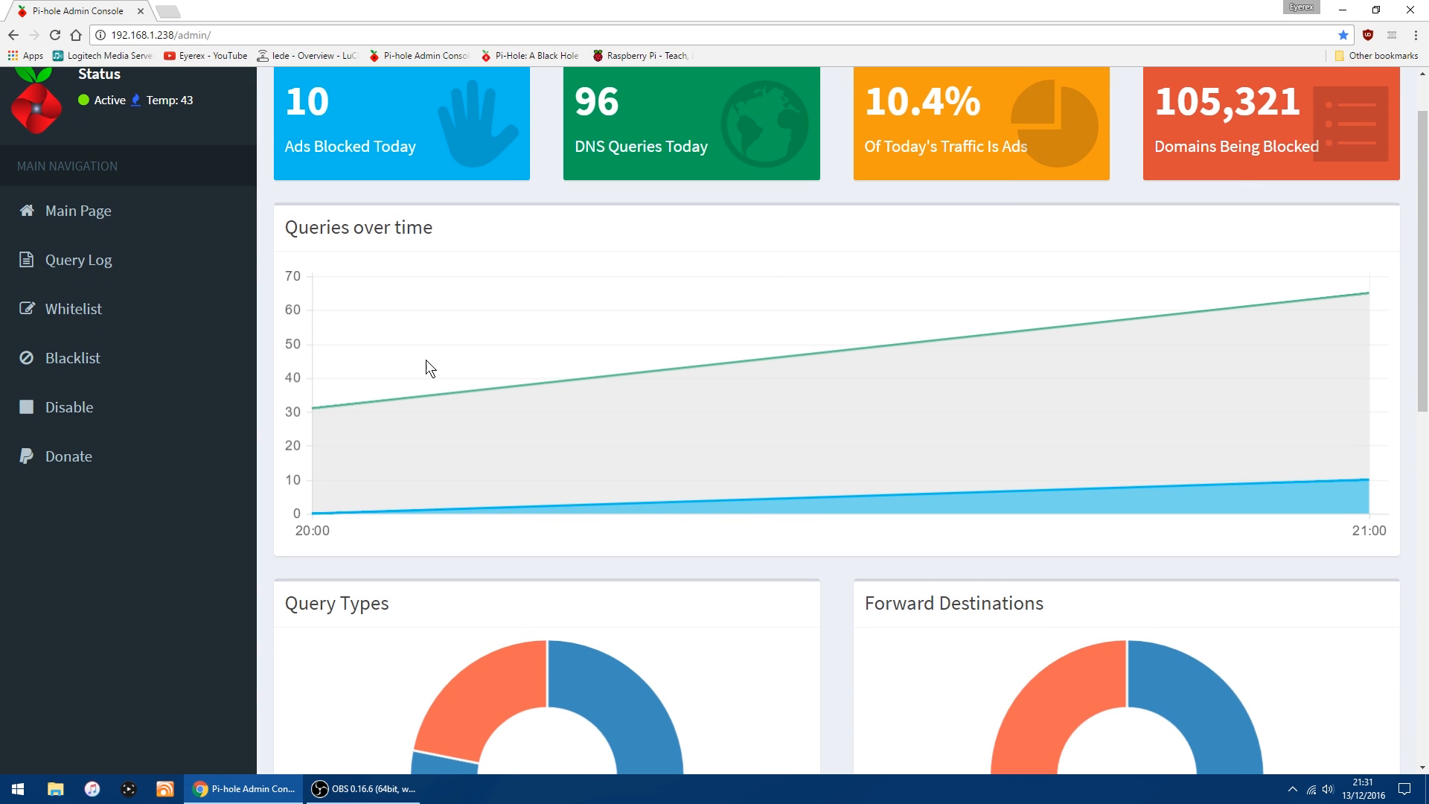
{"action": "mouse_move", "coordinate": [1238, 491]}
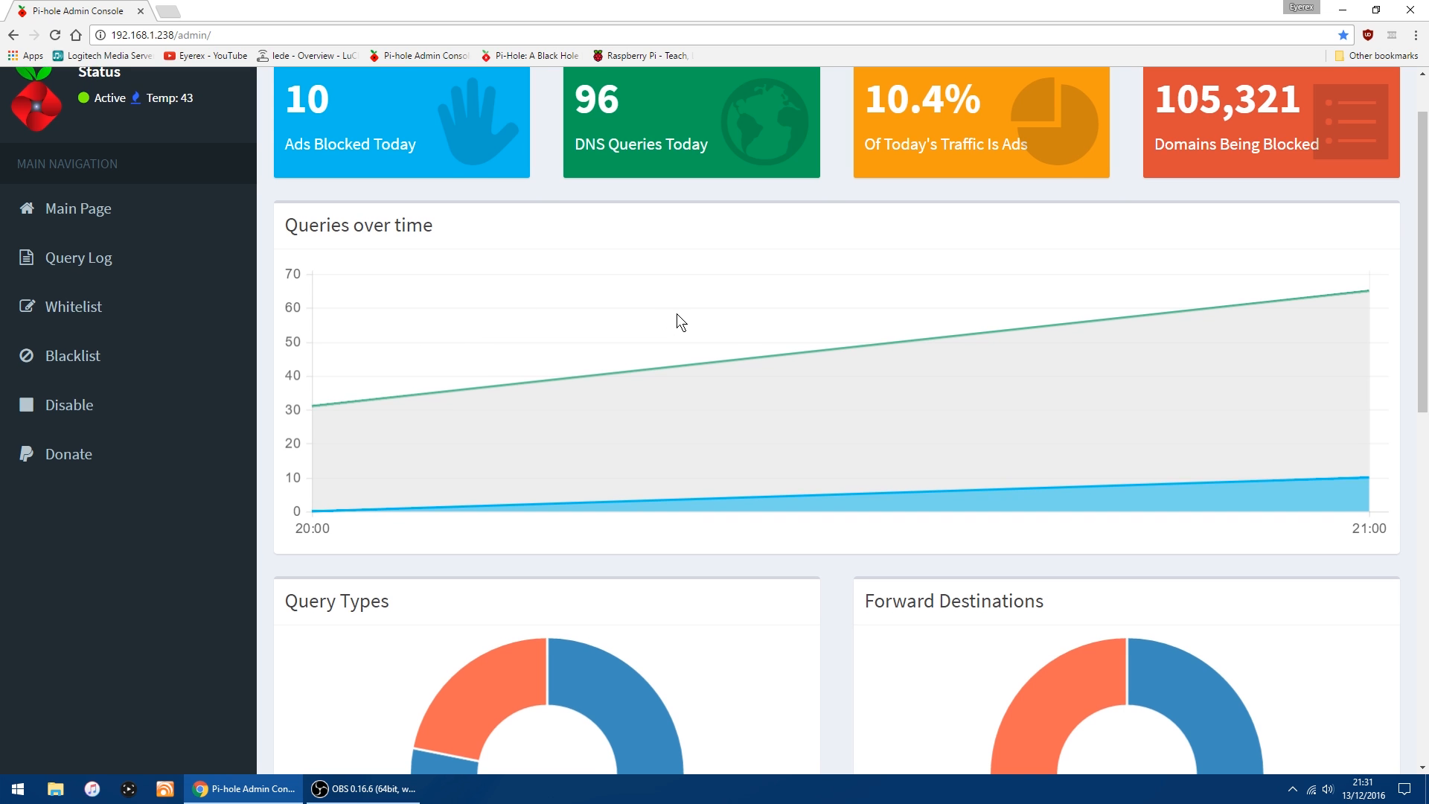
{"action": "scroll", "scroll_direction": "down", "scroll_amount": 3}
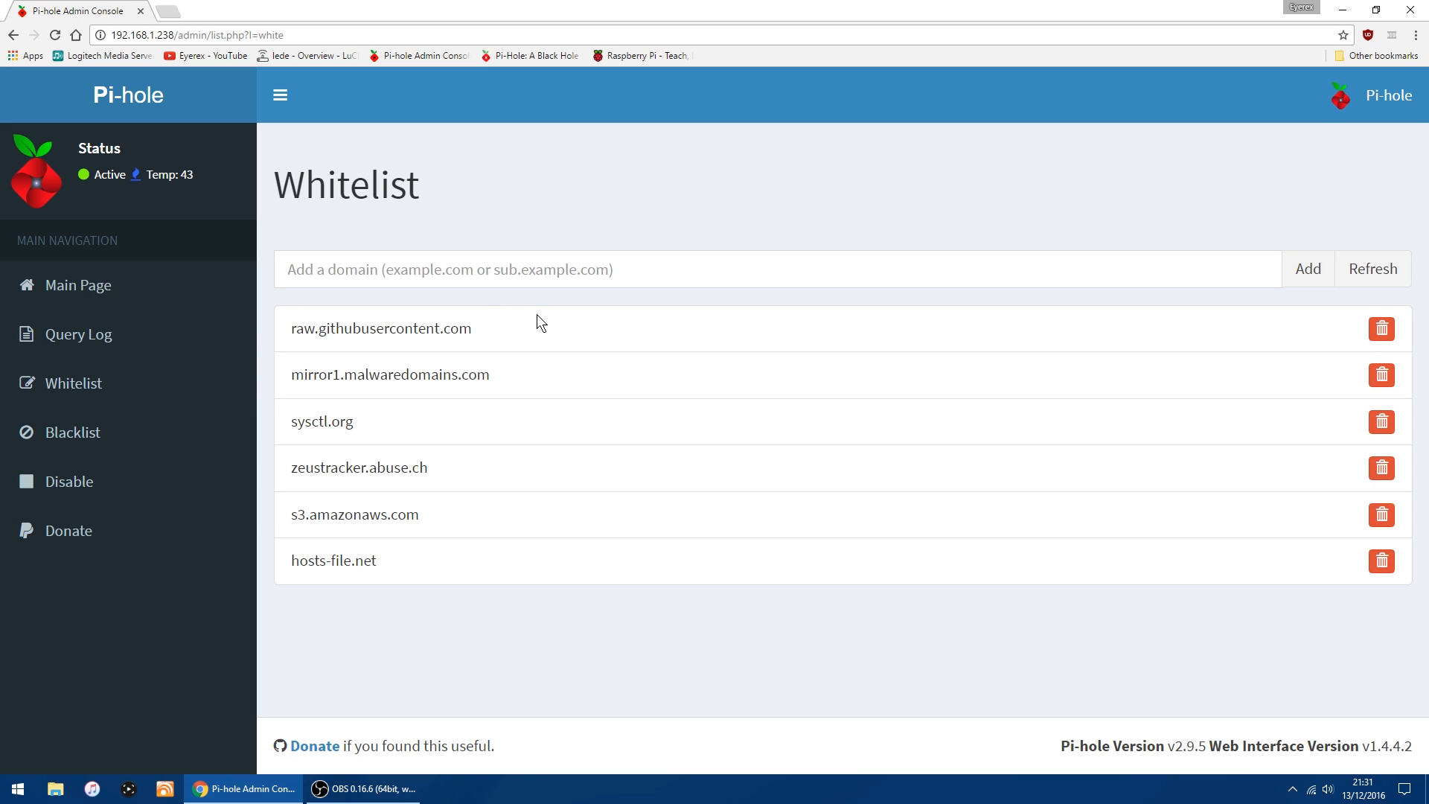
{"action": "mouse_move", "coordinate": [627, 321]}
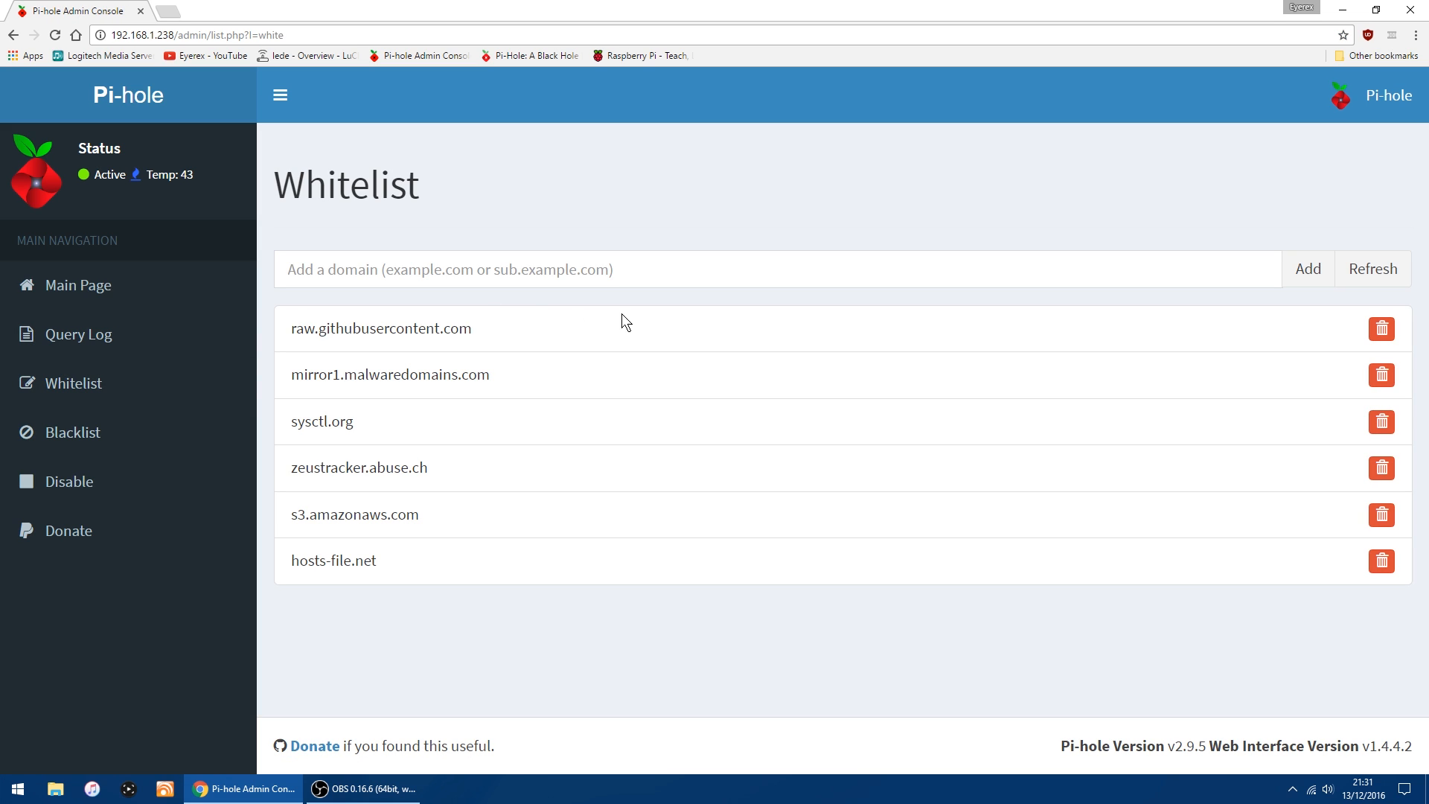
{"action": "mouse_move", "coordinate": [73, 432]}
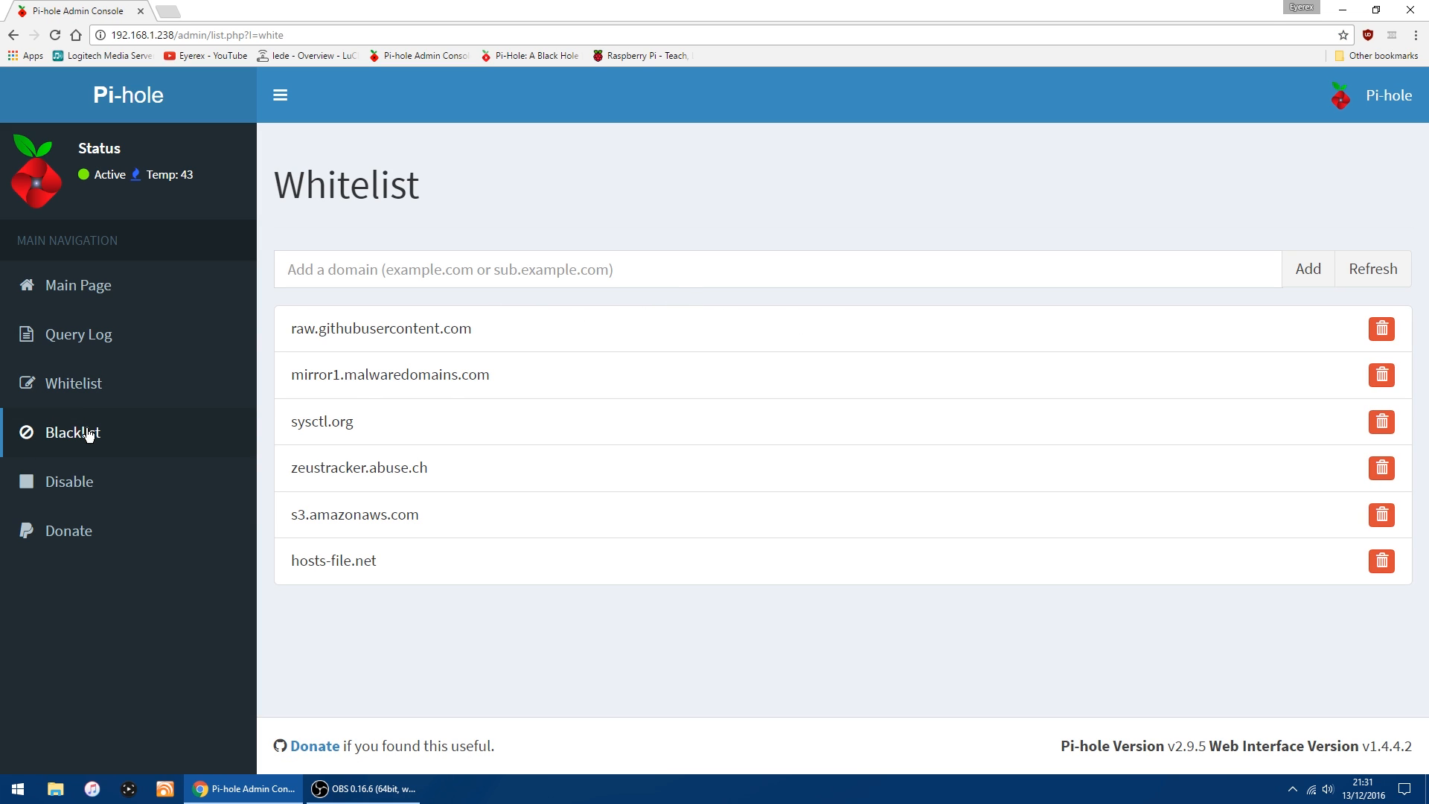
Switch to the Blacklist page, which reports an empty blacklist.
{"action": "left_click", "coordinate": [75, 431]}
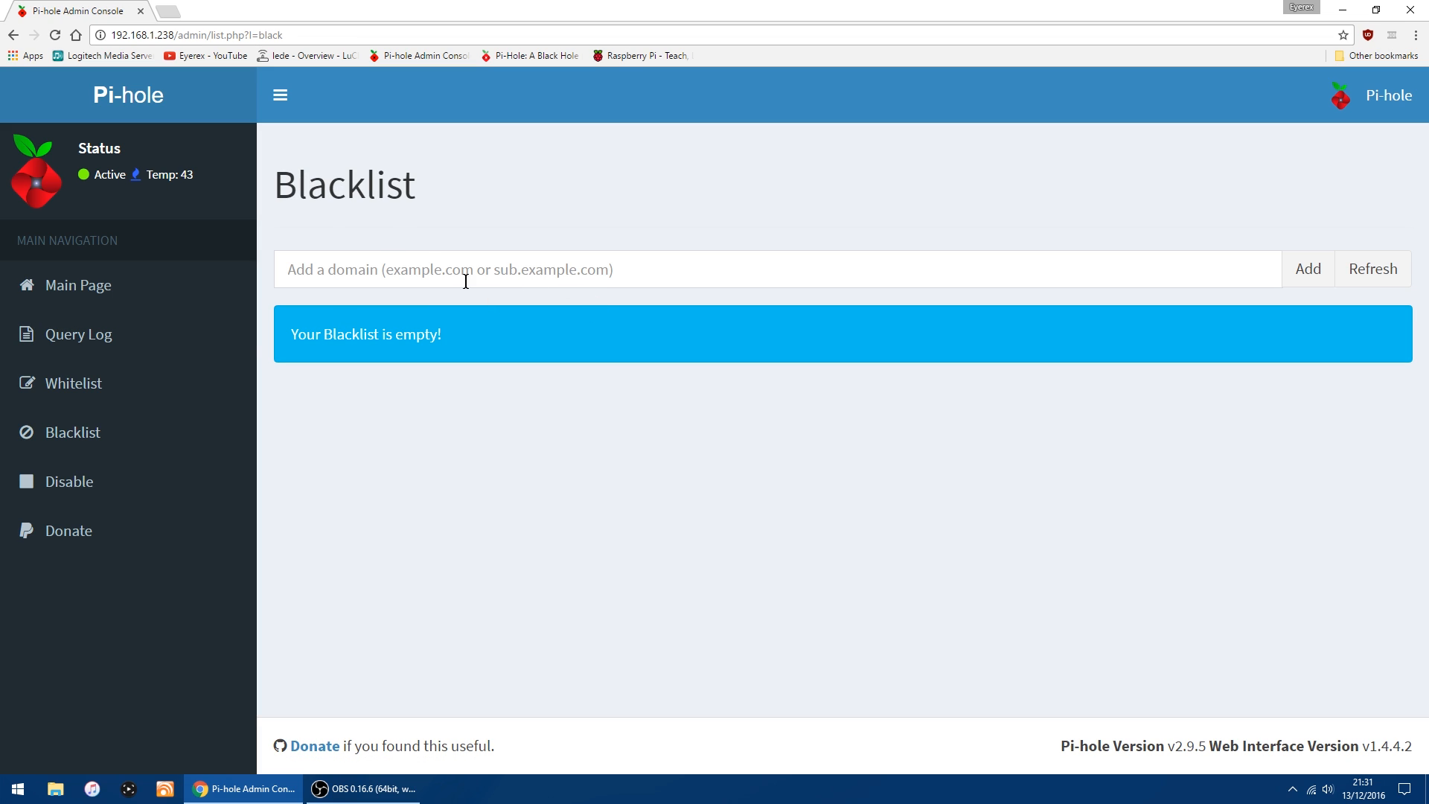
{"action": "mouse_move", "coordinate": [636, 271]}
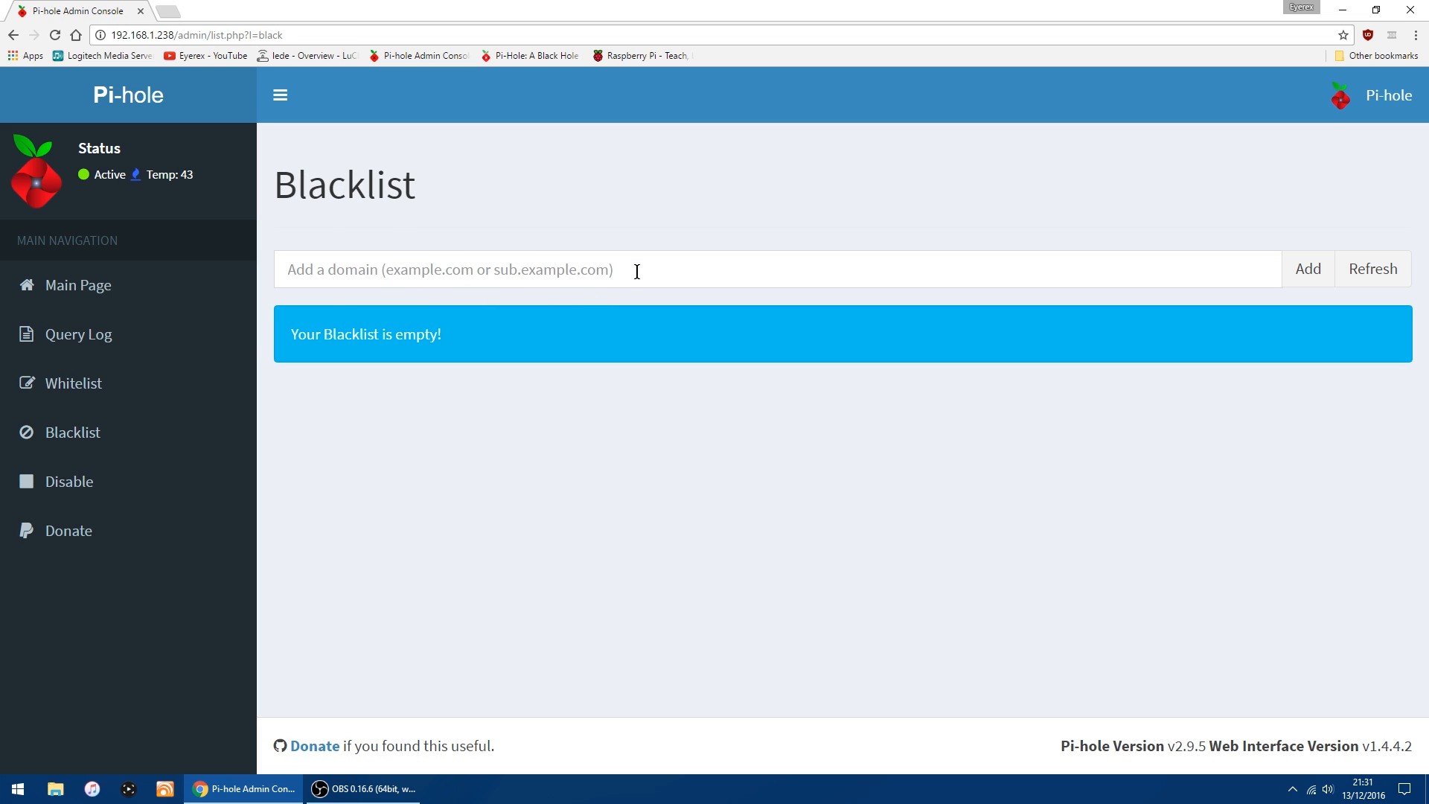
{"action": "mouse_move", "coordinate": [94, 301]}
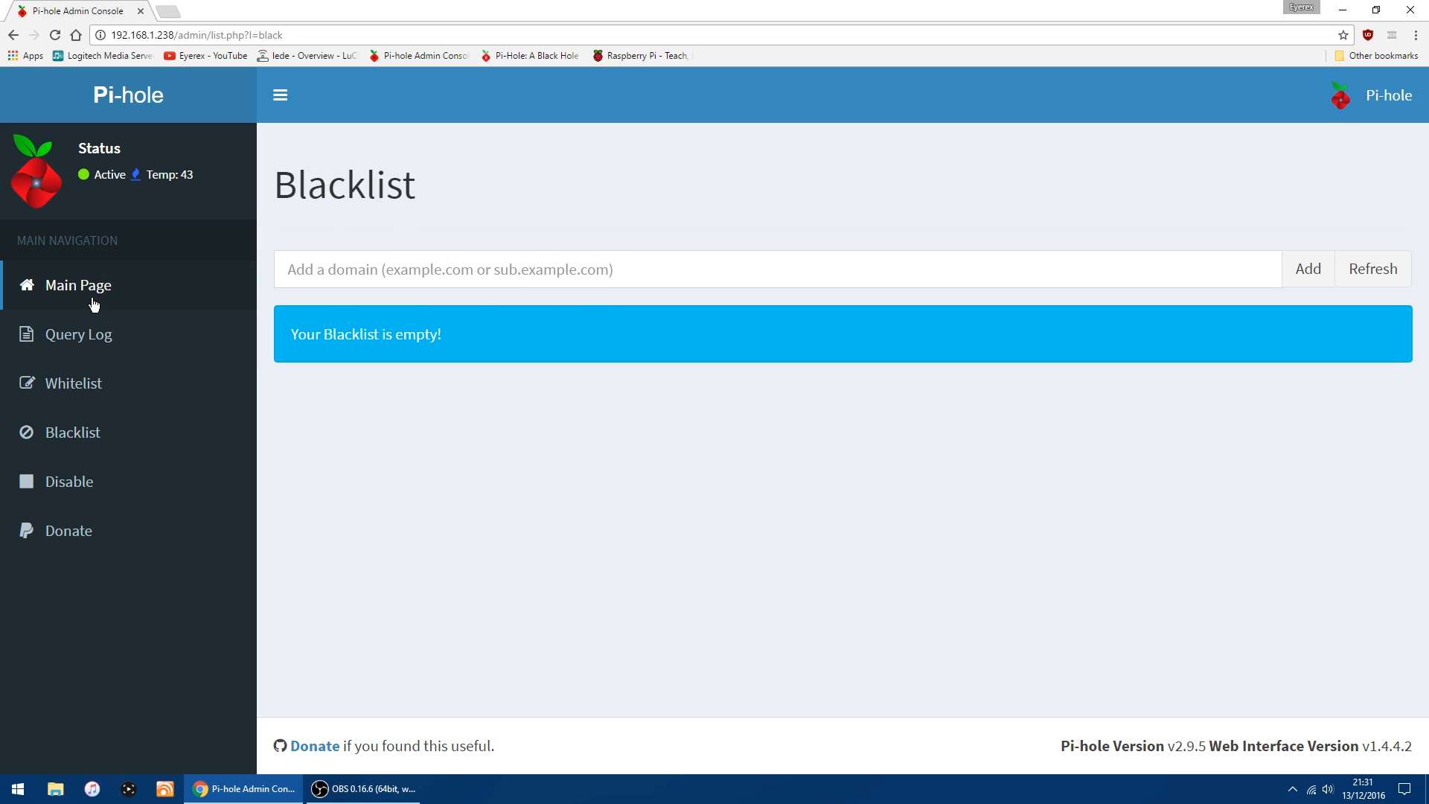
Go to Main Page to see 10 ads blocked and 96 DNS queries today.
{"action": "left_click", "coordinate": [78, 284]}
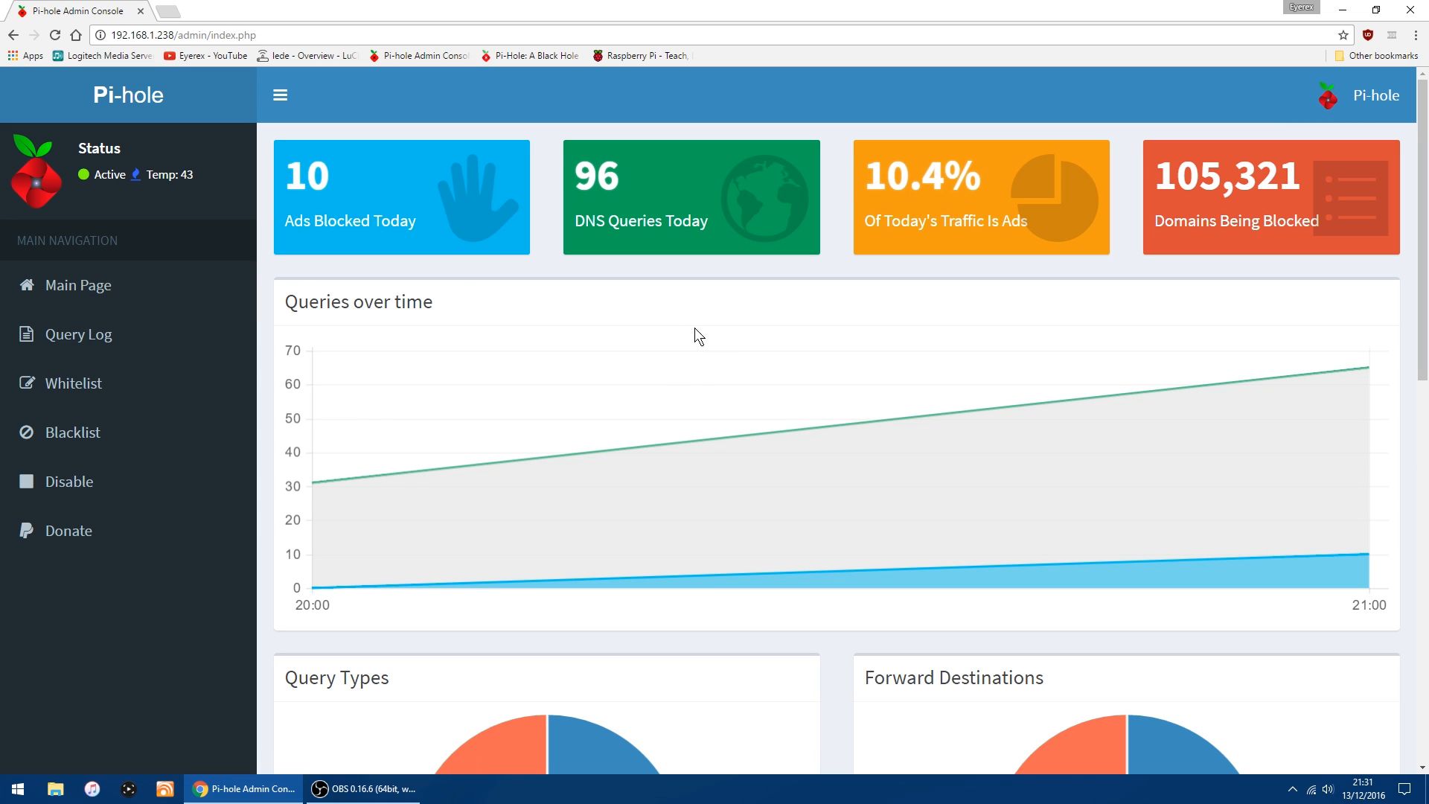
{"action": "mouse_move", "coordinate": [677, 382]}
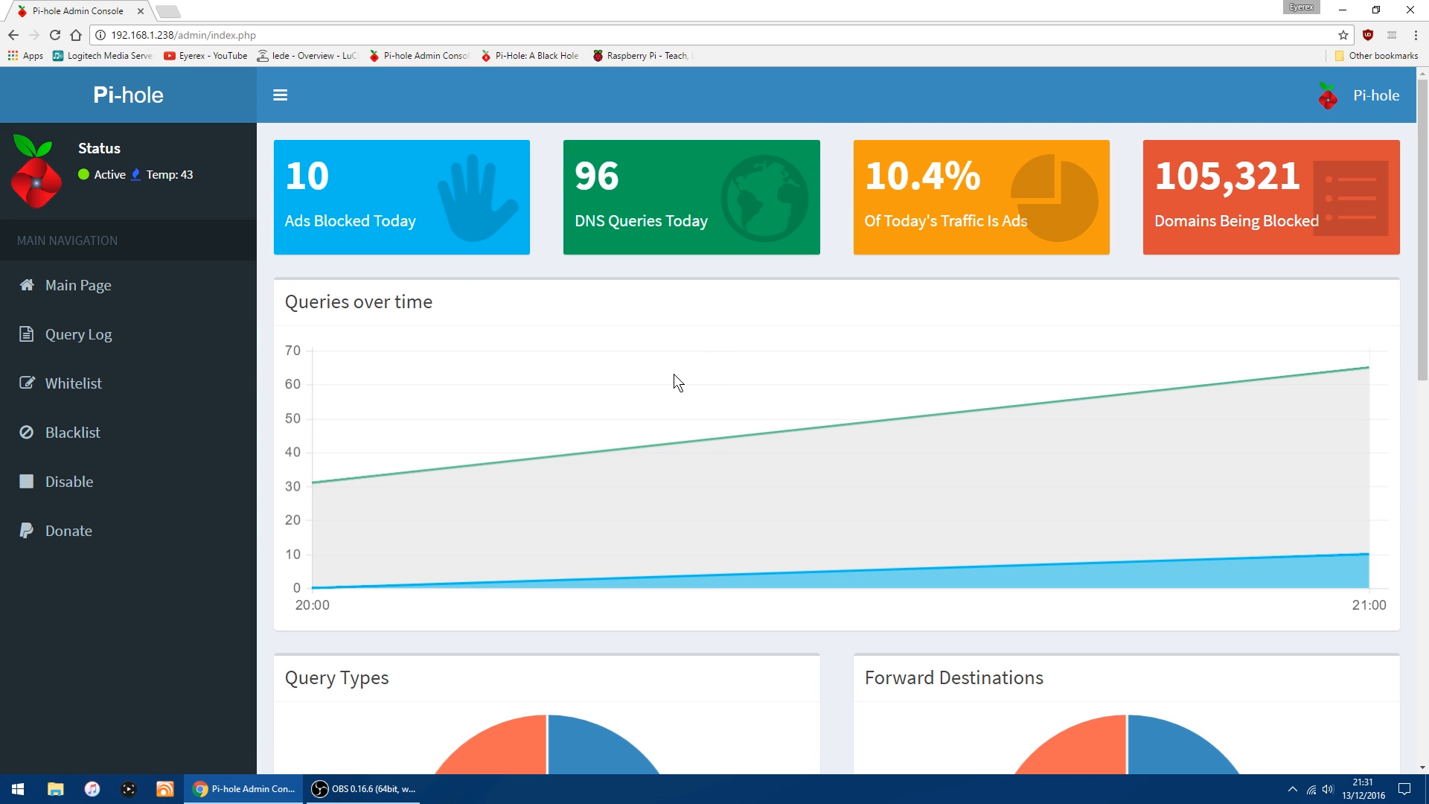